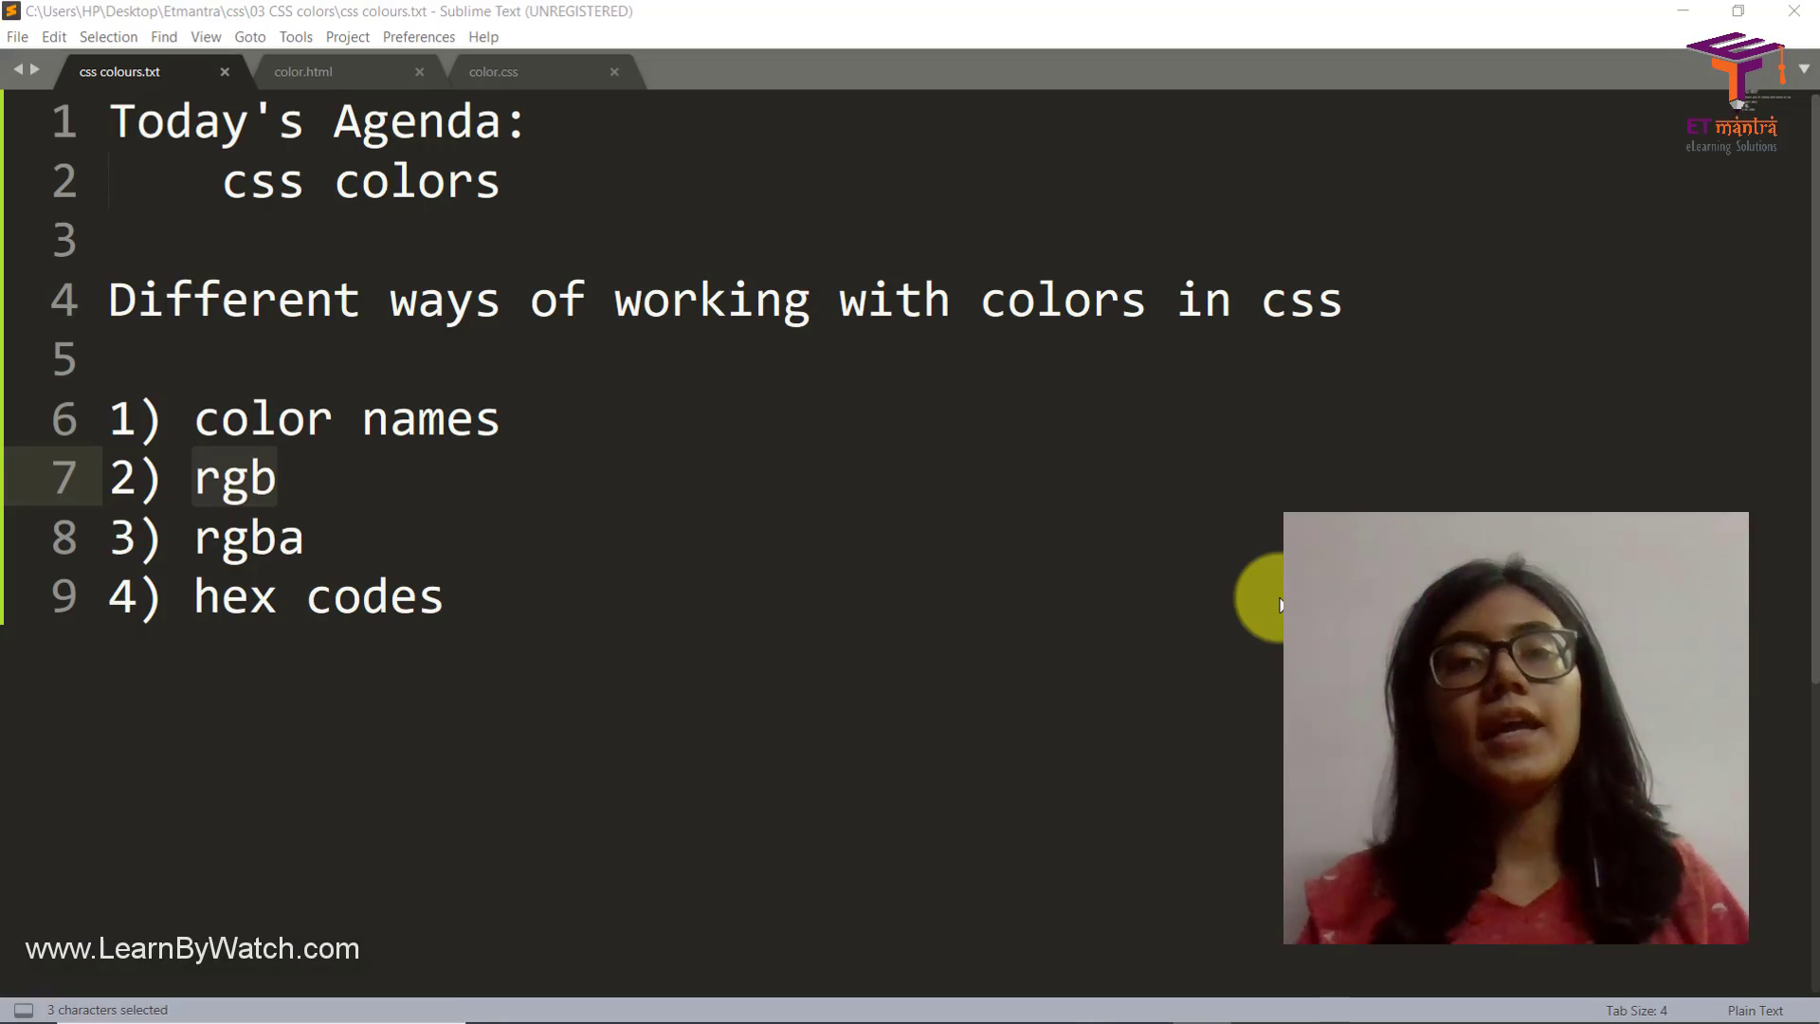
mouse_move(916, 396)
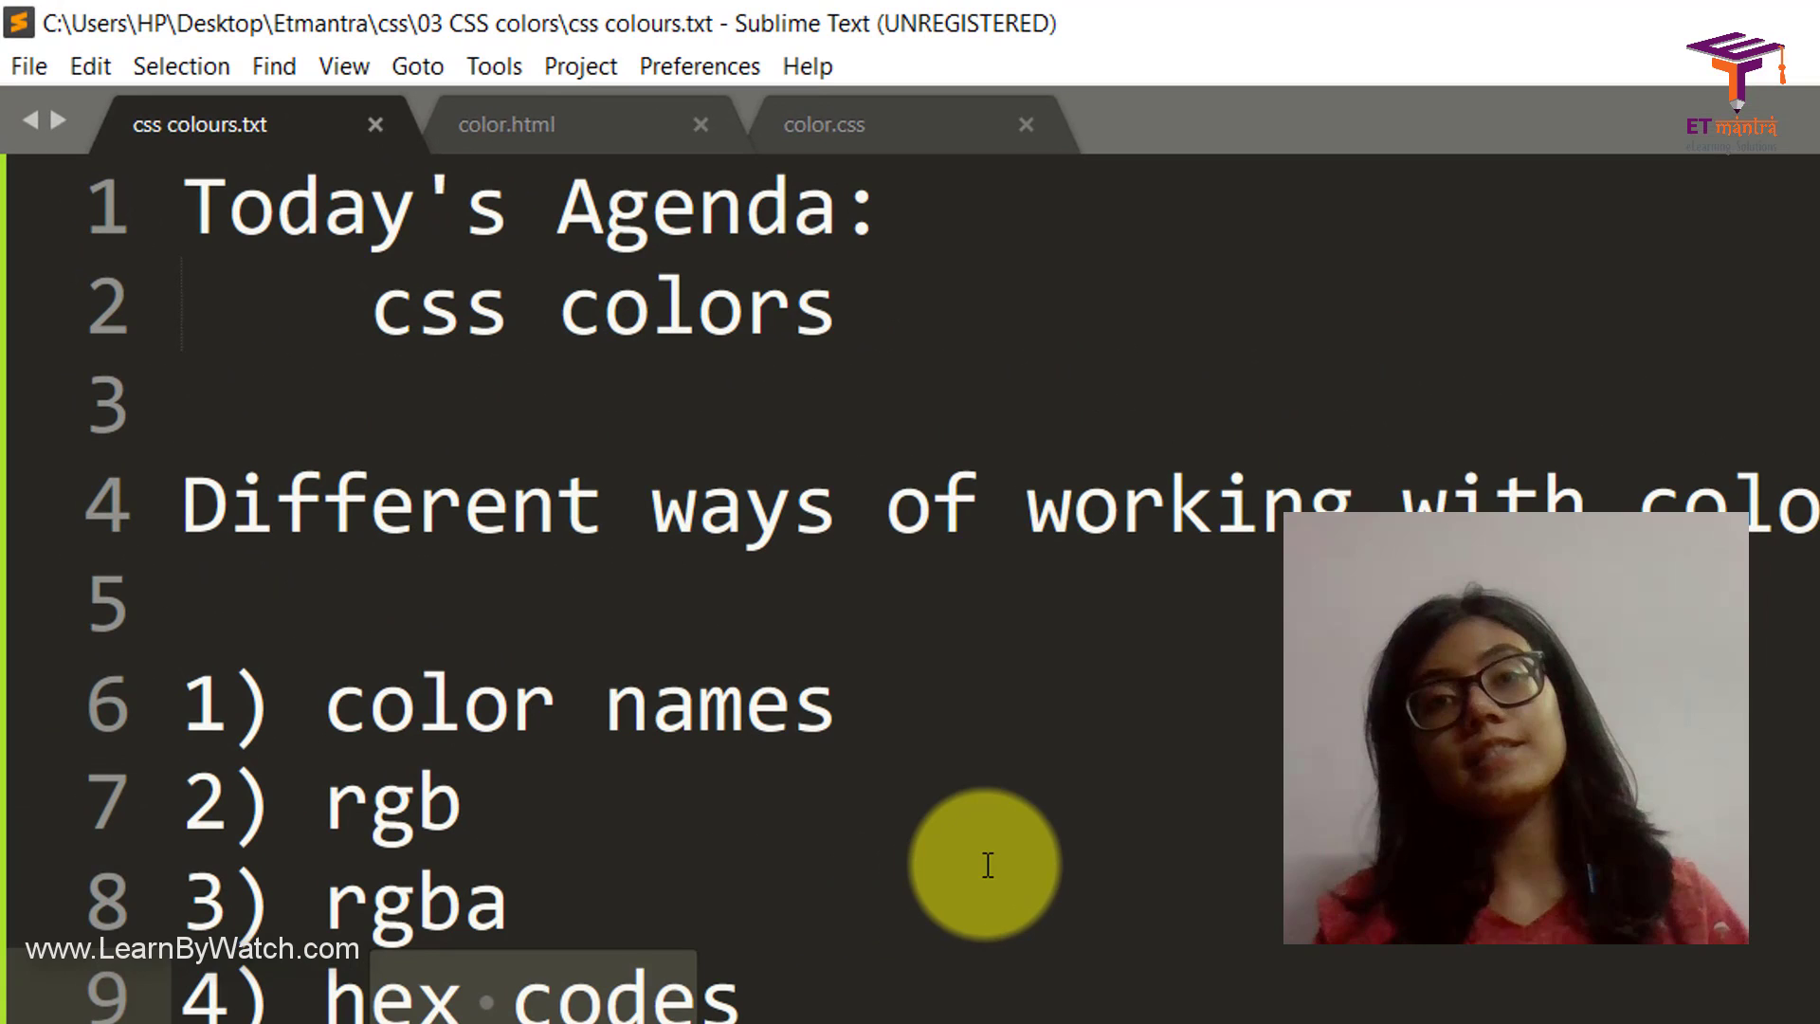
Step: Check the empty color.css, then give color.html a doctype, head, title and body skeleton
click(504, 126)
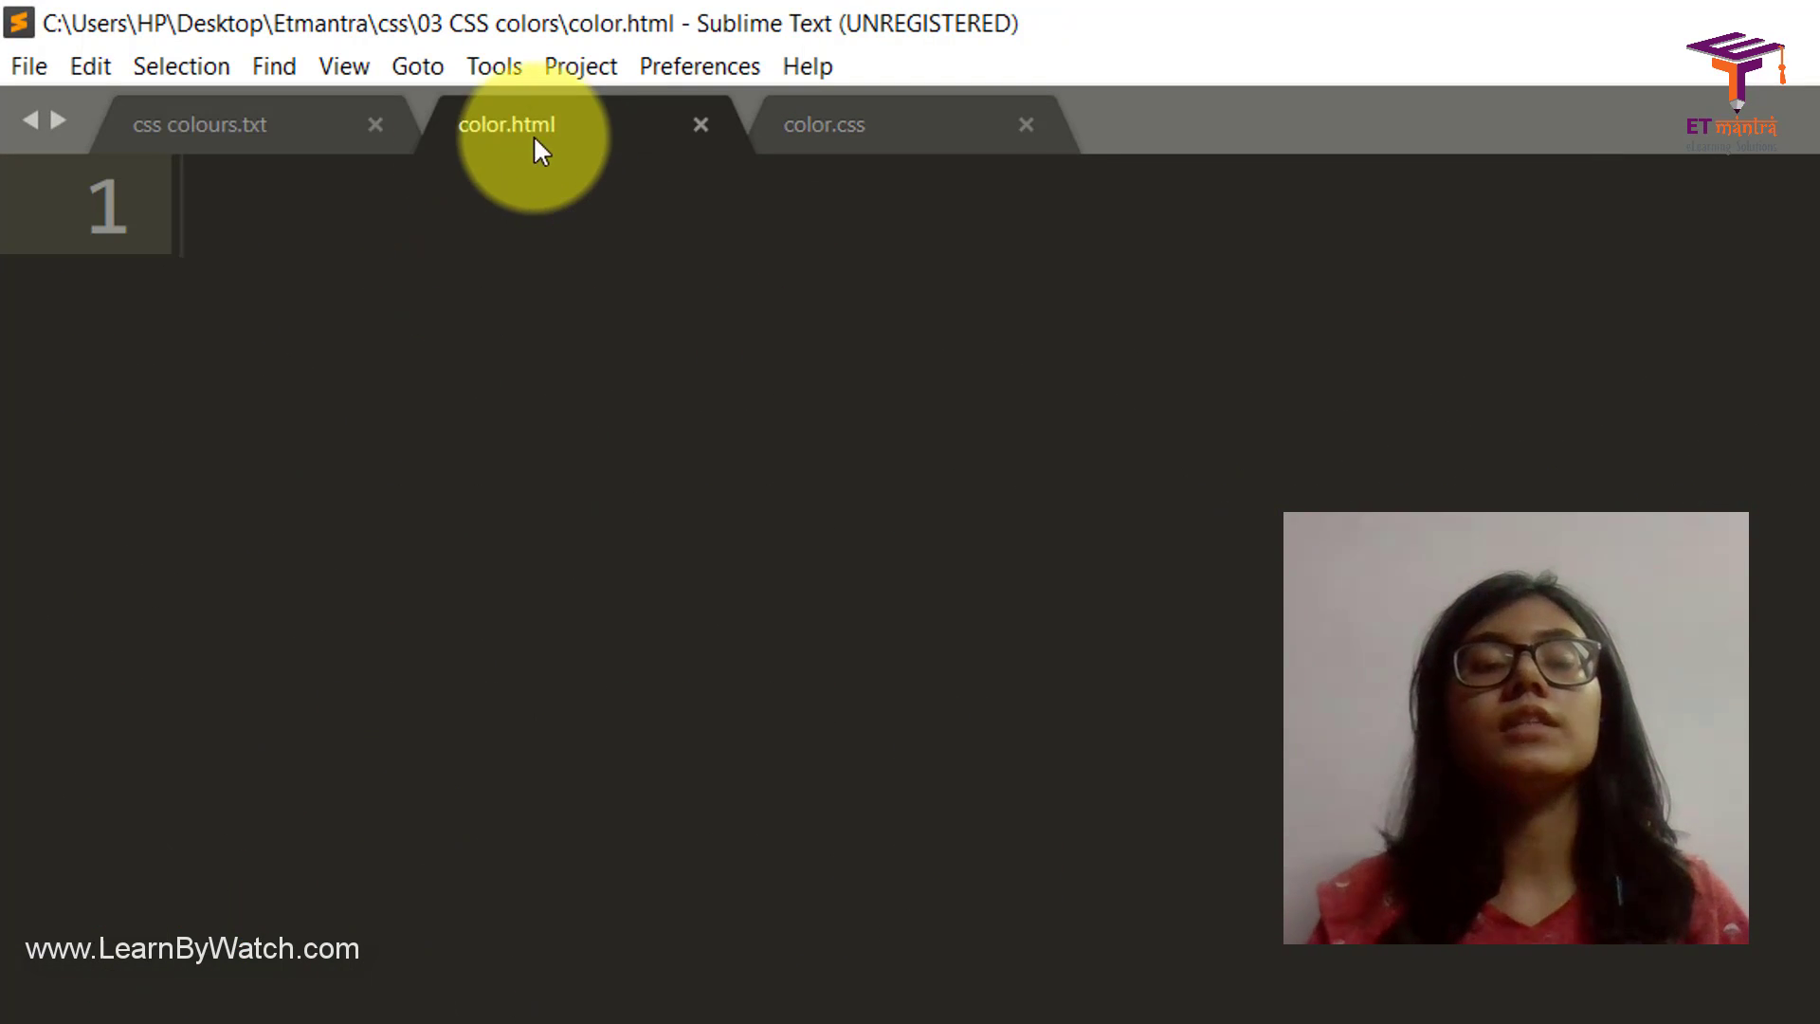
click(507, 125)
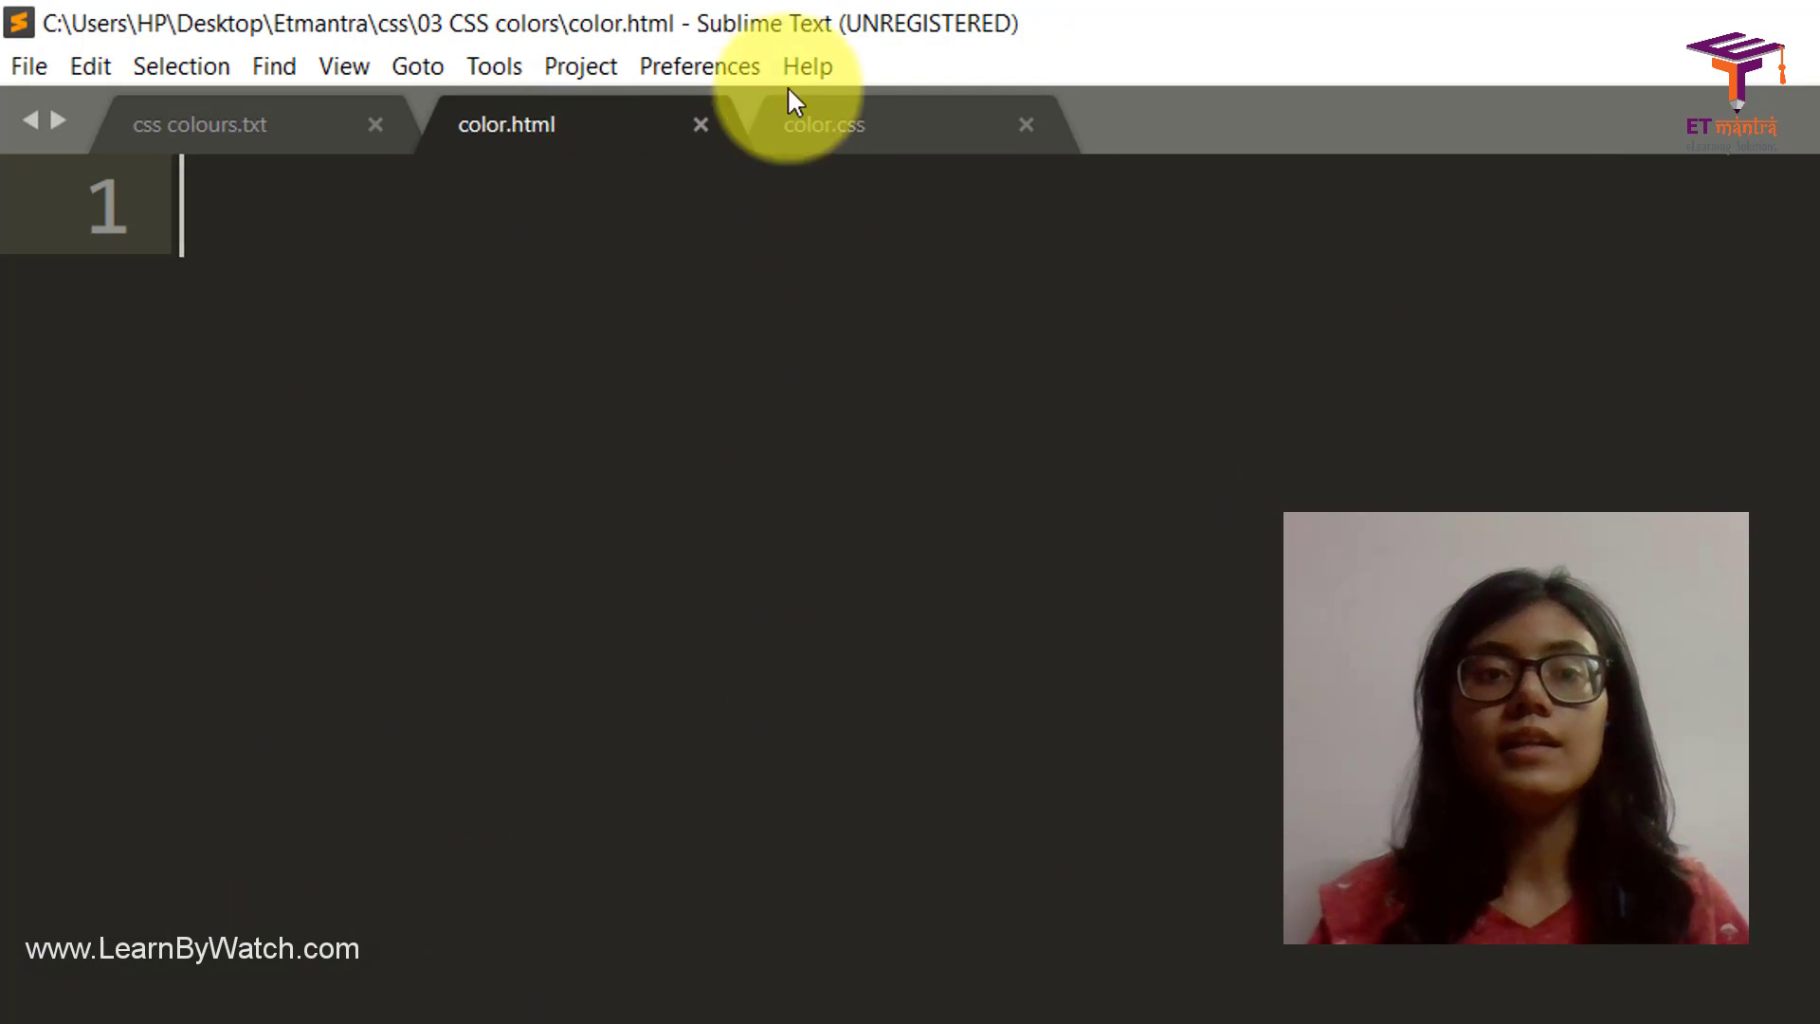
click(823, 125)
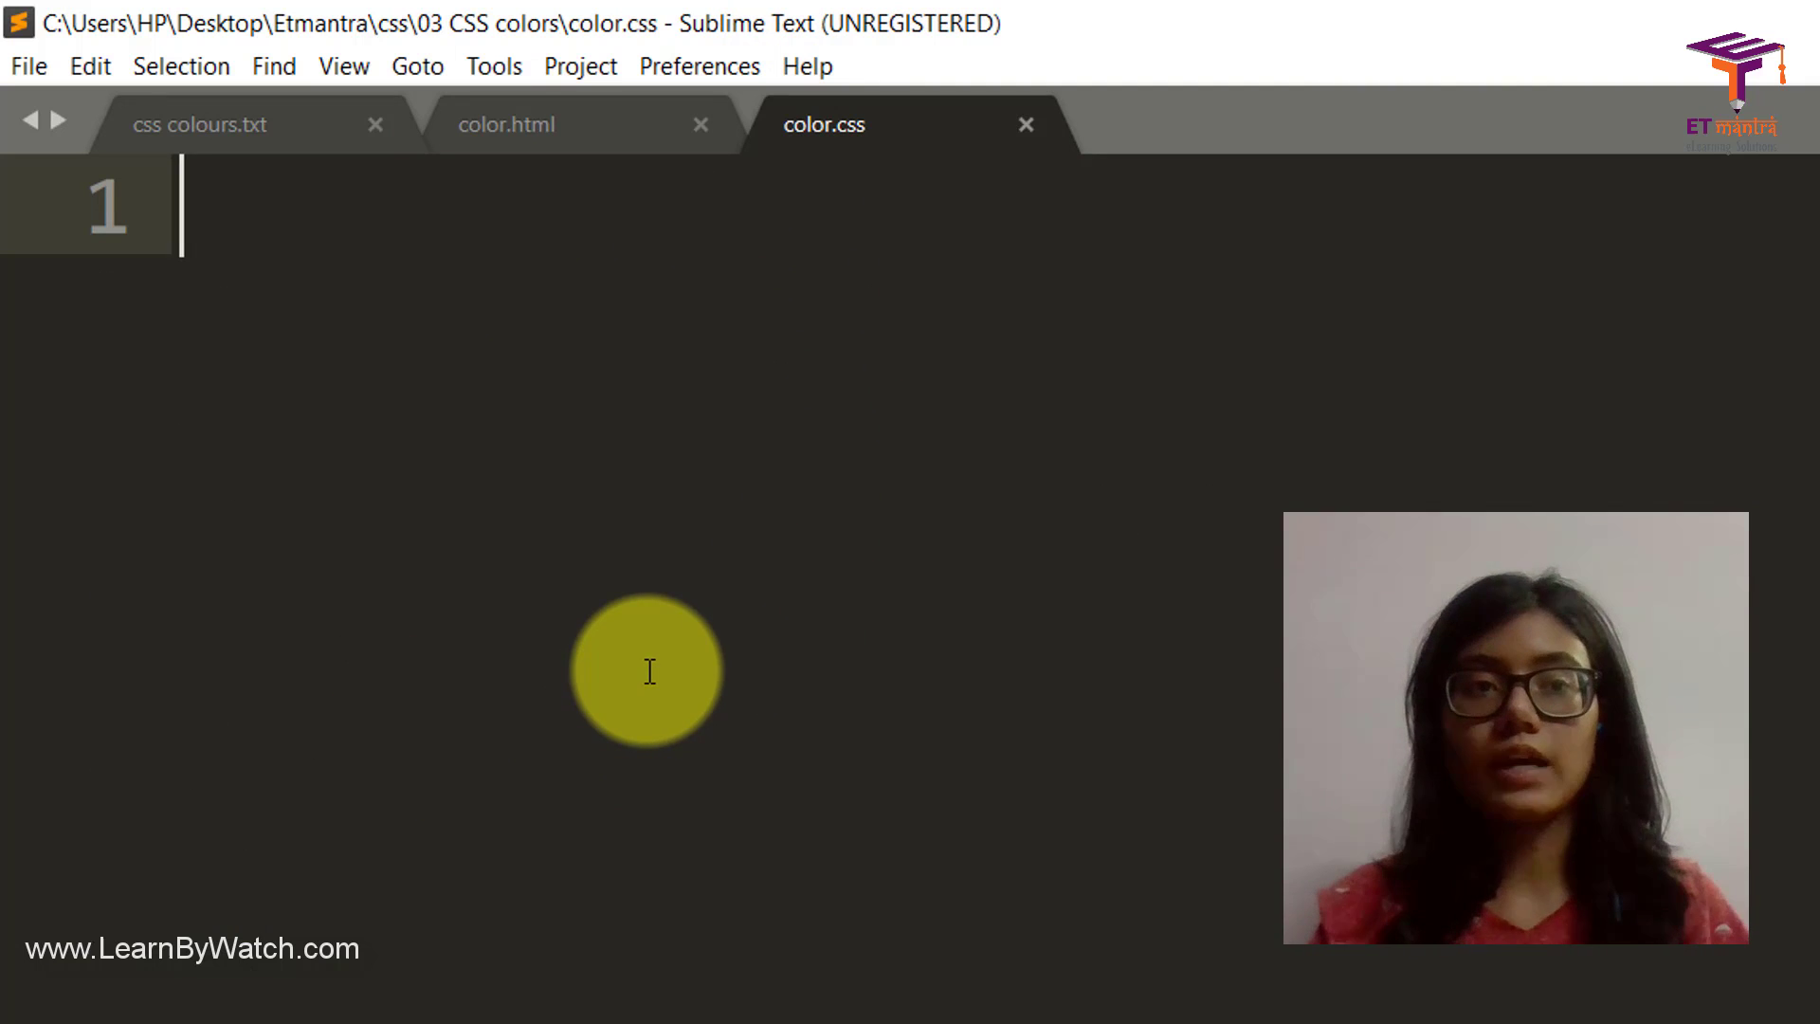
click(504, 125)
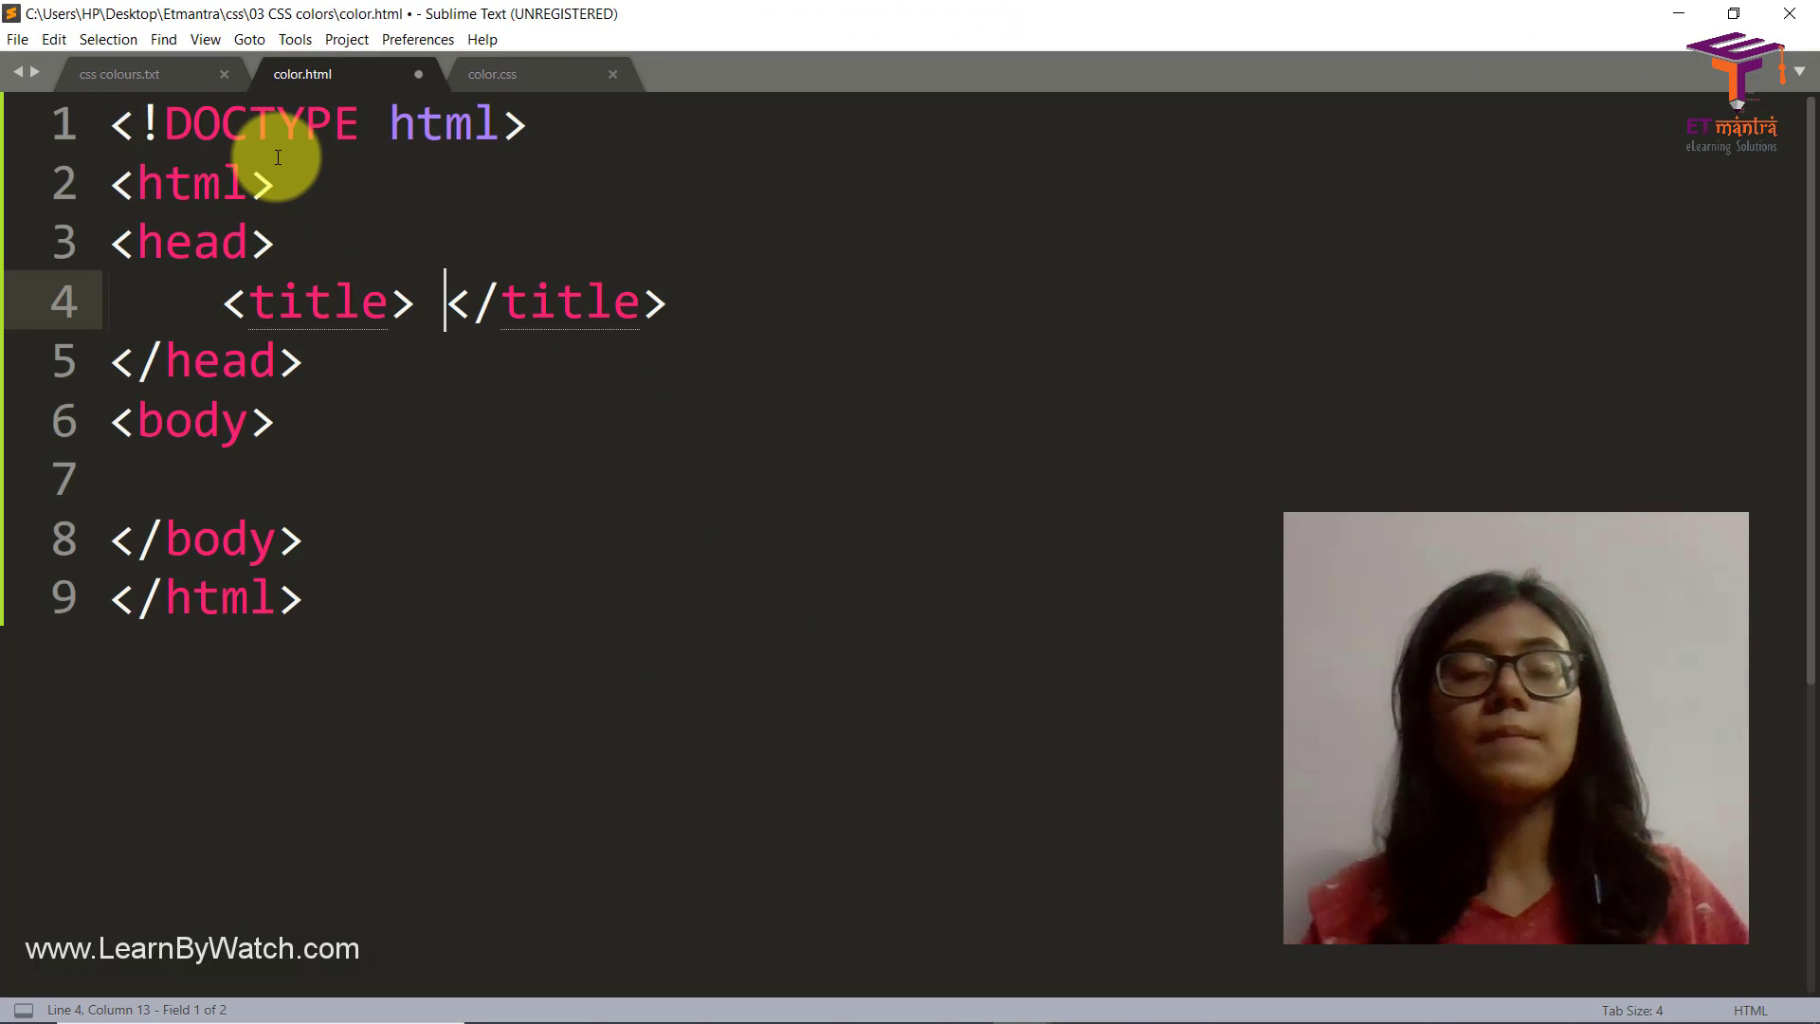
Step: Title the page hello and add h1 headings for colors and 'I love colours'
text(hello)
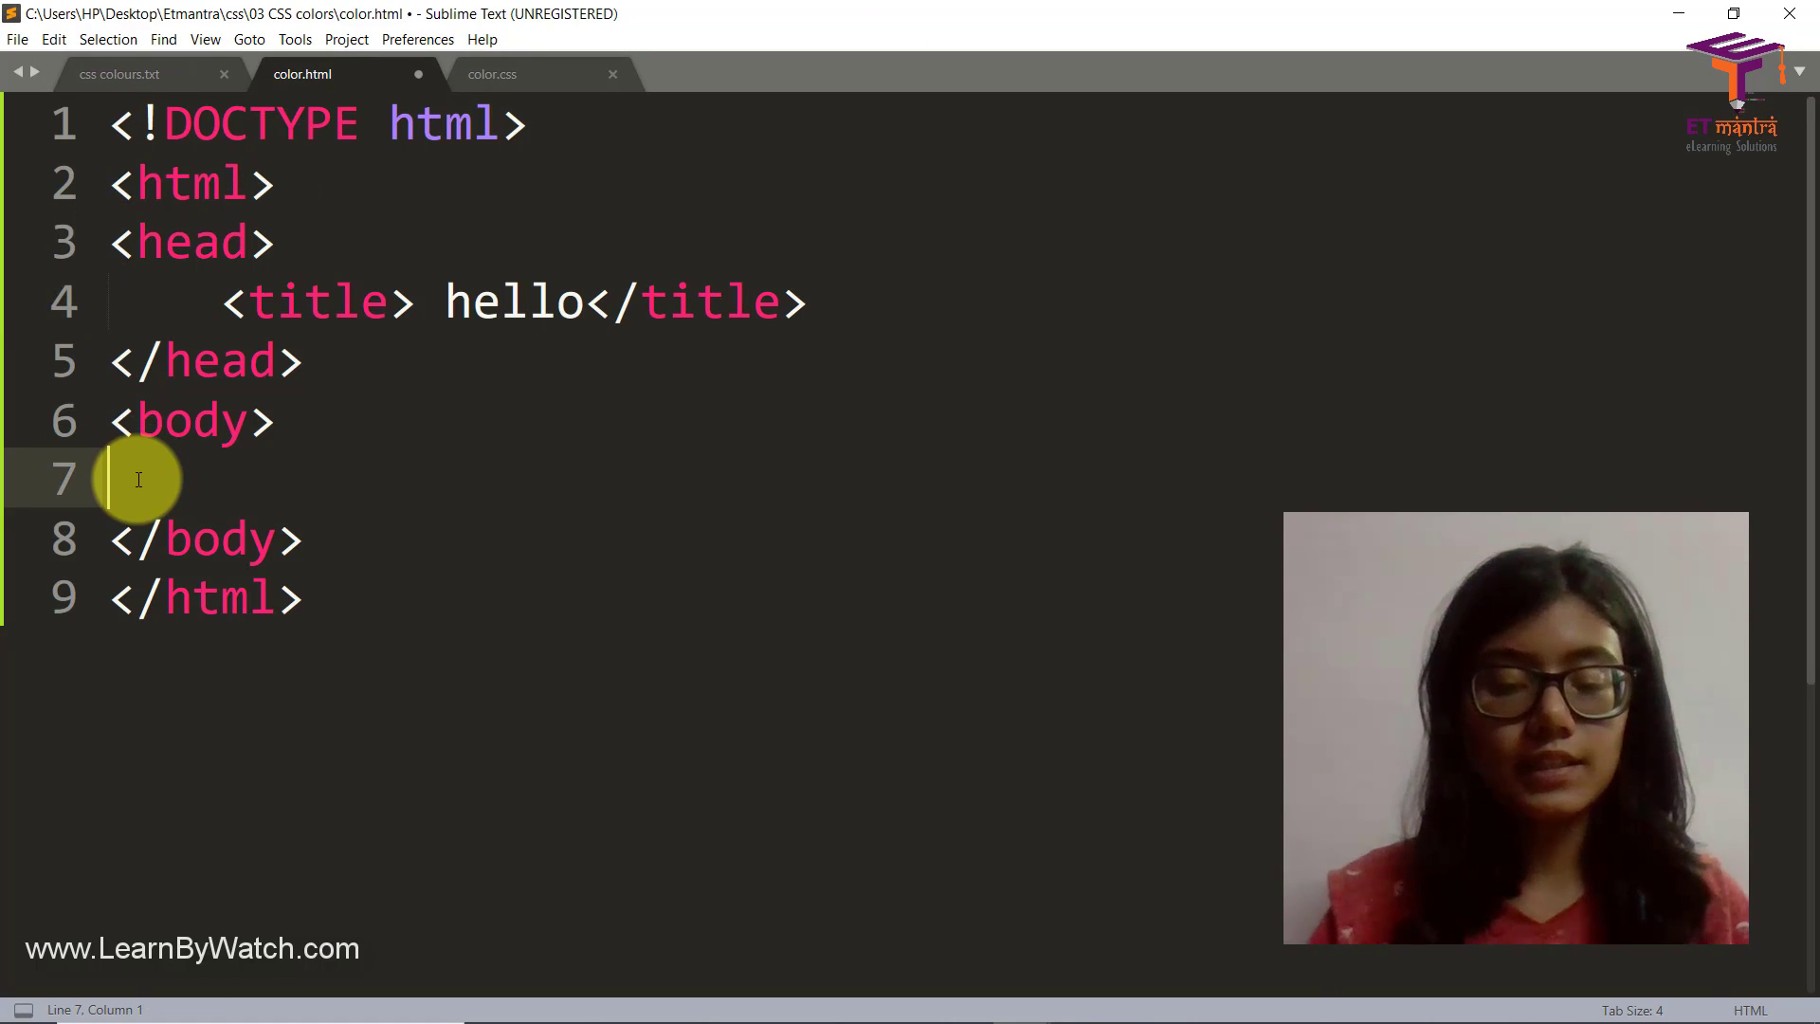
text(<h1>)
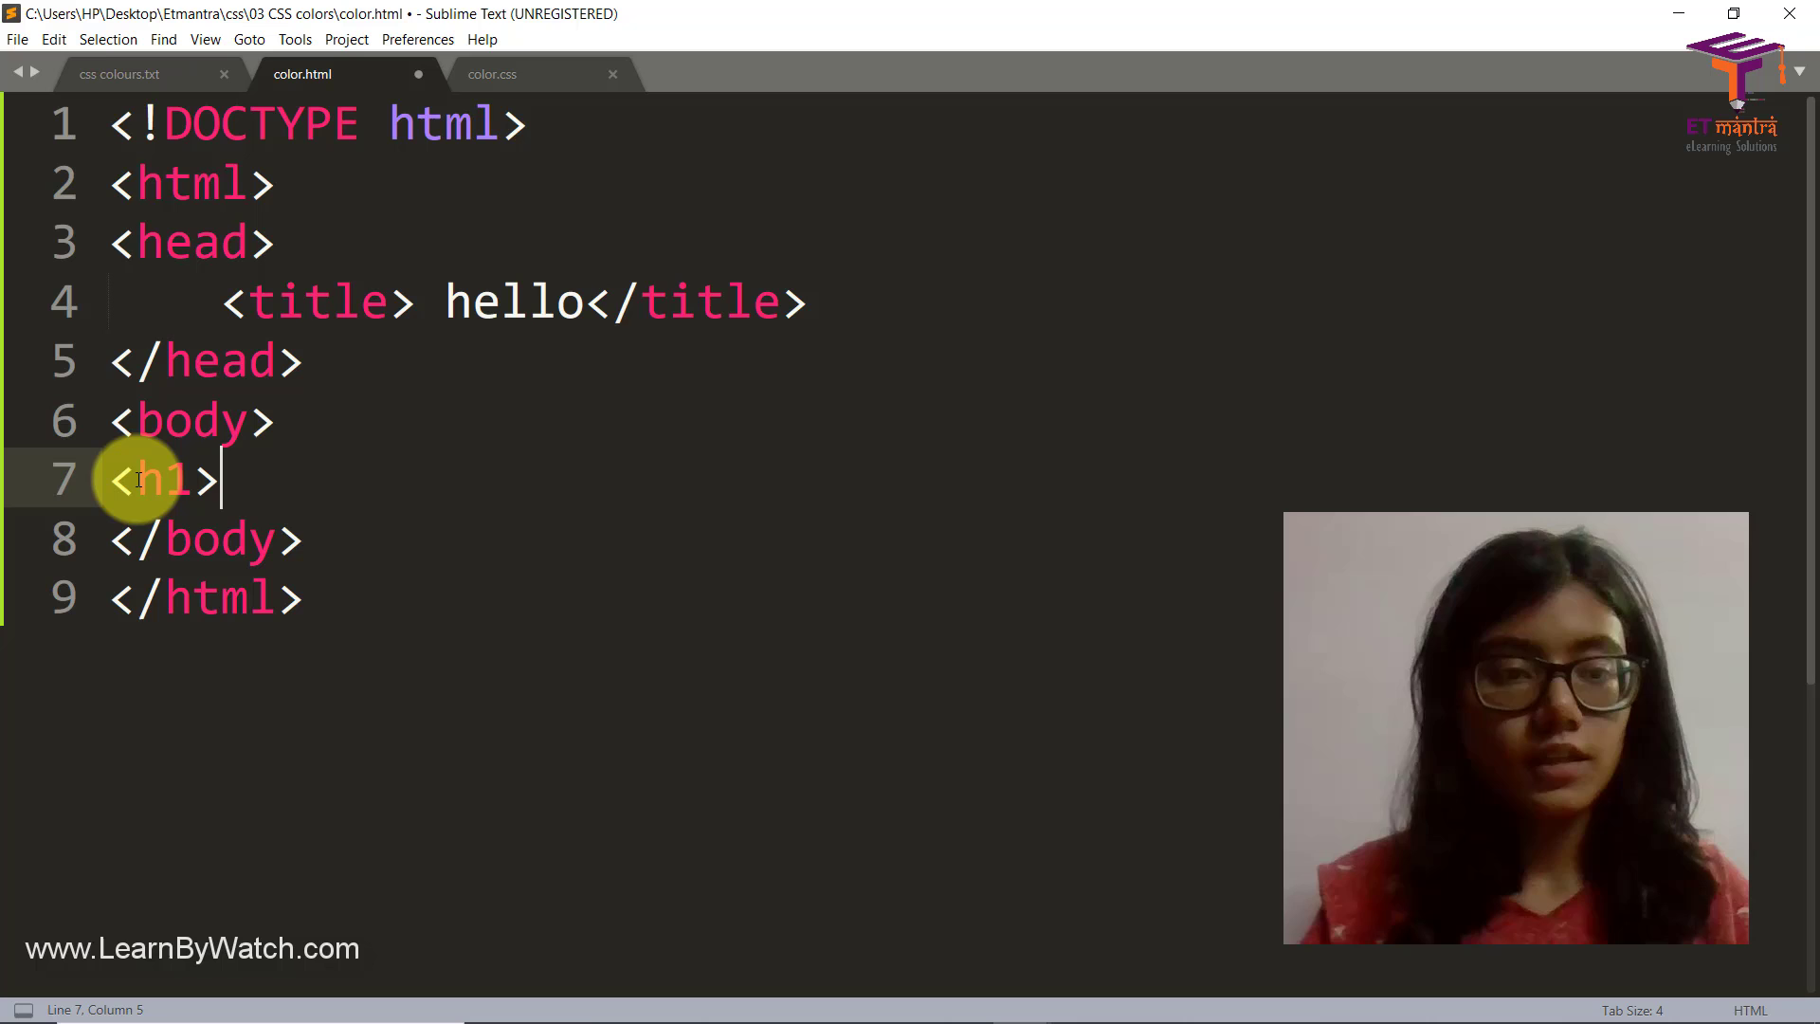
text(Hello col)
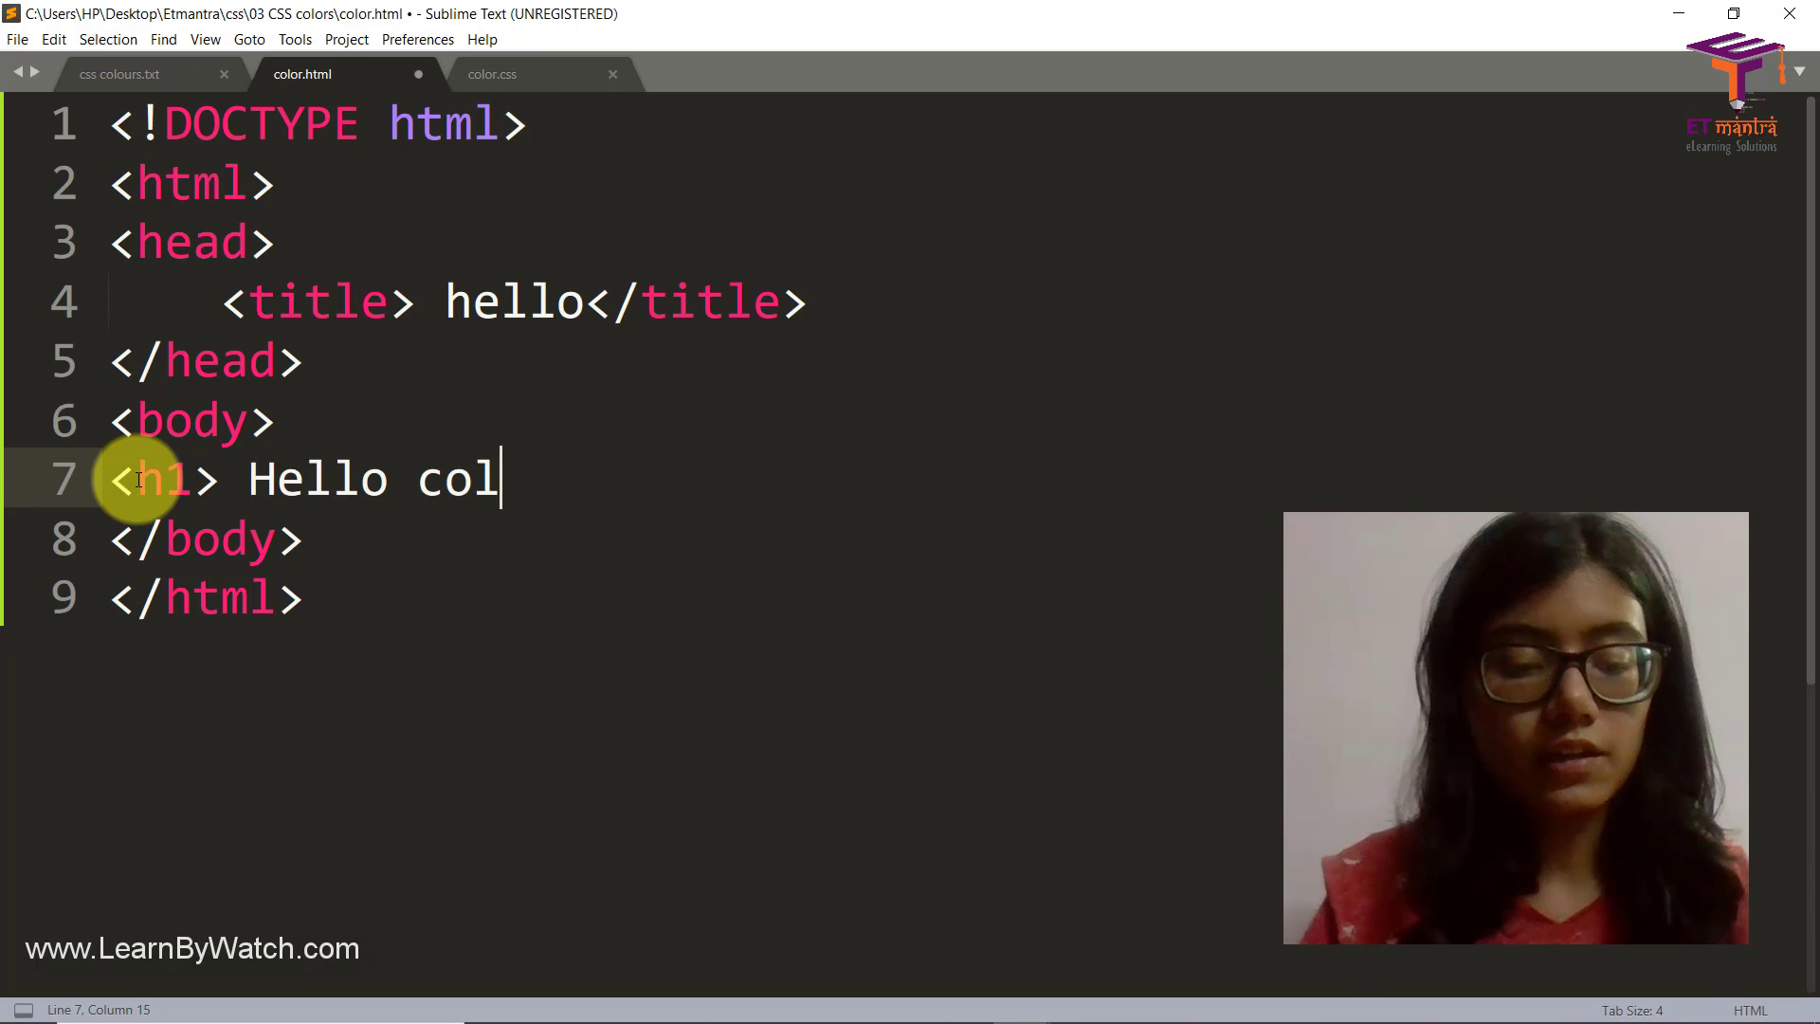
text(ors</h1>)
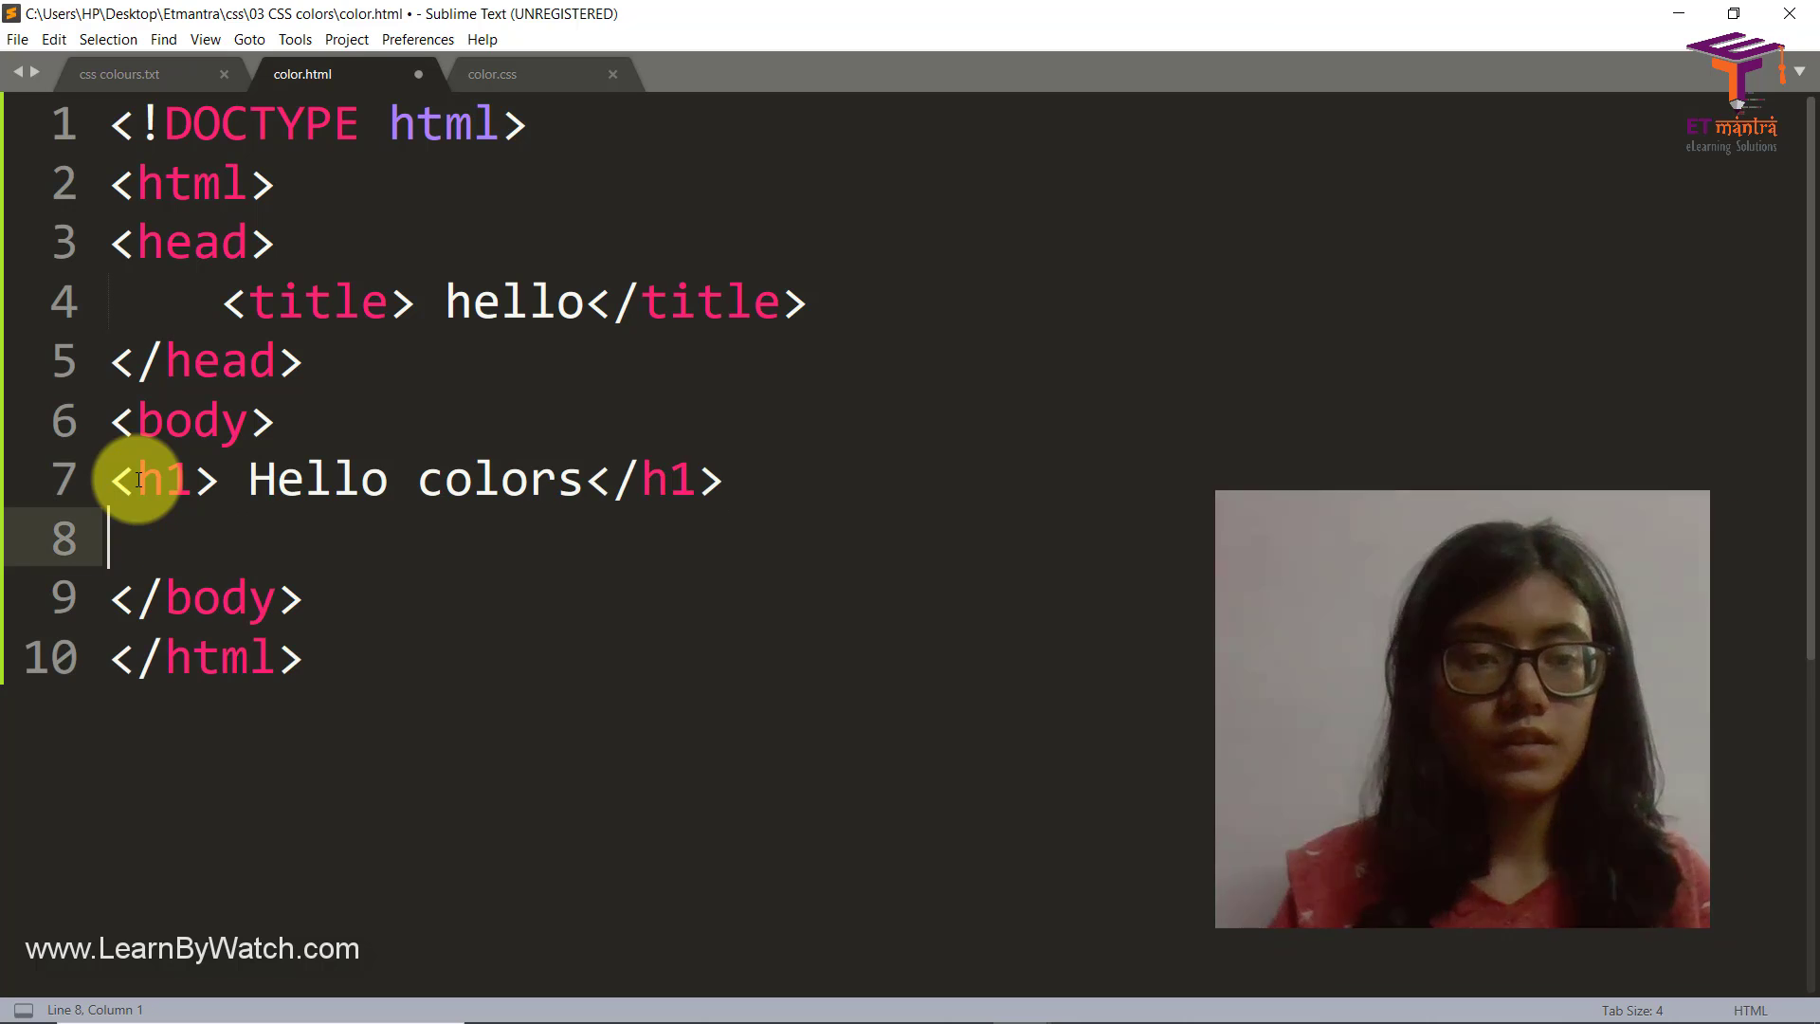
text(<h1>)
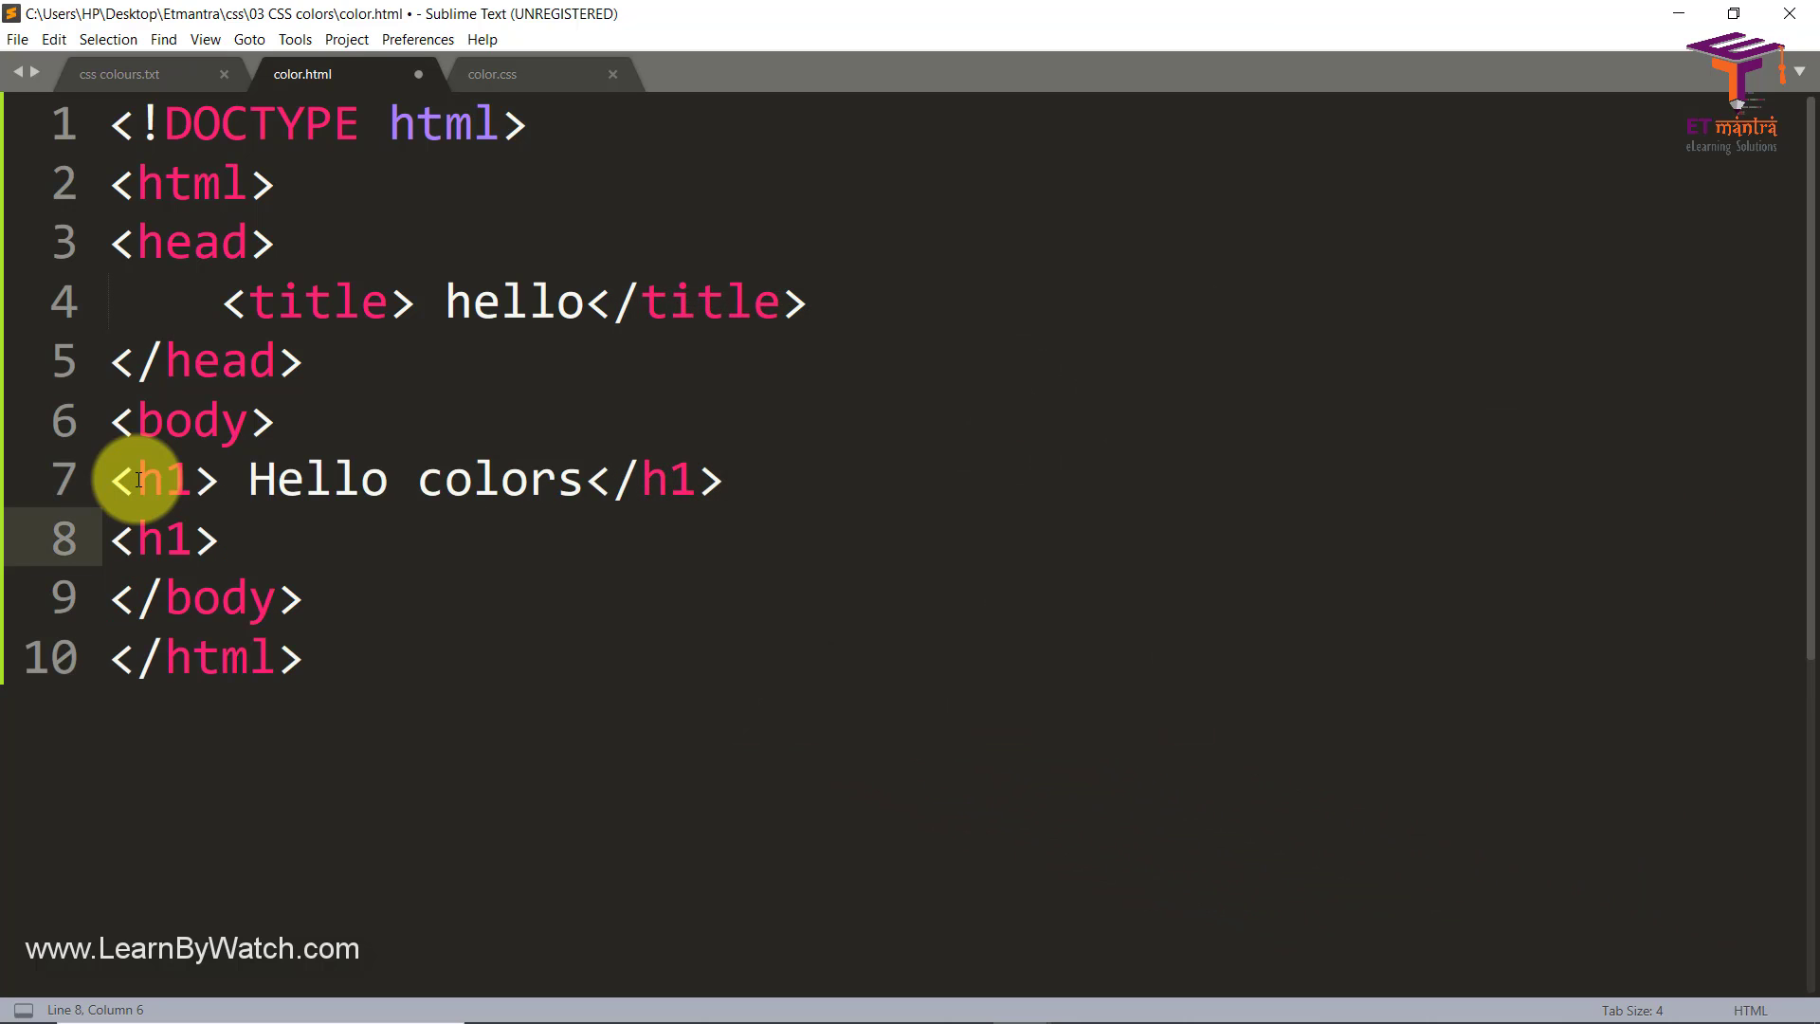
text(I love)
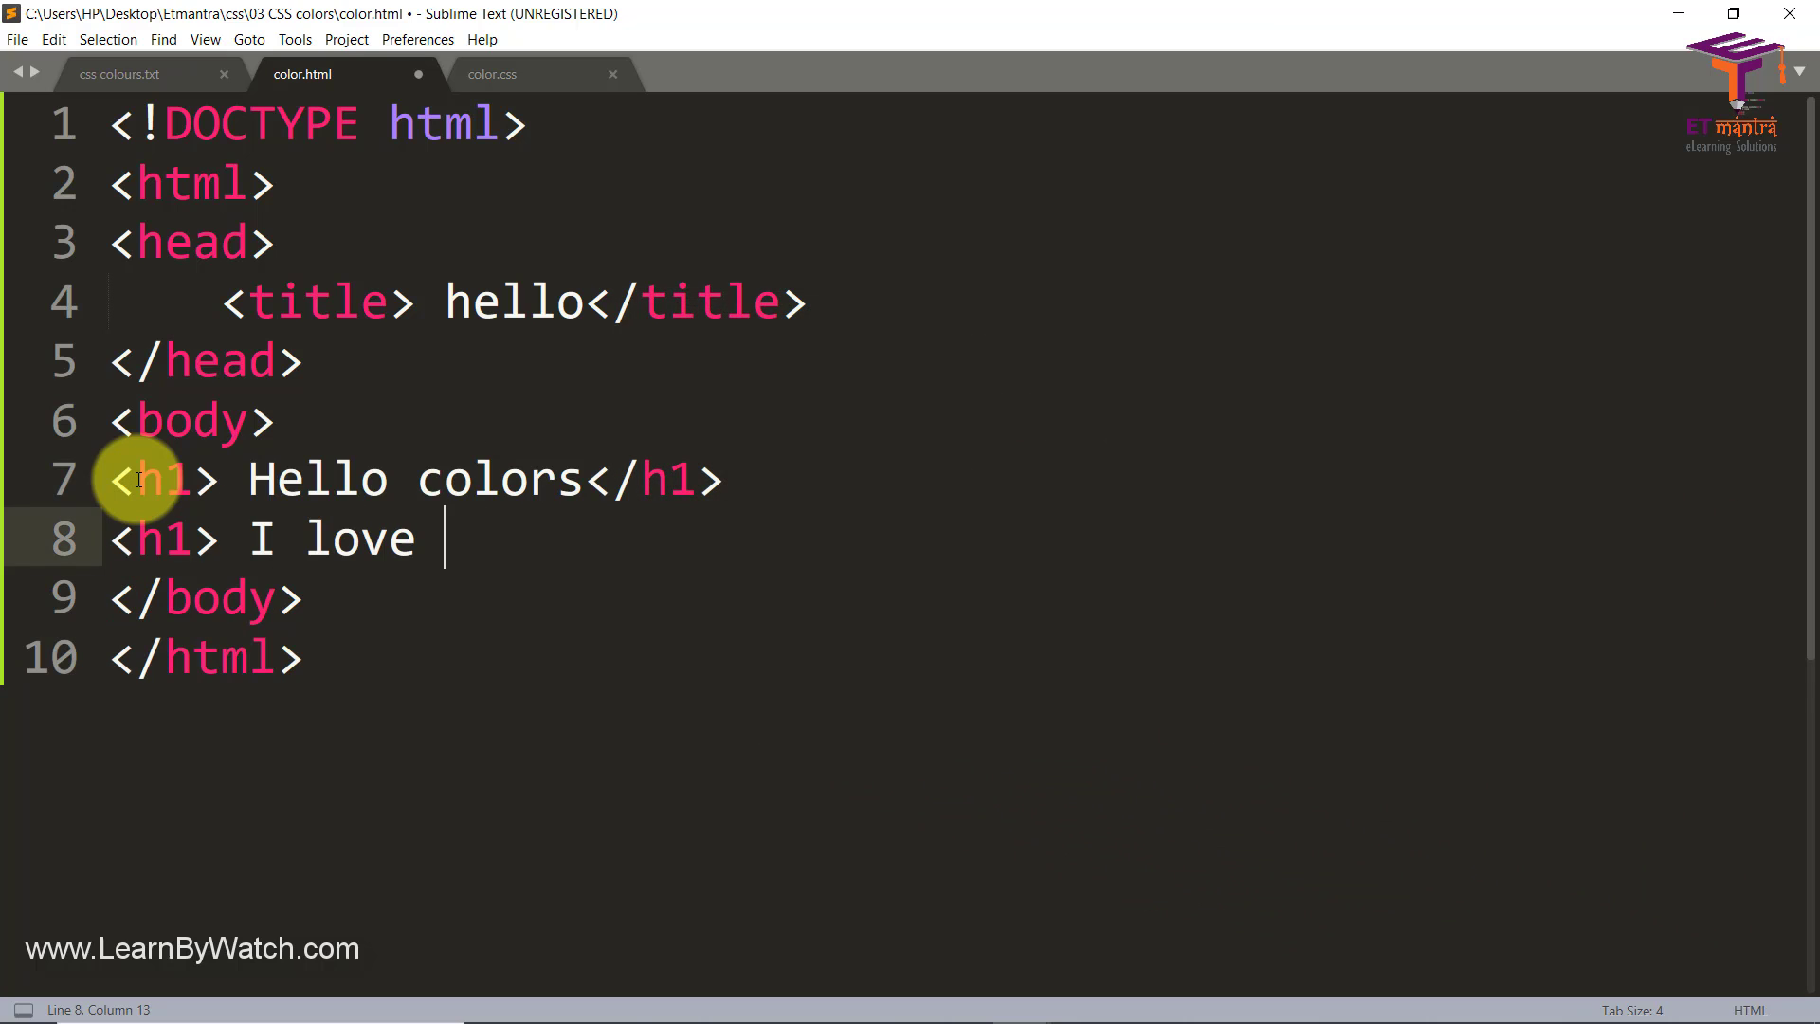
text(colours</h1>)
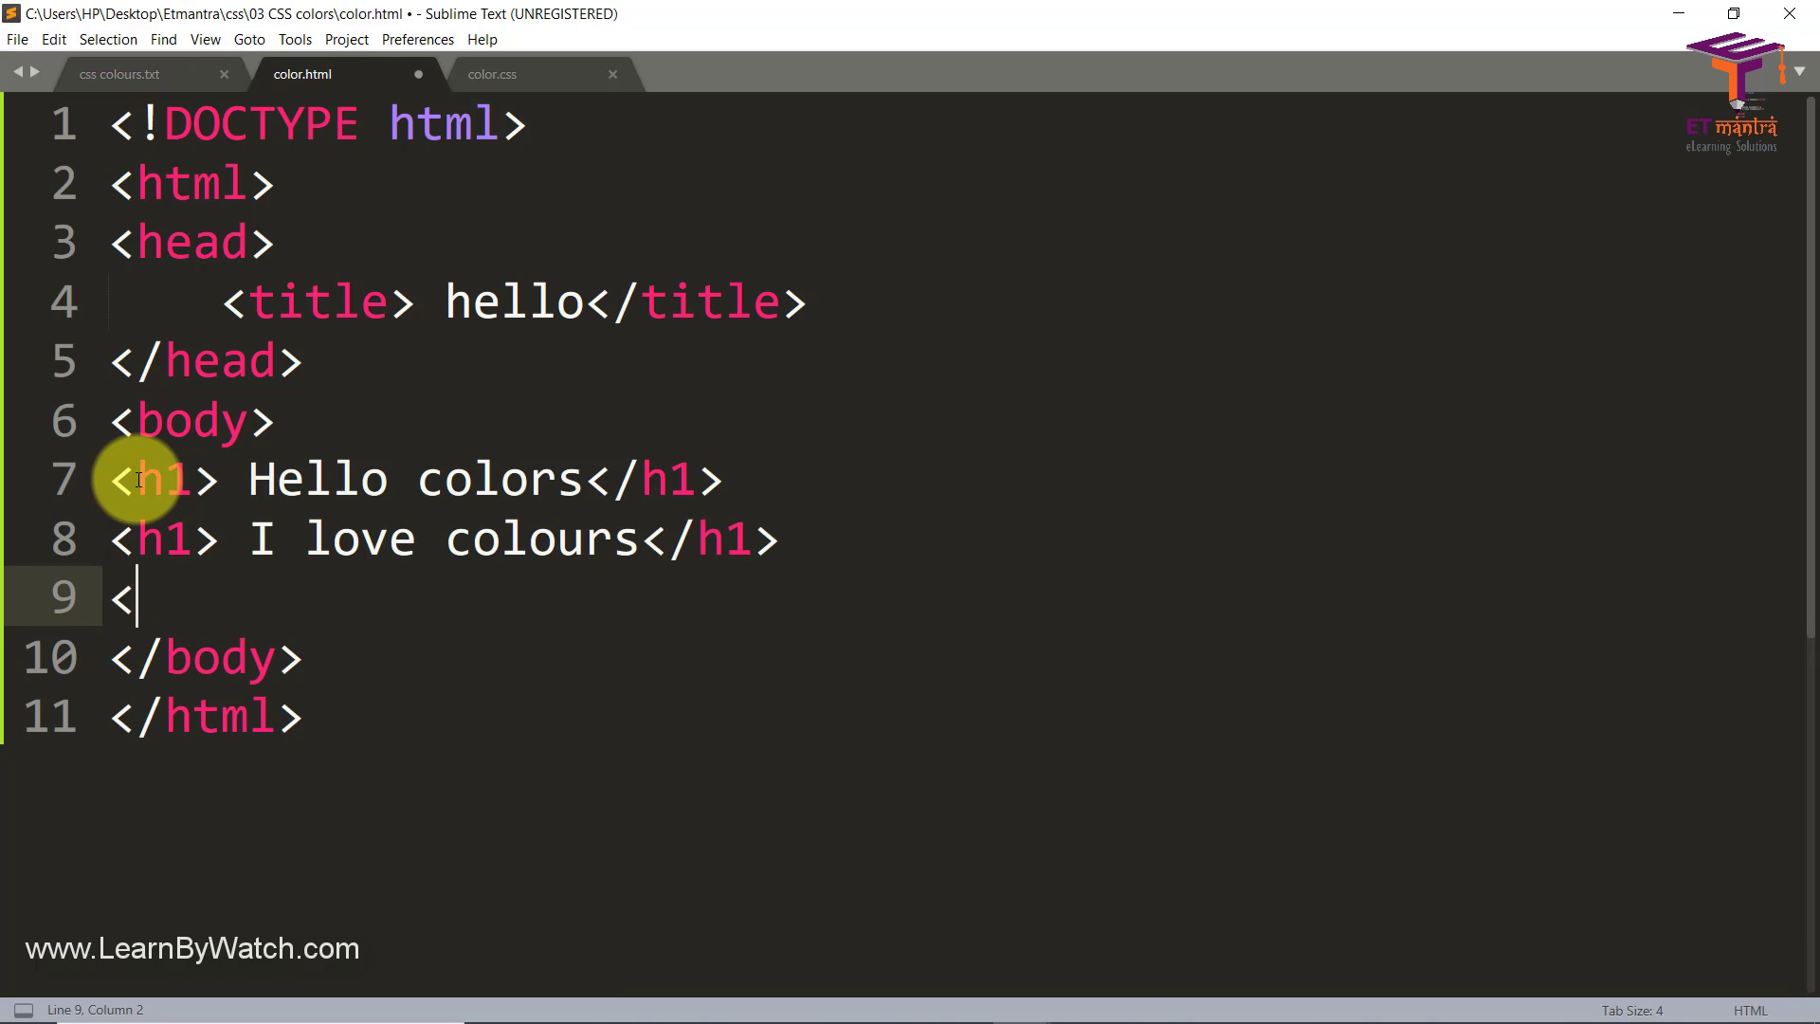
Step: Add an h2 heading reading Wow that's pretty
text(h2>)
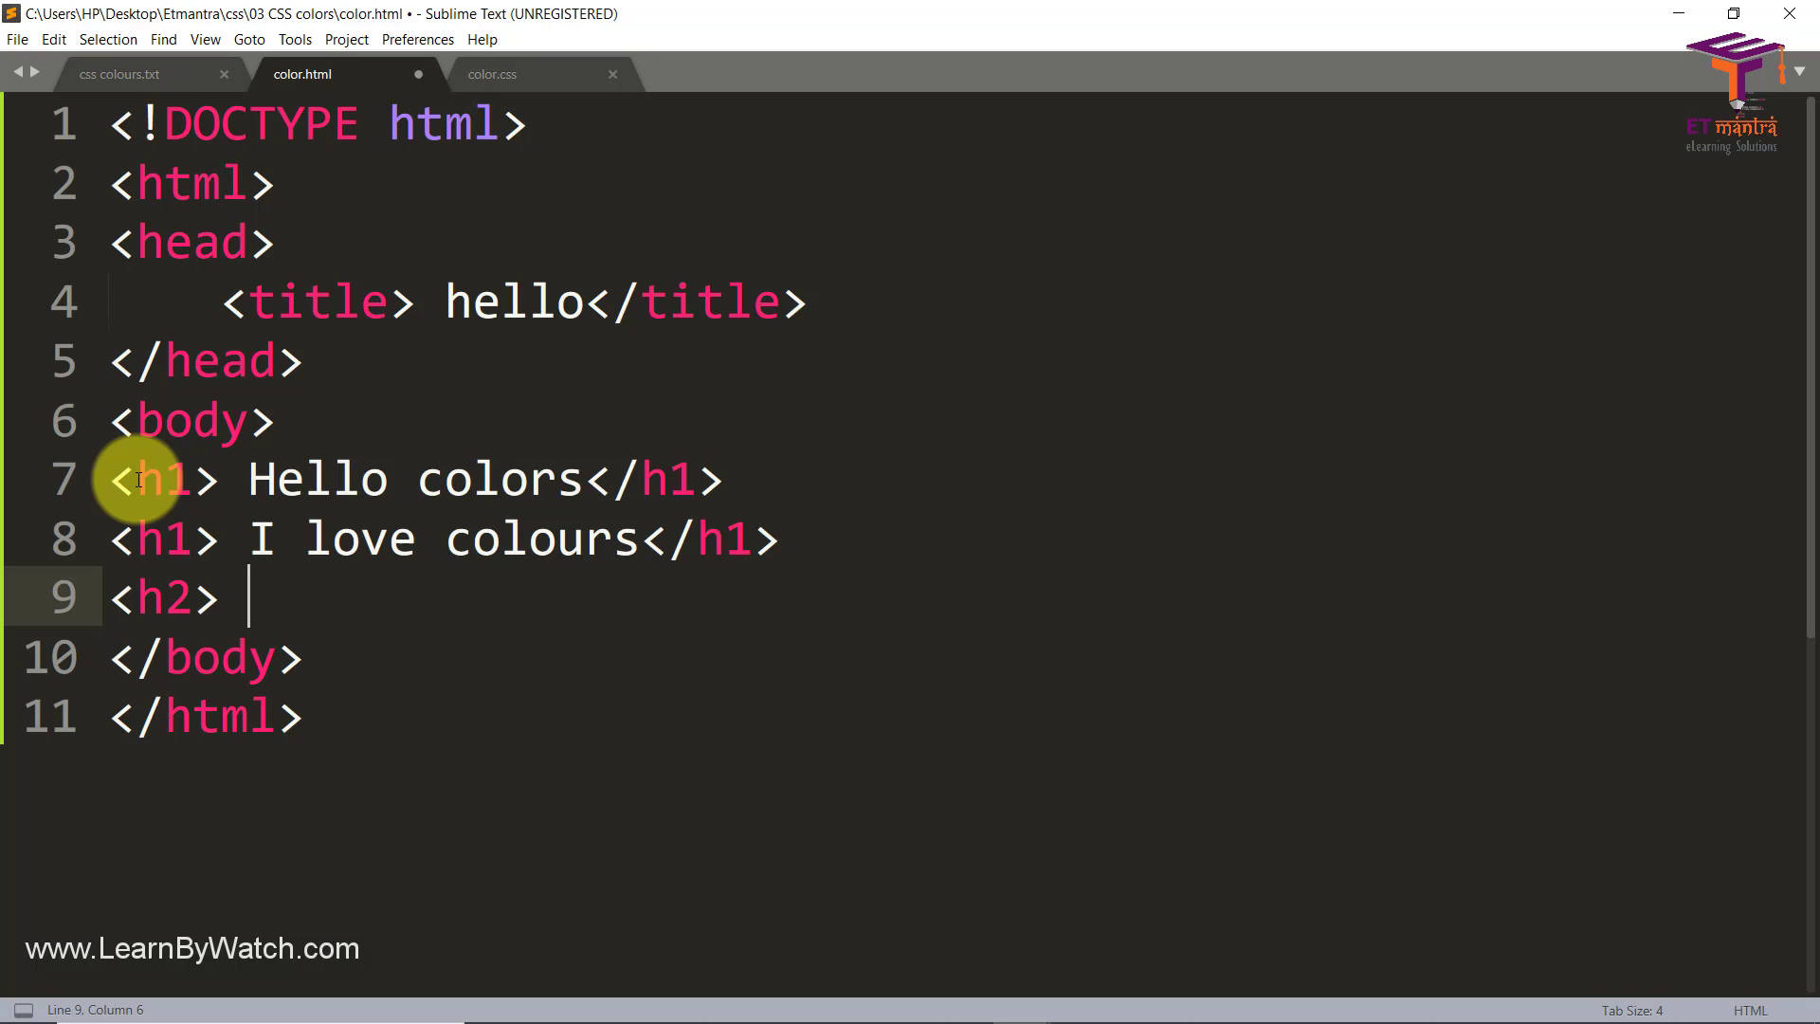
text(Wow that)
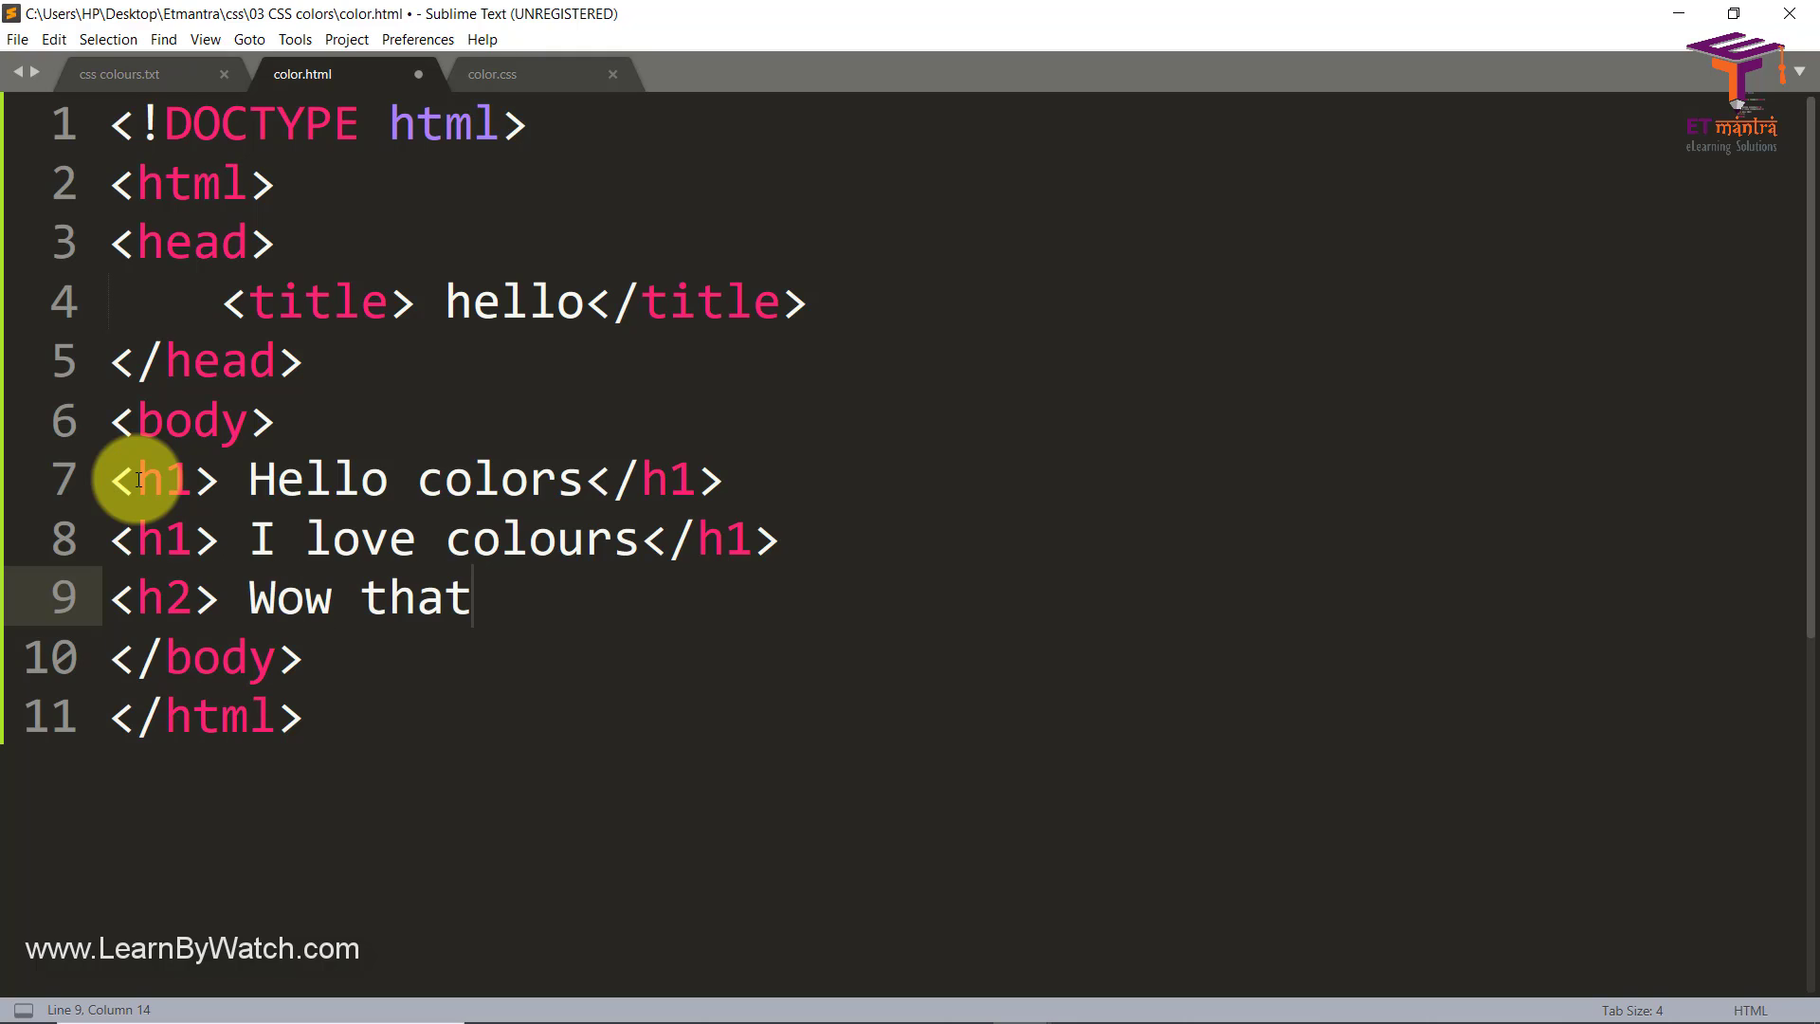
text('s pretty)
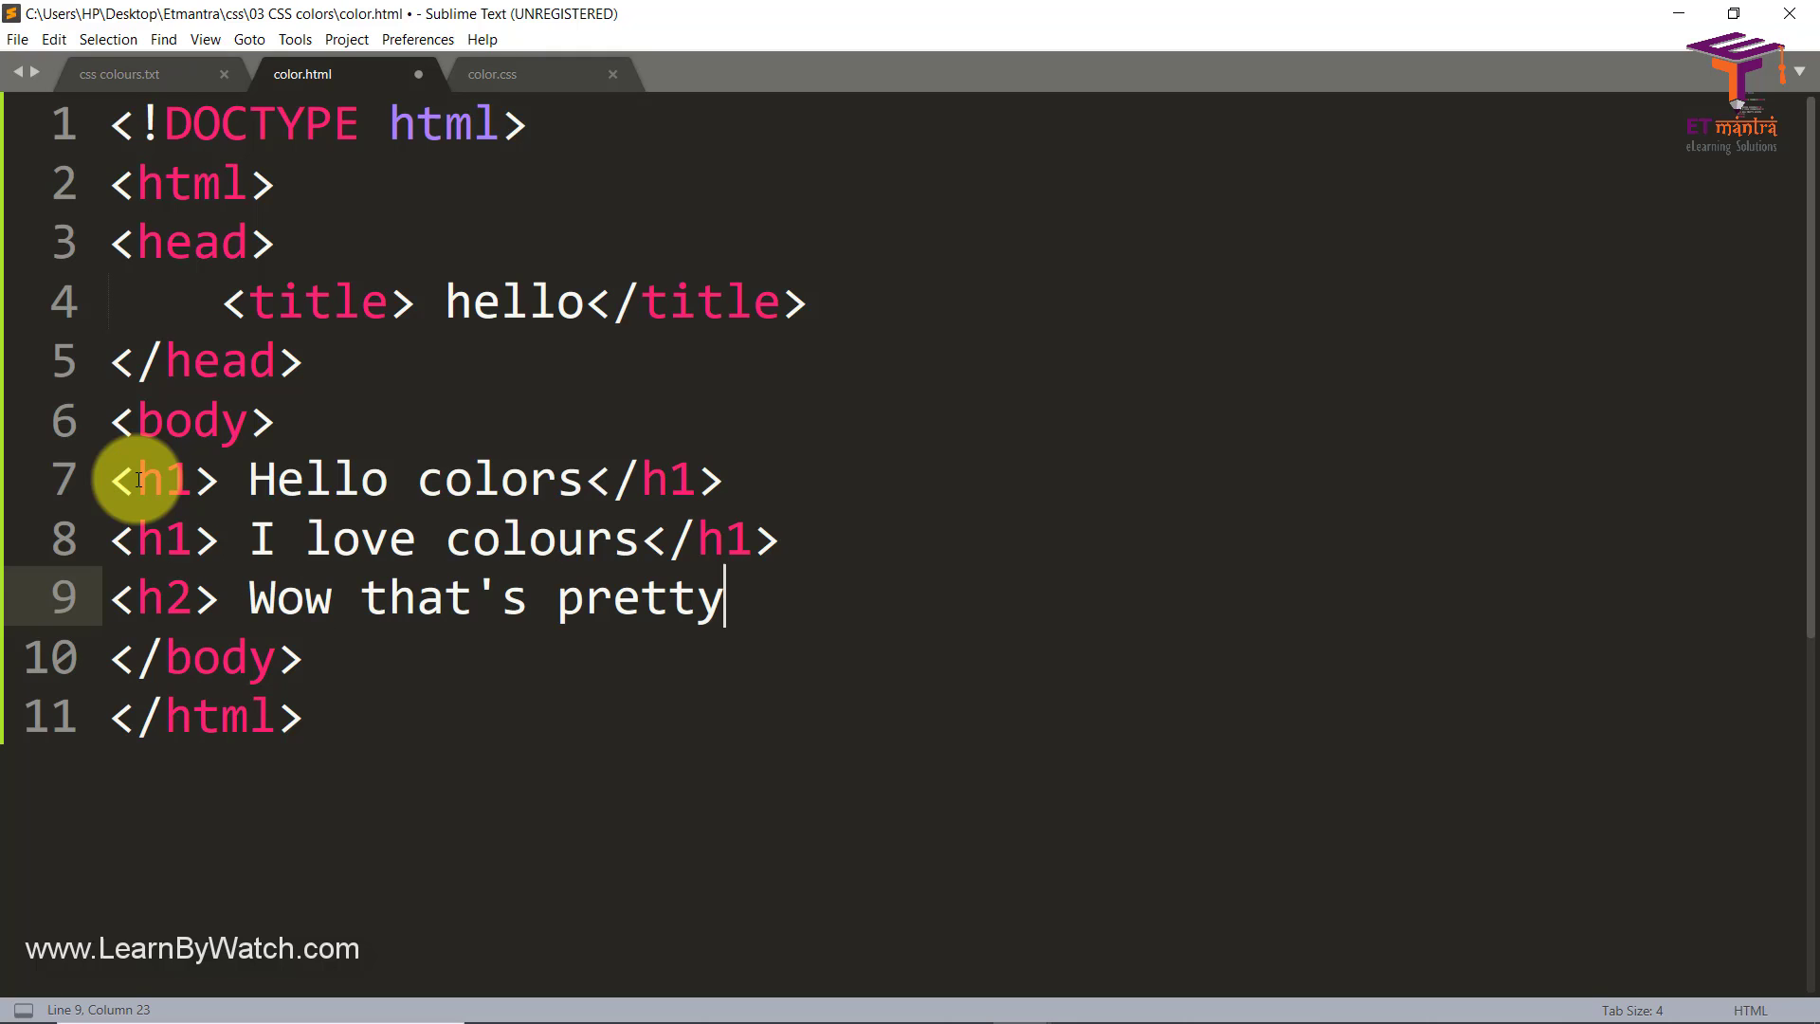
text(</h2>)
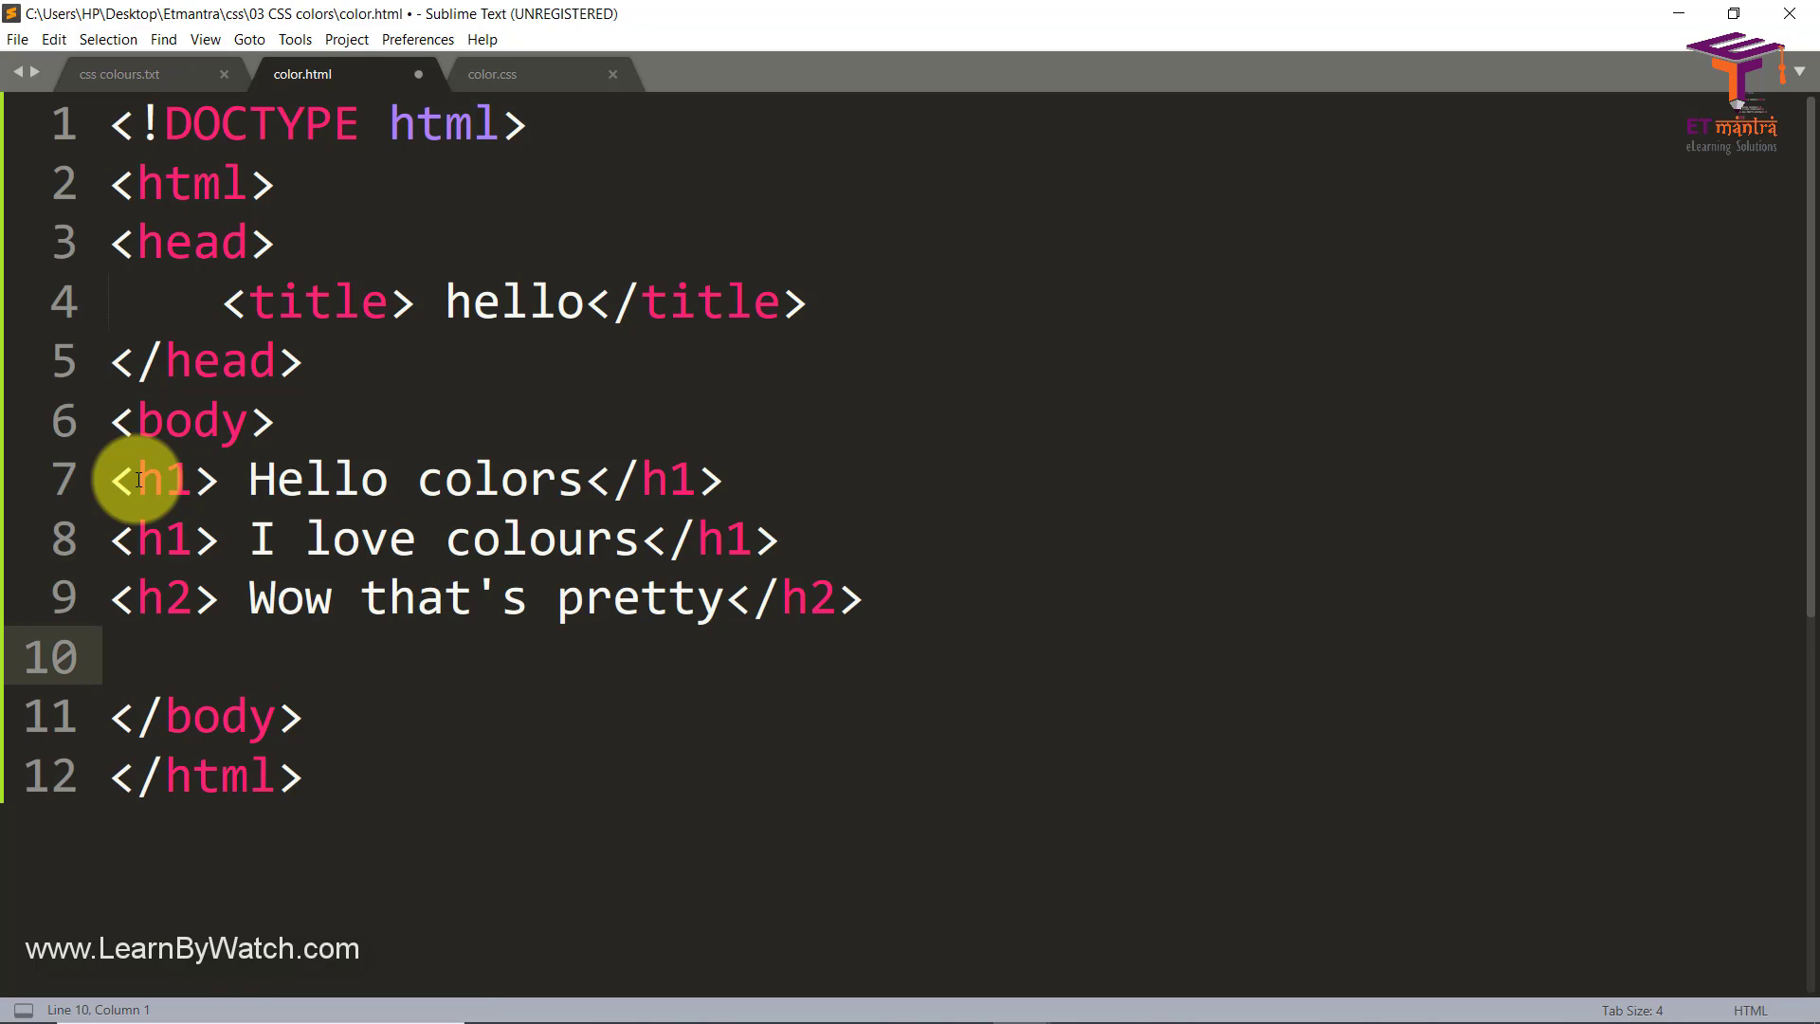
Step: Add a one-line lorem ipsum paragraph and an h5 line about nice colors
text(<p> lo)
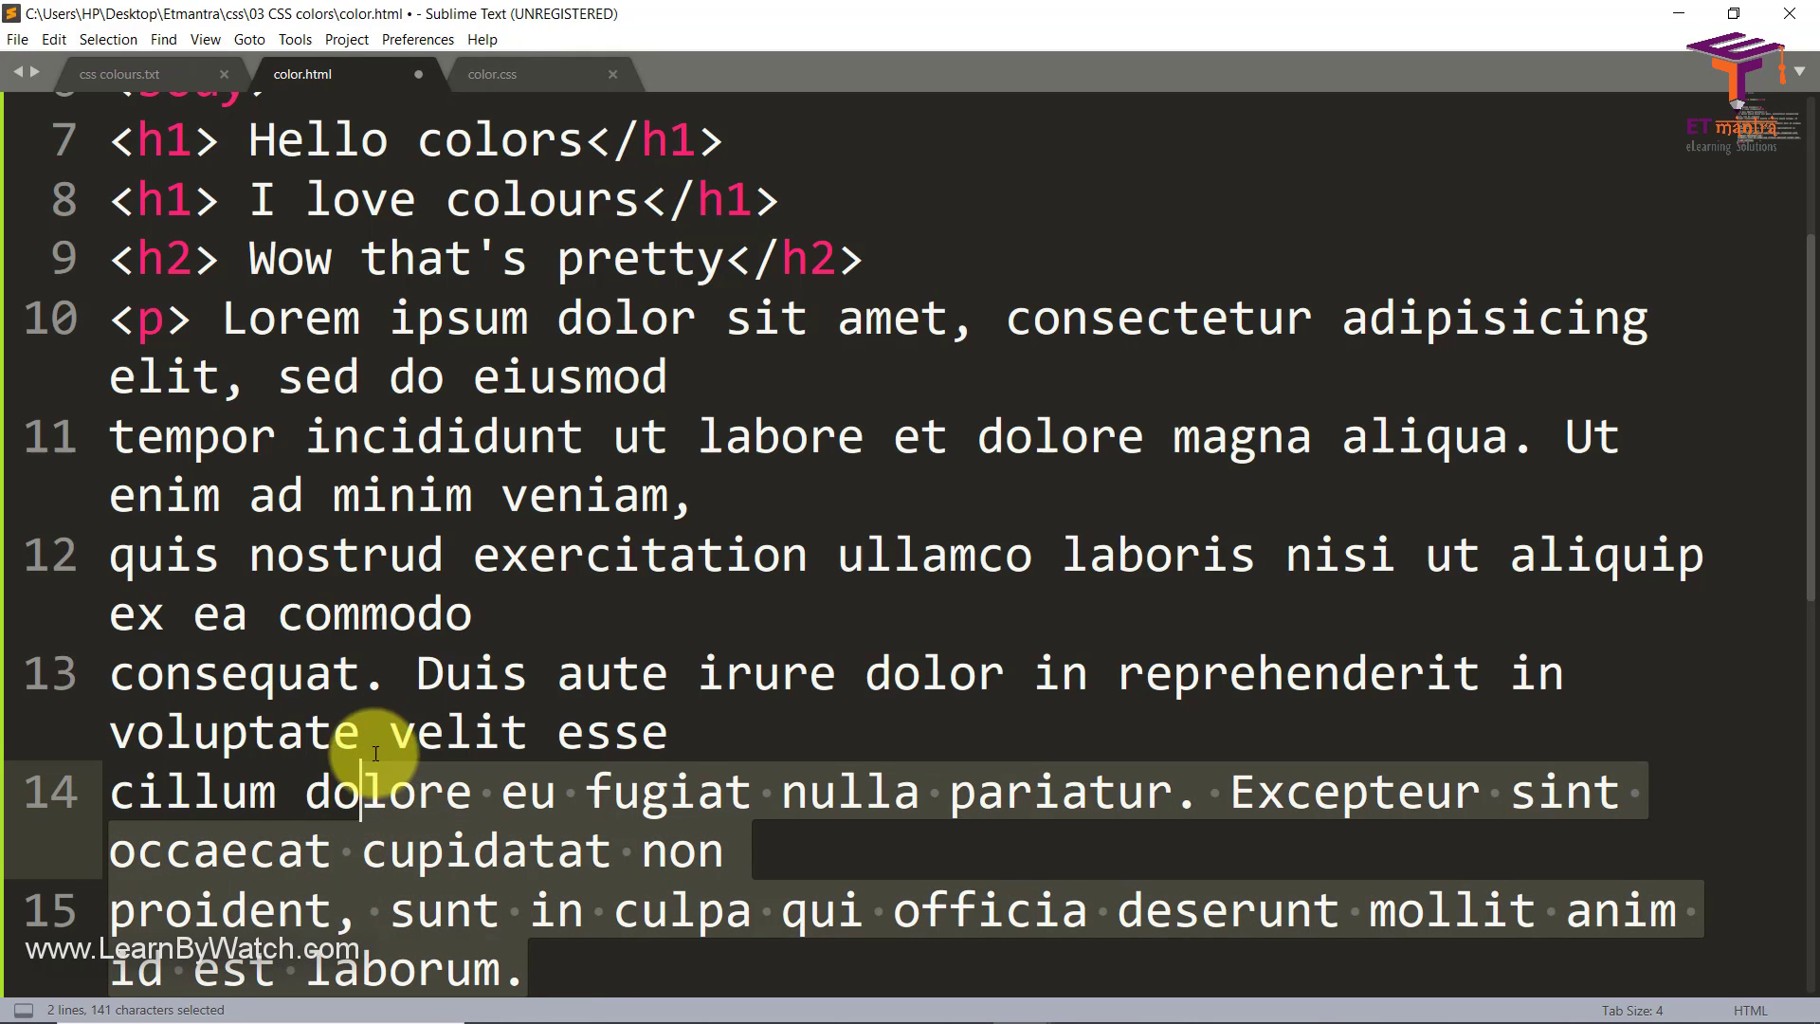
key(Delete)
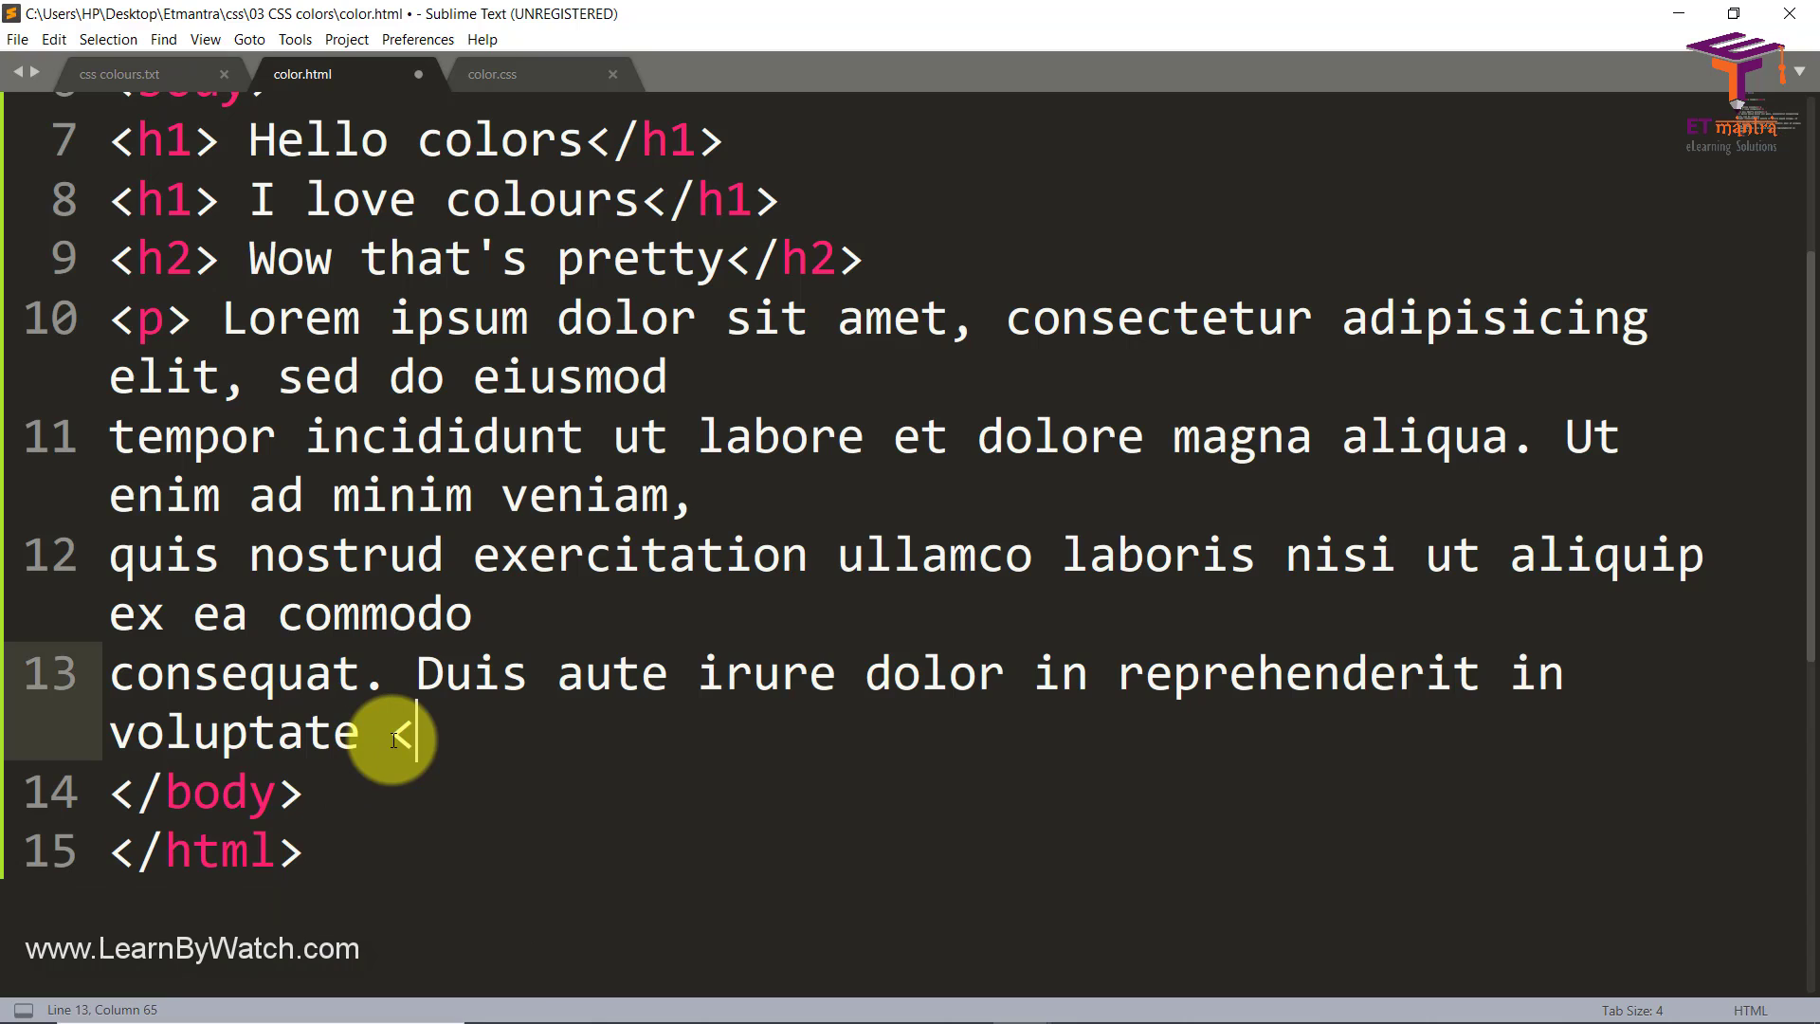
text(/p>)
text(<)
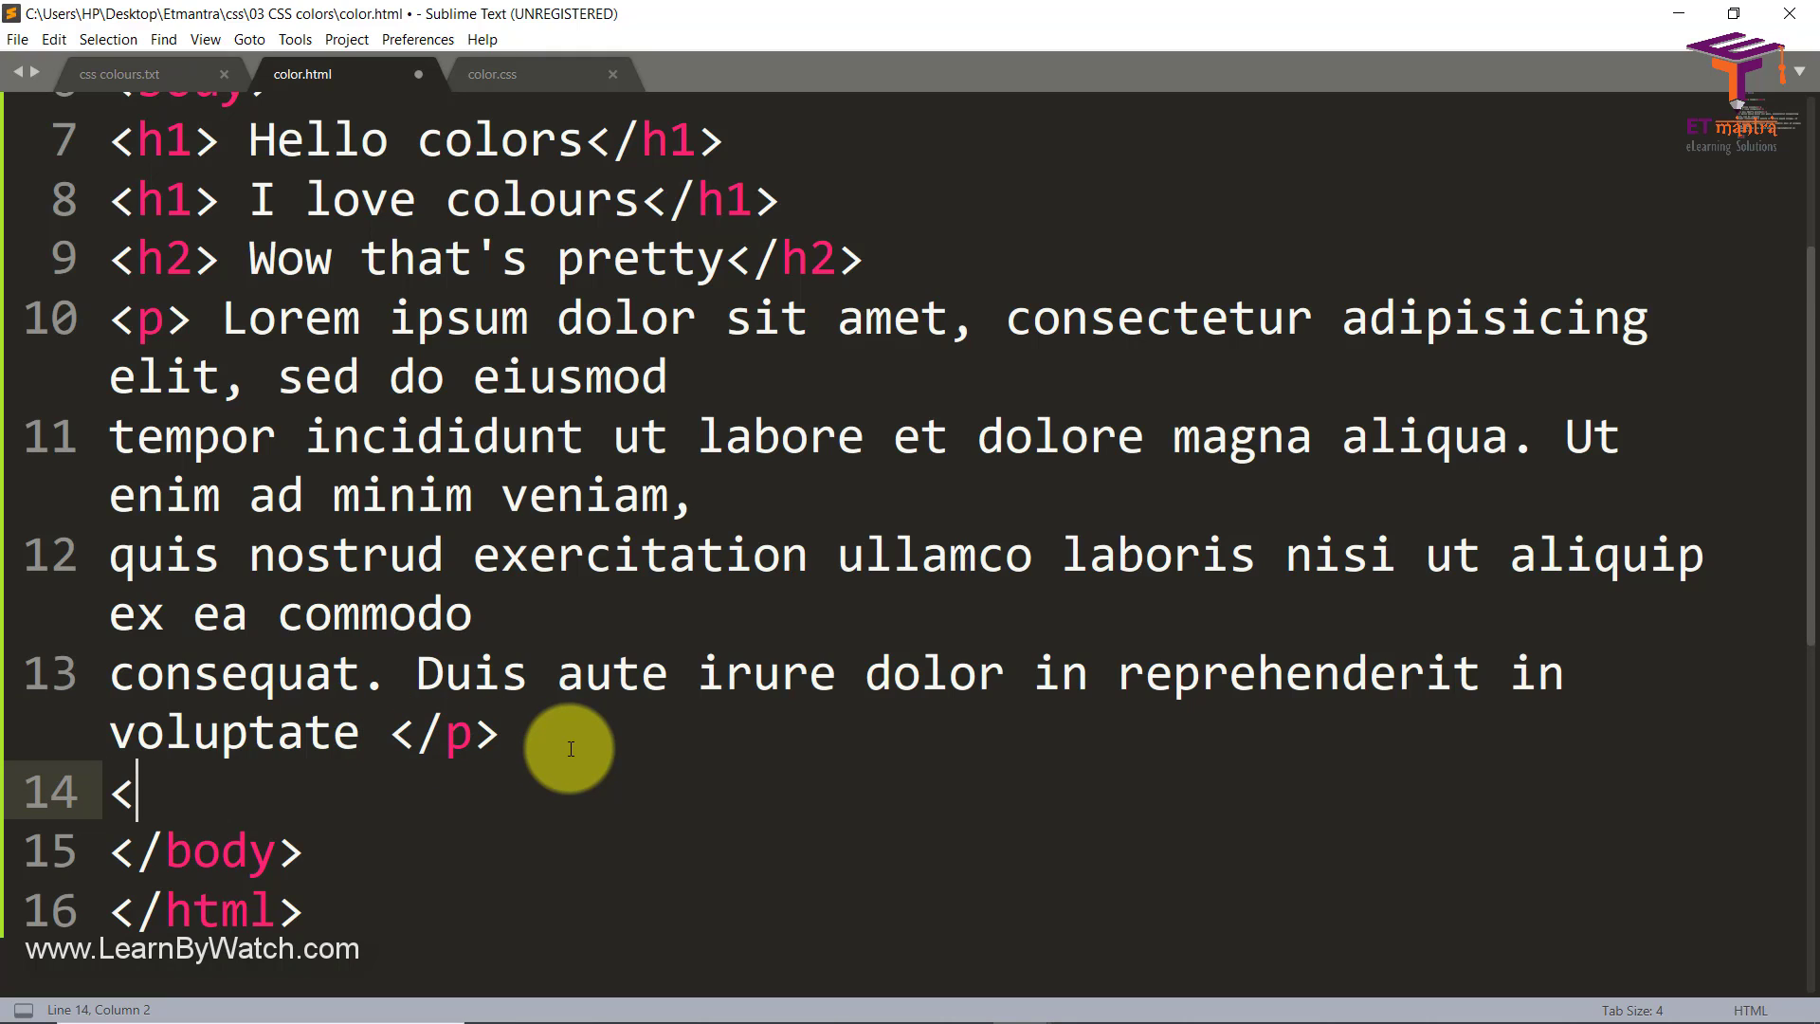
text(h5>)
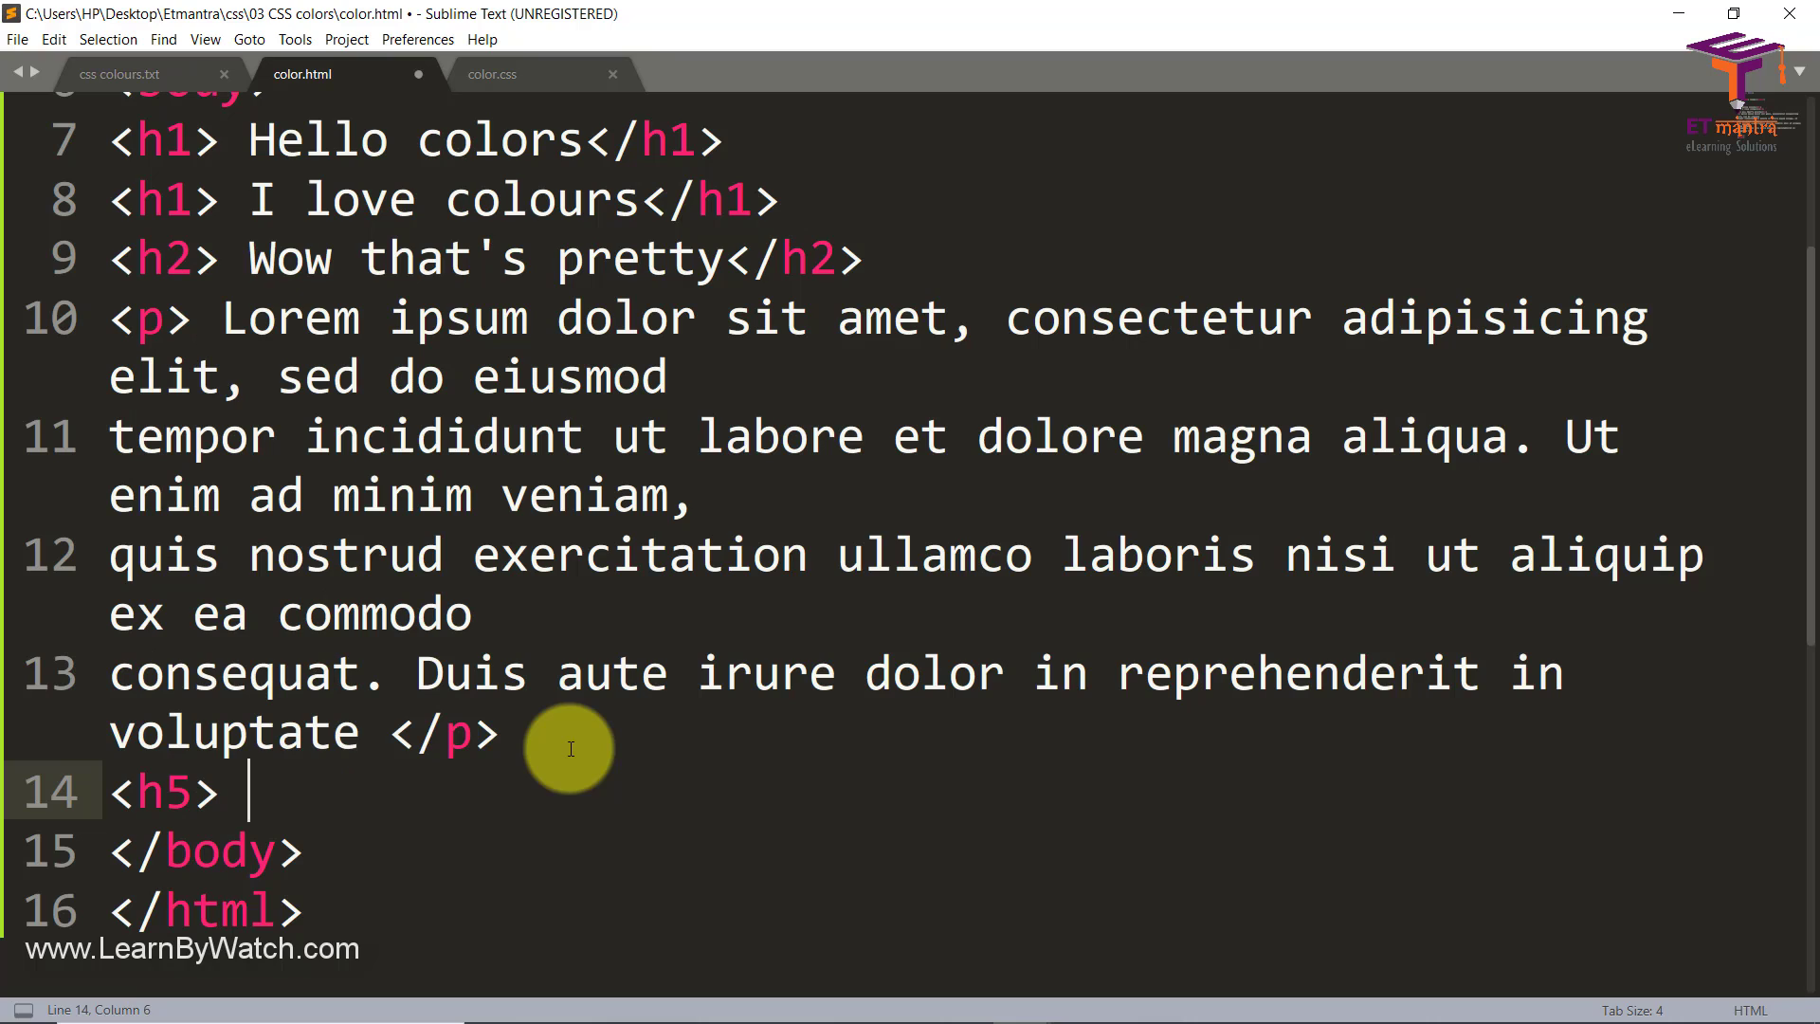
text(it was nice meeting)
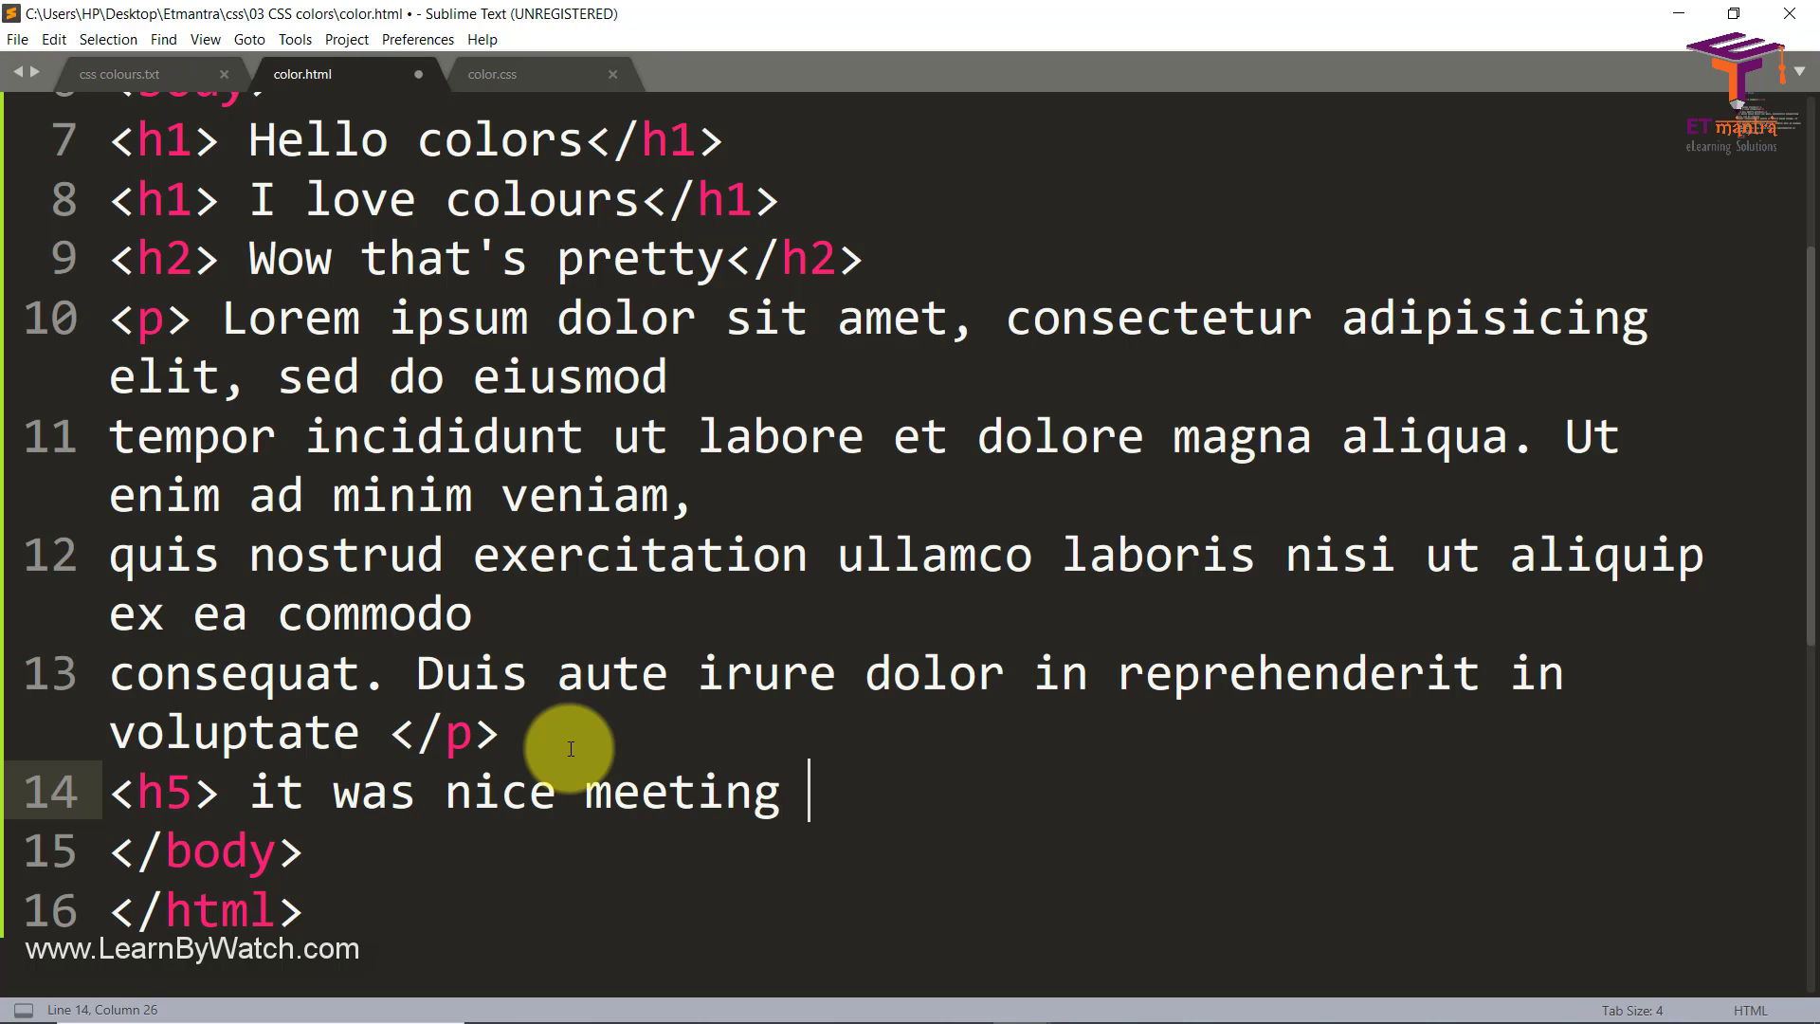
text(colors<)
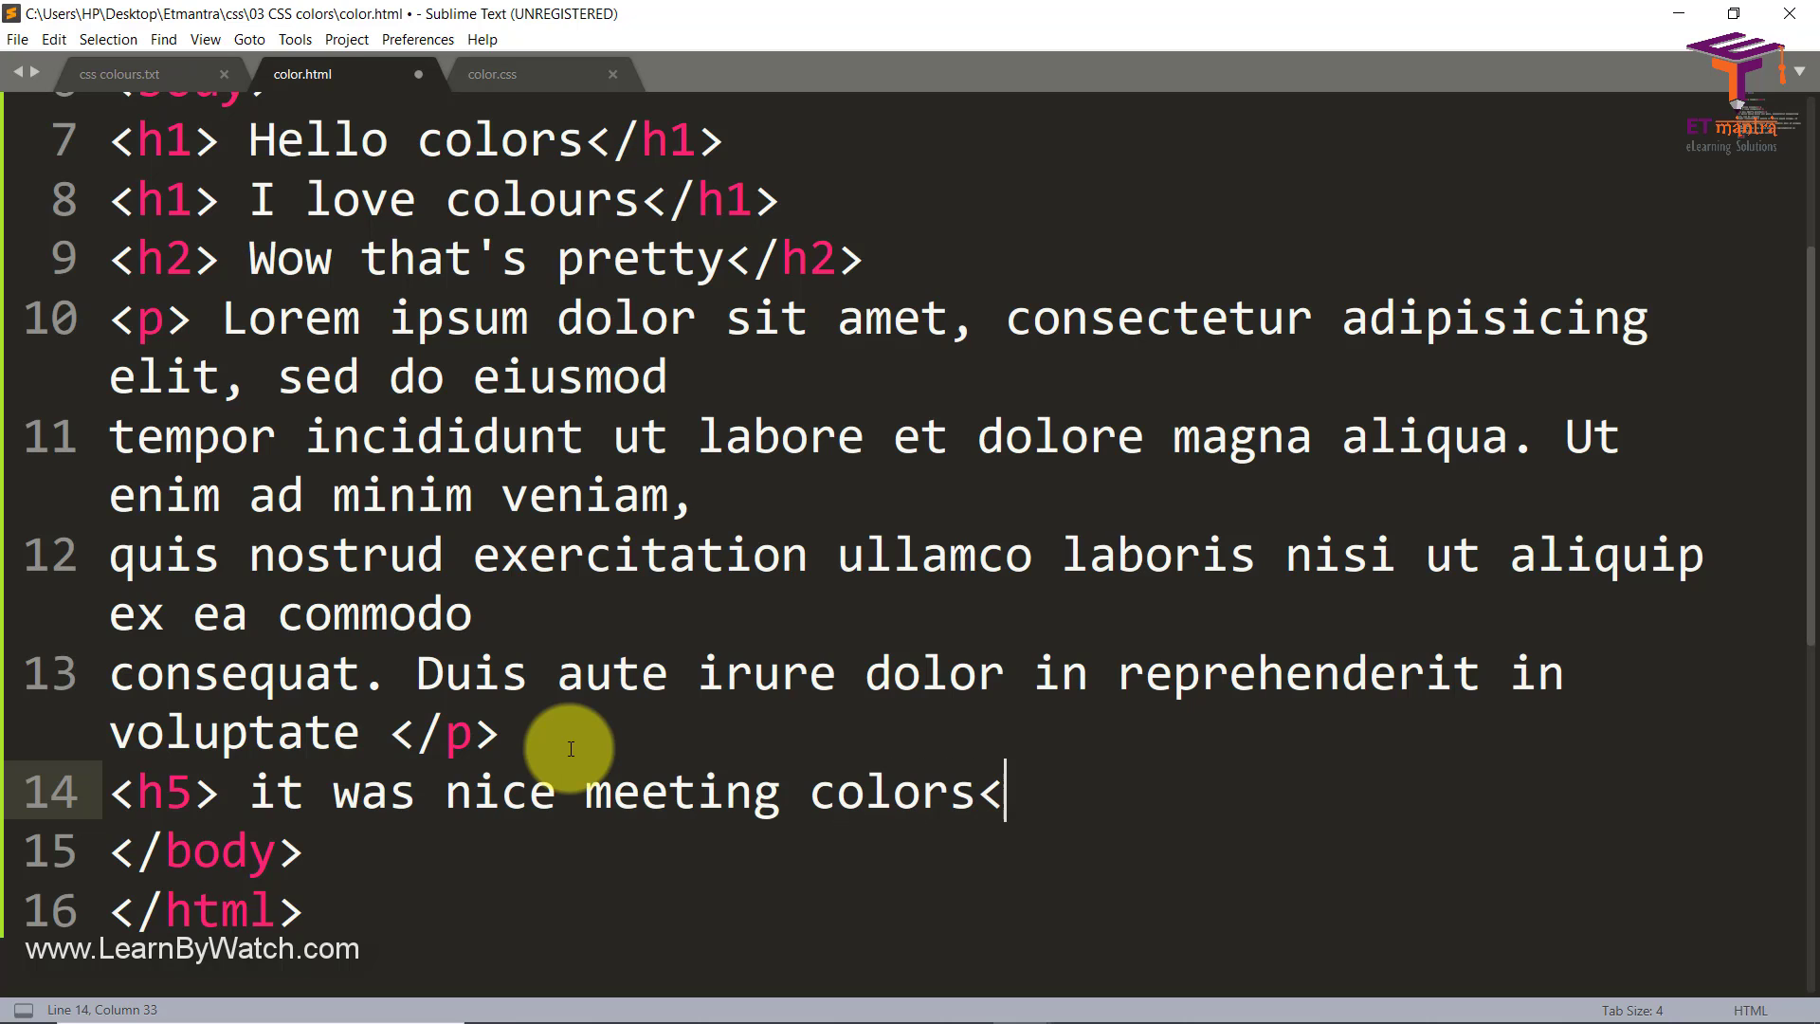
text(/h5>)
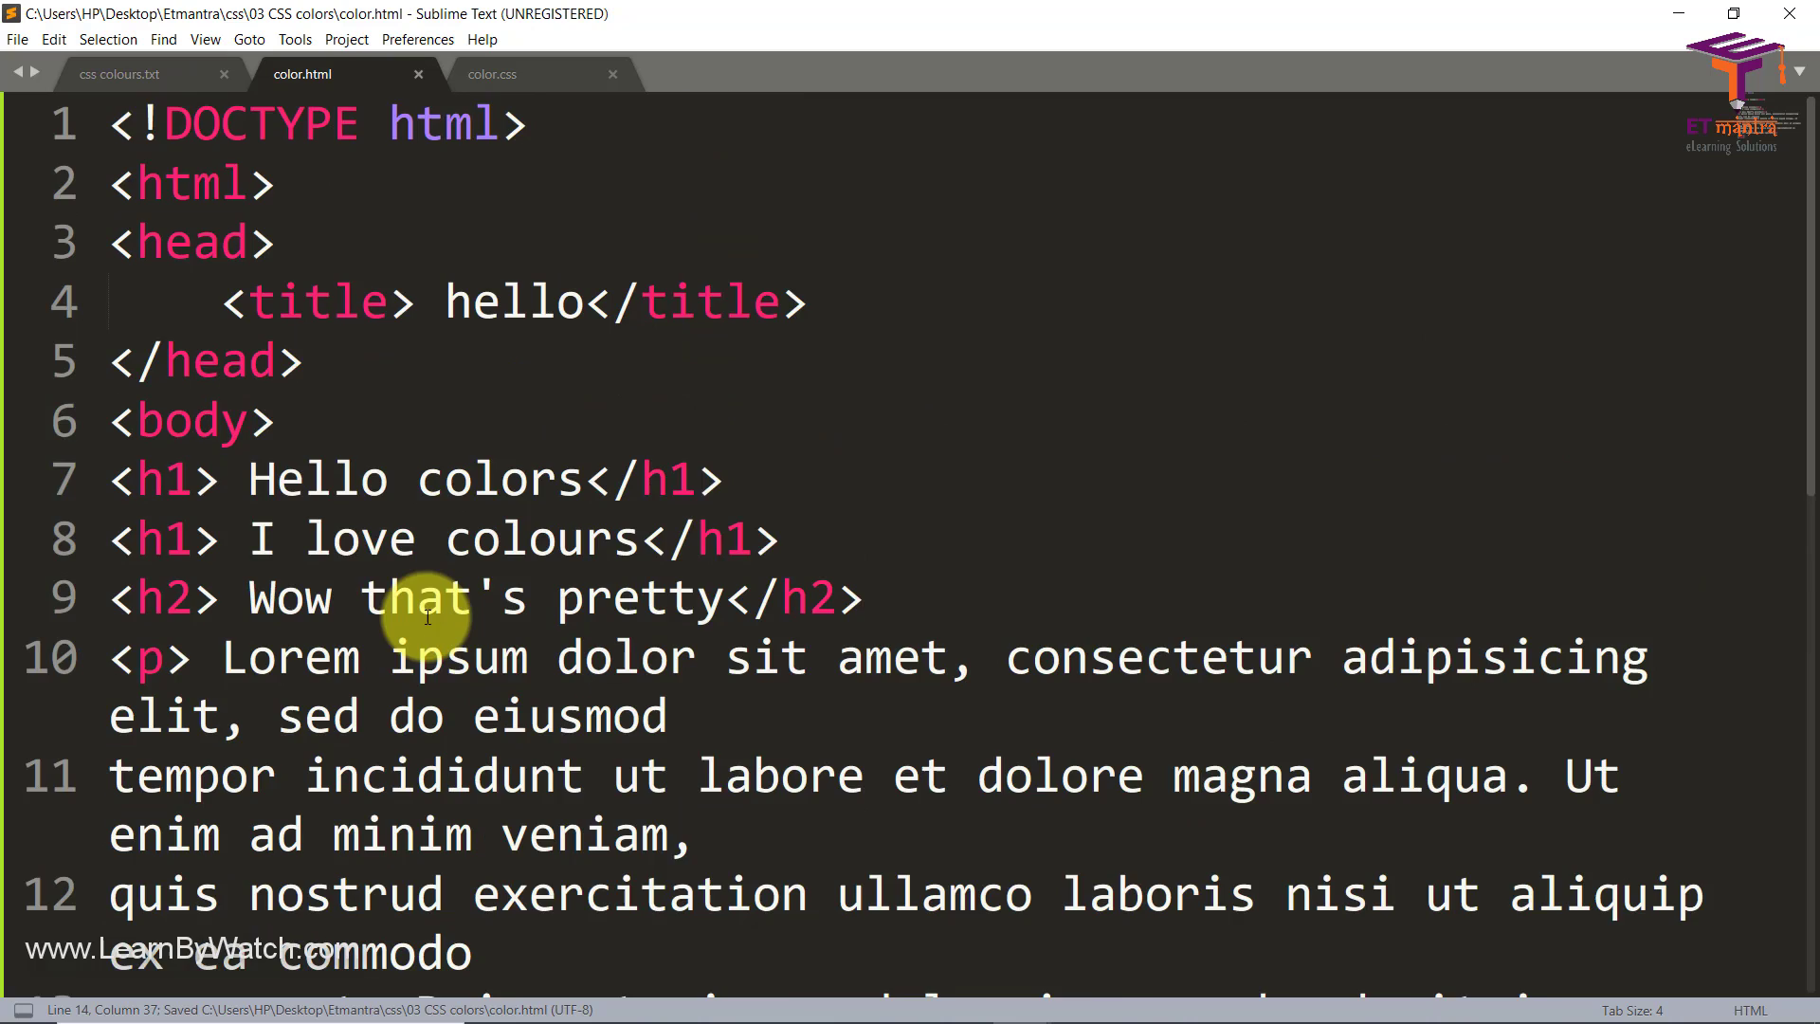
Step: Add a link element in the head pointing to color.css as the stylesheet
click(491, 74)
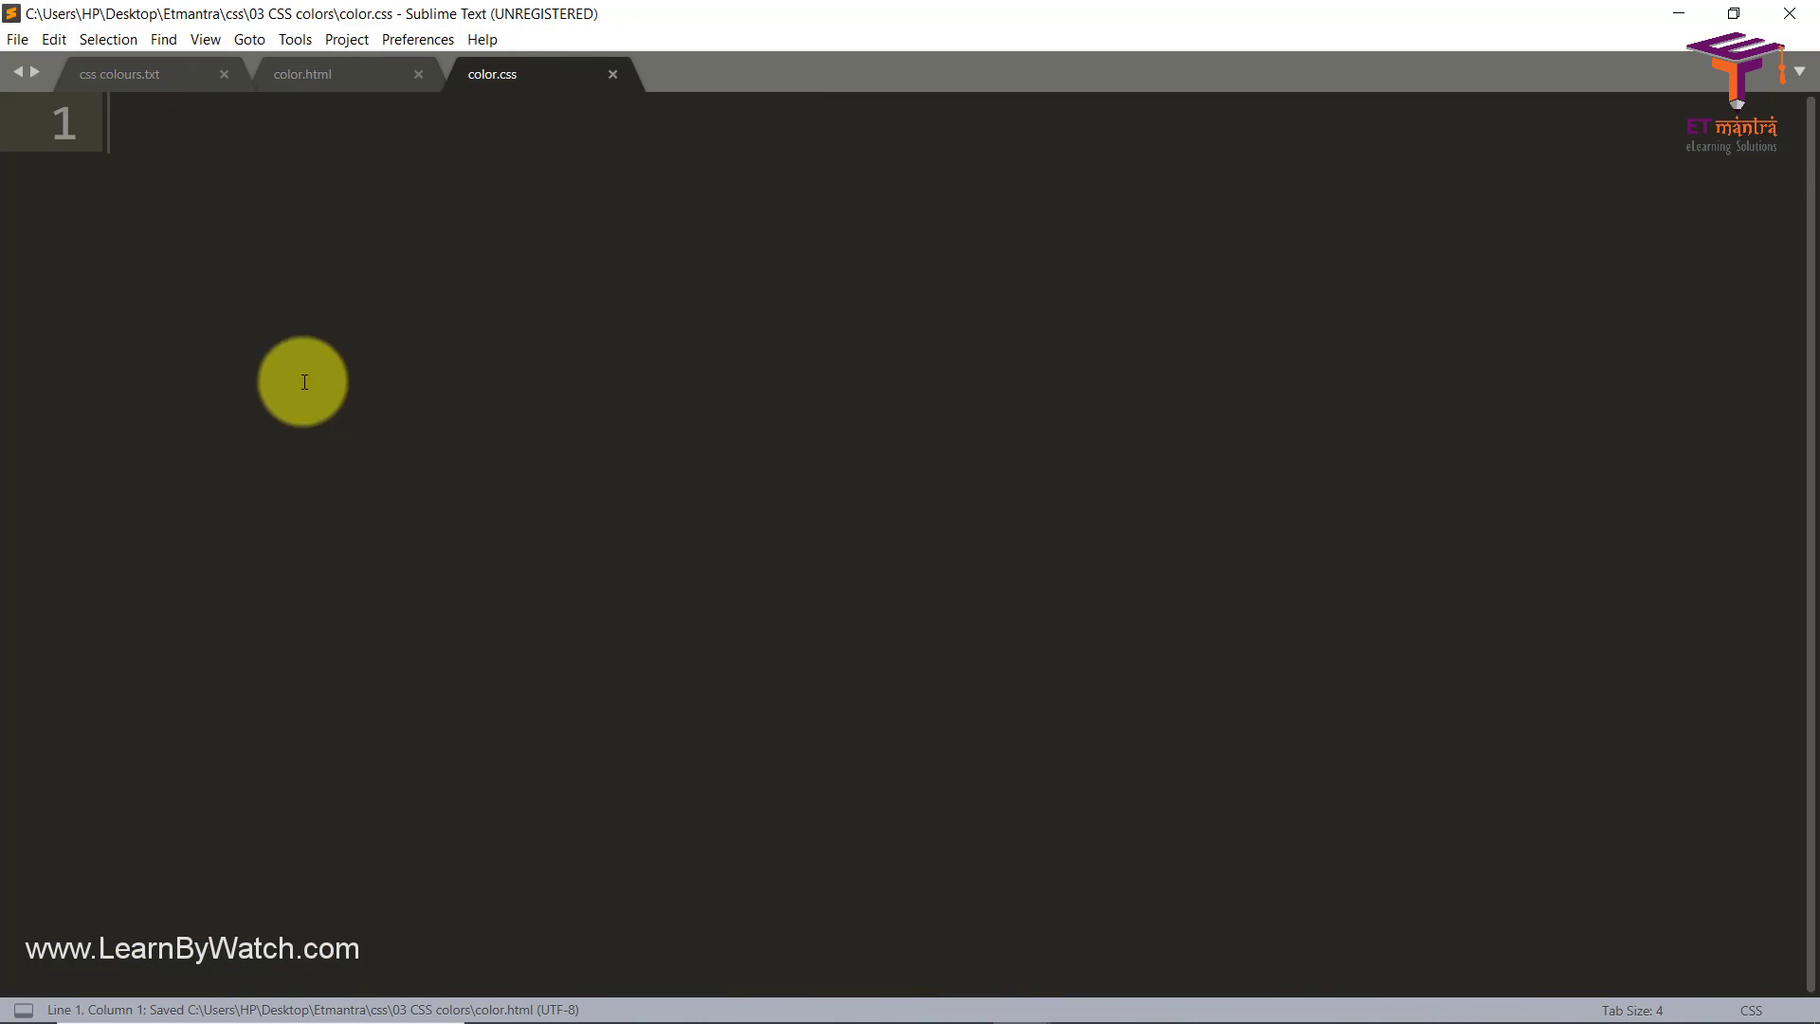
click(301, 74)
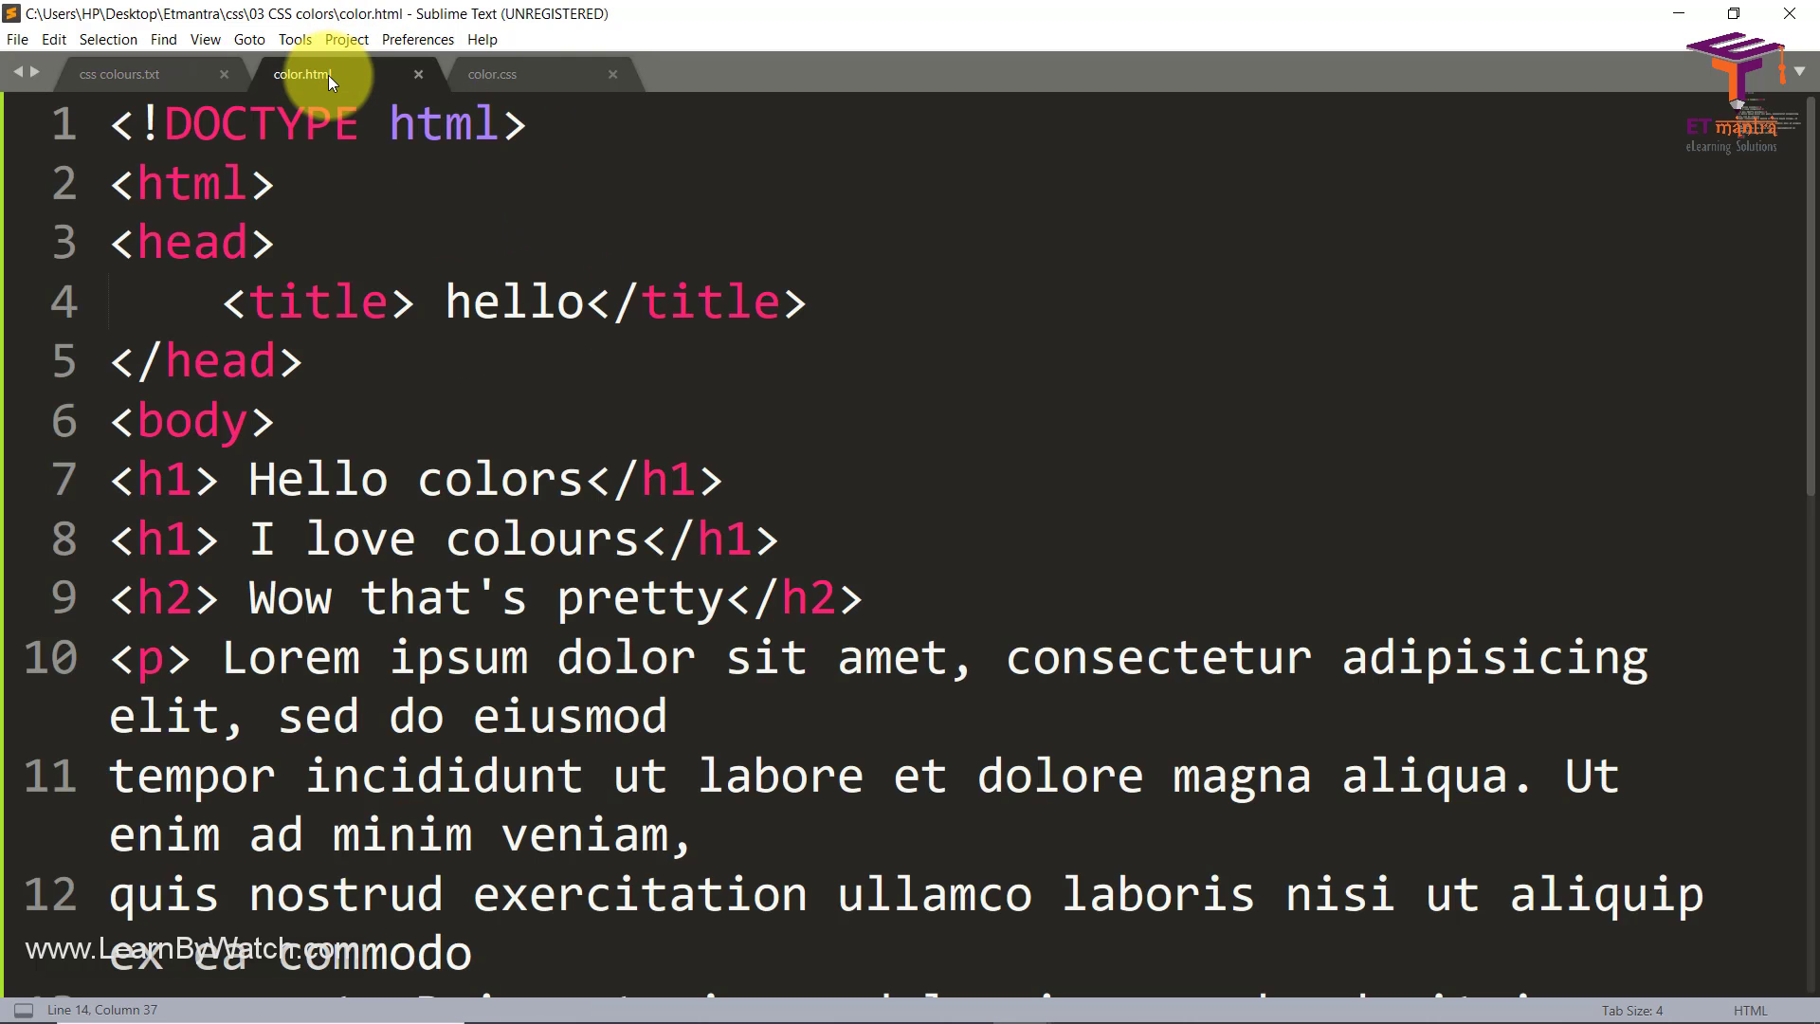
key(enter)
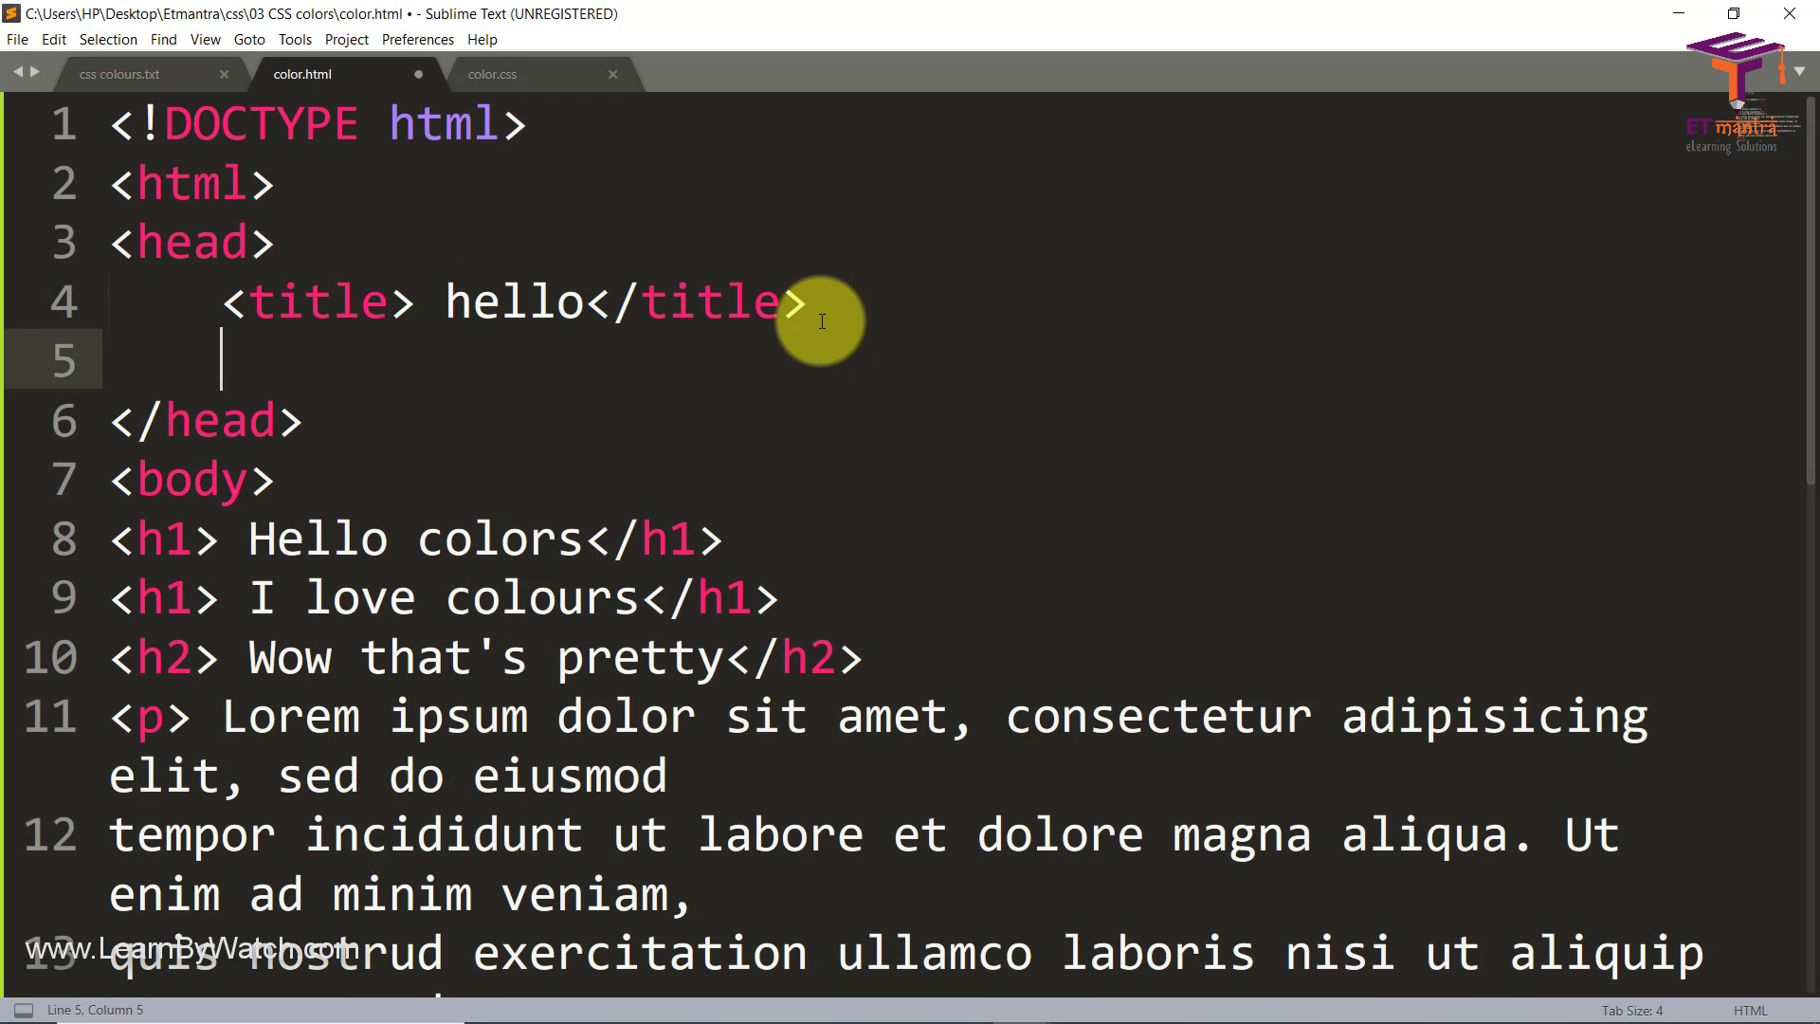
text(<limk)
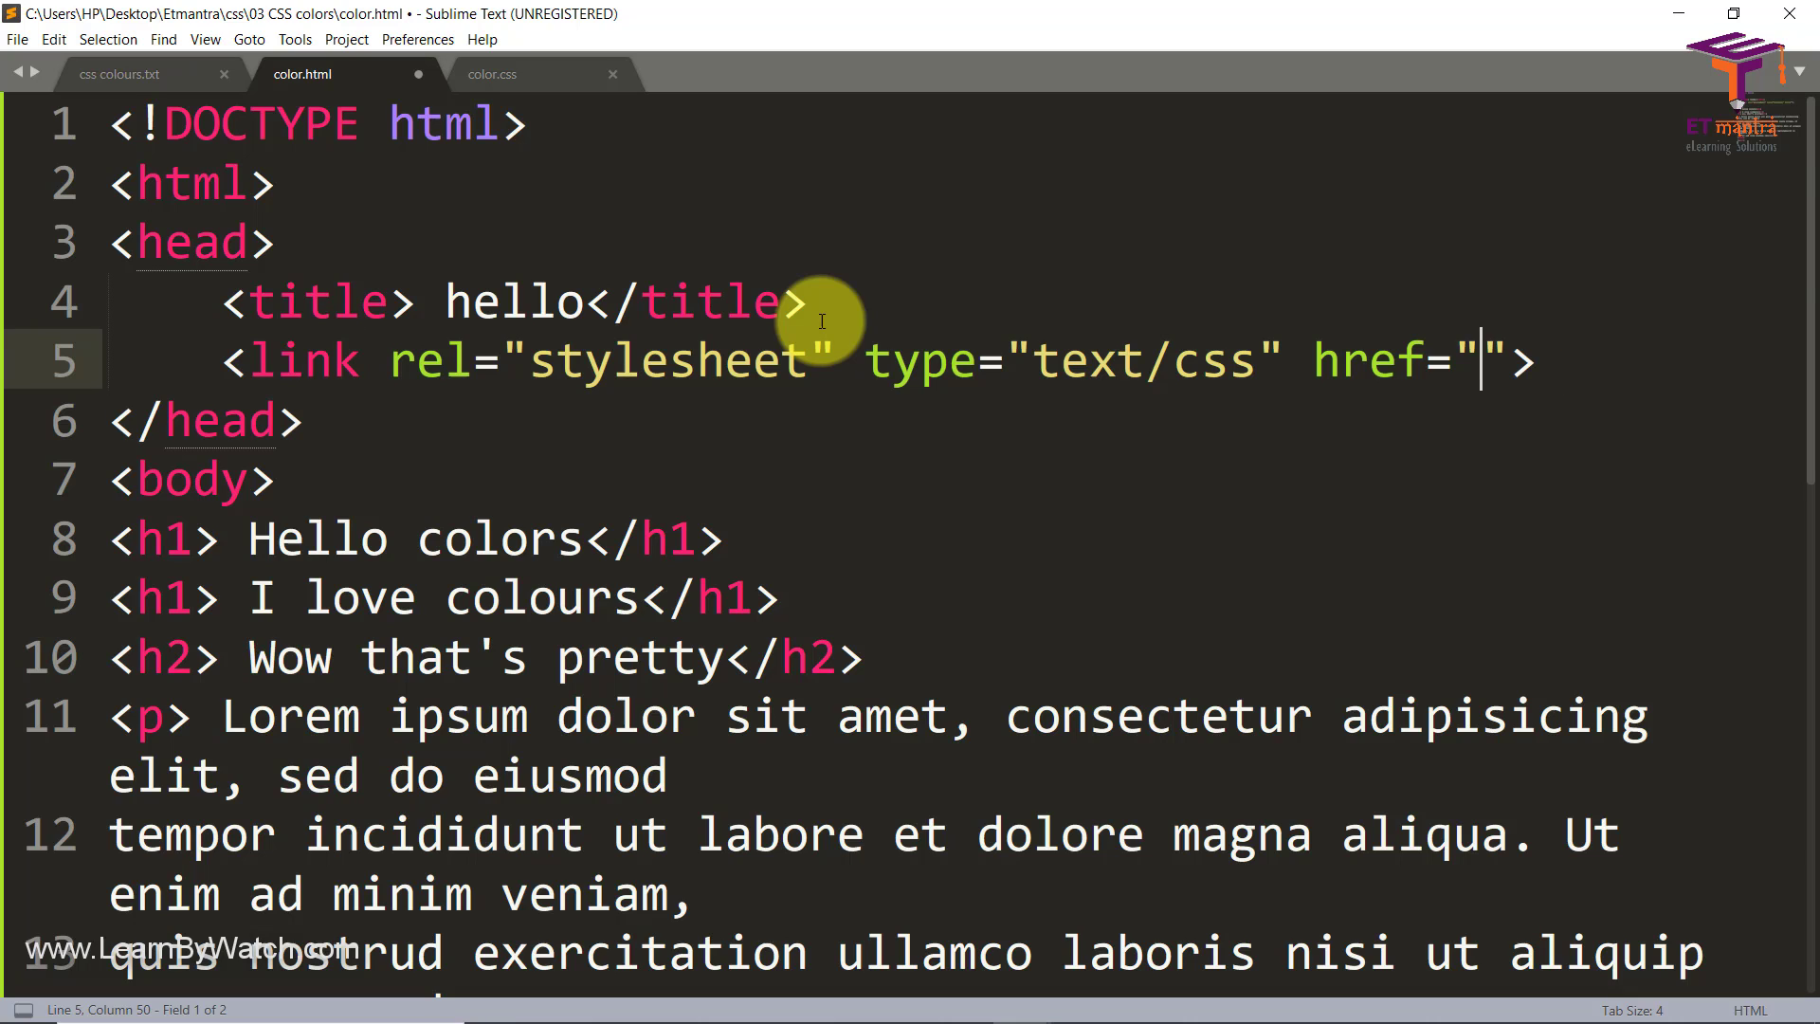
text(color.css)
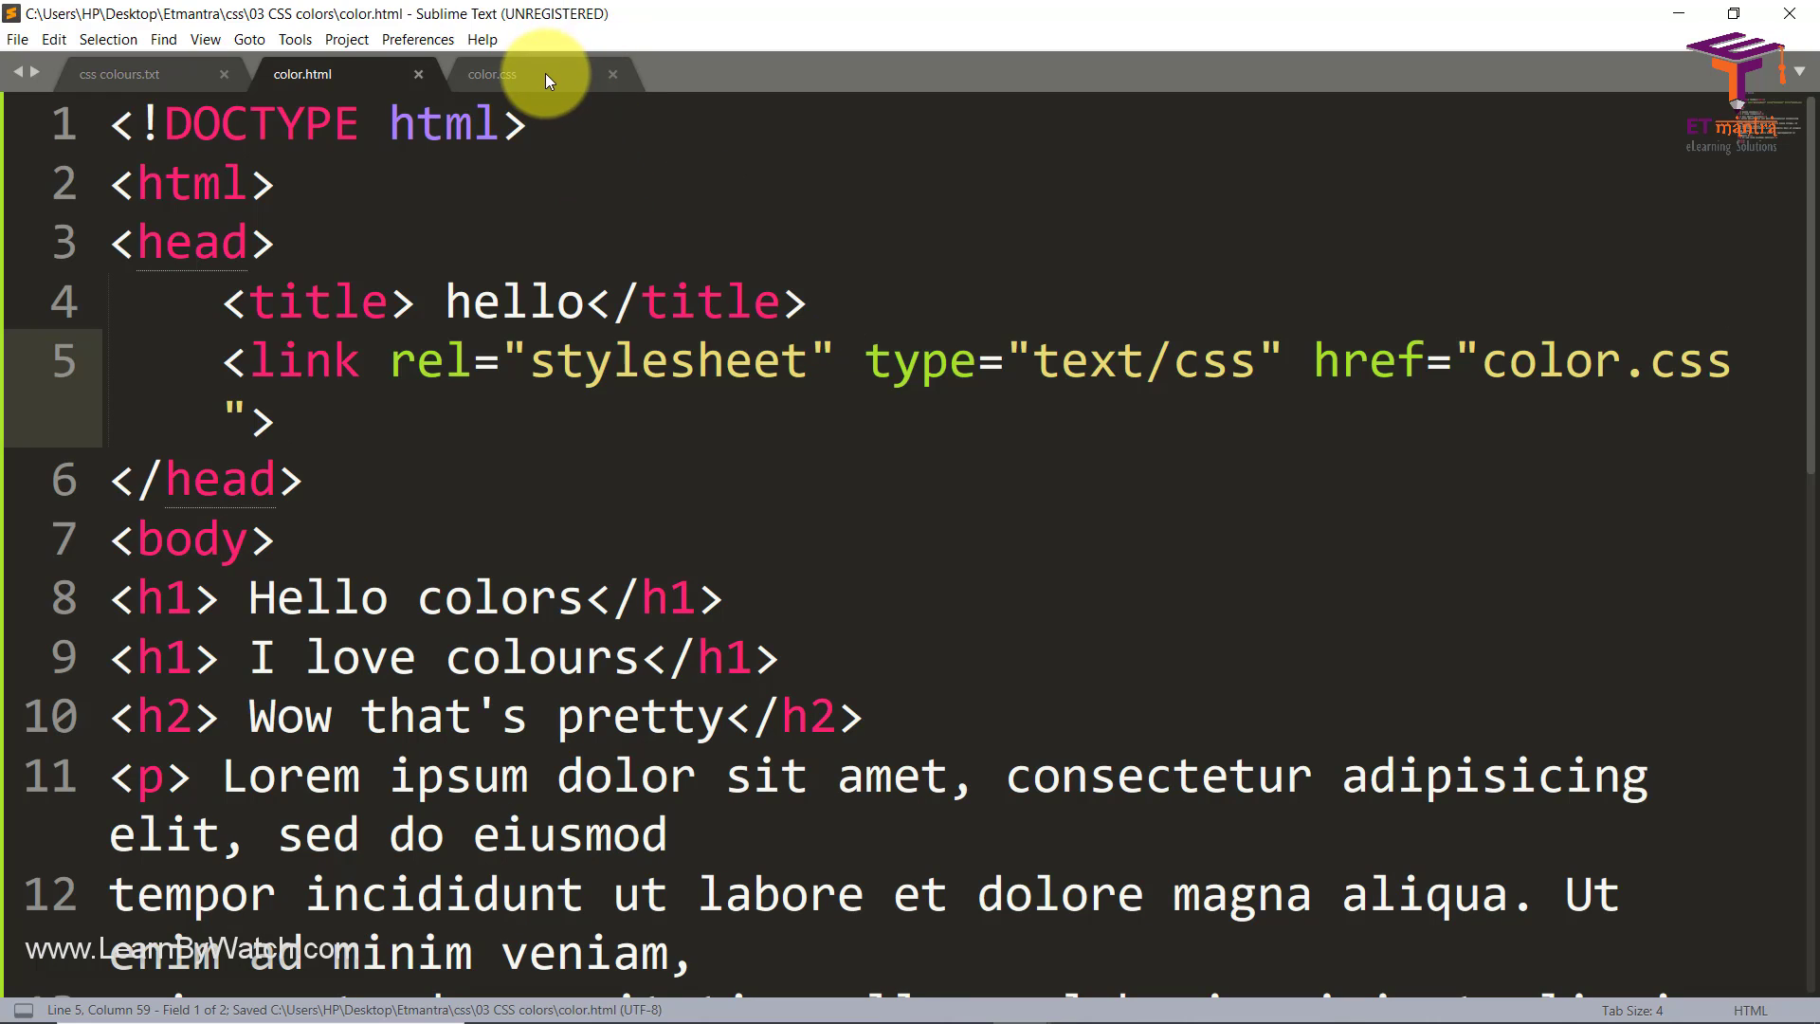
Step: Start an h1 rule in color.css with a color property using rgb instead of red
click(493, 74)
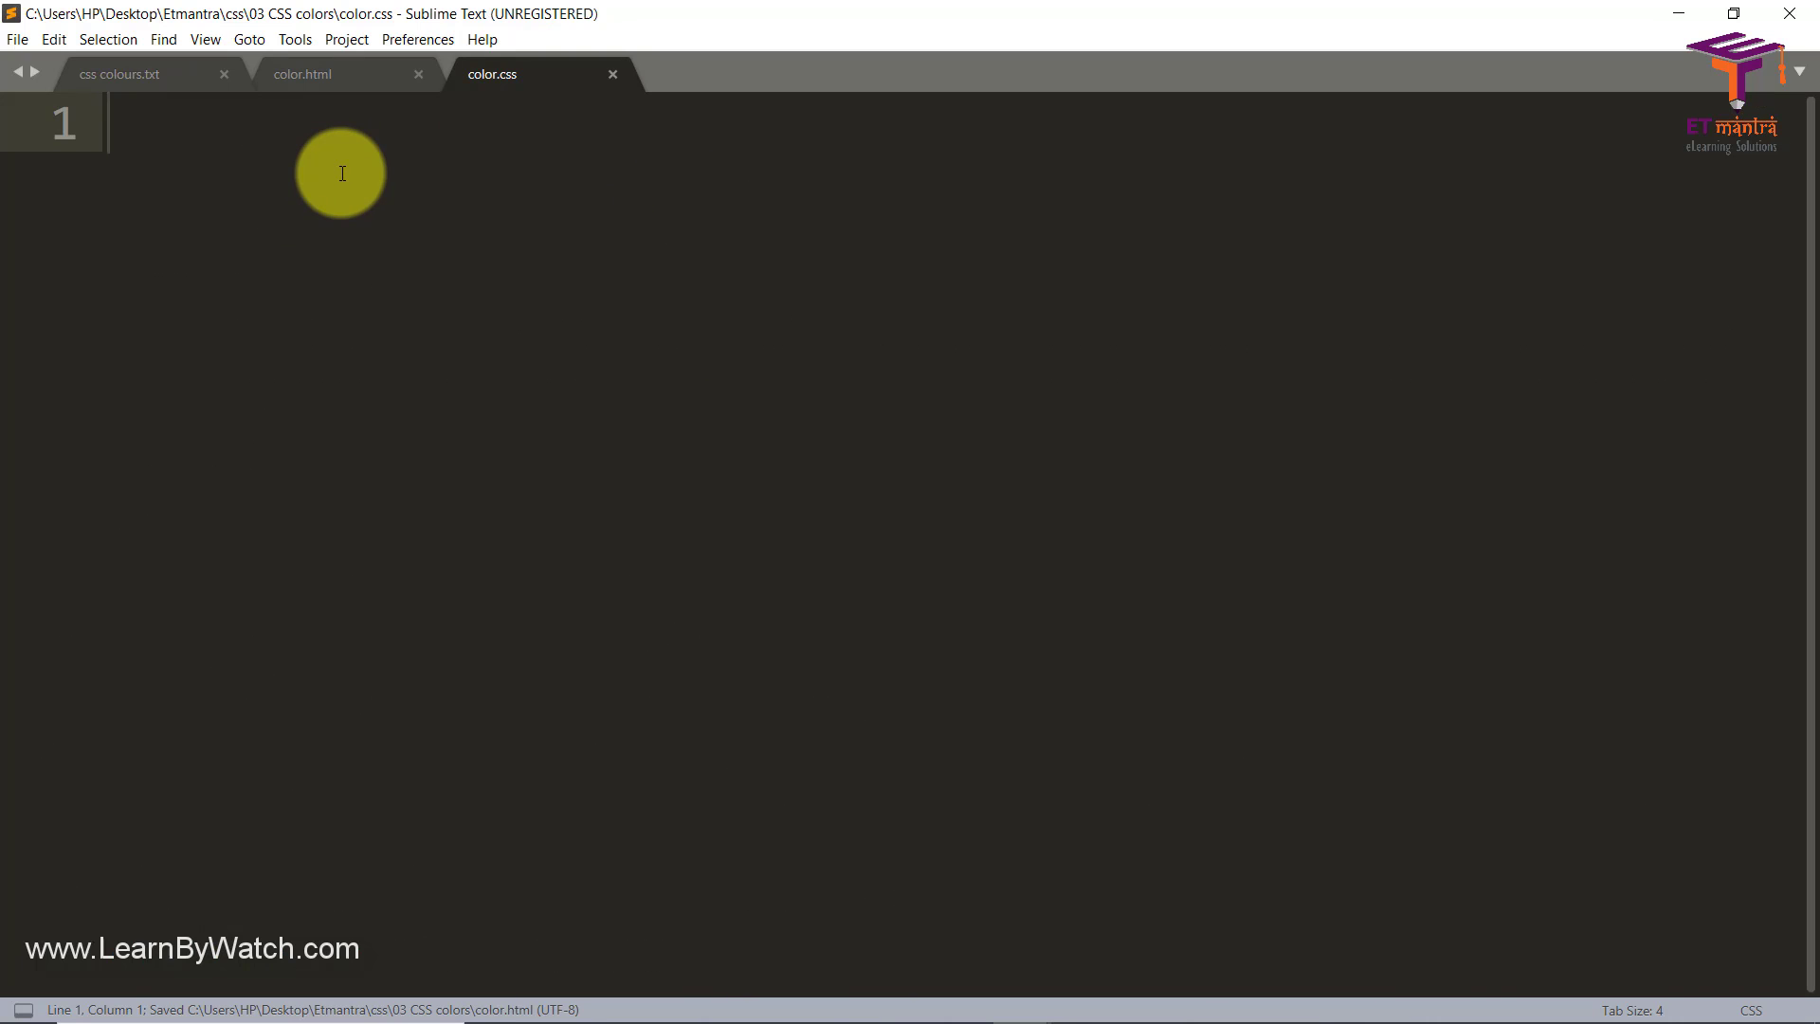
text(h1)
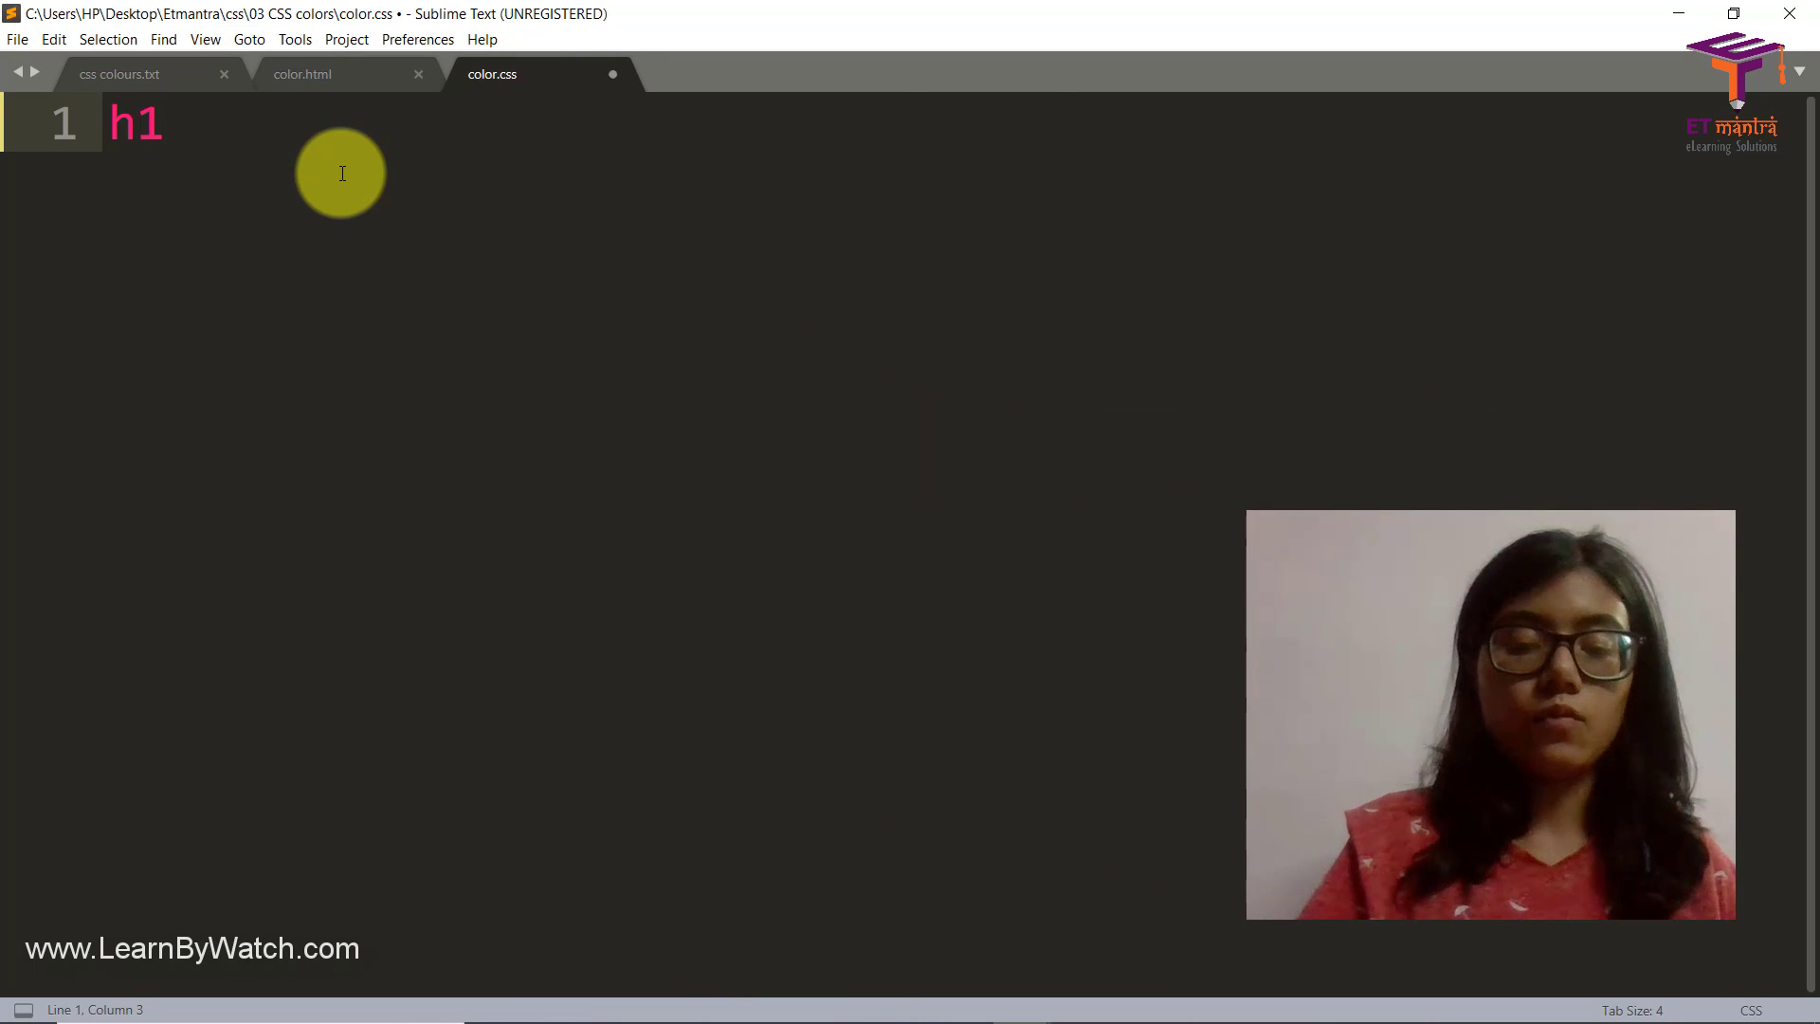
text({)
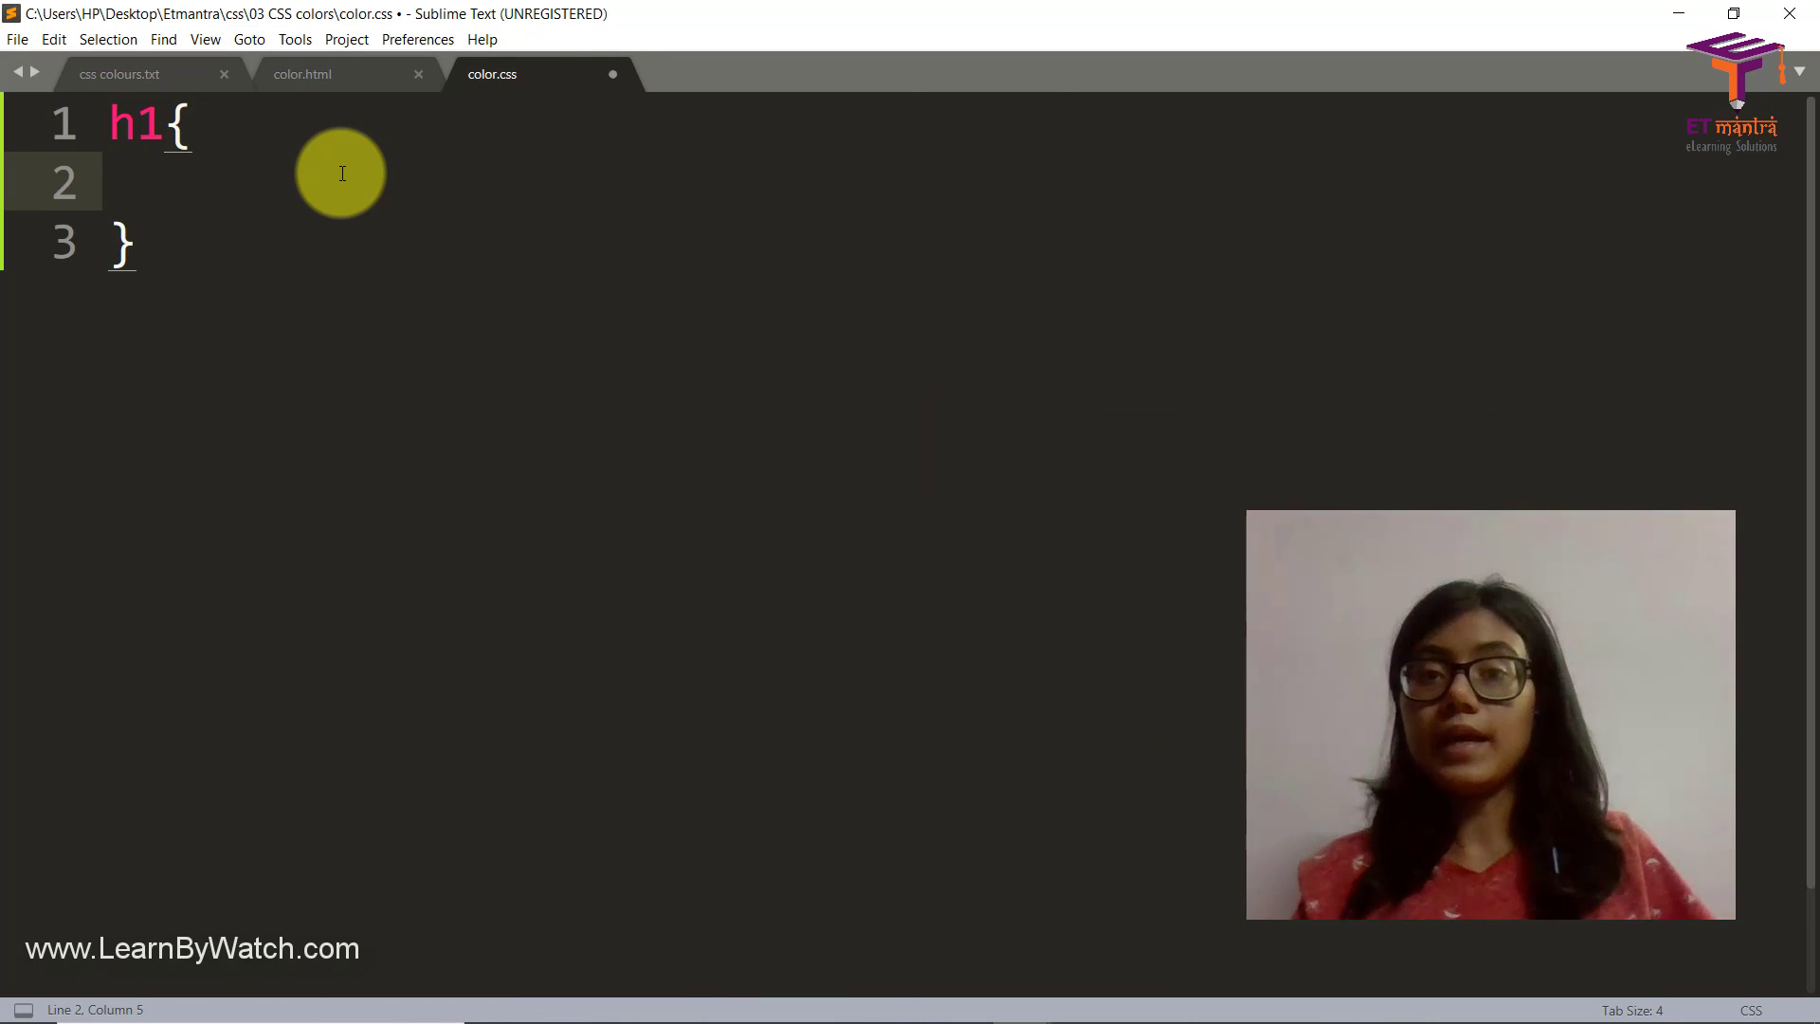
text(color: ;)
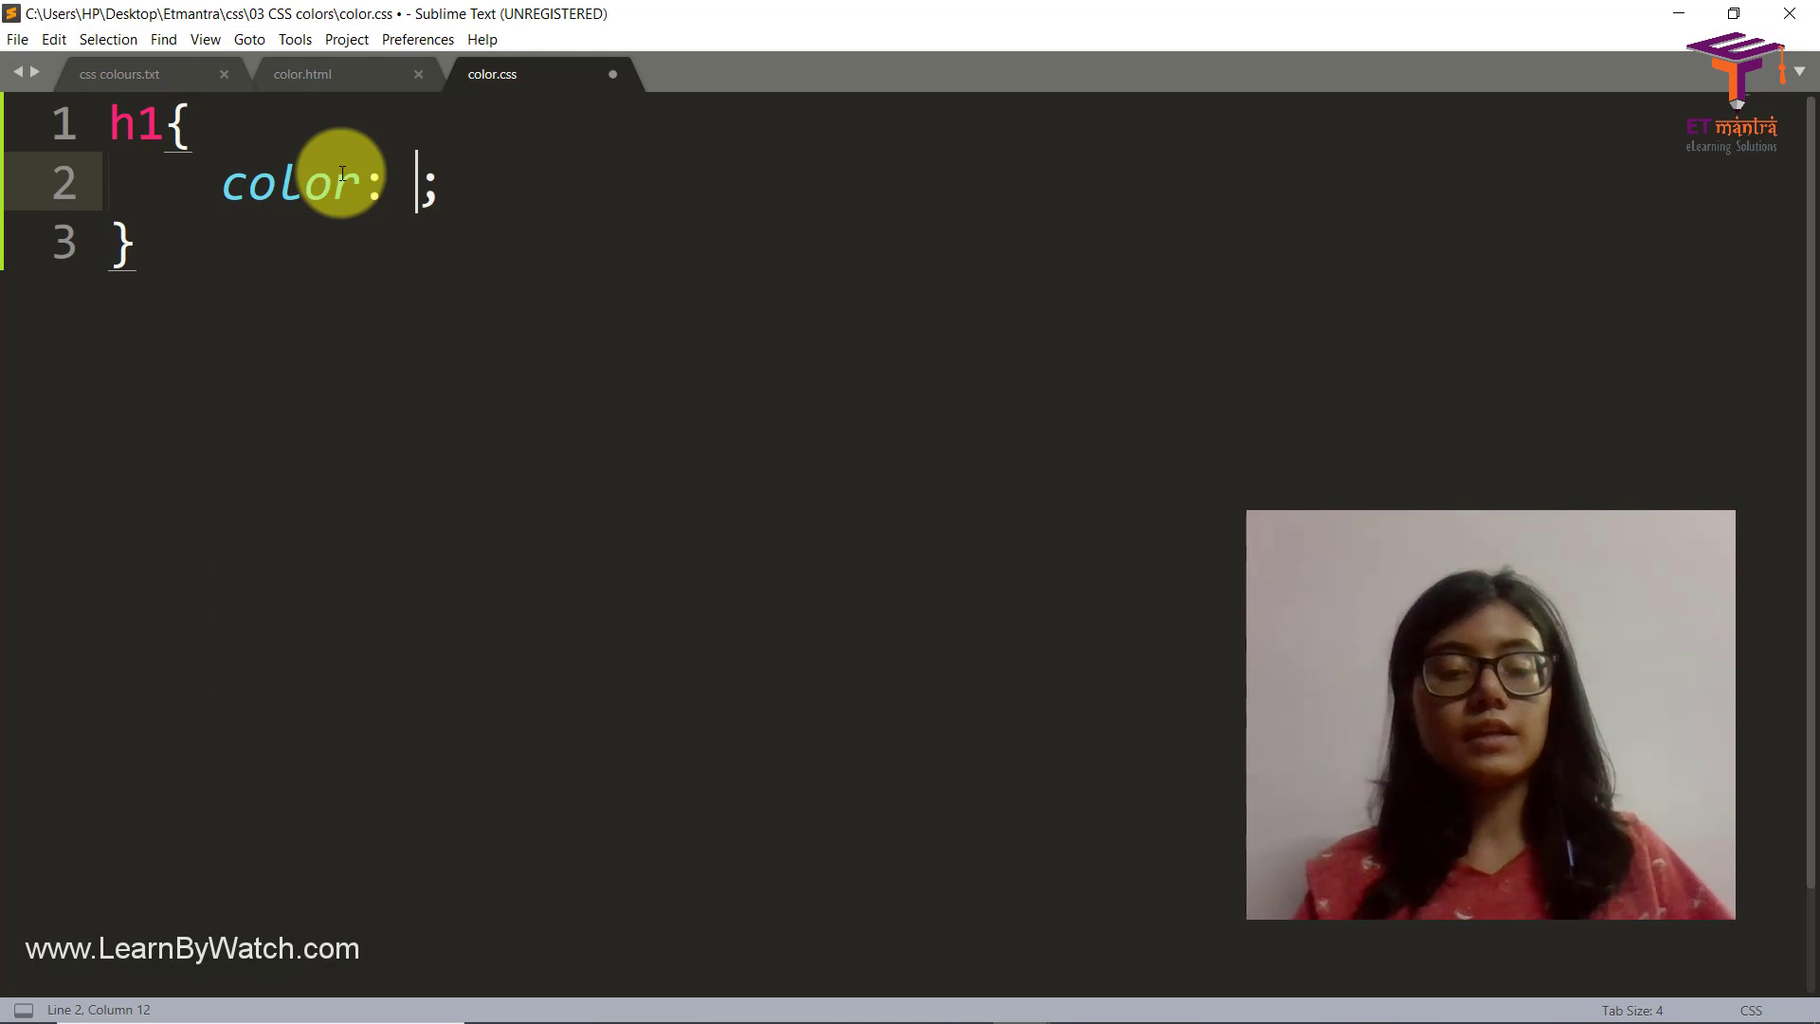
text(red)
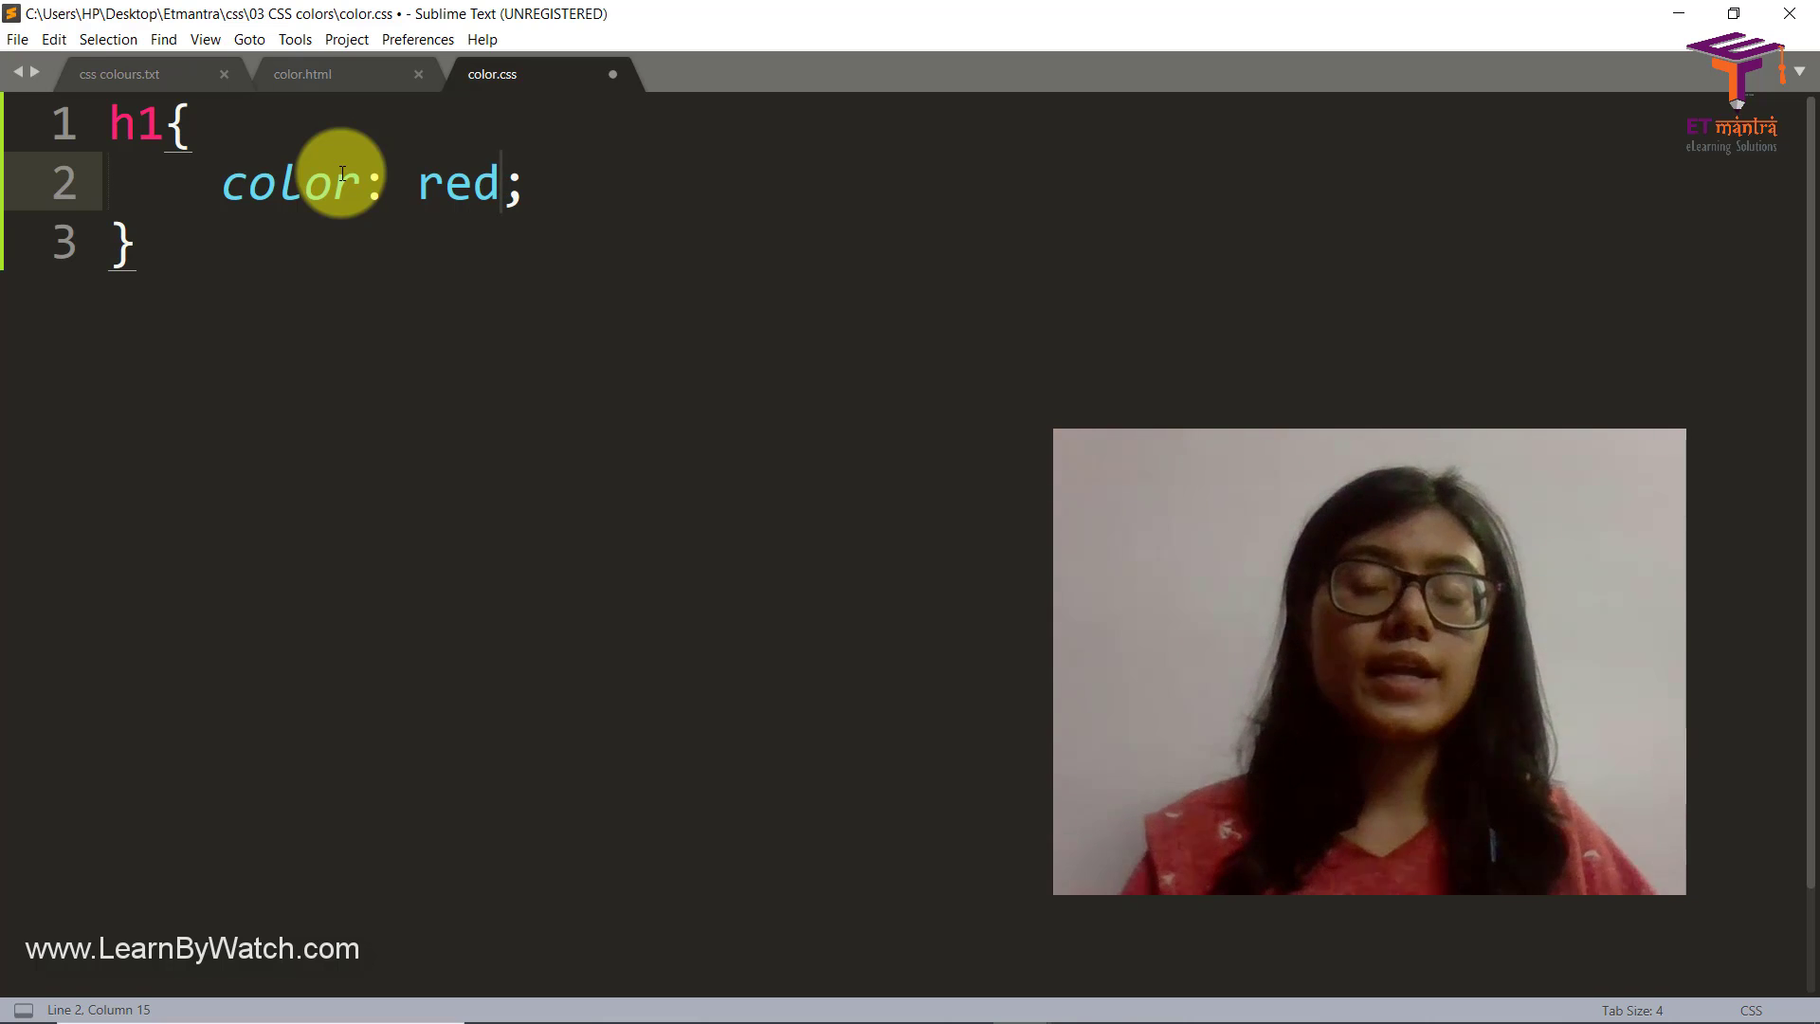
key(Backspace)
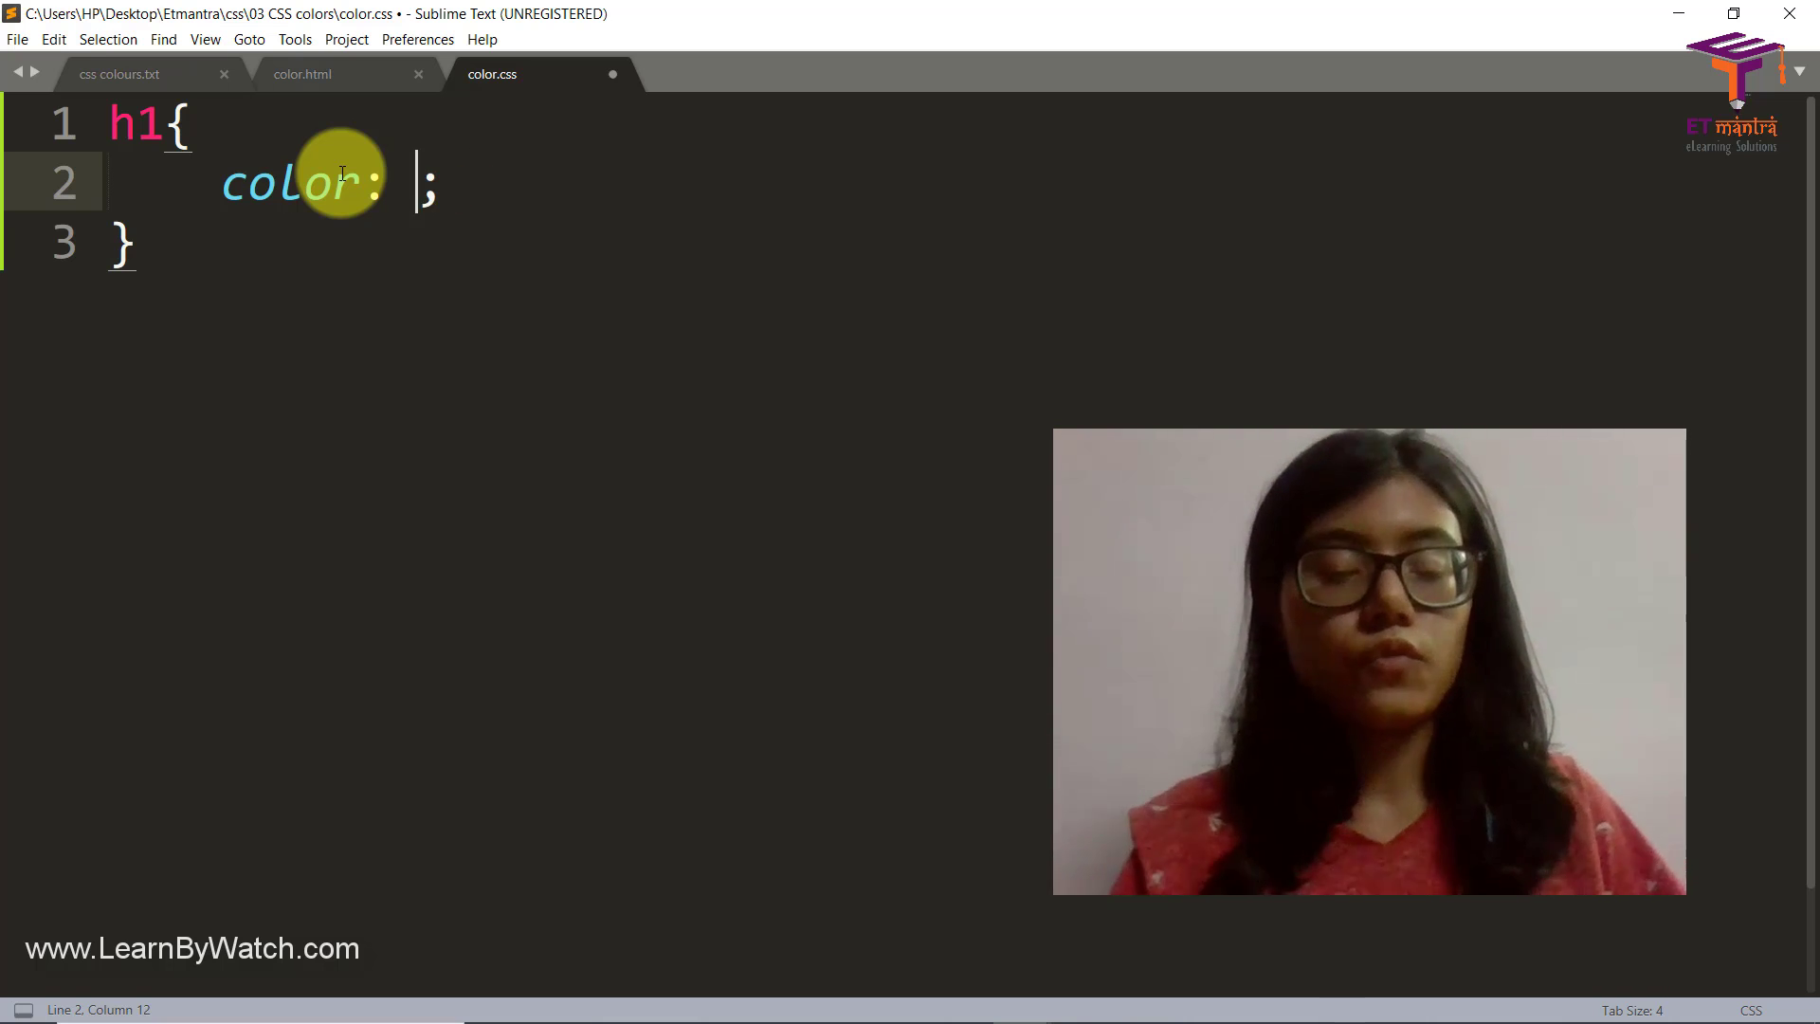
text(rgb()
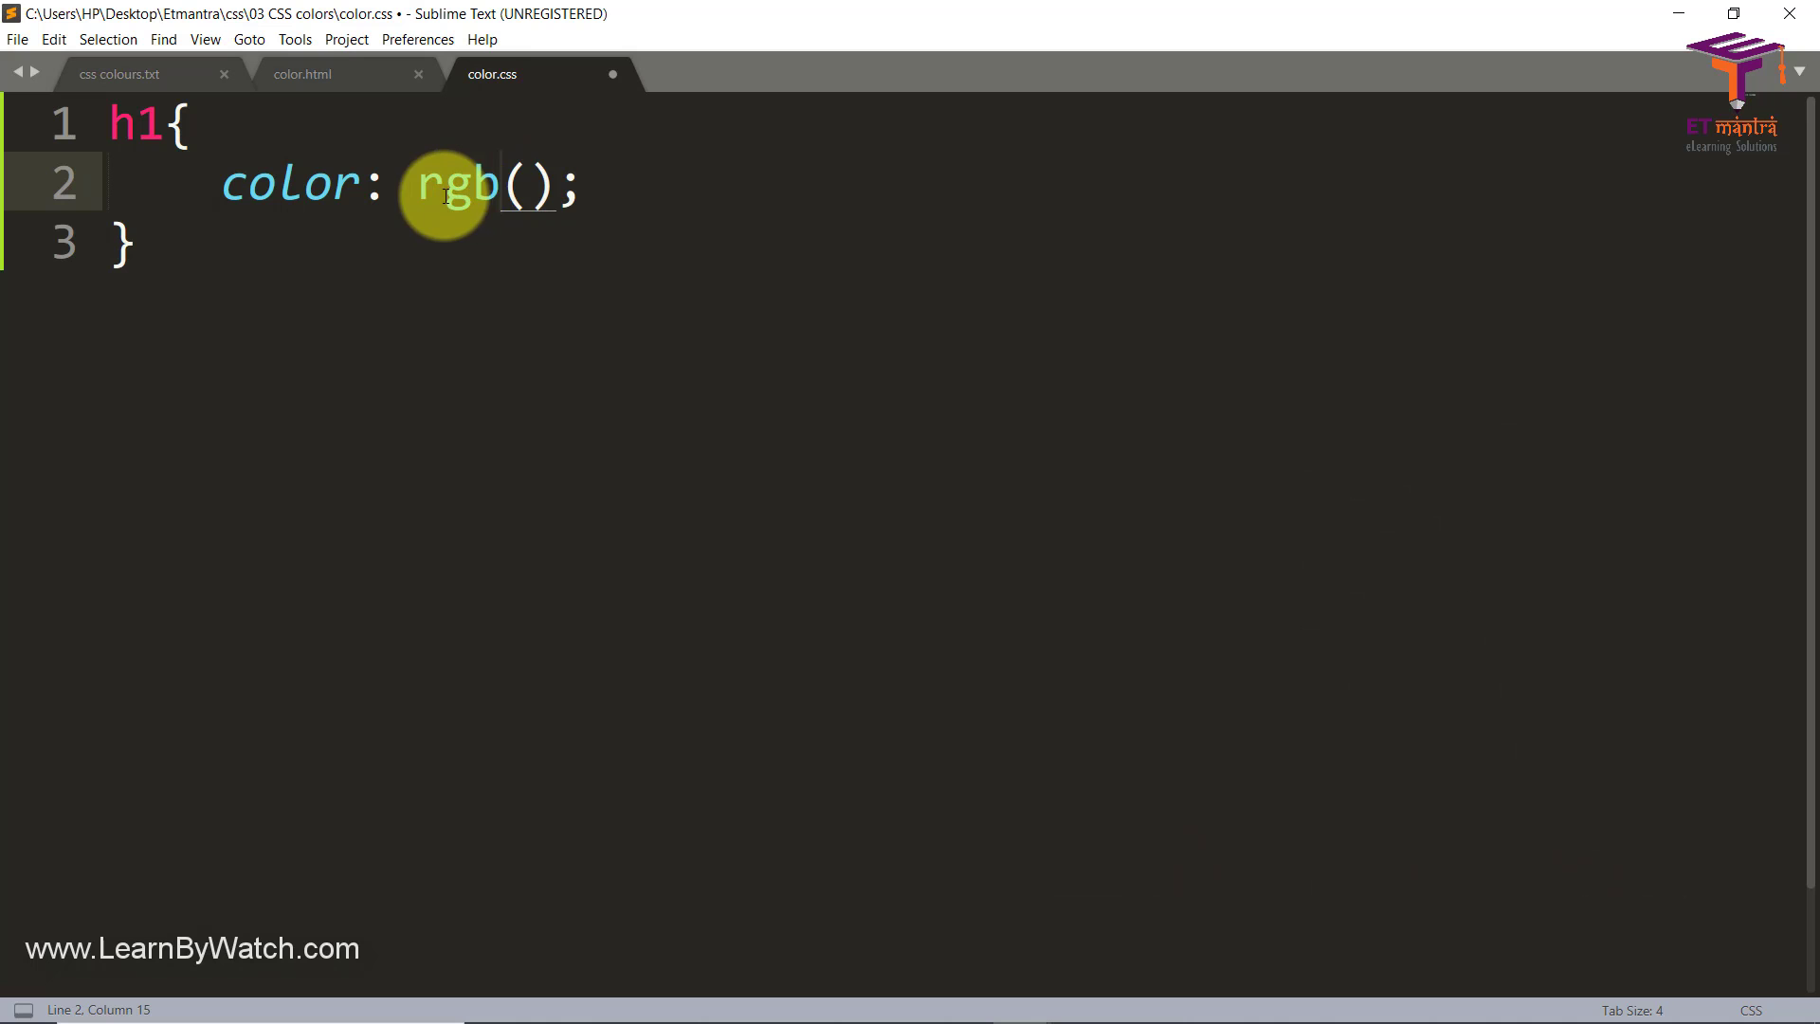
Step: Comment 255,255,255 beside it, set the value to rgb(34,45,67) and save
click(585, 186)
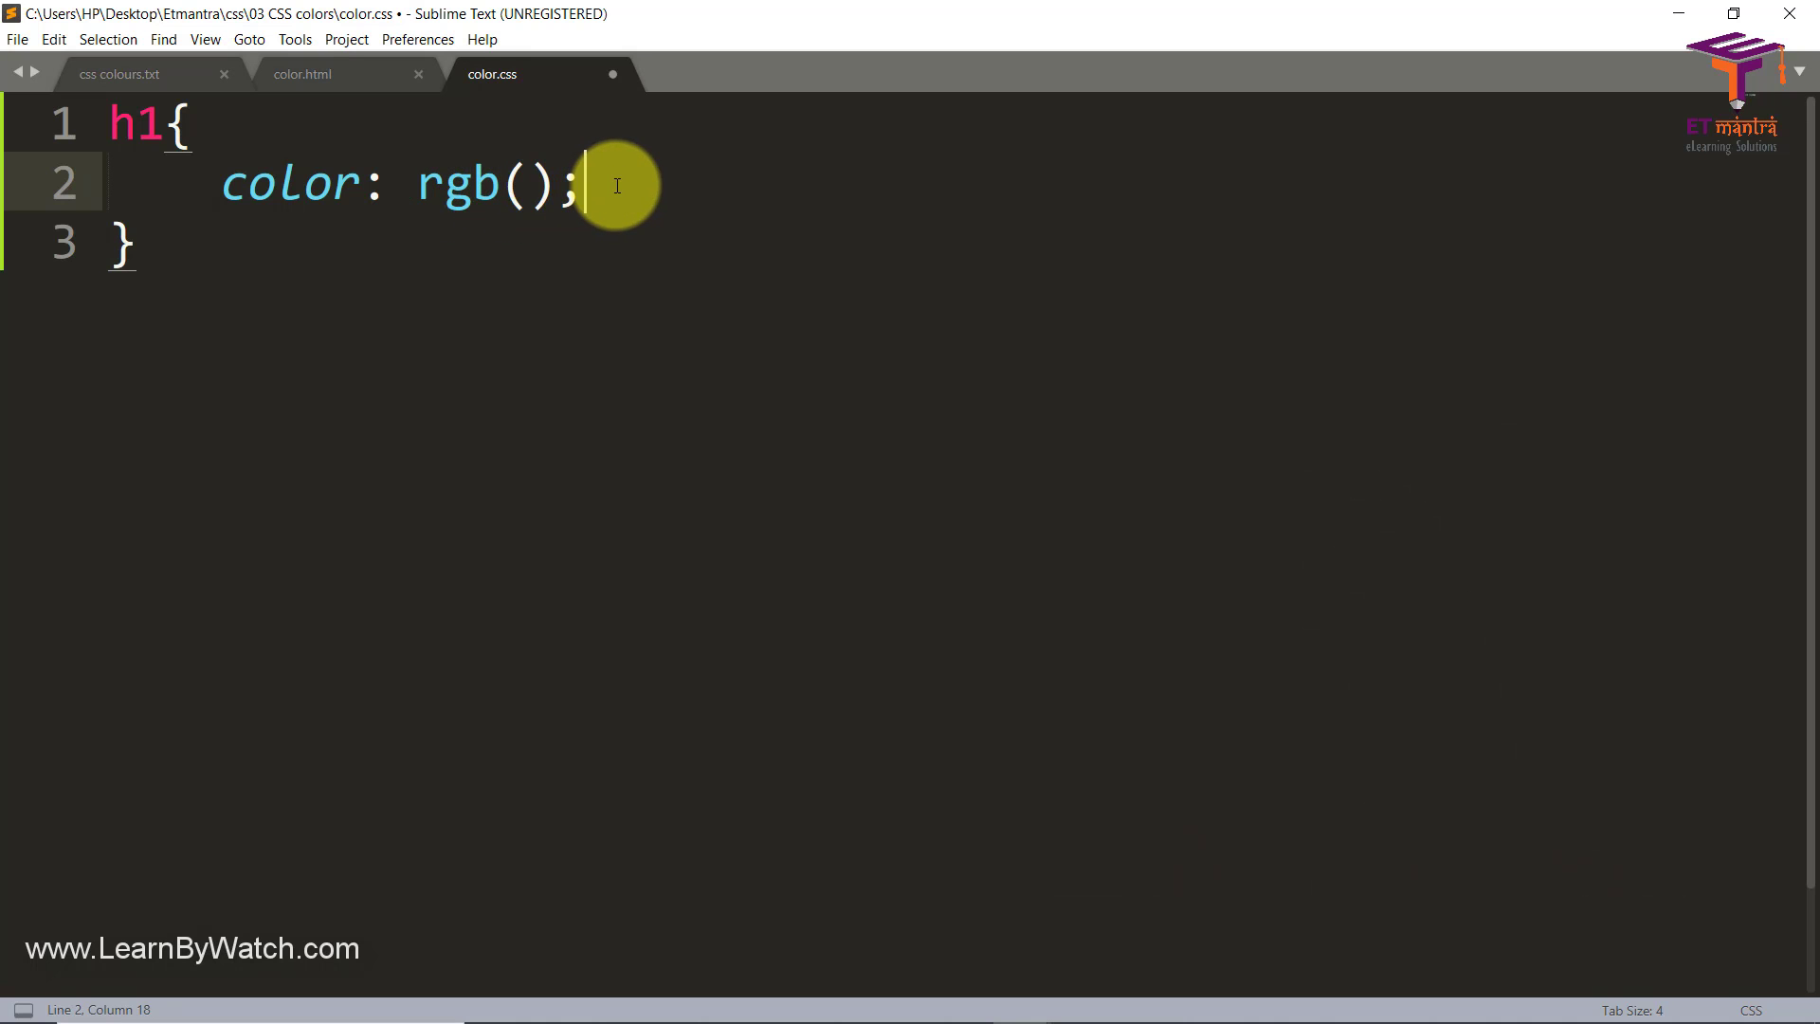
text(/)
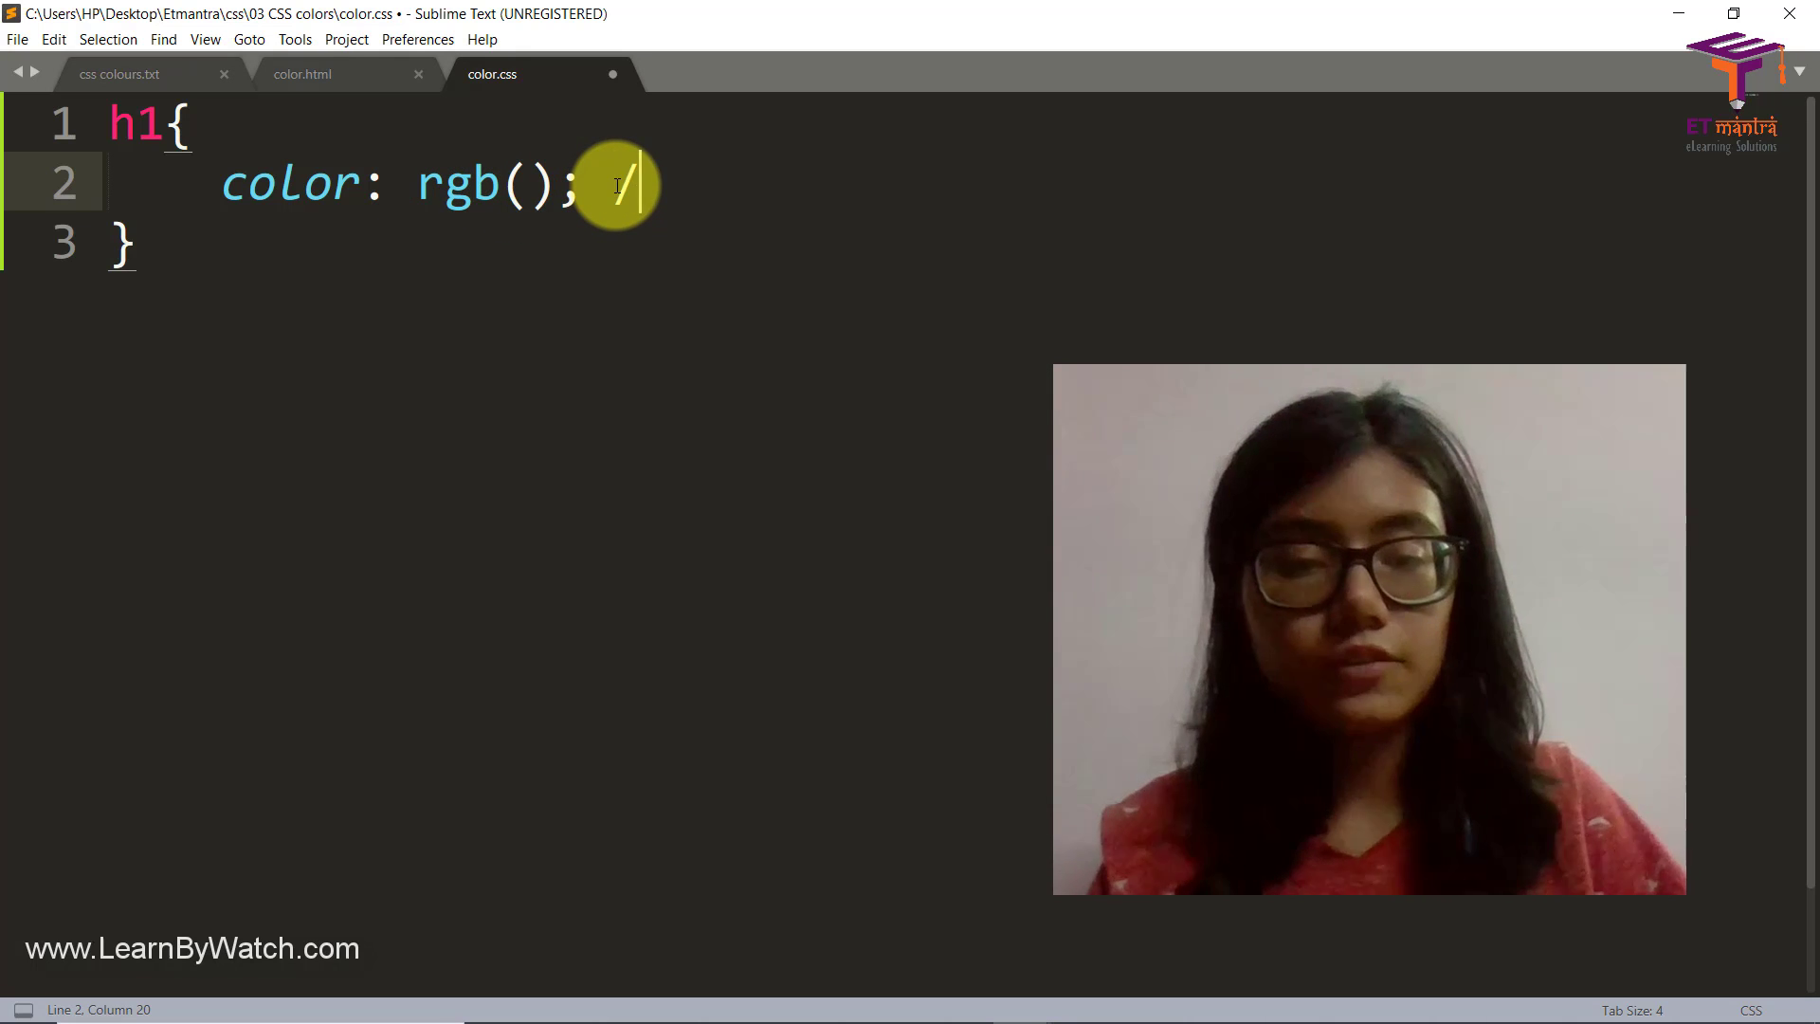
text(* 255,)
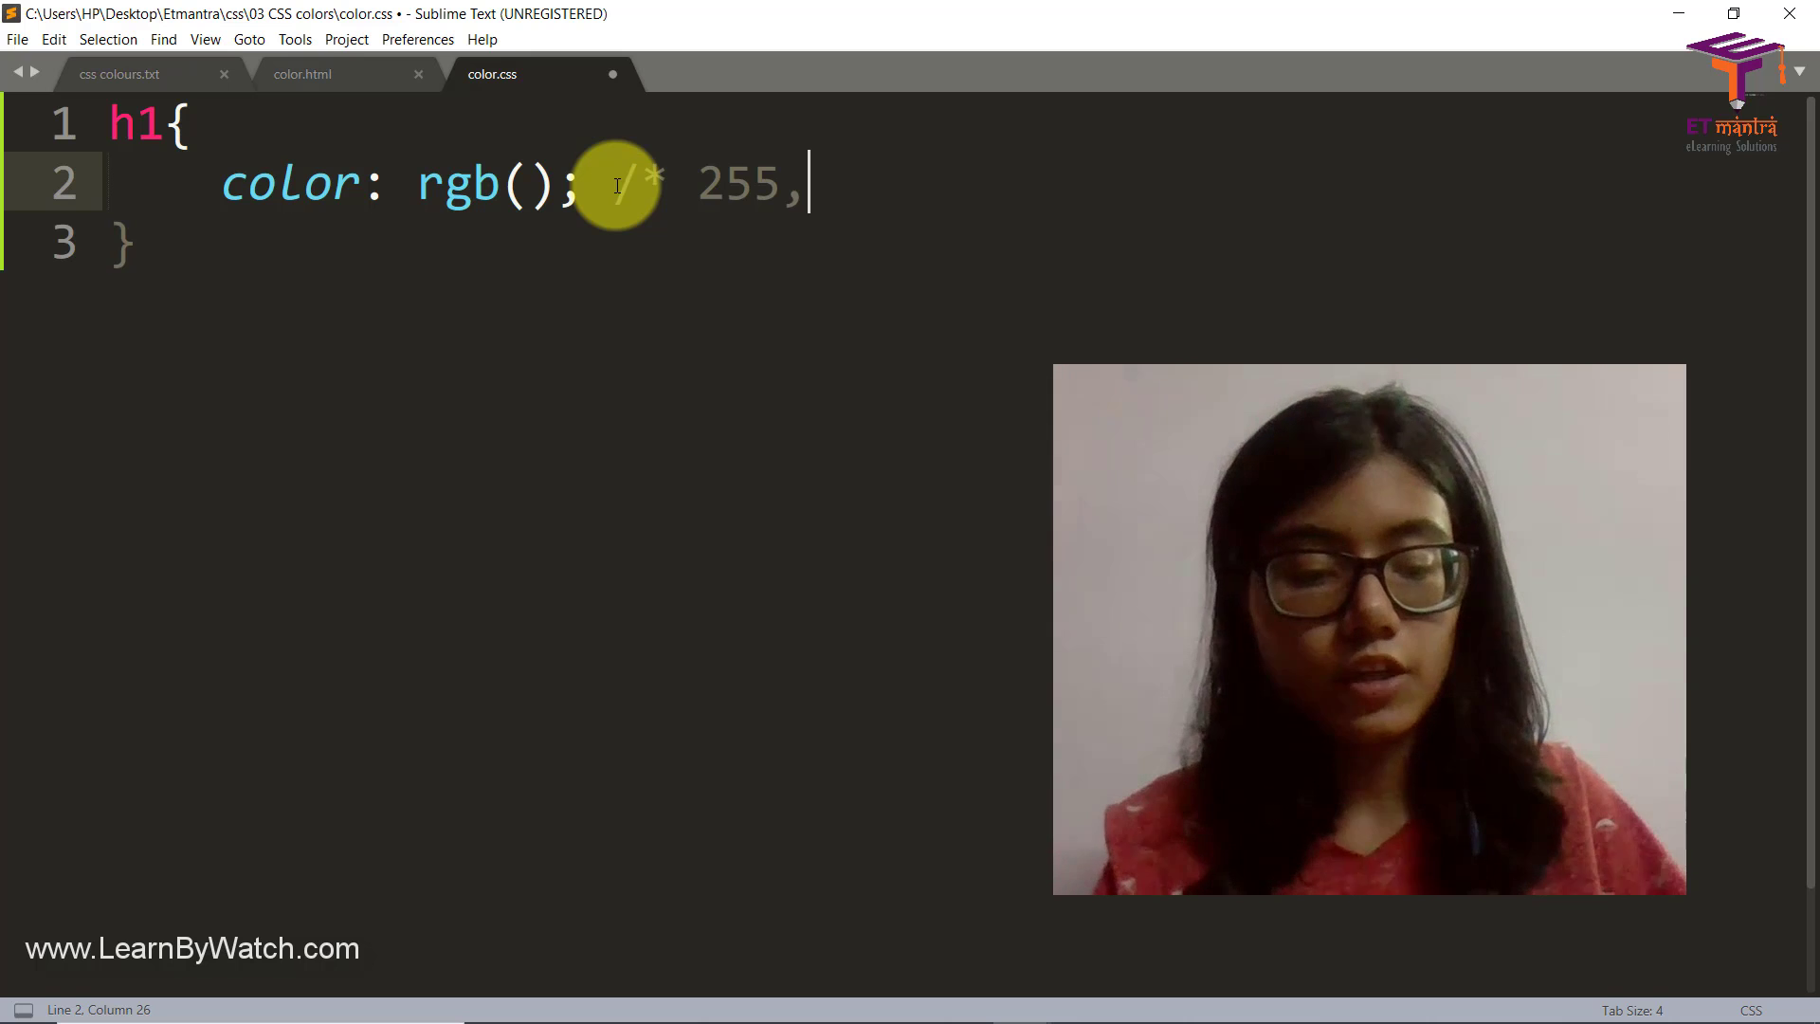
text(255,2)
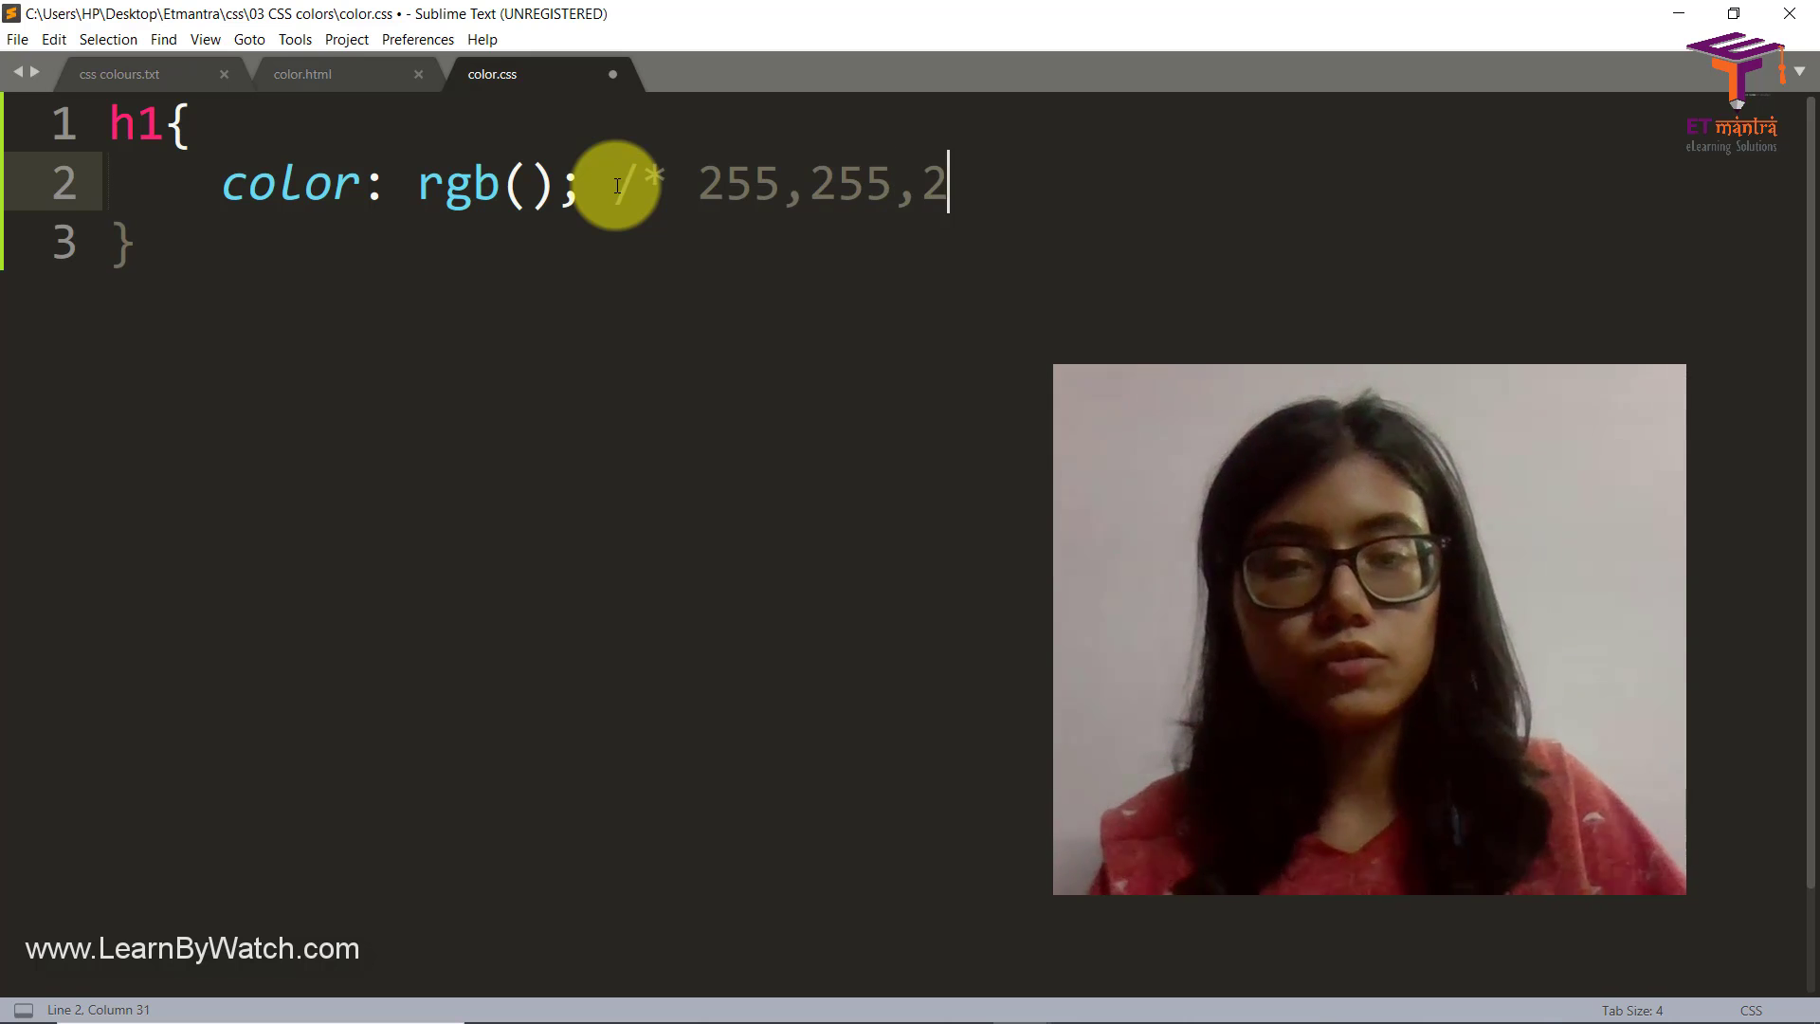
text(55)
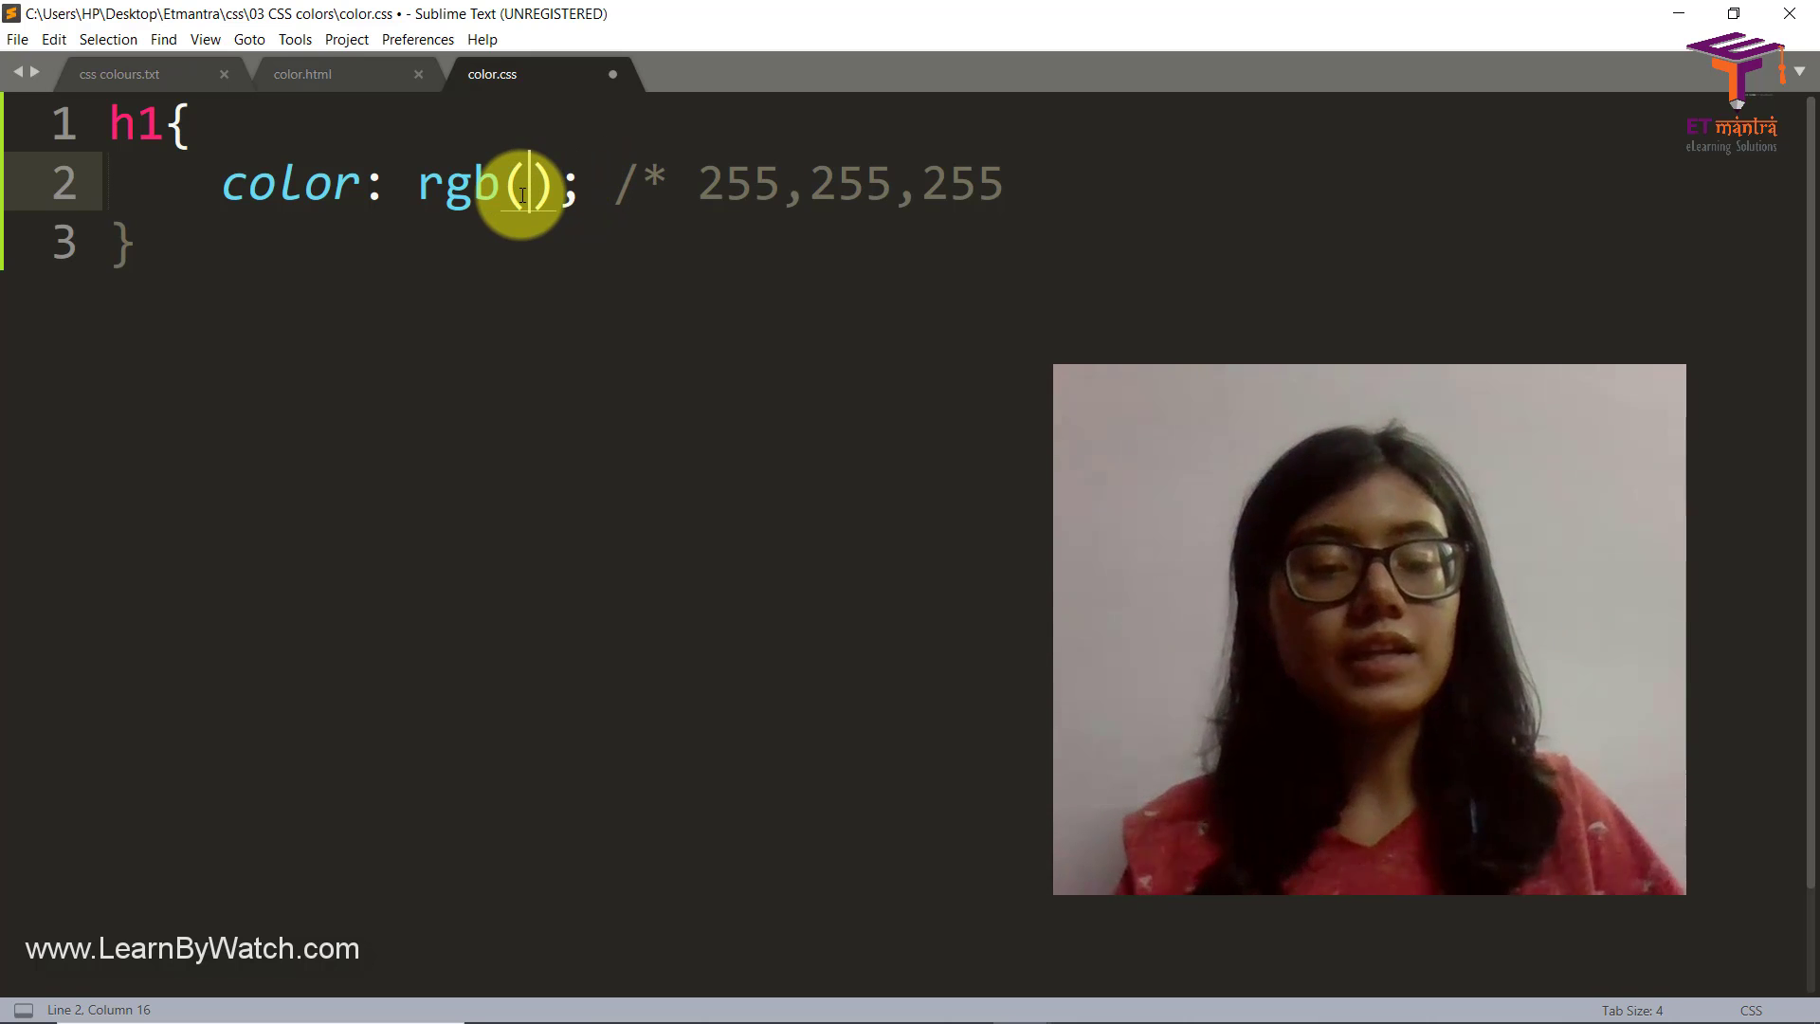
text(34,4)
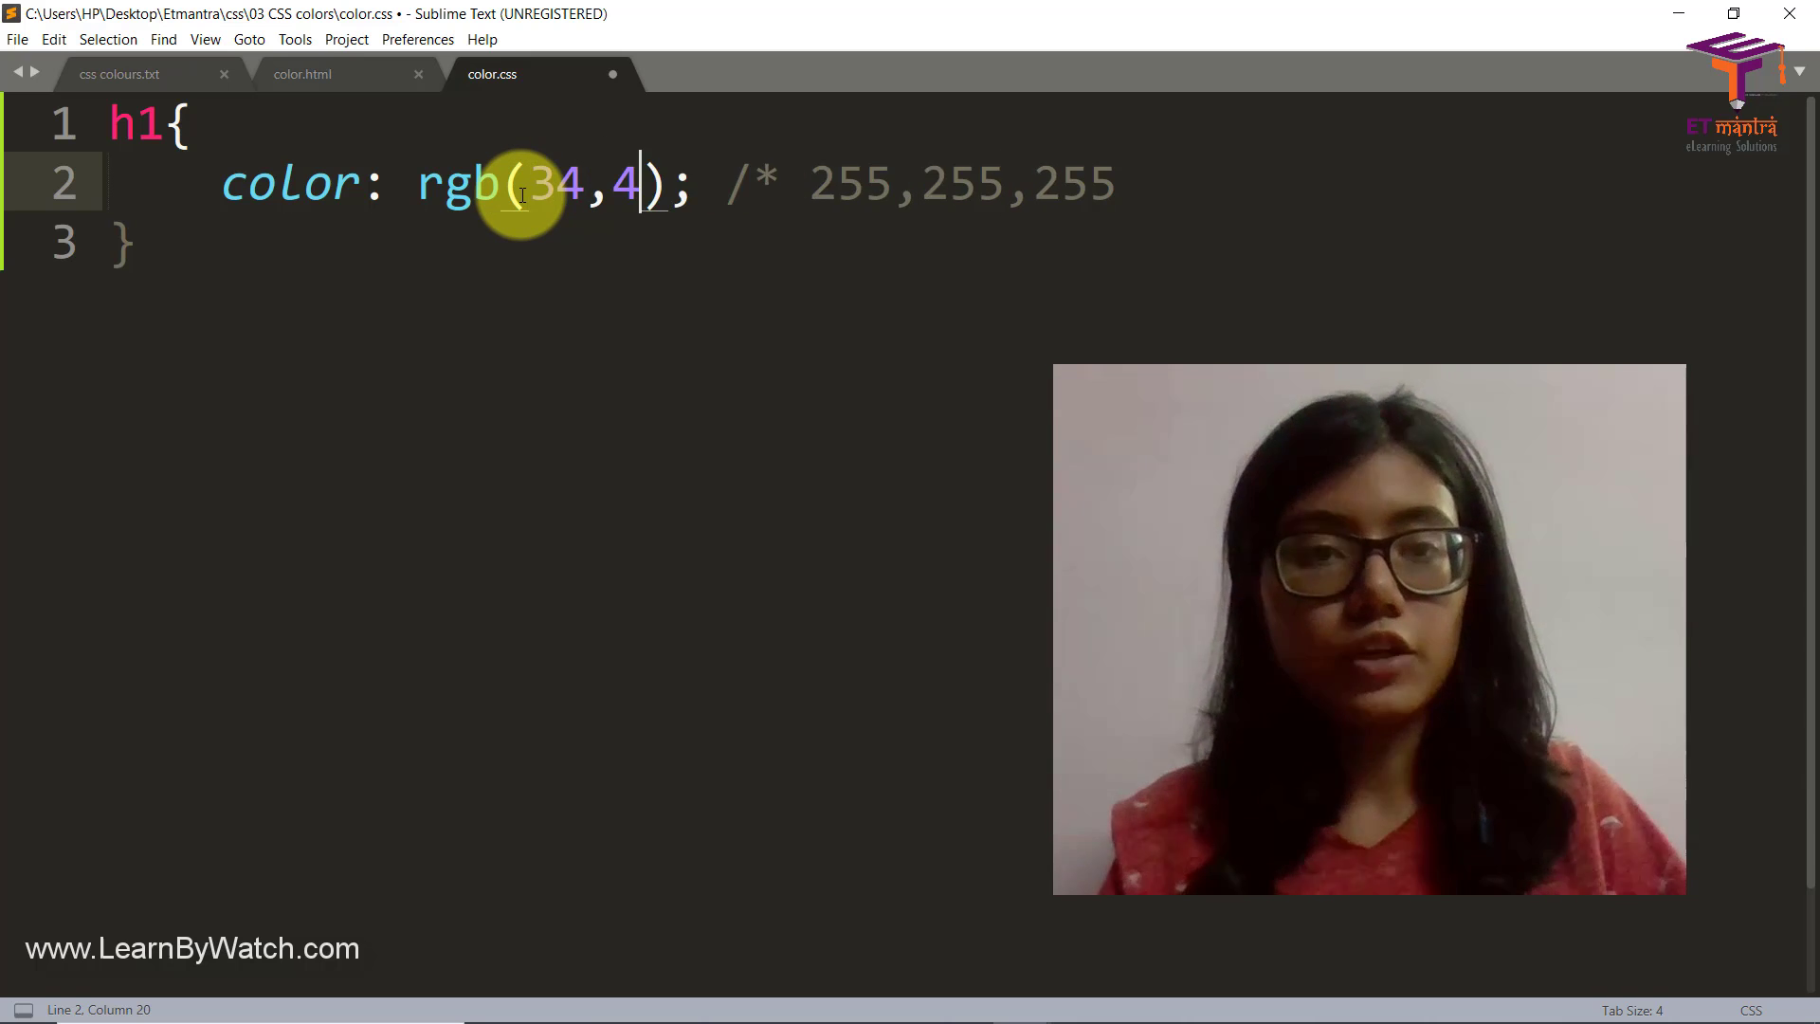
text(5,67)
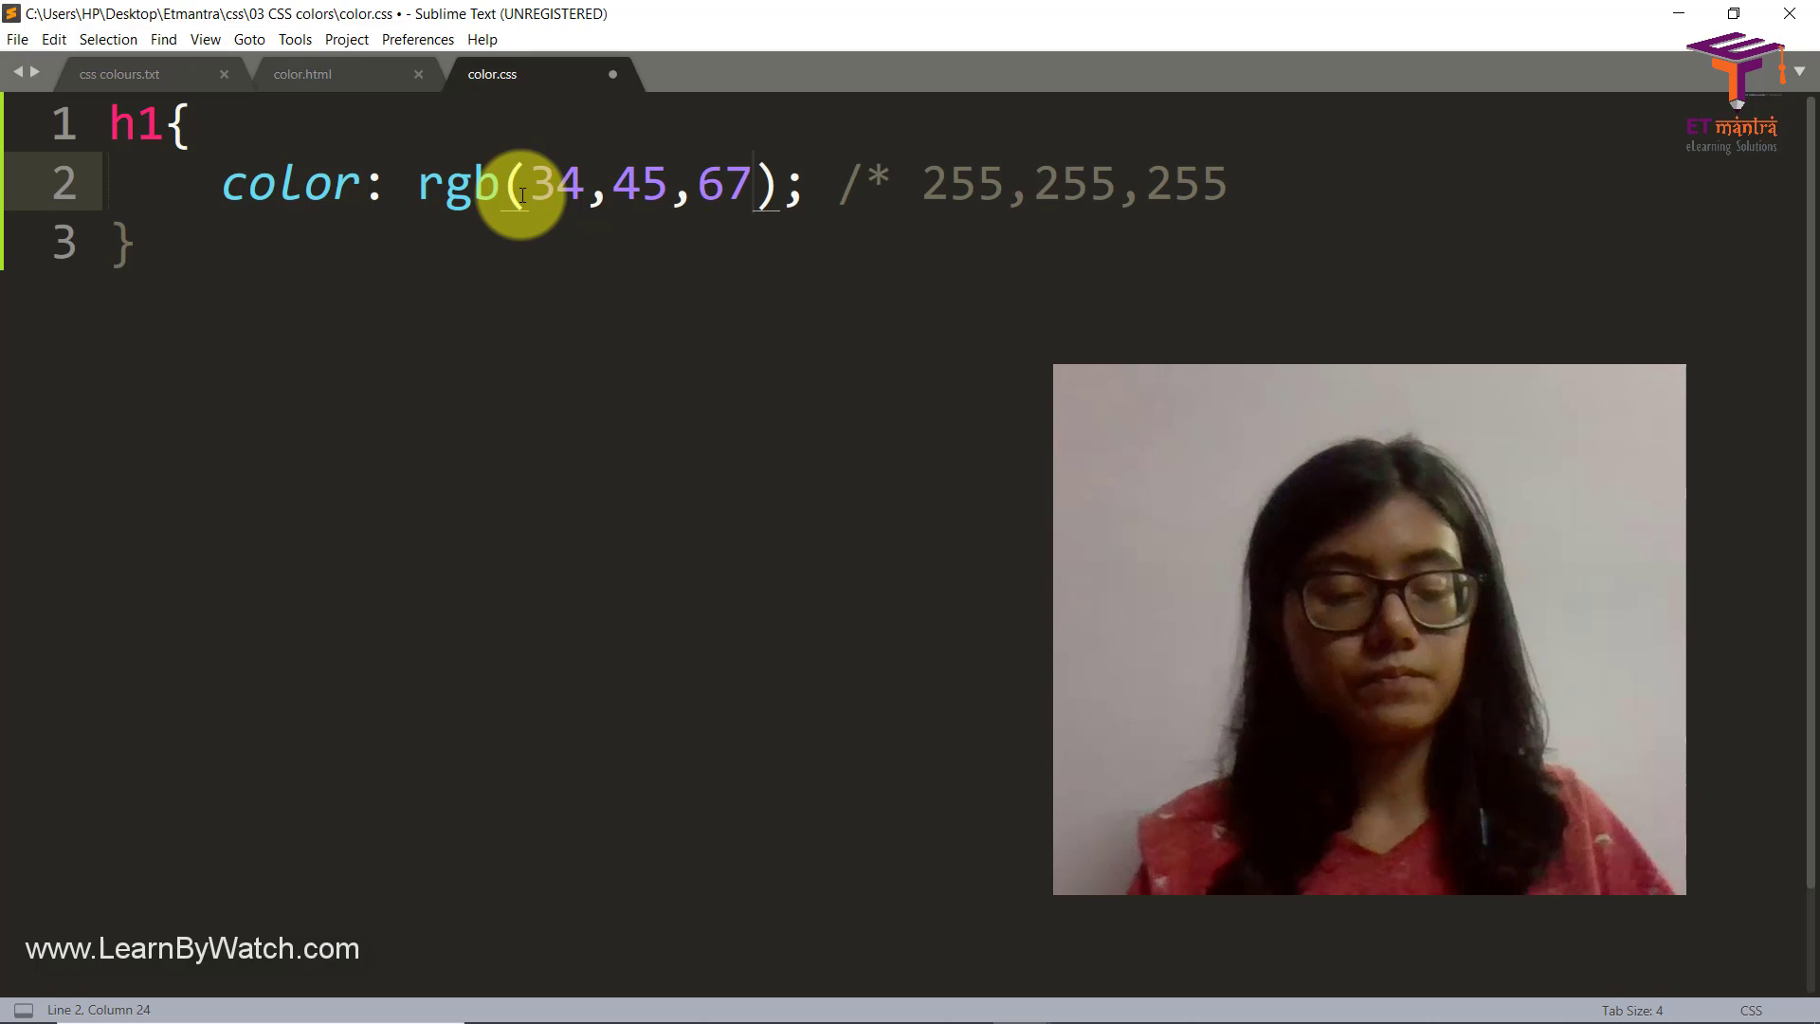
key(ctrl+s)
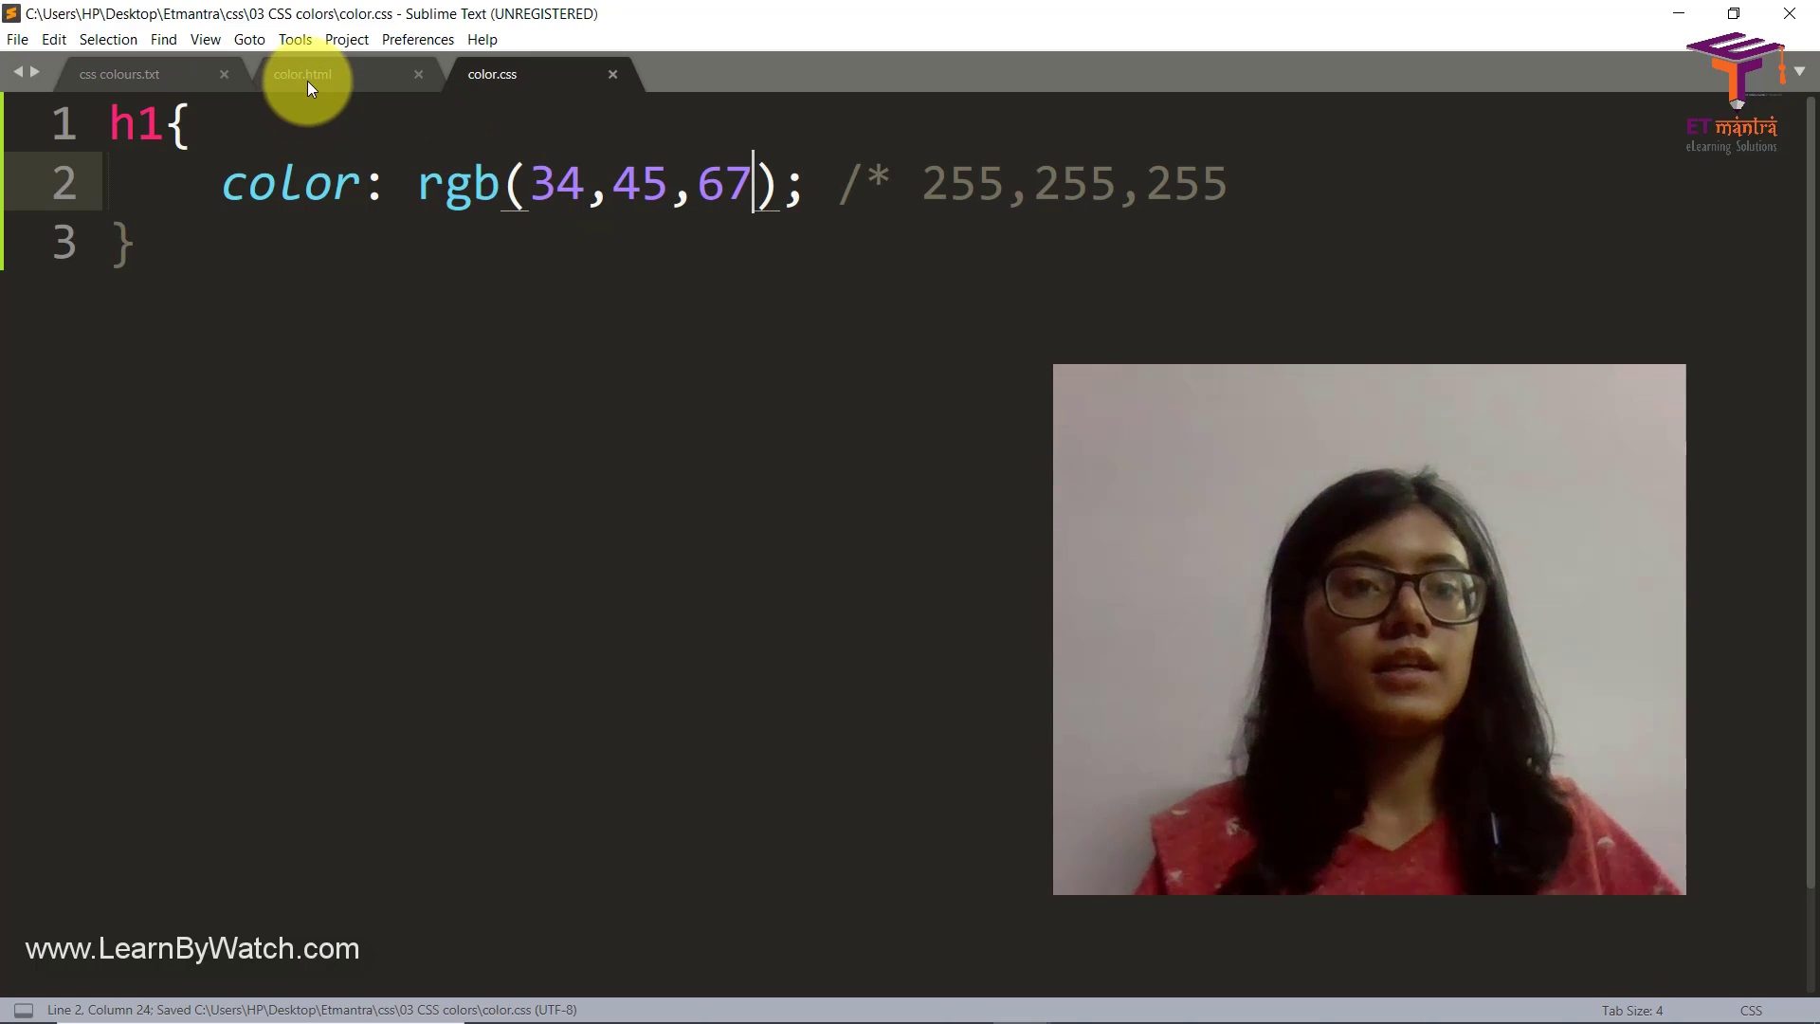
Step: Open the css folder in File Explorer and launch color.html in the browser
click(301, 74)
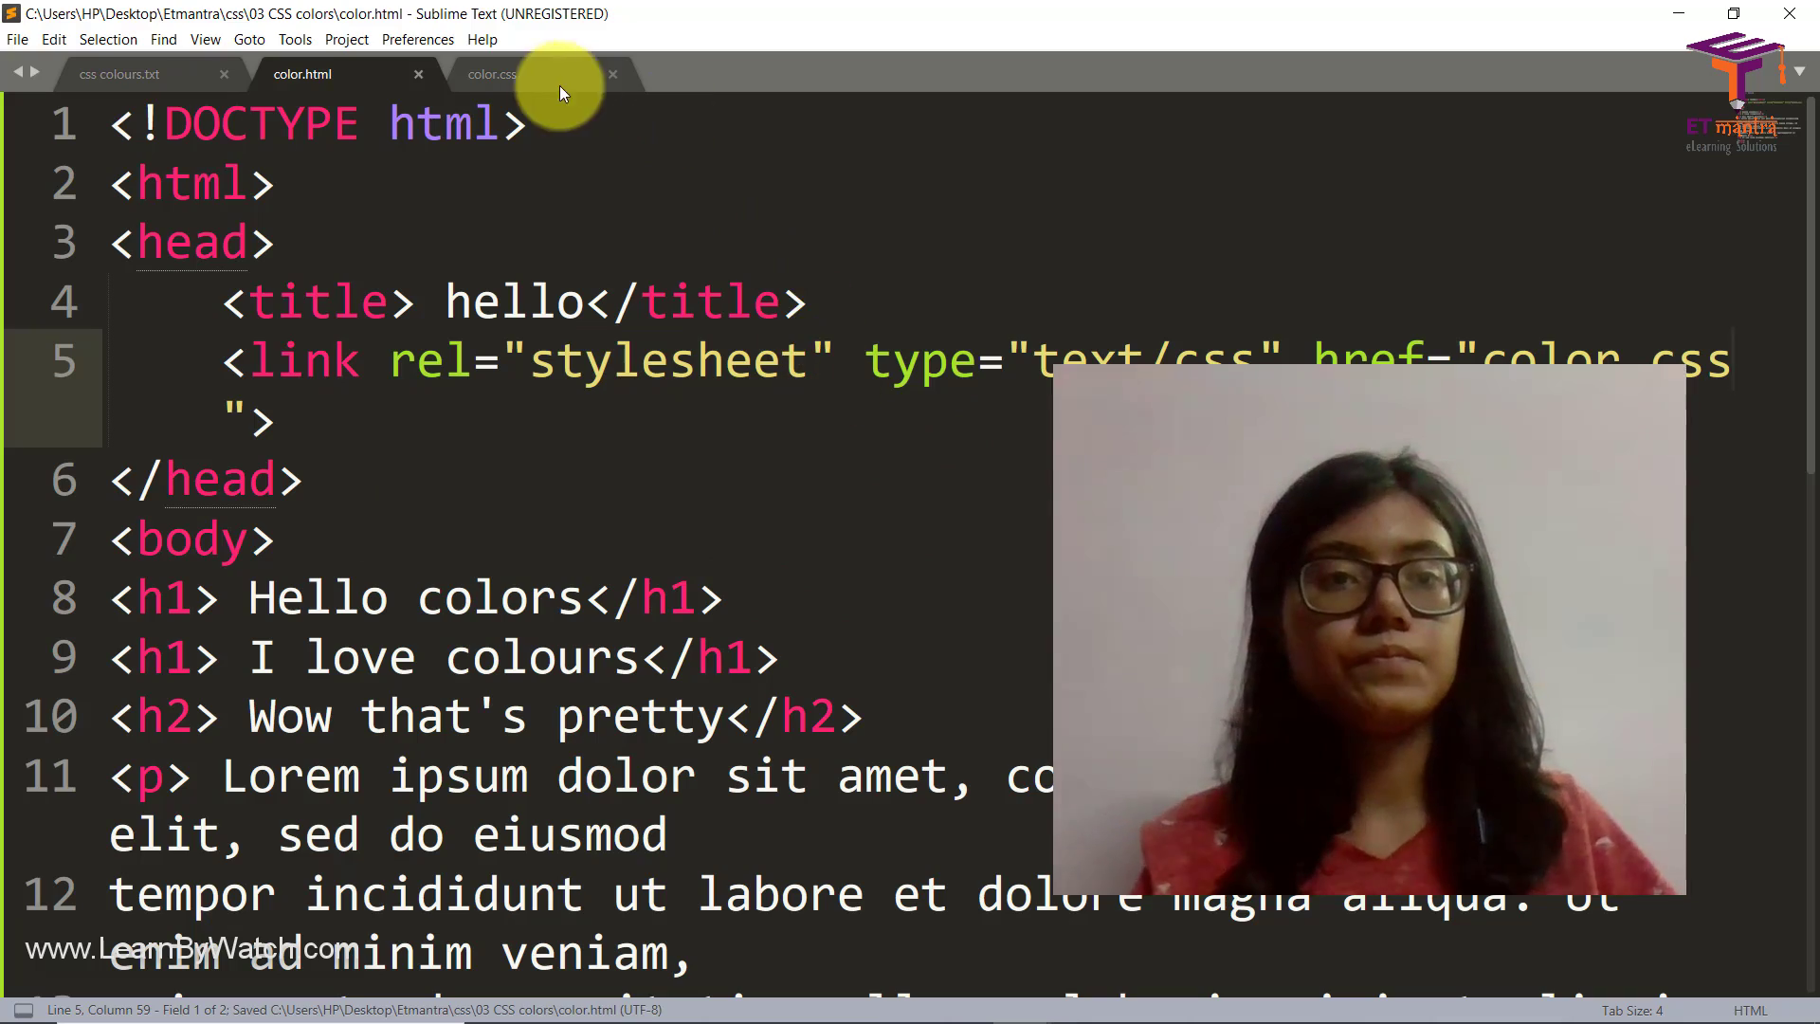
click(491, 74)
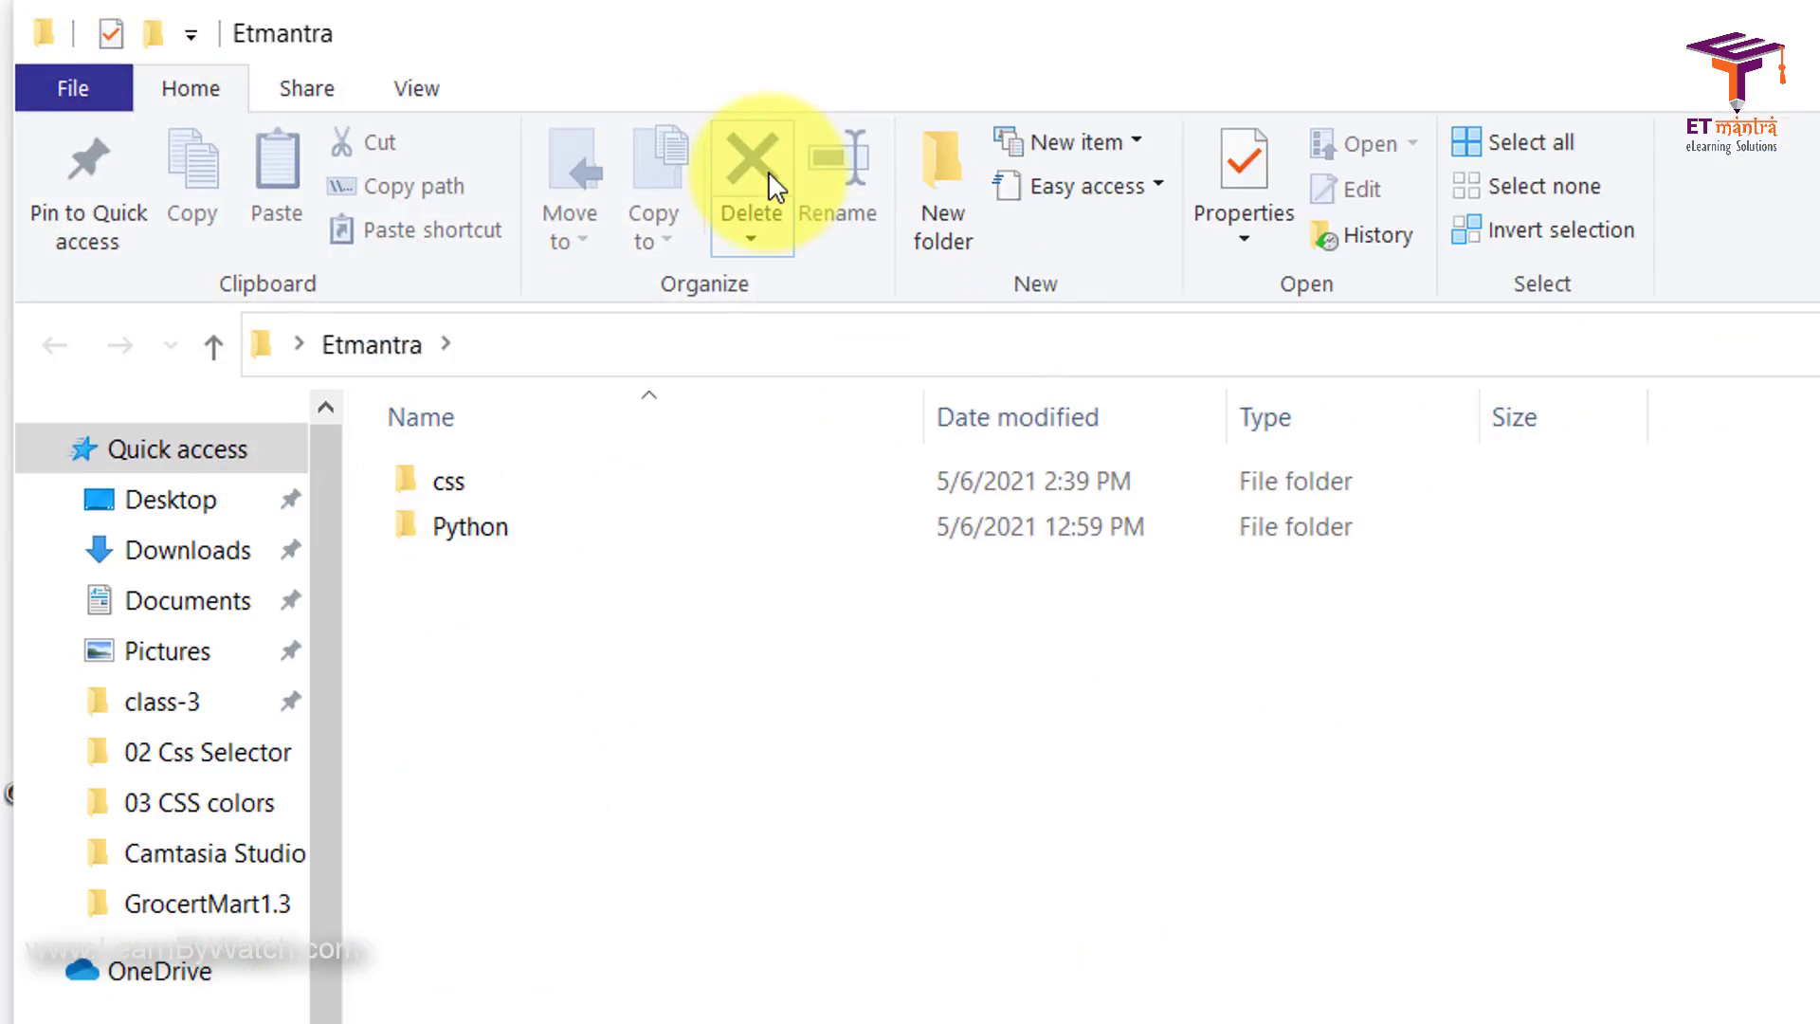
double_click(447, 480)
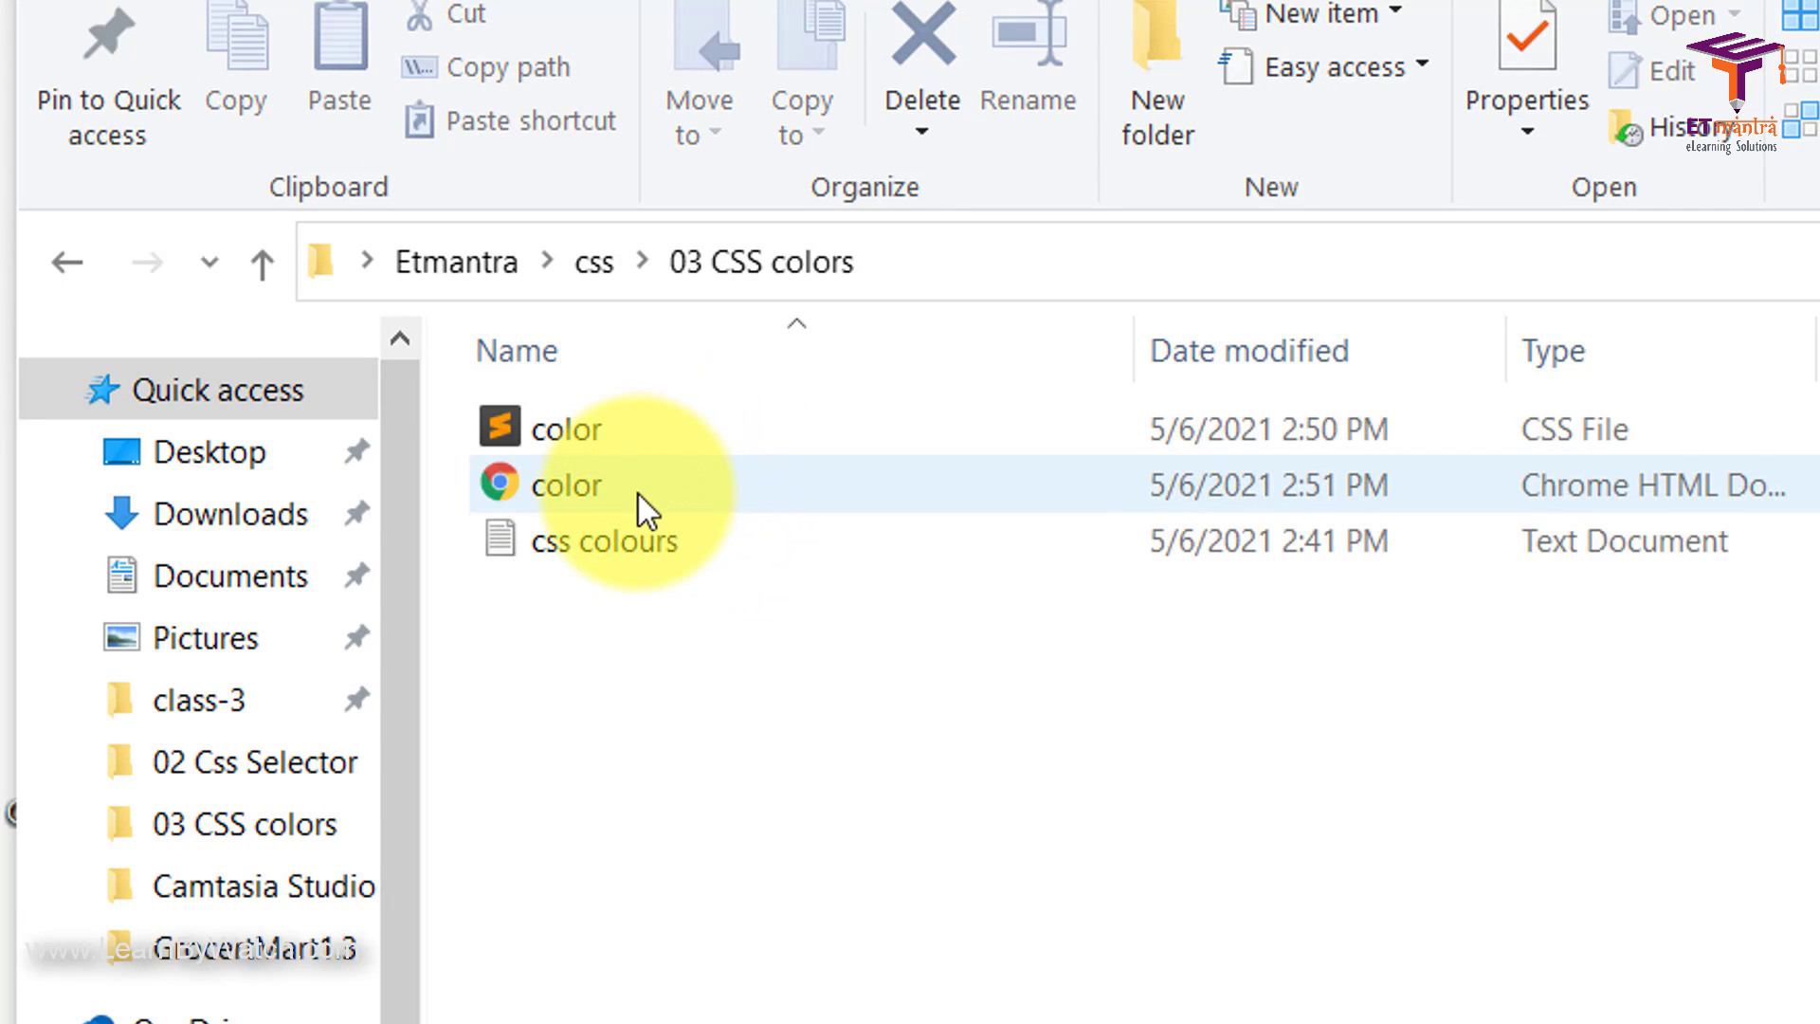
double_click(567, 485)
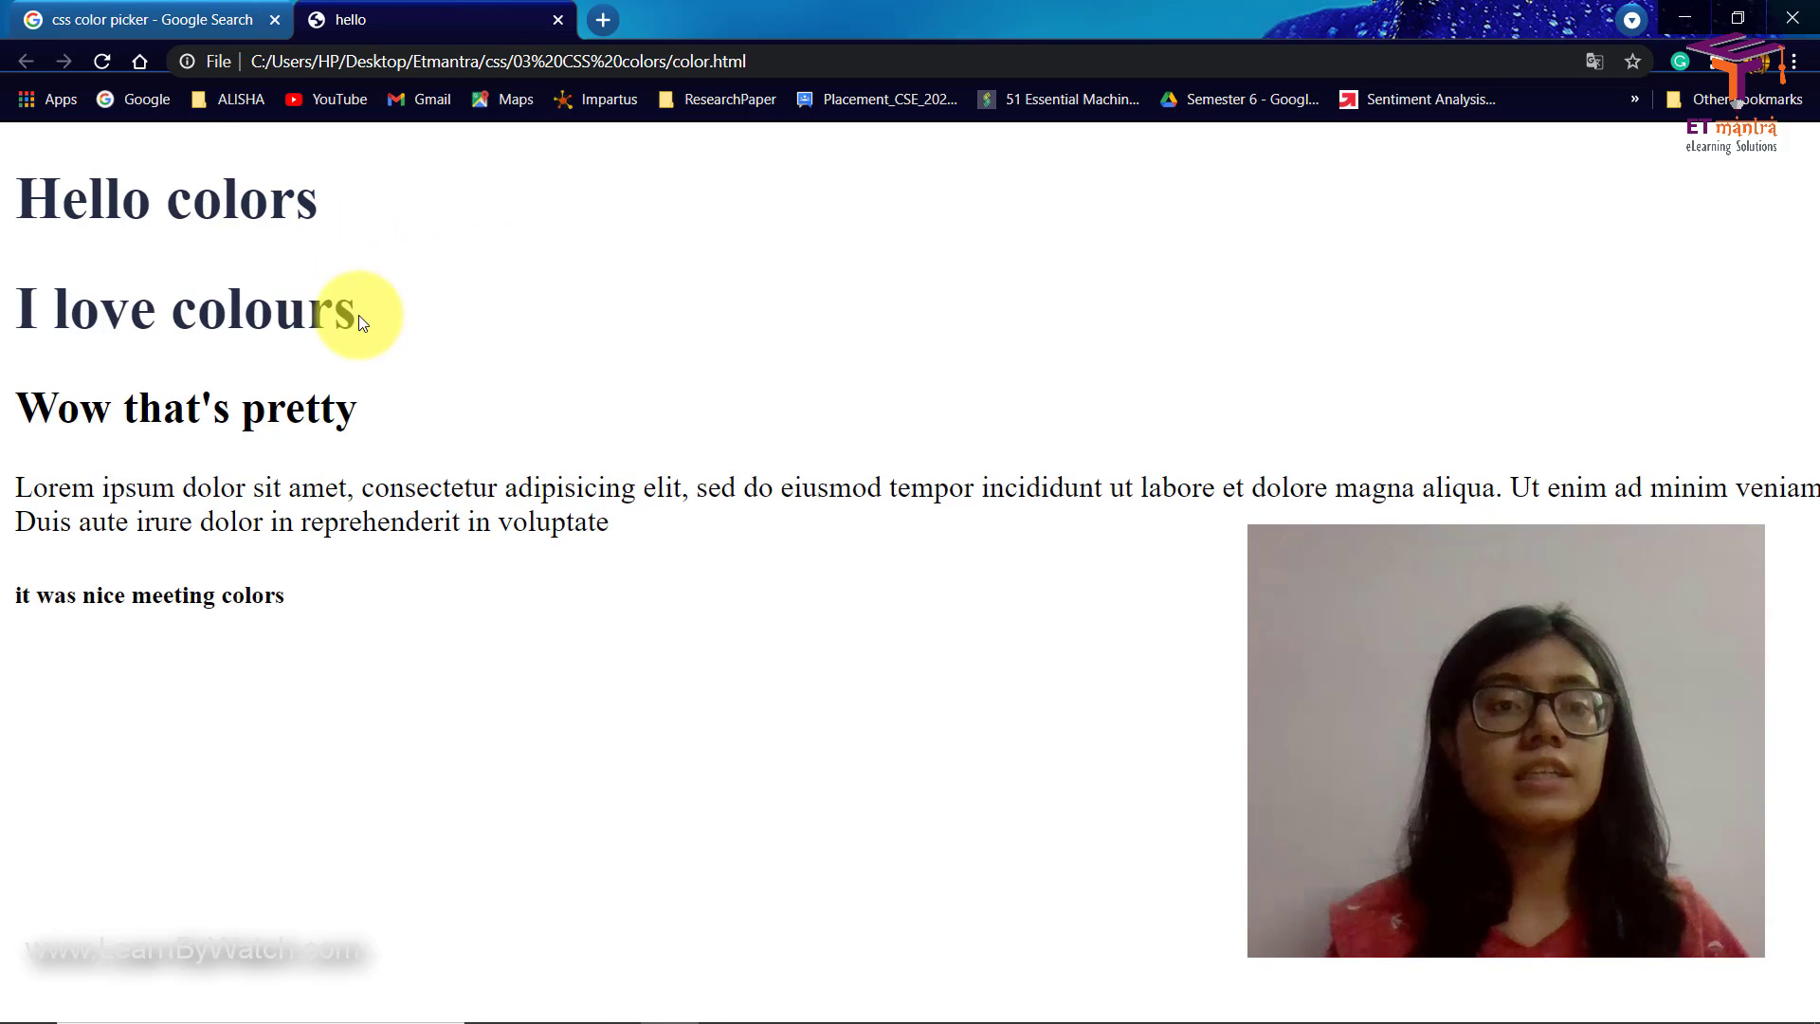
Step: Pick the golden orange #edb009 in Google's colour picker and select its RGB 237, 176, 9
drag(360, 322, 34, 186)
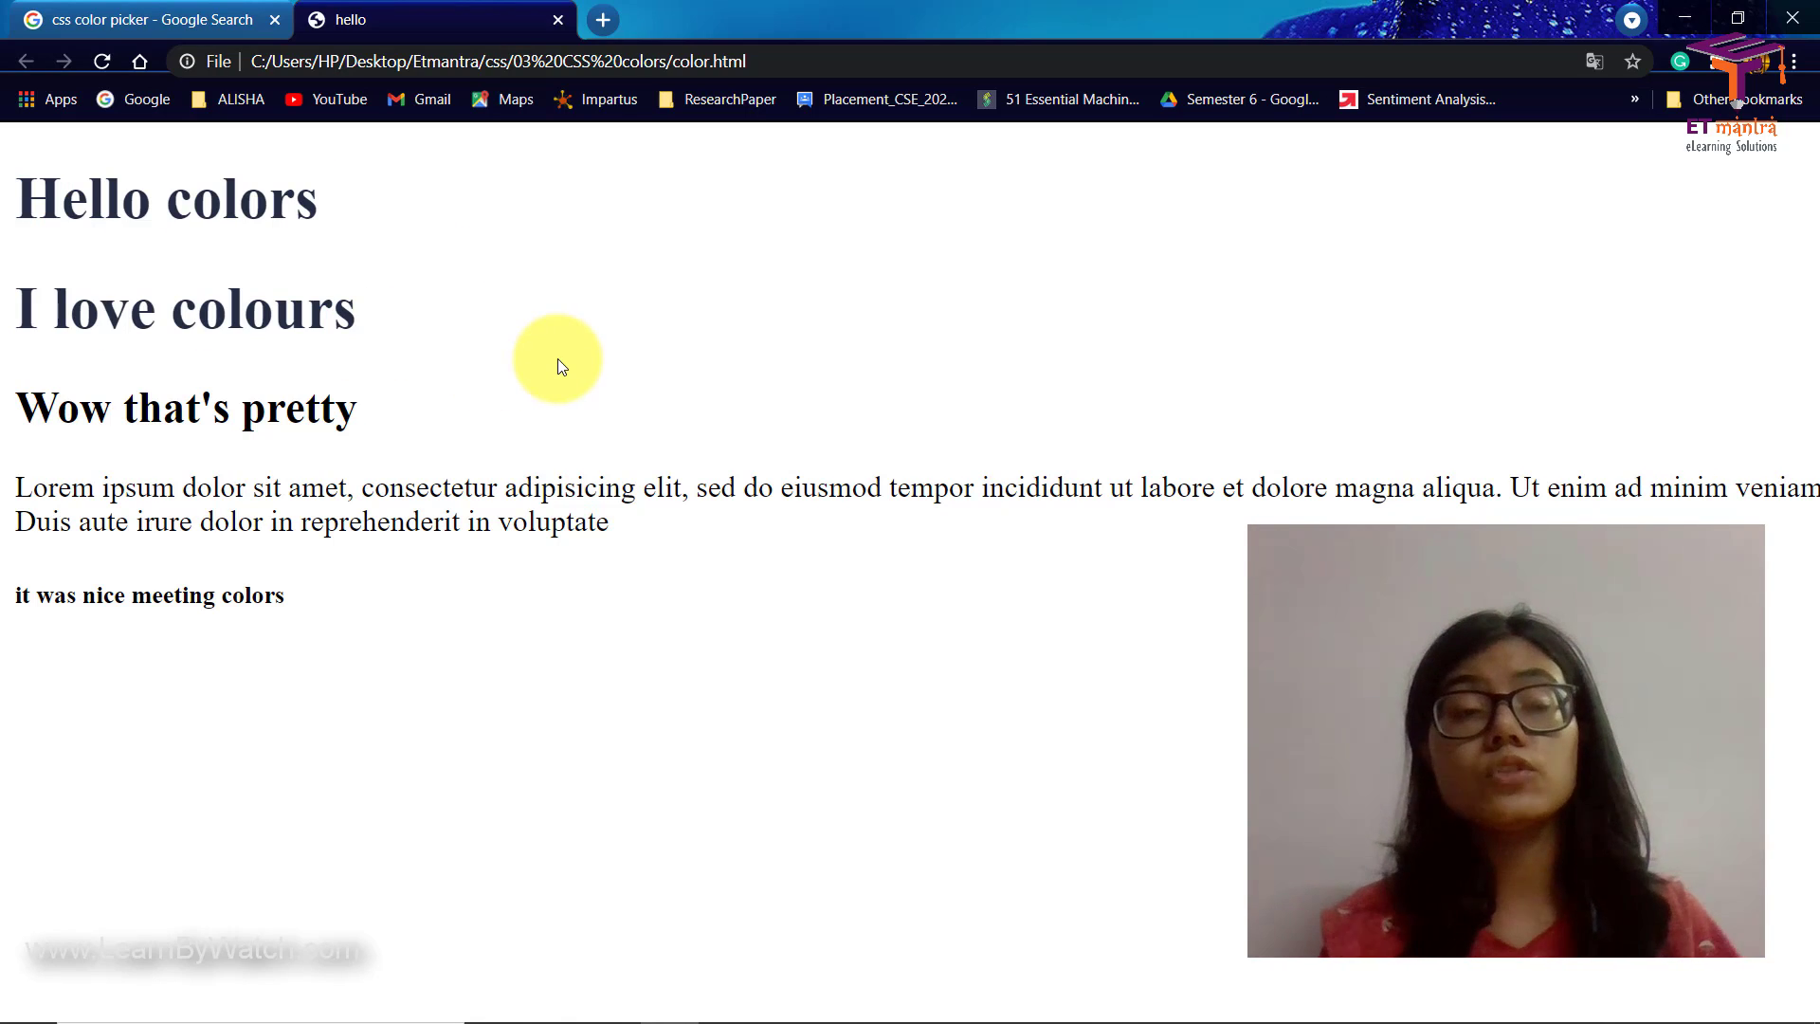
click(145, 19)
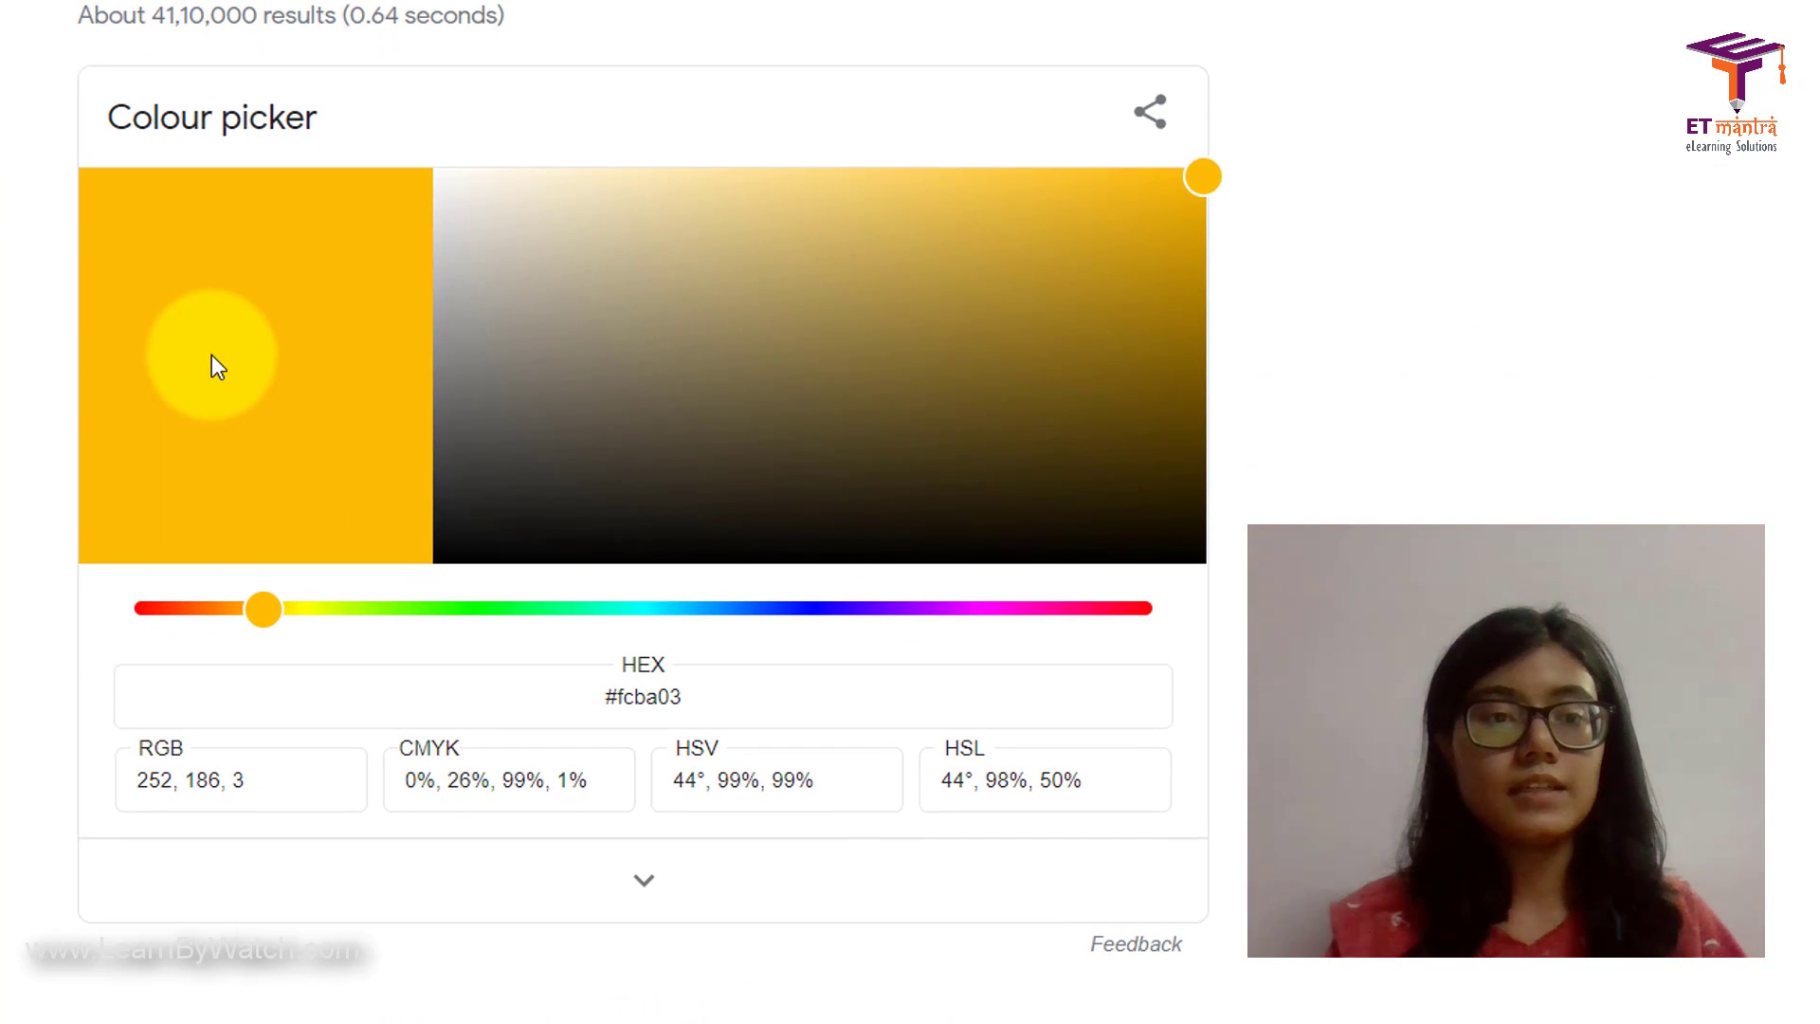
mouse_move(1137, 224)
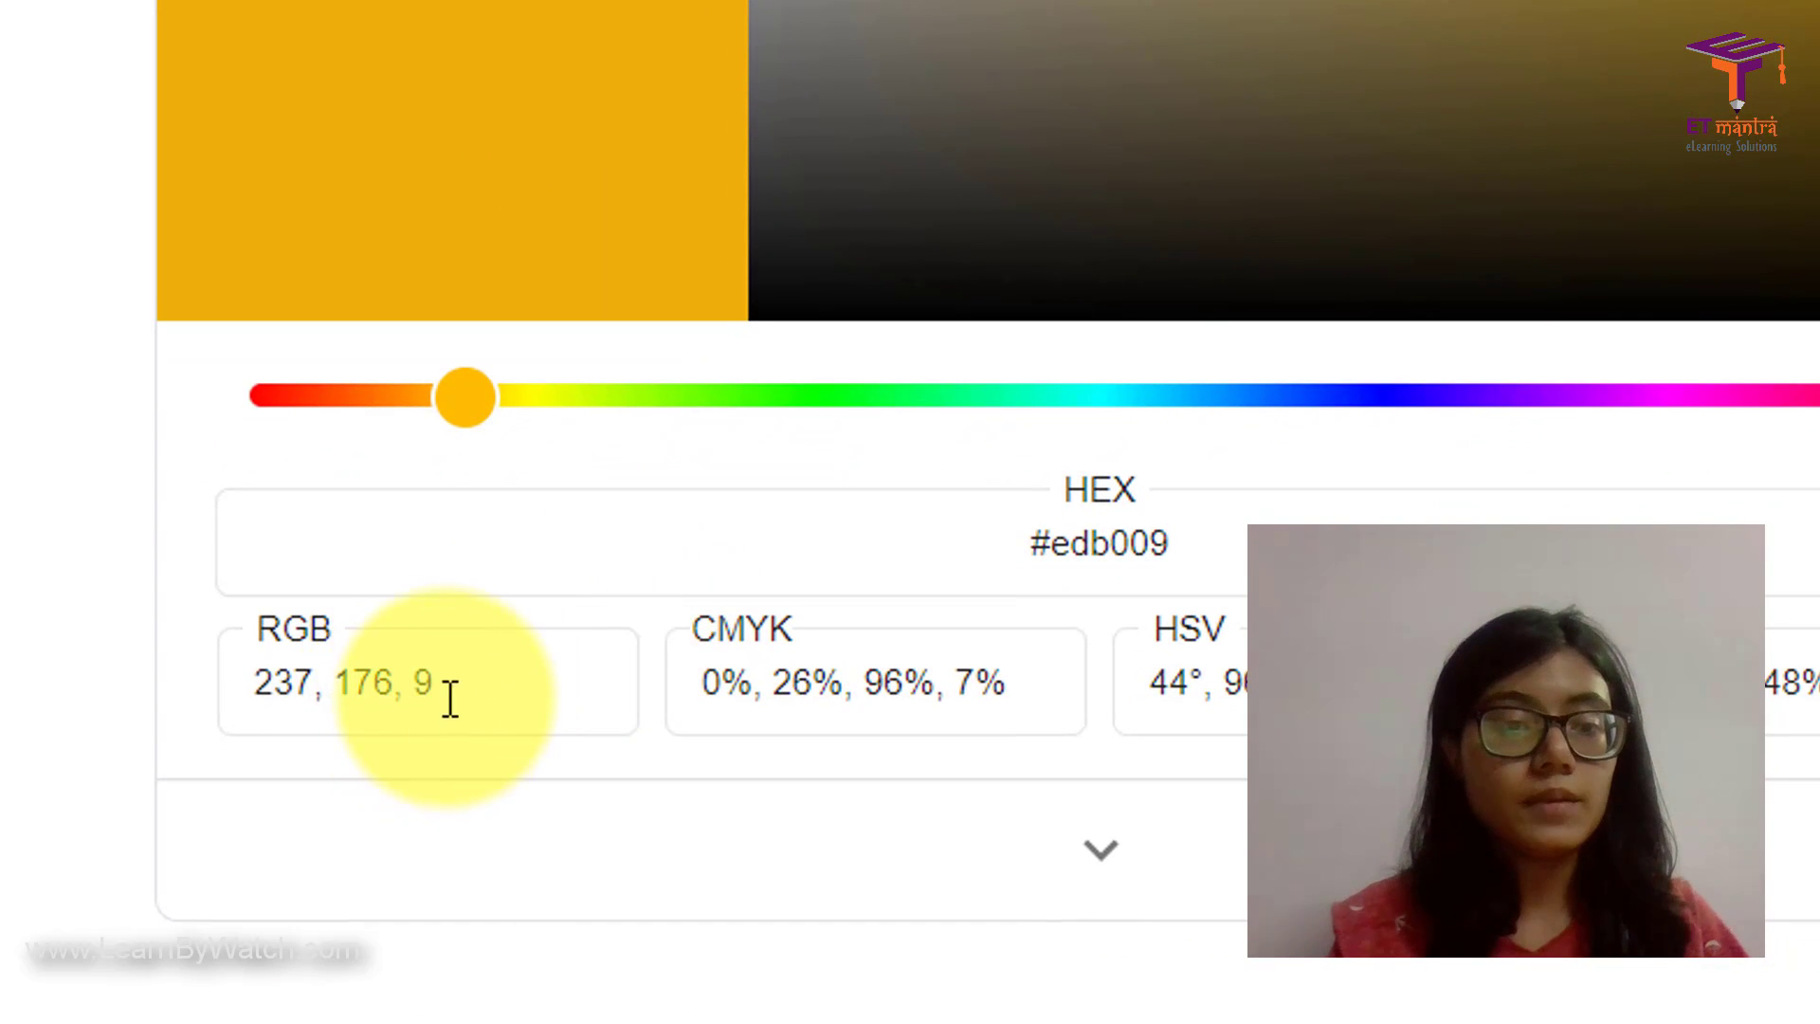
triple_click(349, 682)
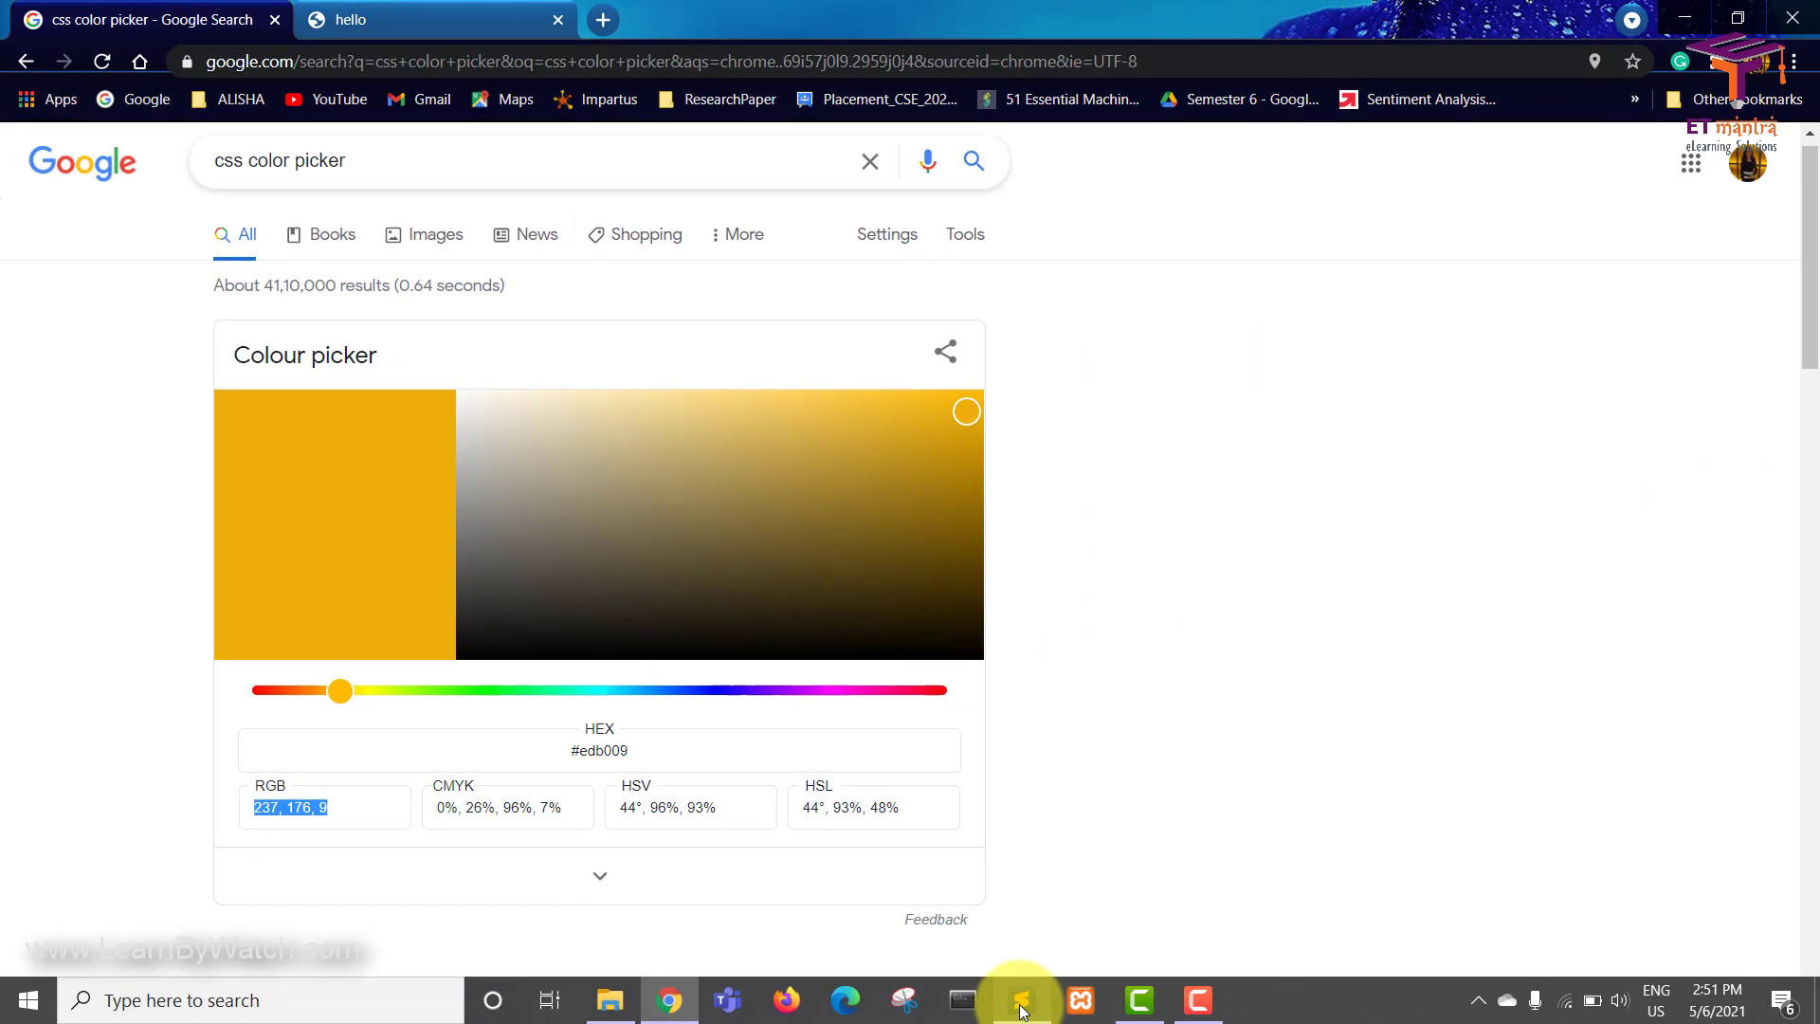
click(1018, 999)
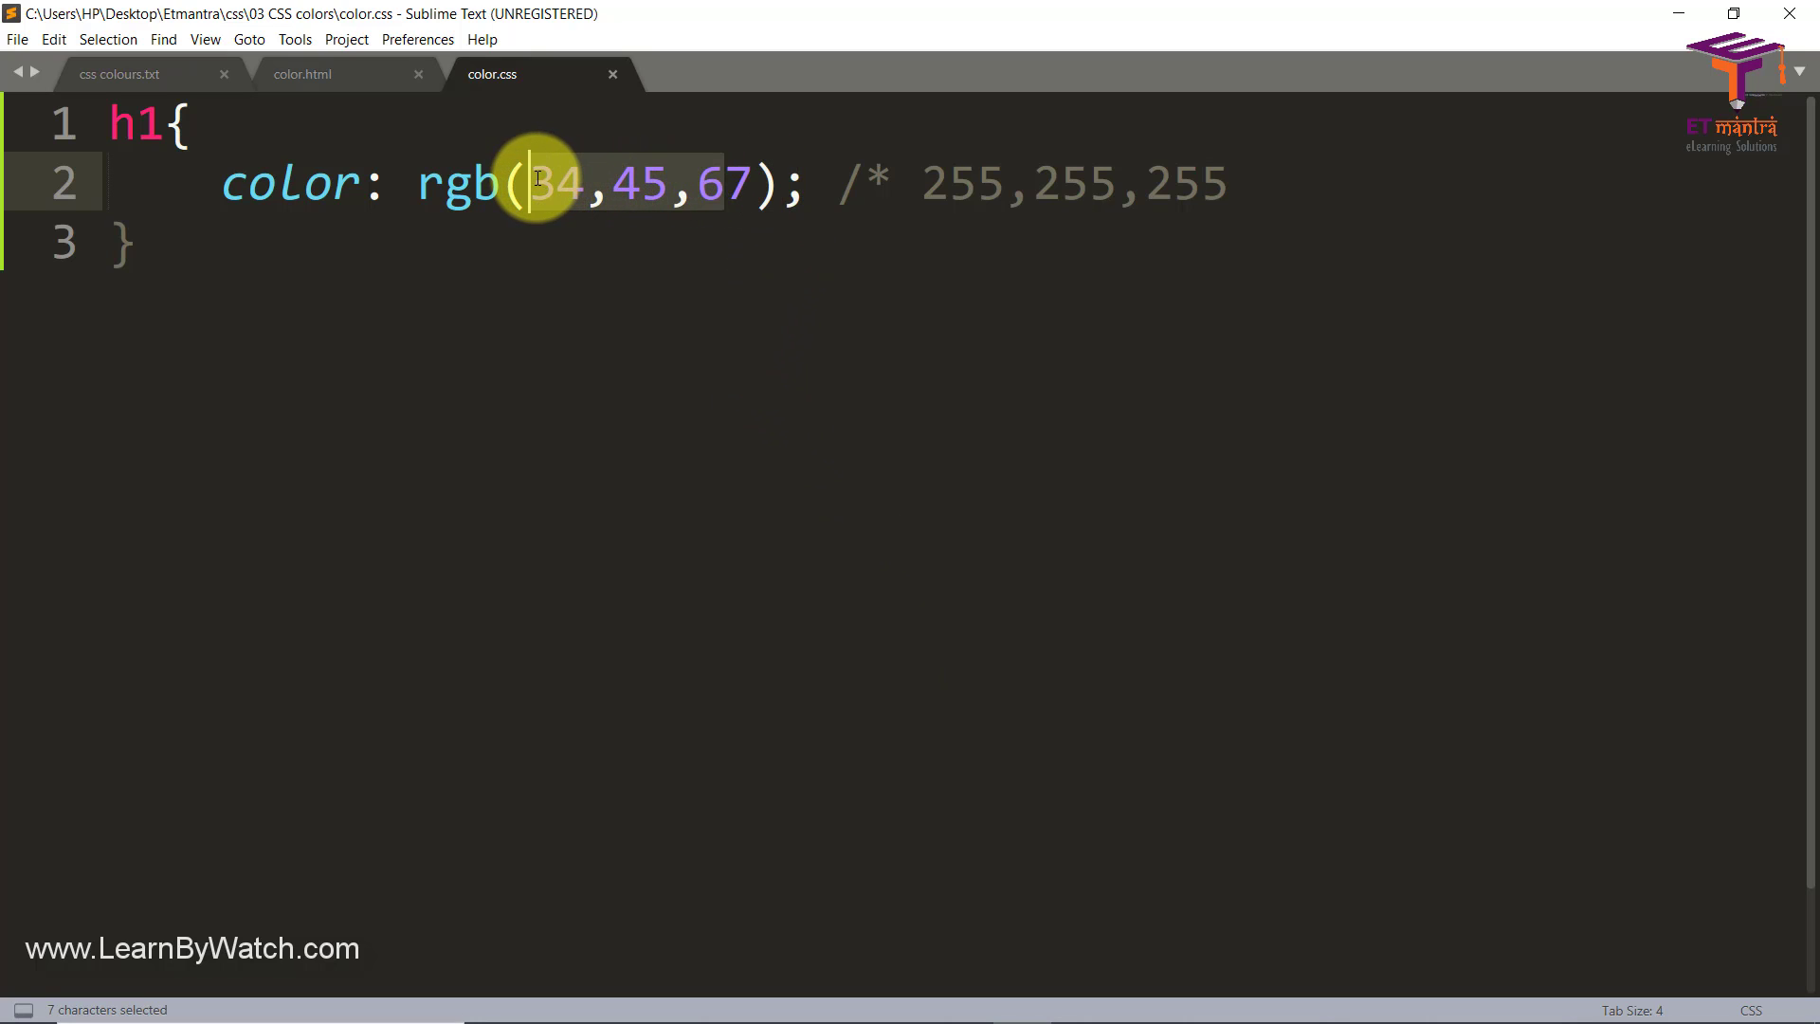
Step: Replace the h1 rgb values with 237, 176, 9 so the headings turn golden
text(237, 176, 9)
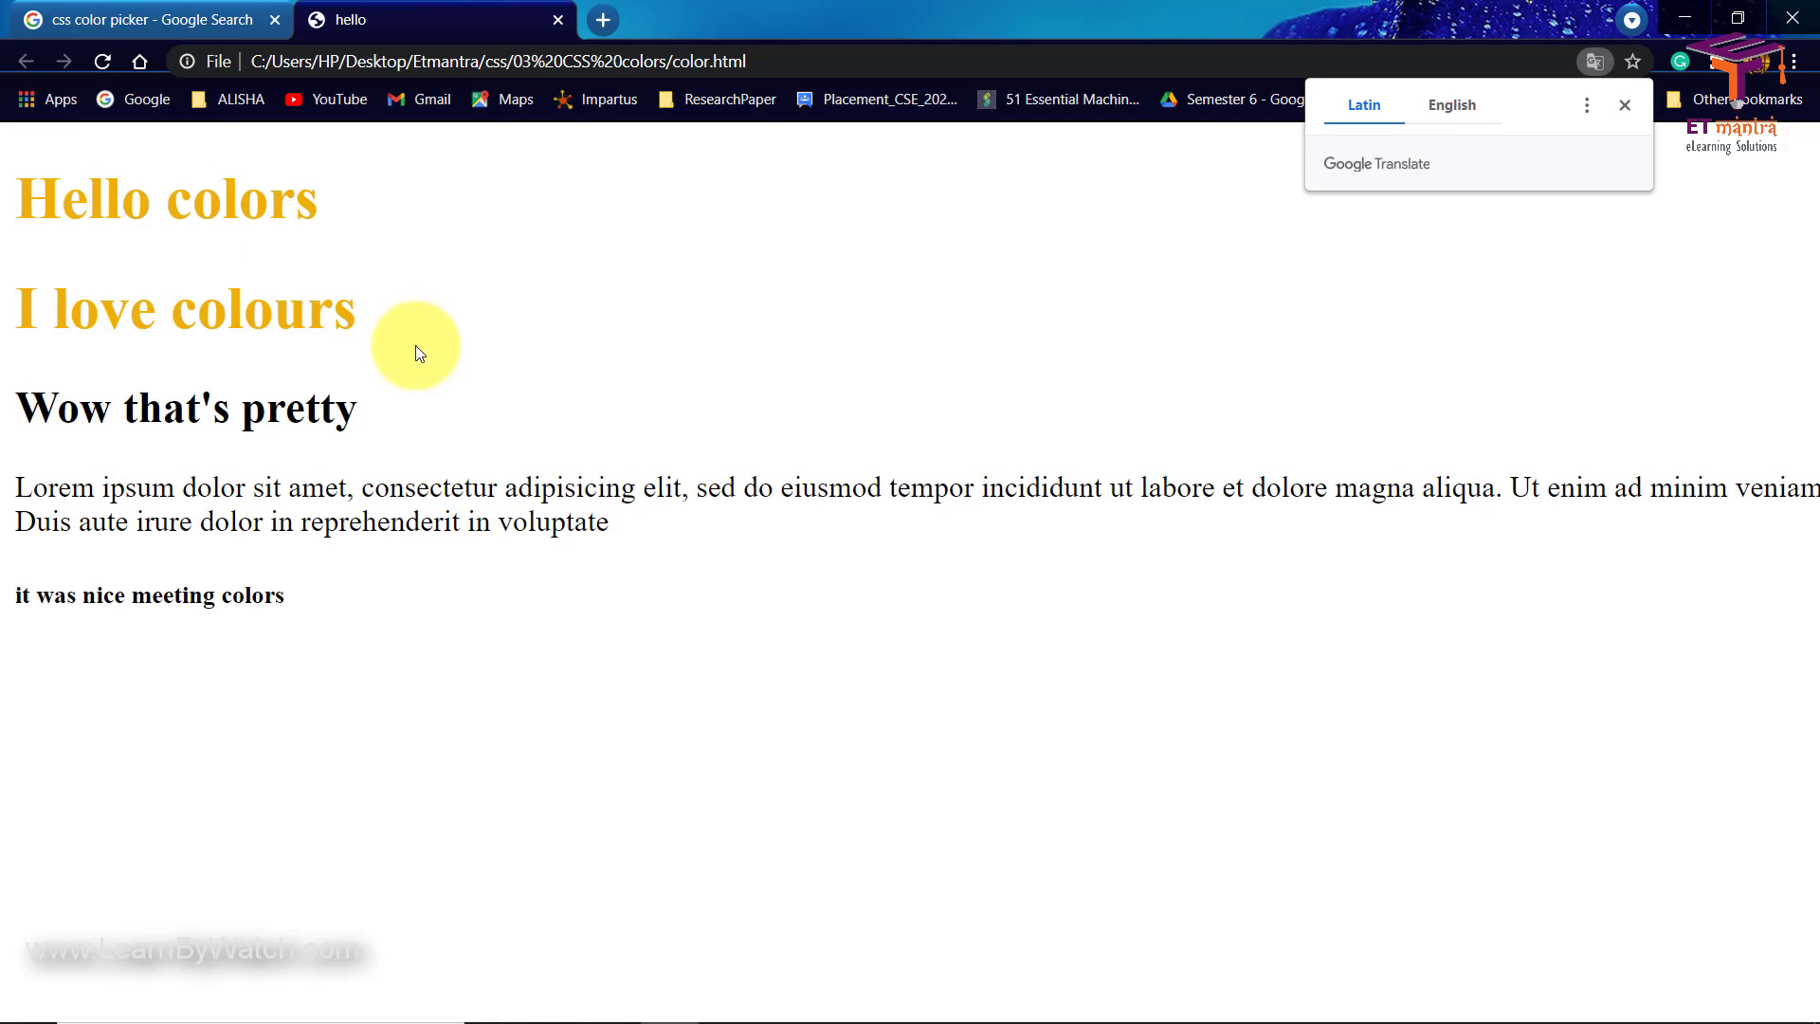
mouse_move(1661, 69)
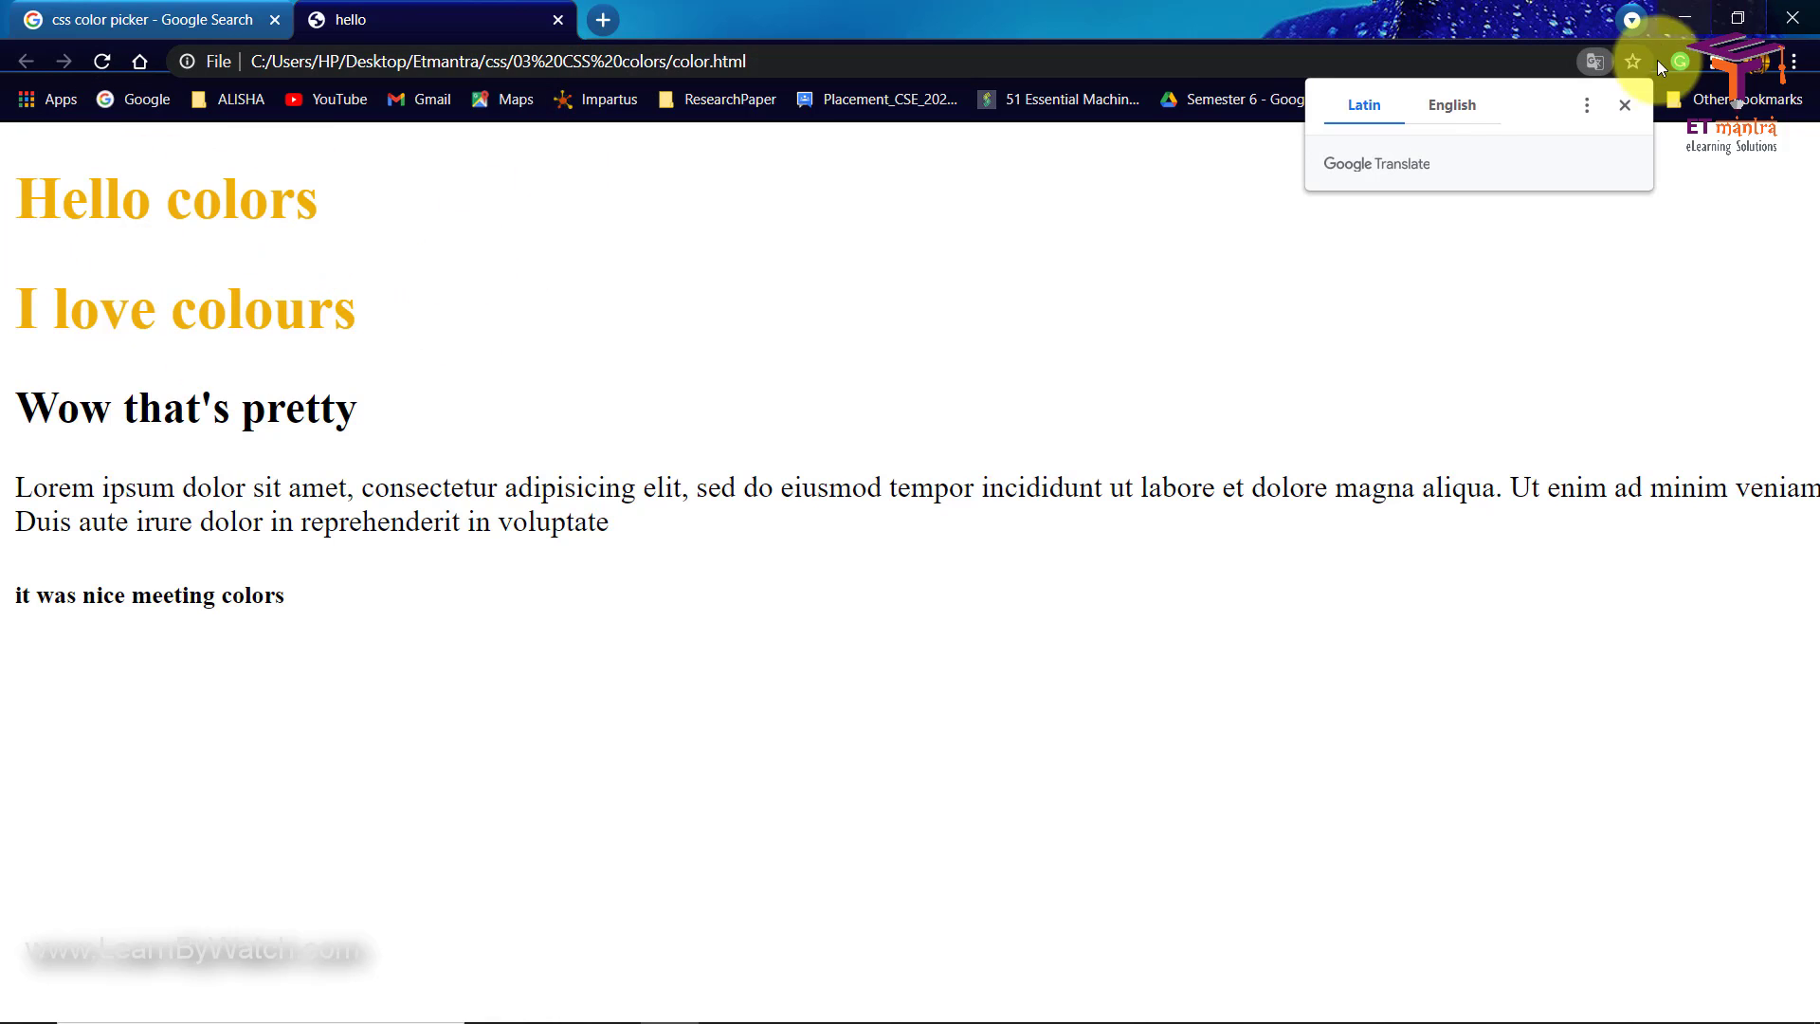
Step: Drag the picker to black (0, 0, 0) and then white (255, 255, 255), then return to the editor
click(138, 19)
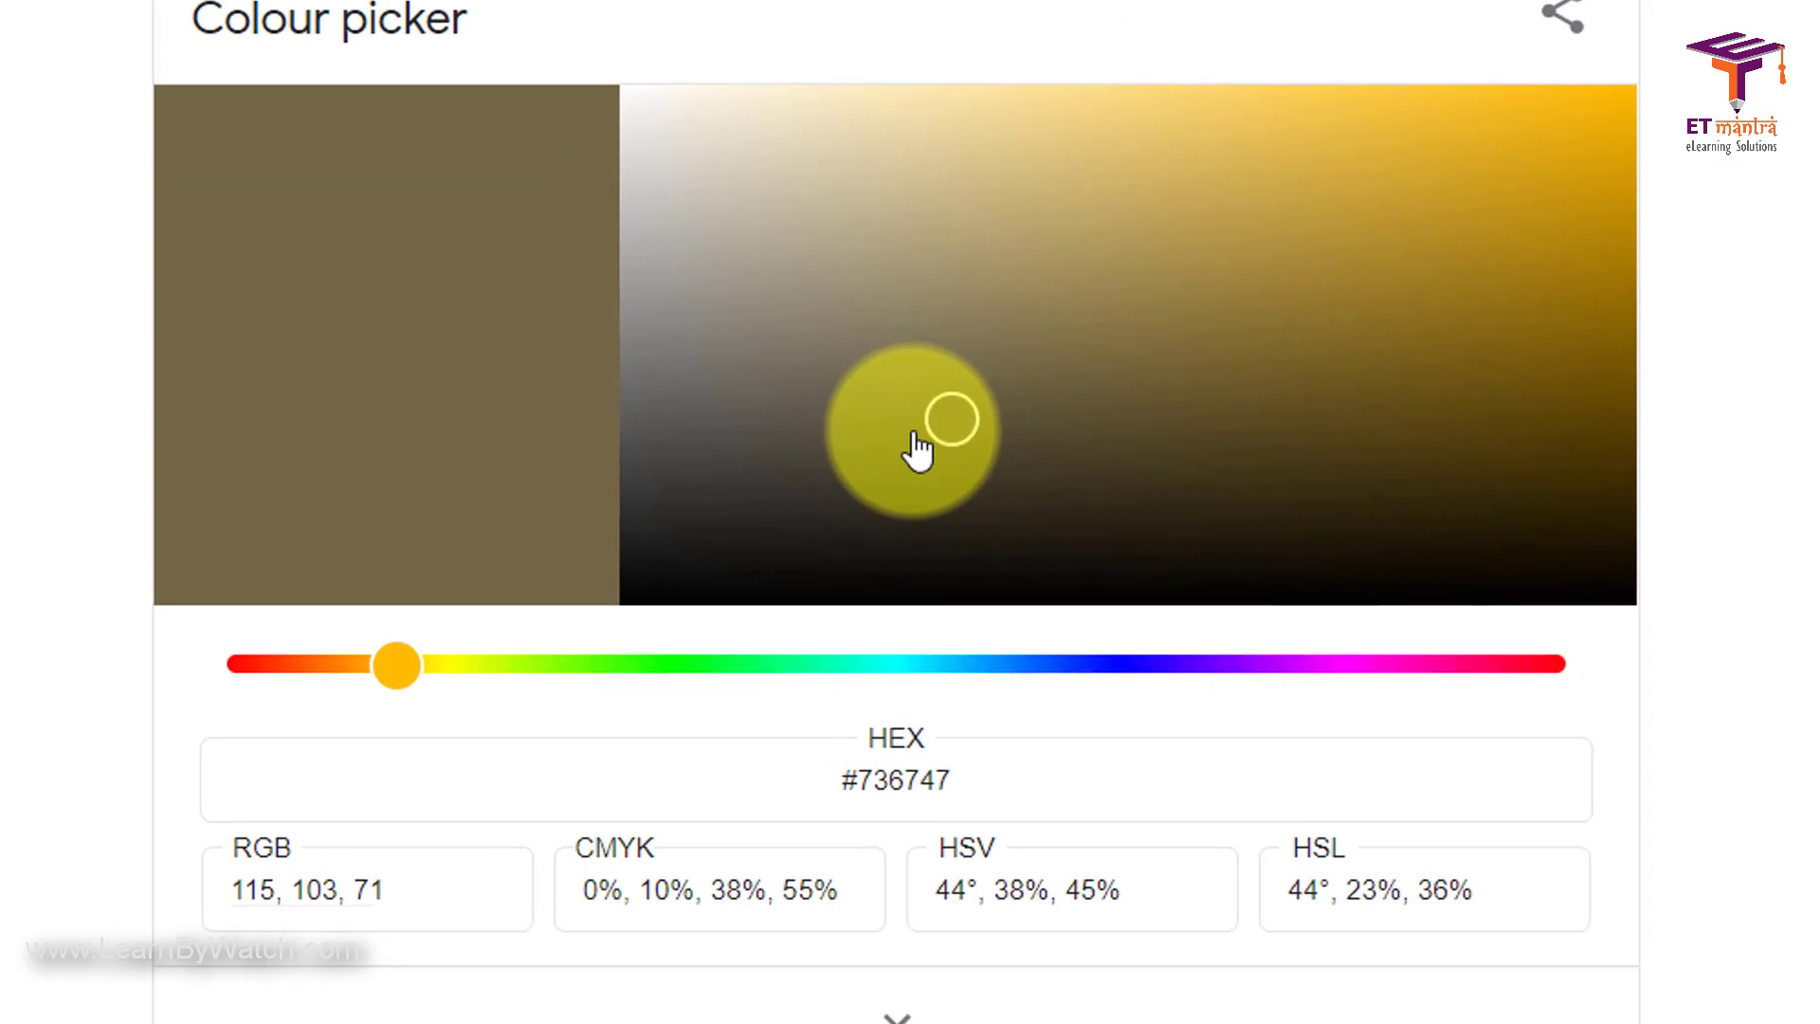
drag(949, 417, 634, 568)
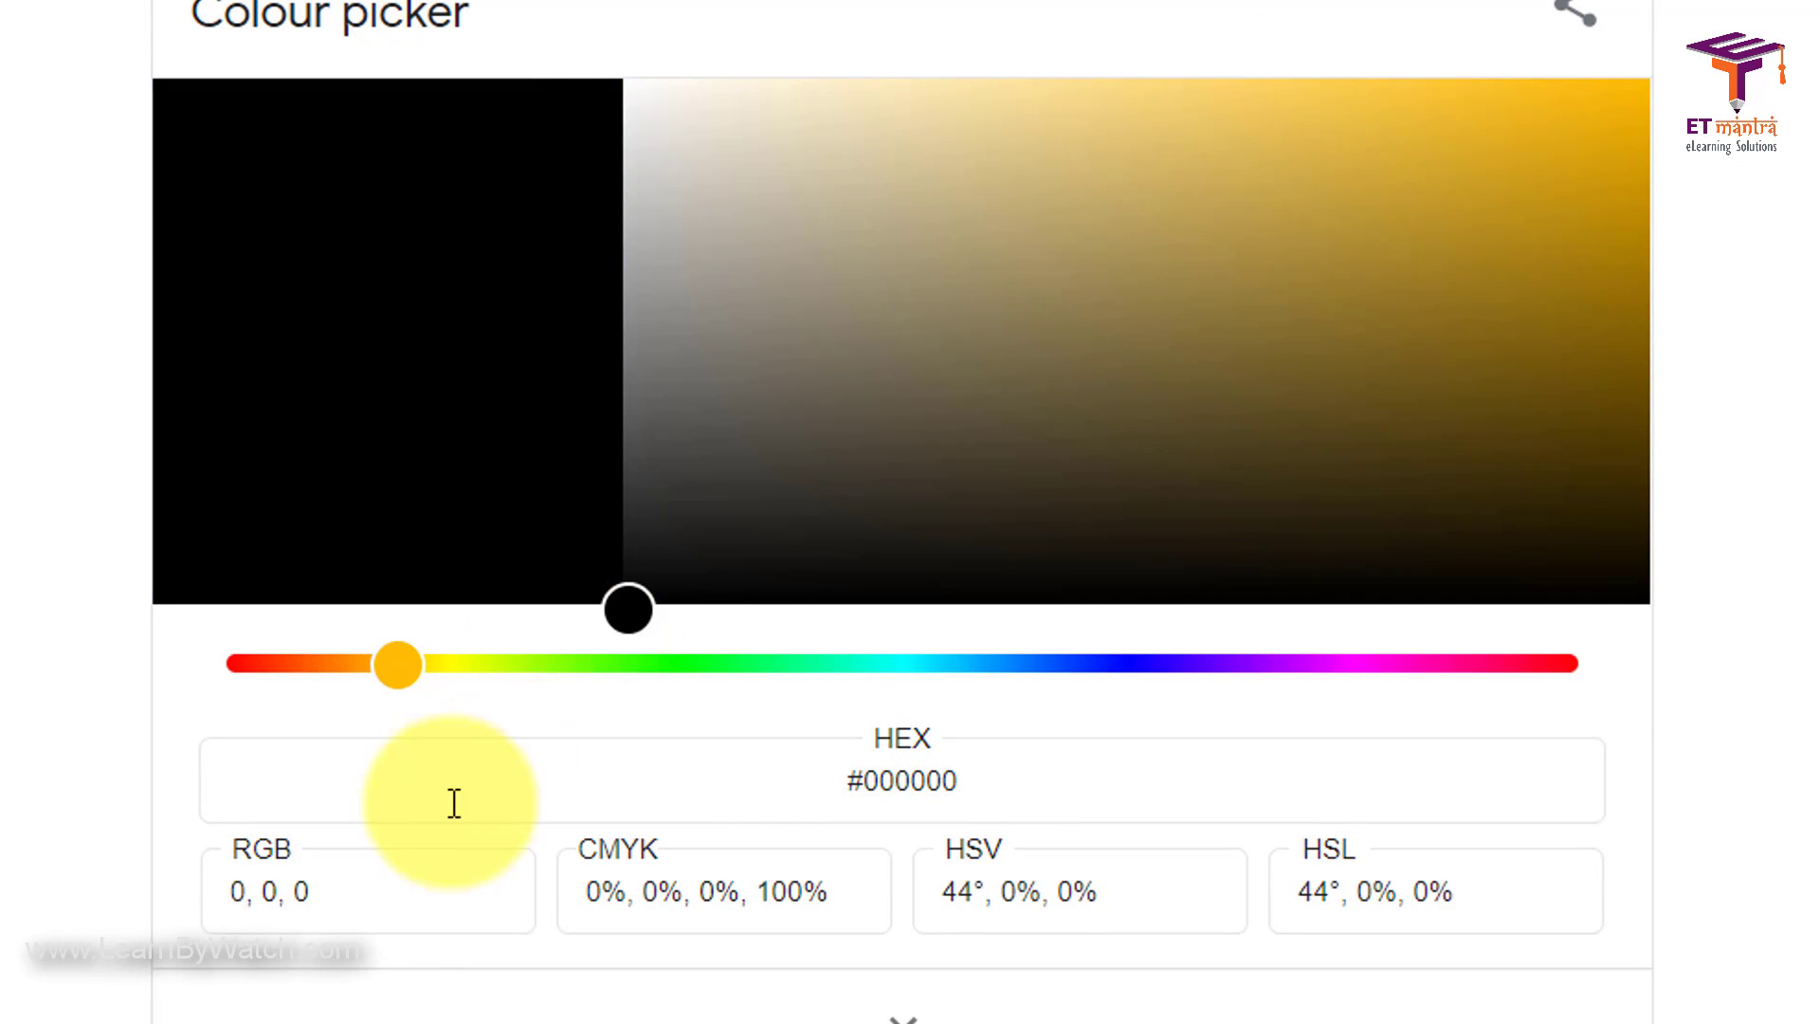
triple_click(268, 891)
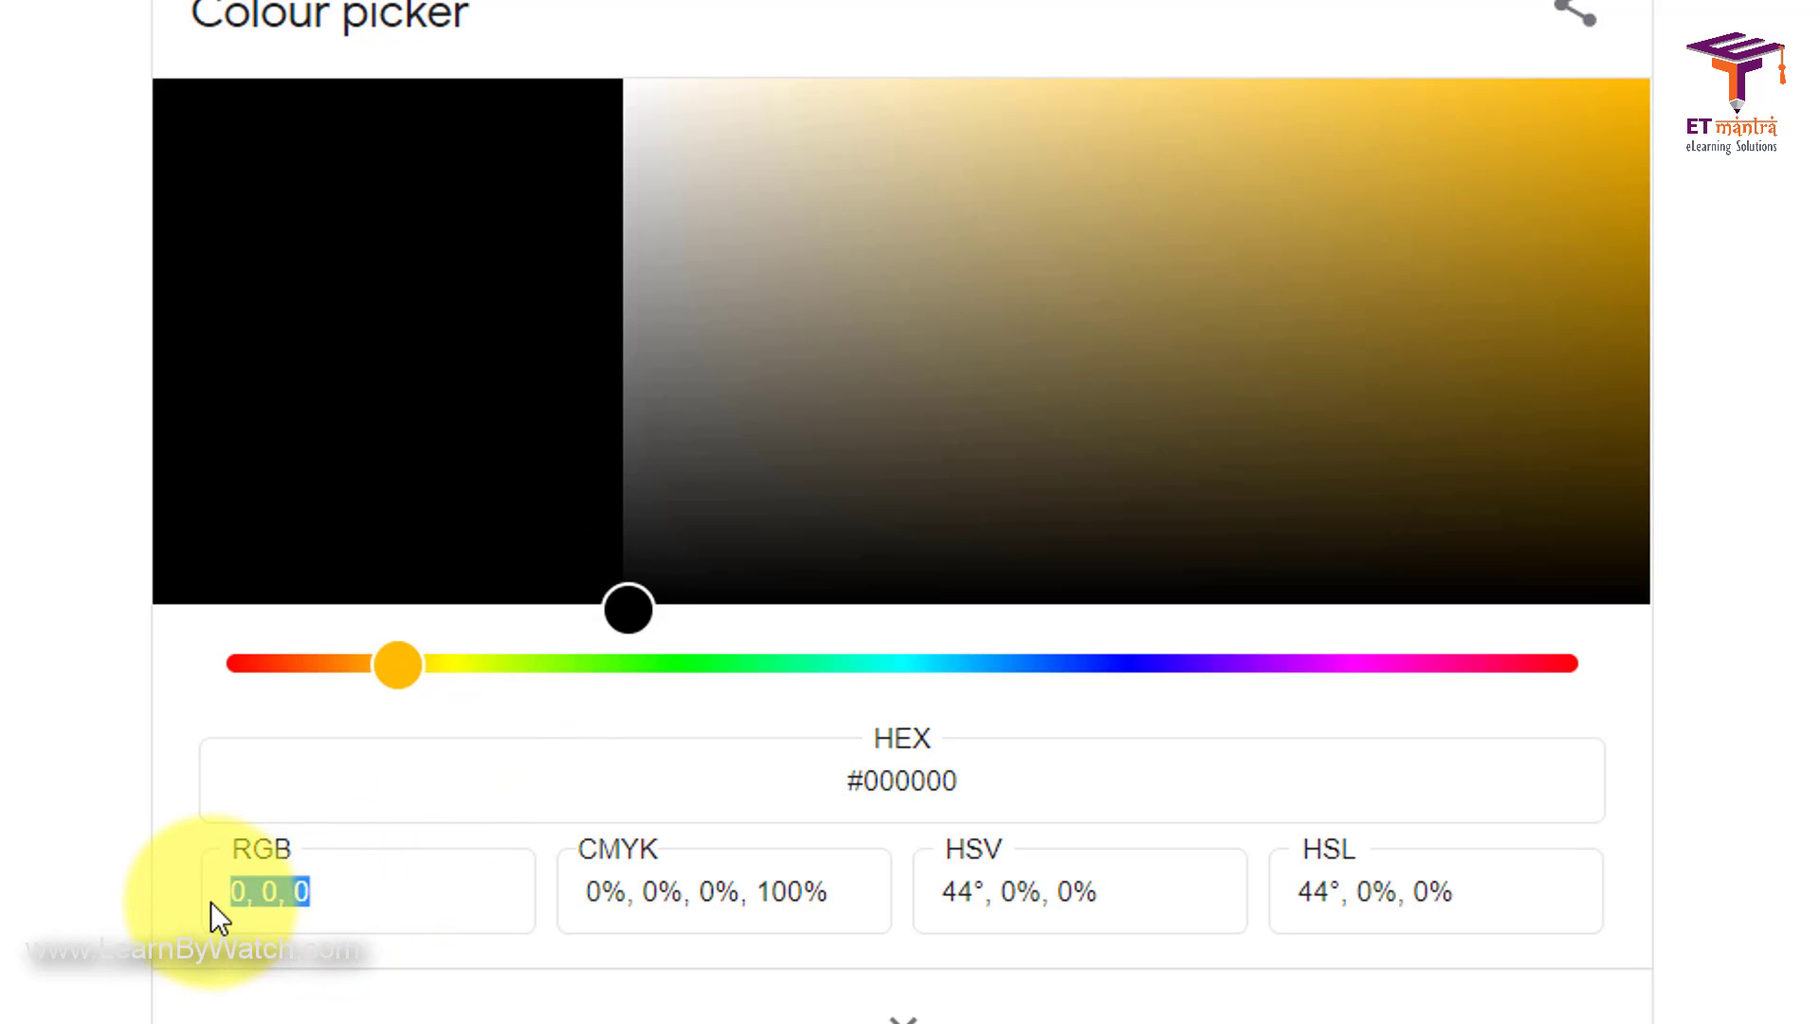
click(645, 515)
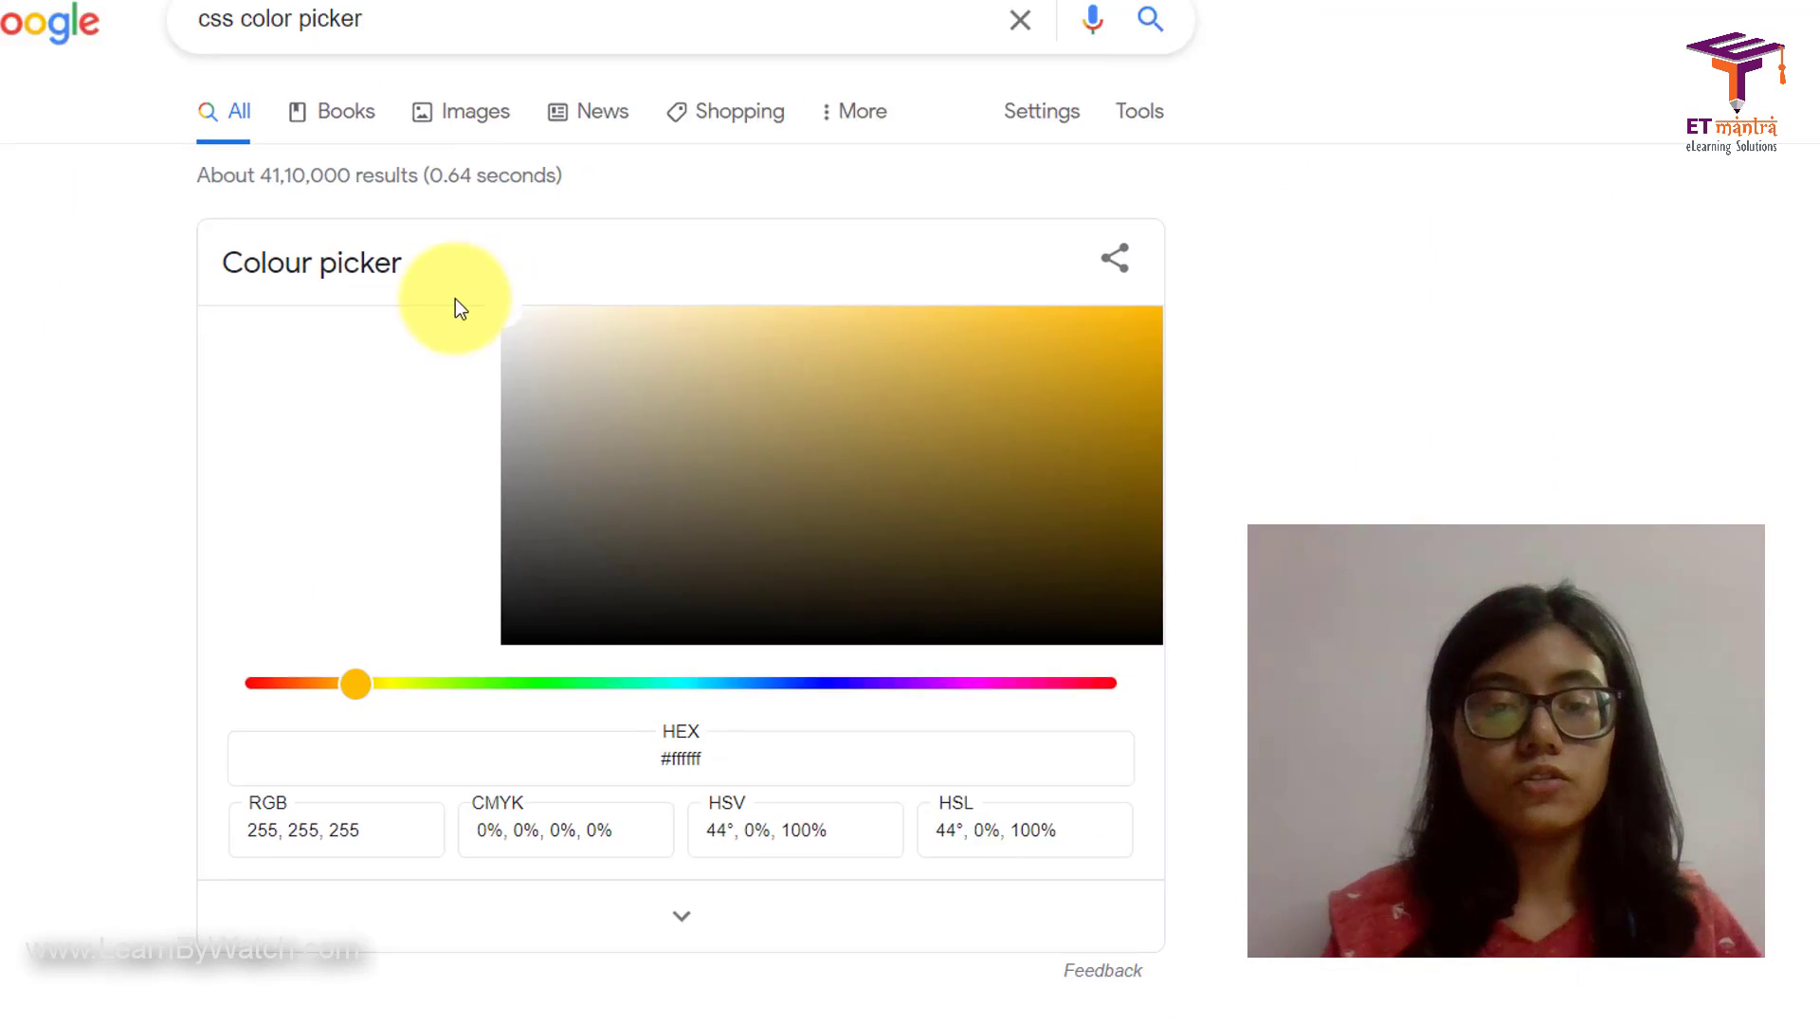
click(1018, 998)
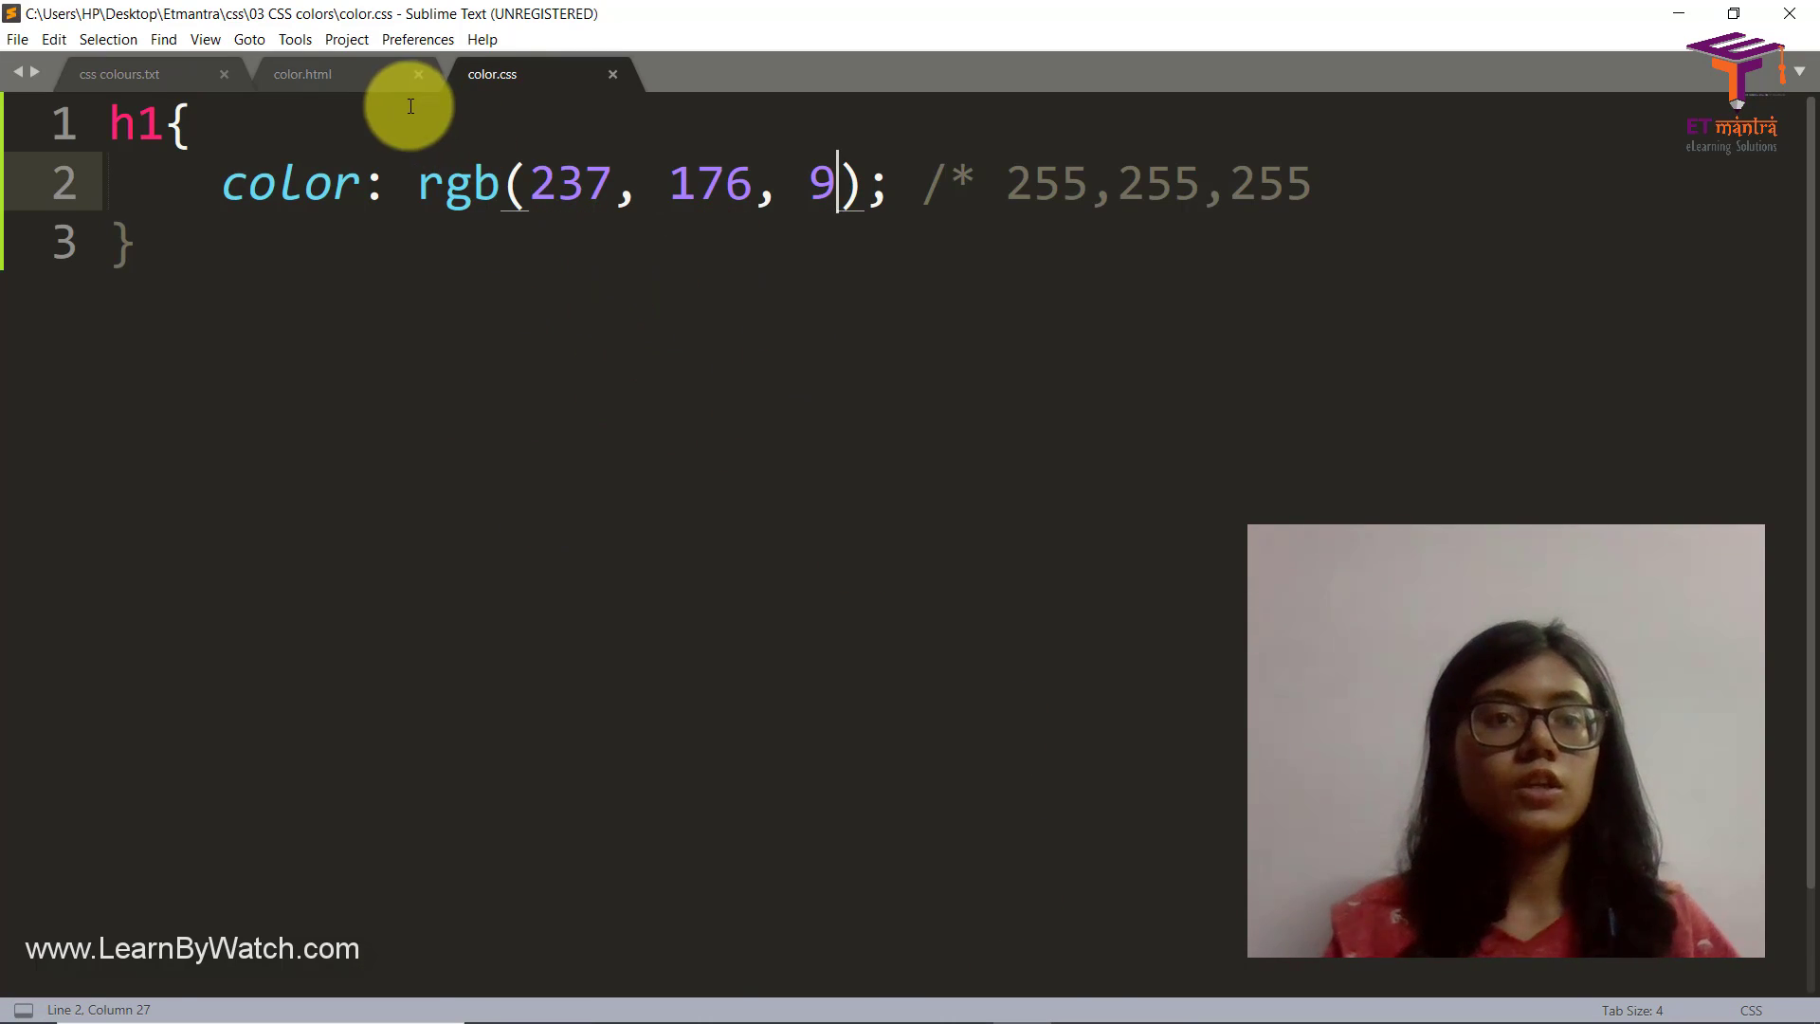
Step: Check the Wow that's pretty heading, close the h1 comment with */ and start an h2 rule
click(301, 74)
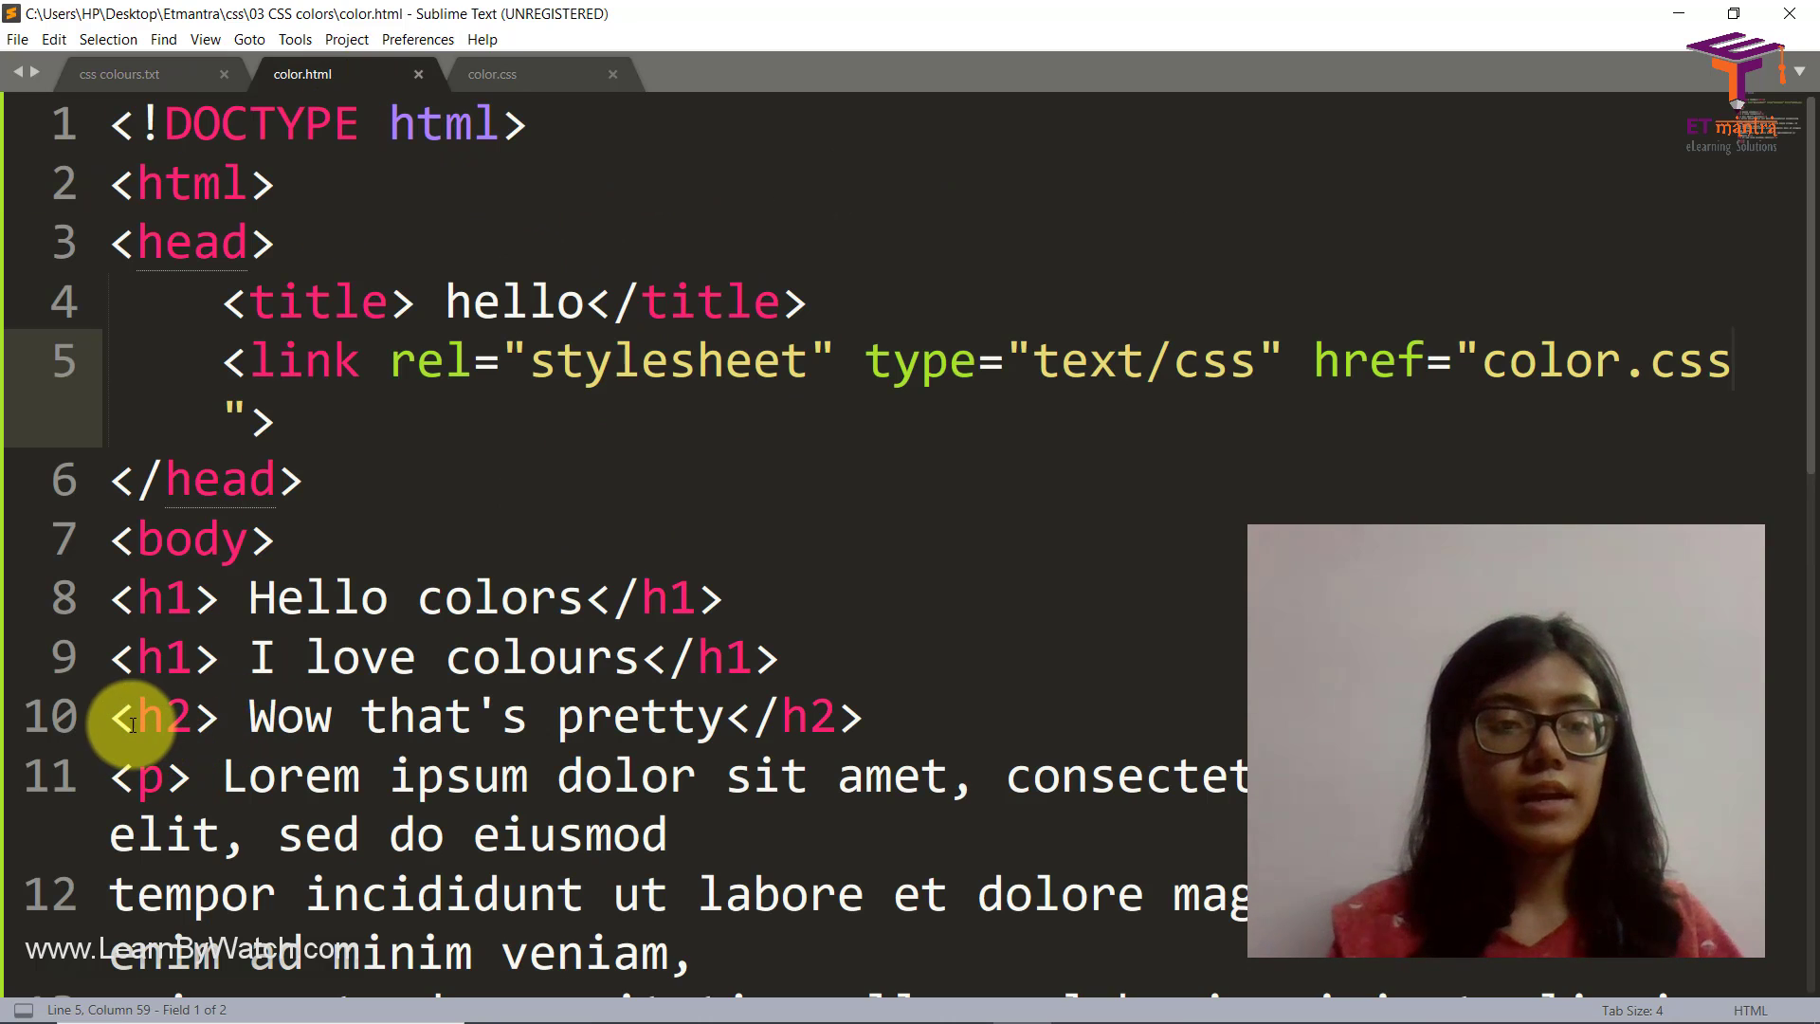
drag(251, 717, 732, 716)
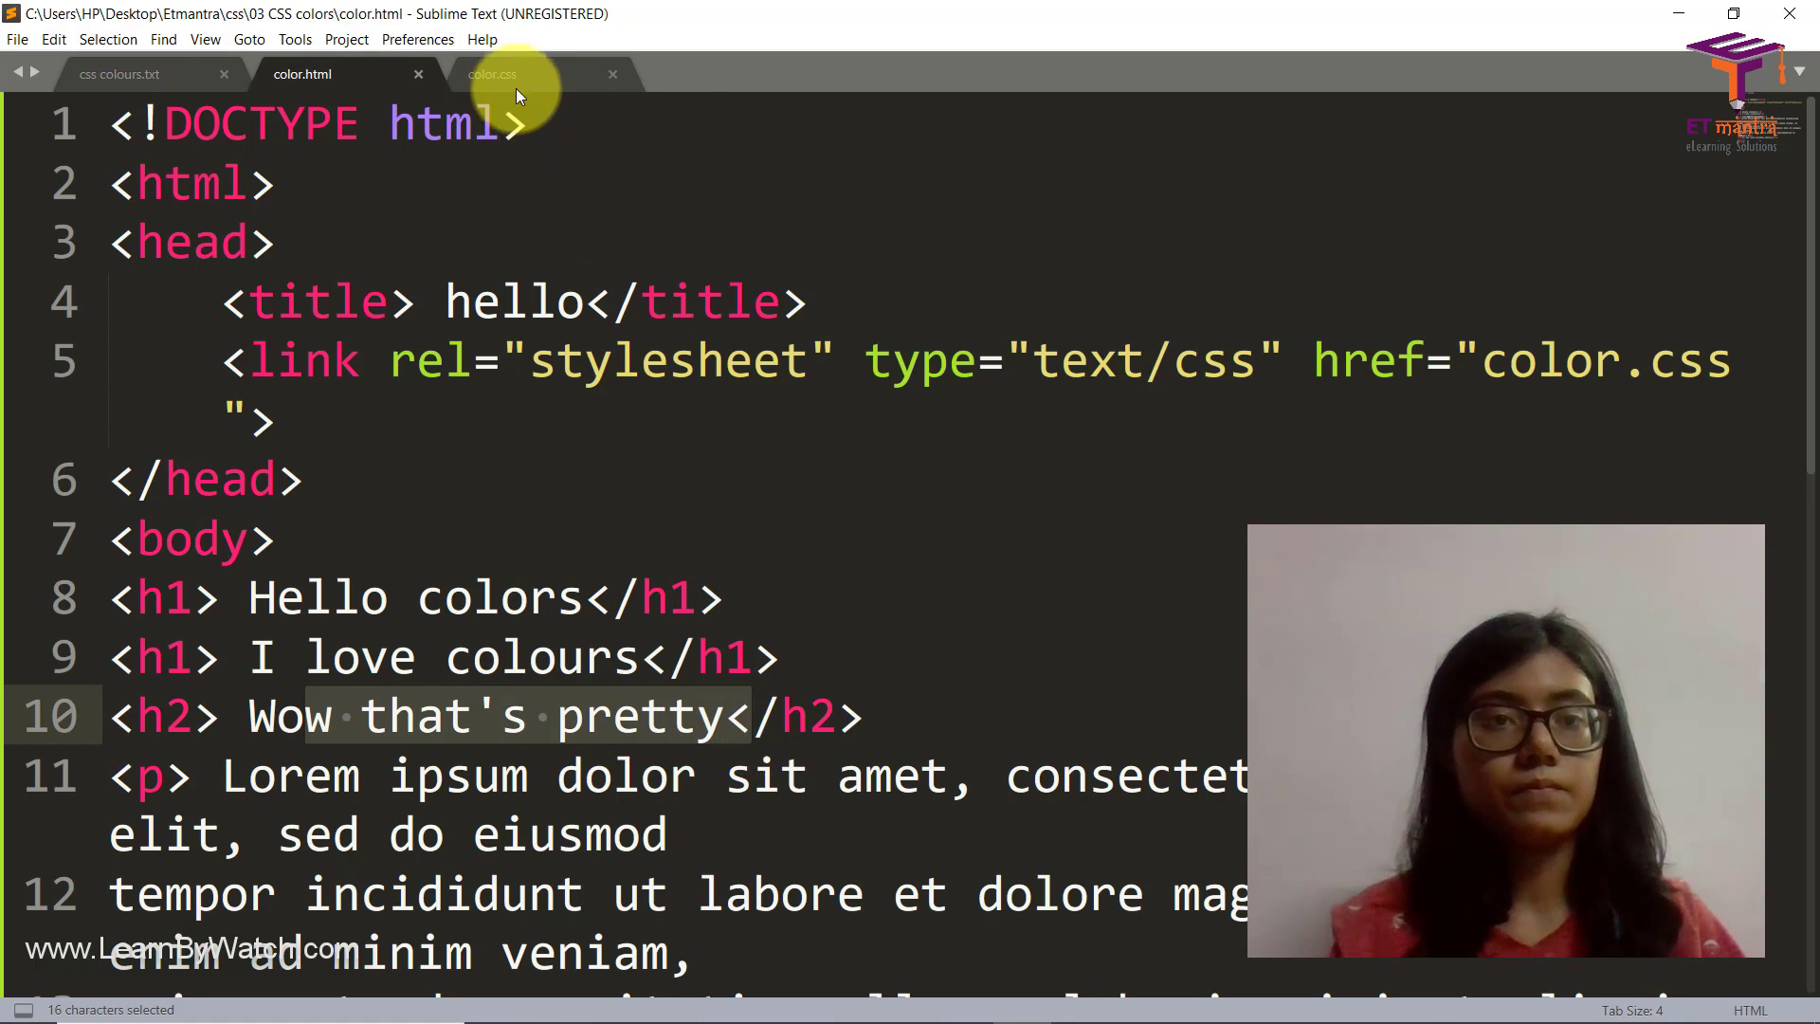
click(491, 74)
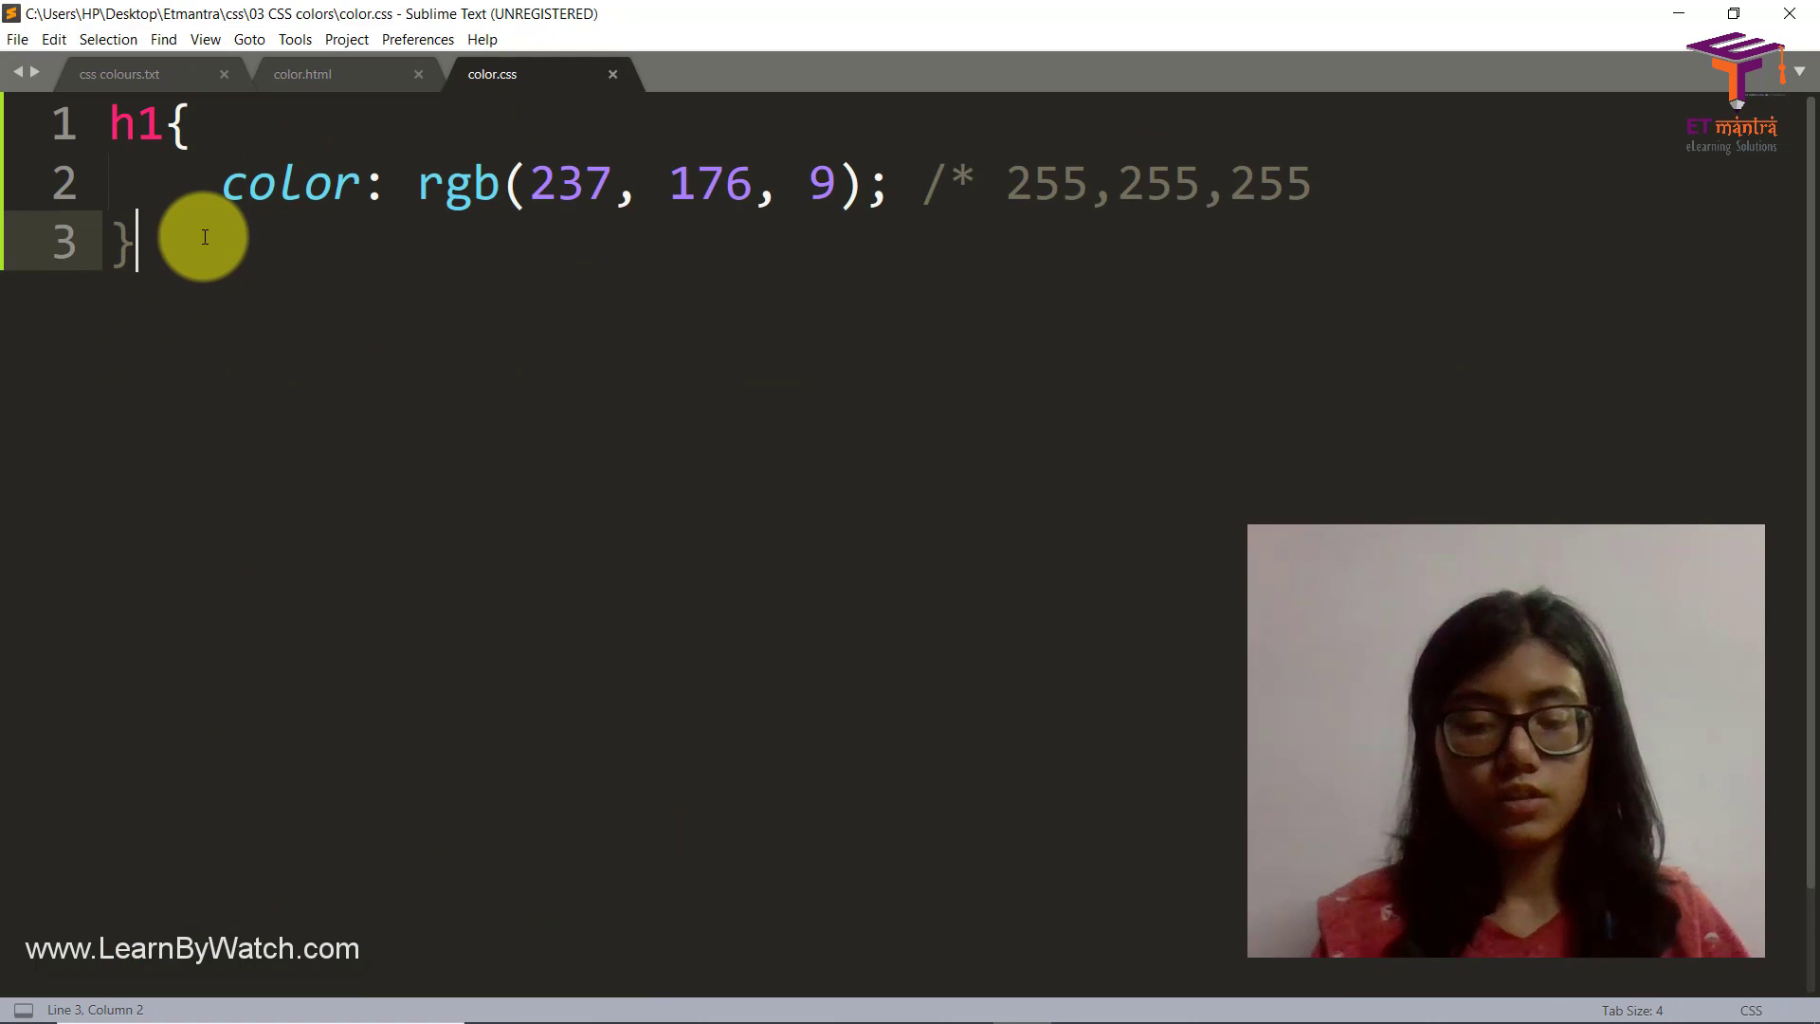
text(h2)
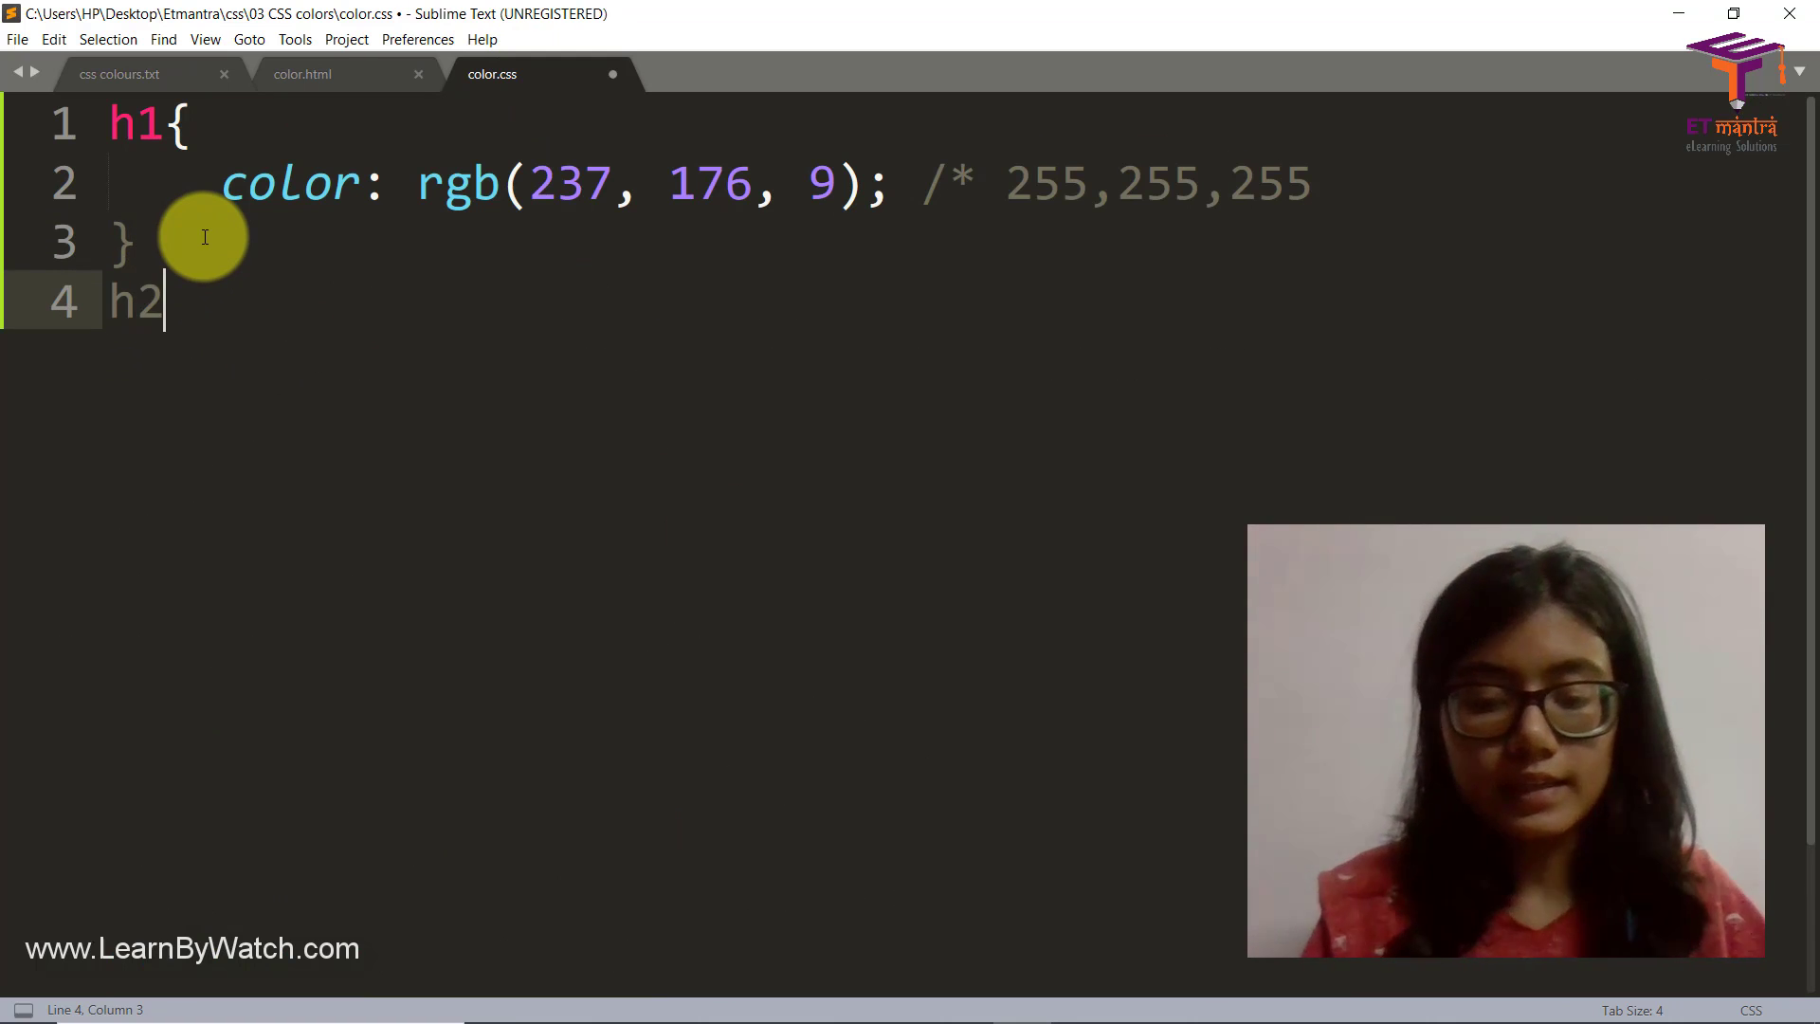
text({)
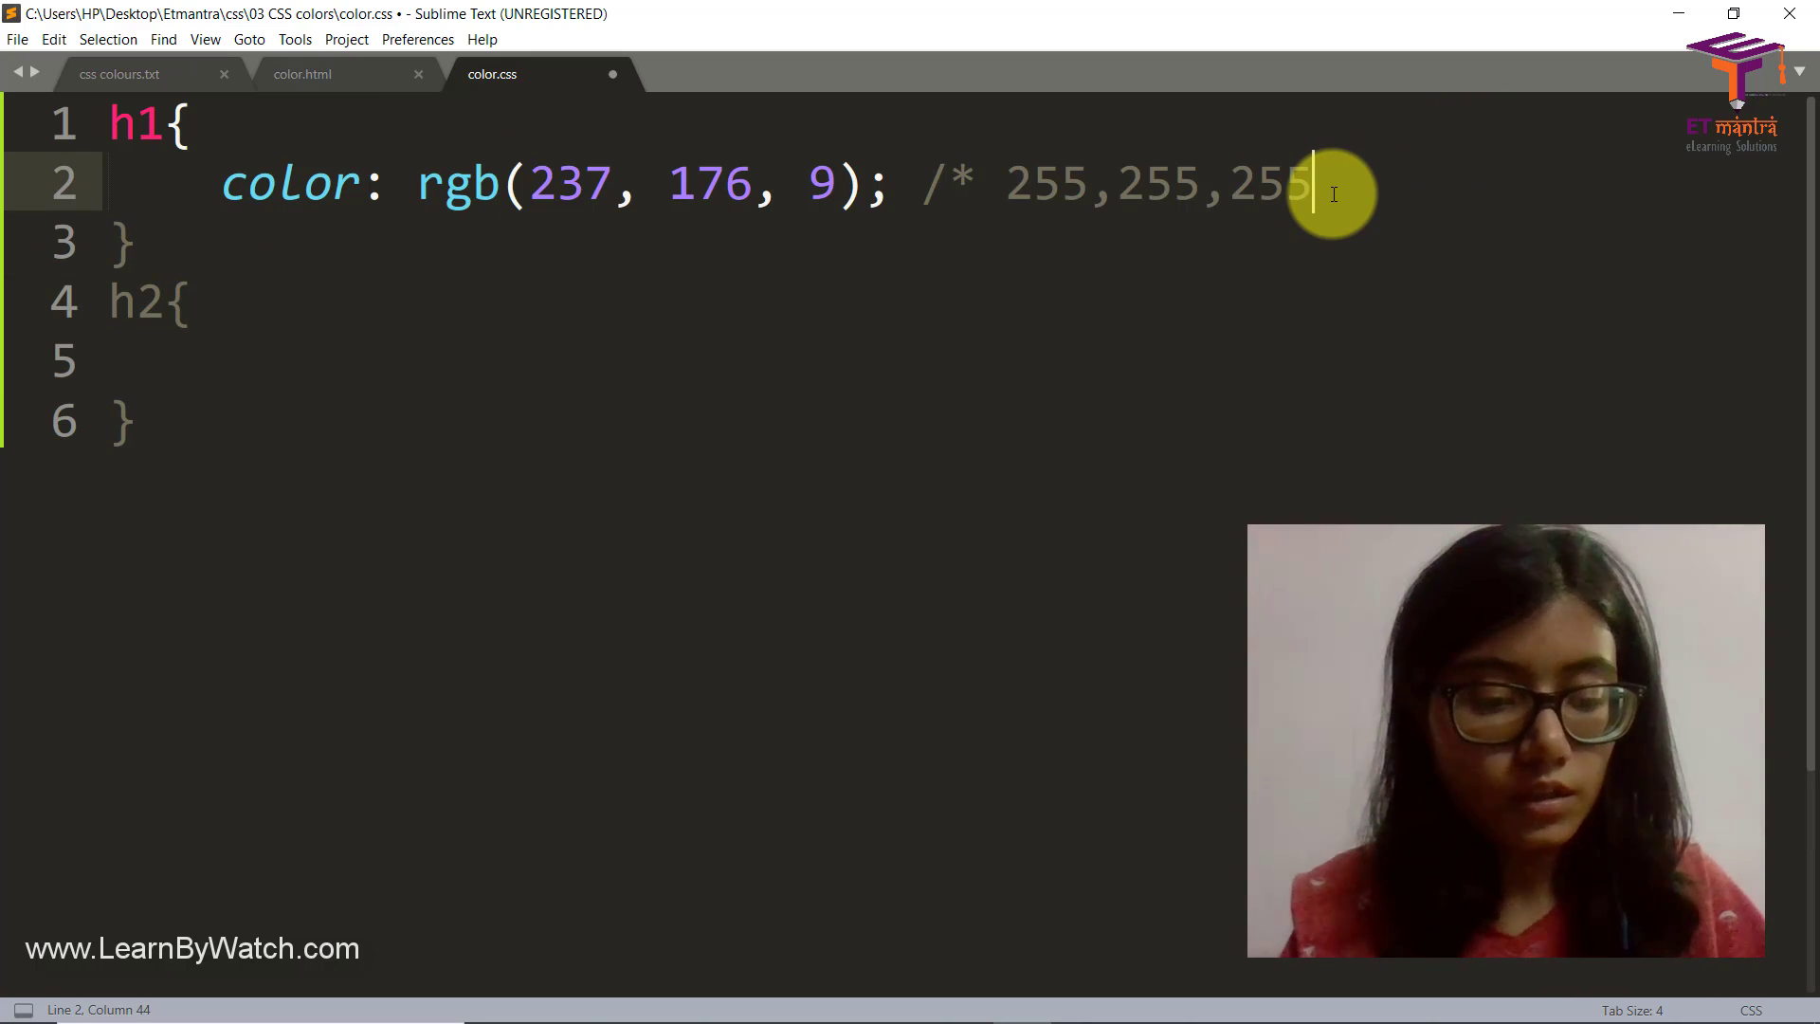
text(*/)
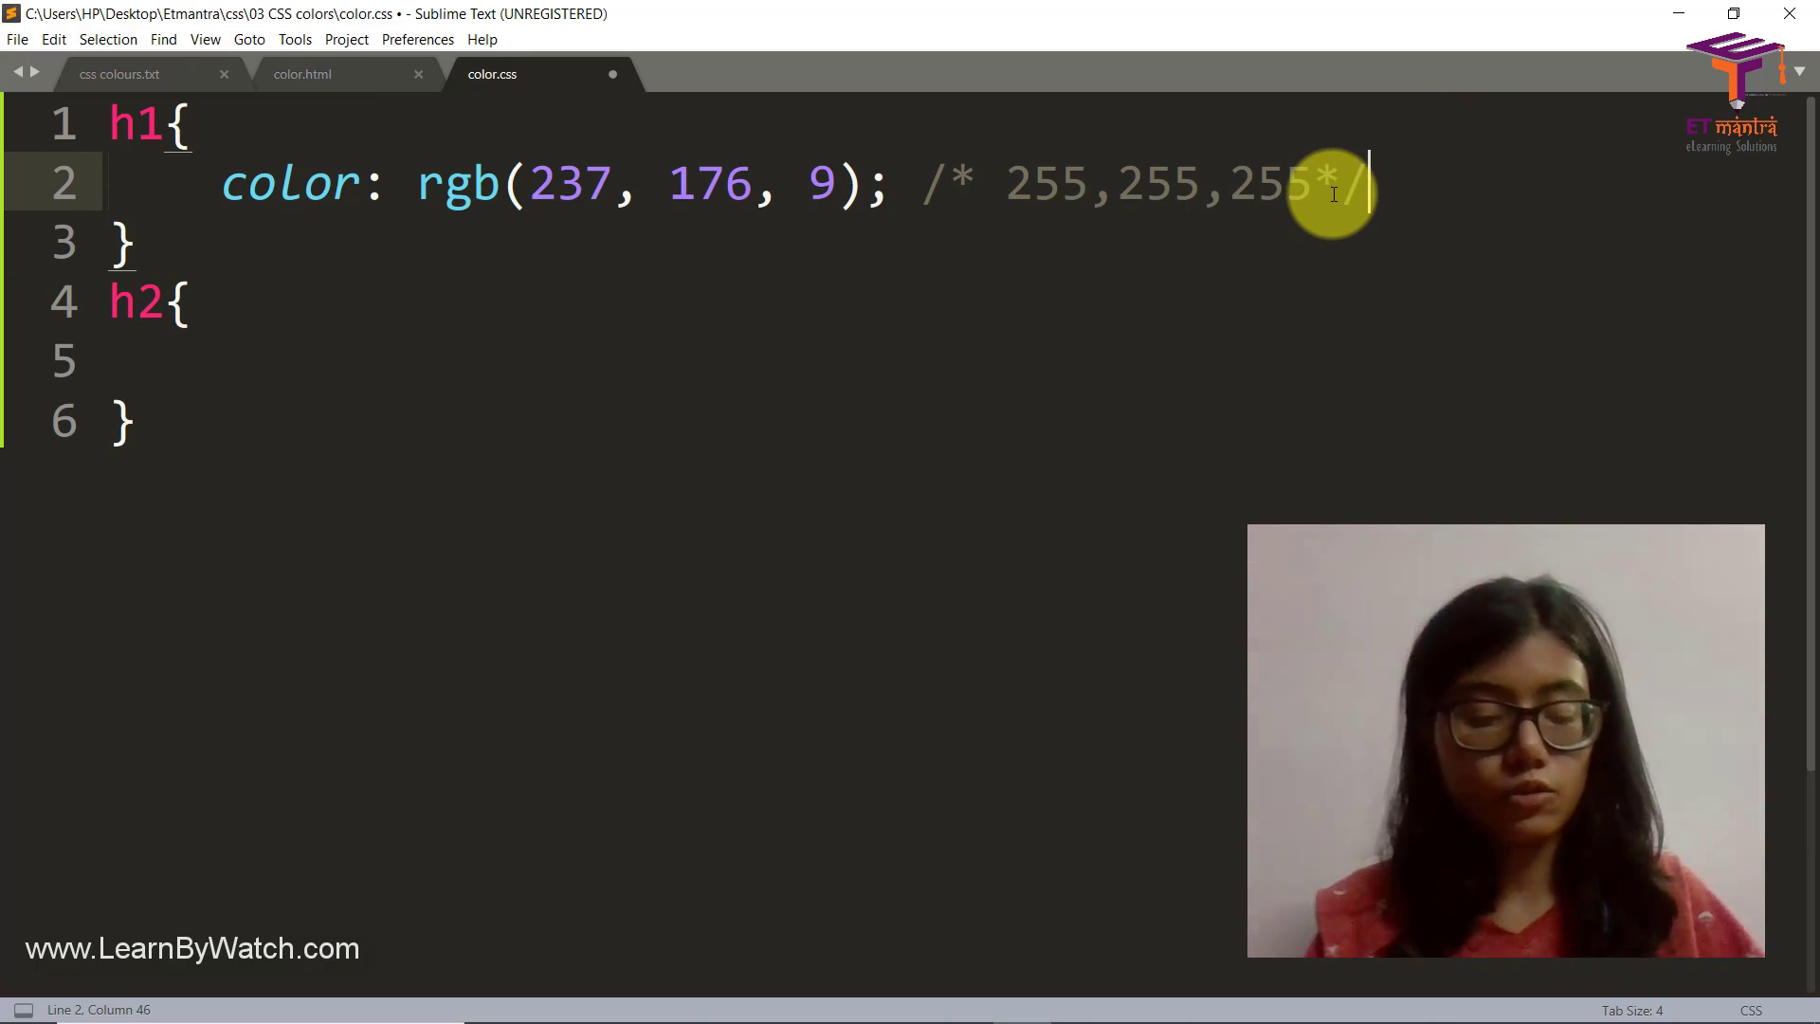
key(ctrl+s)
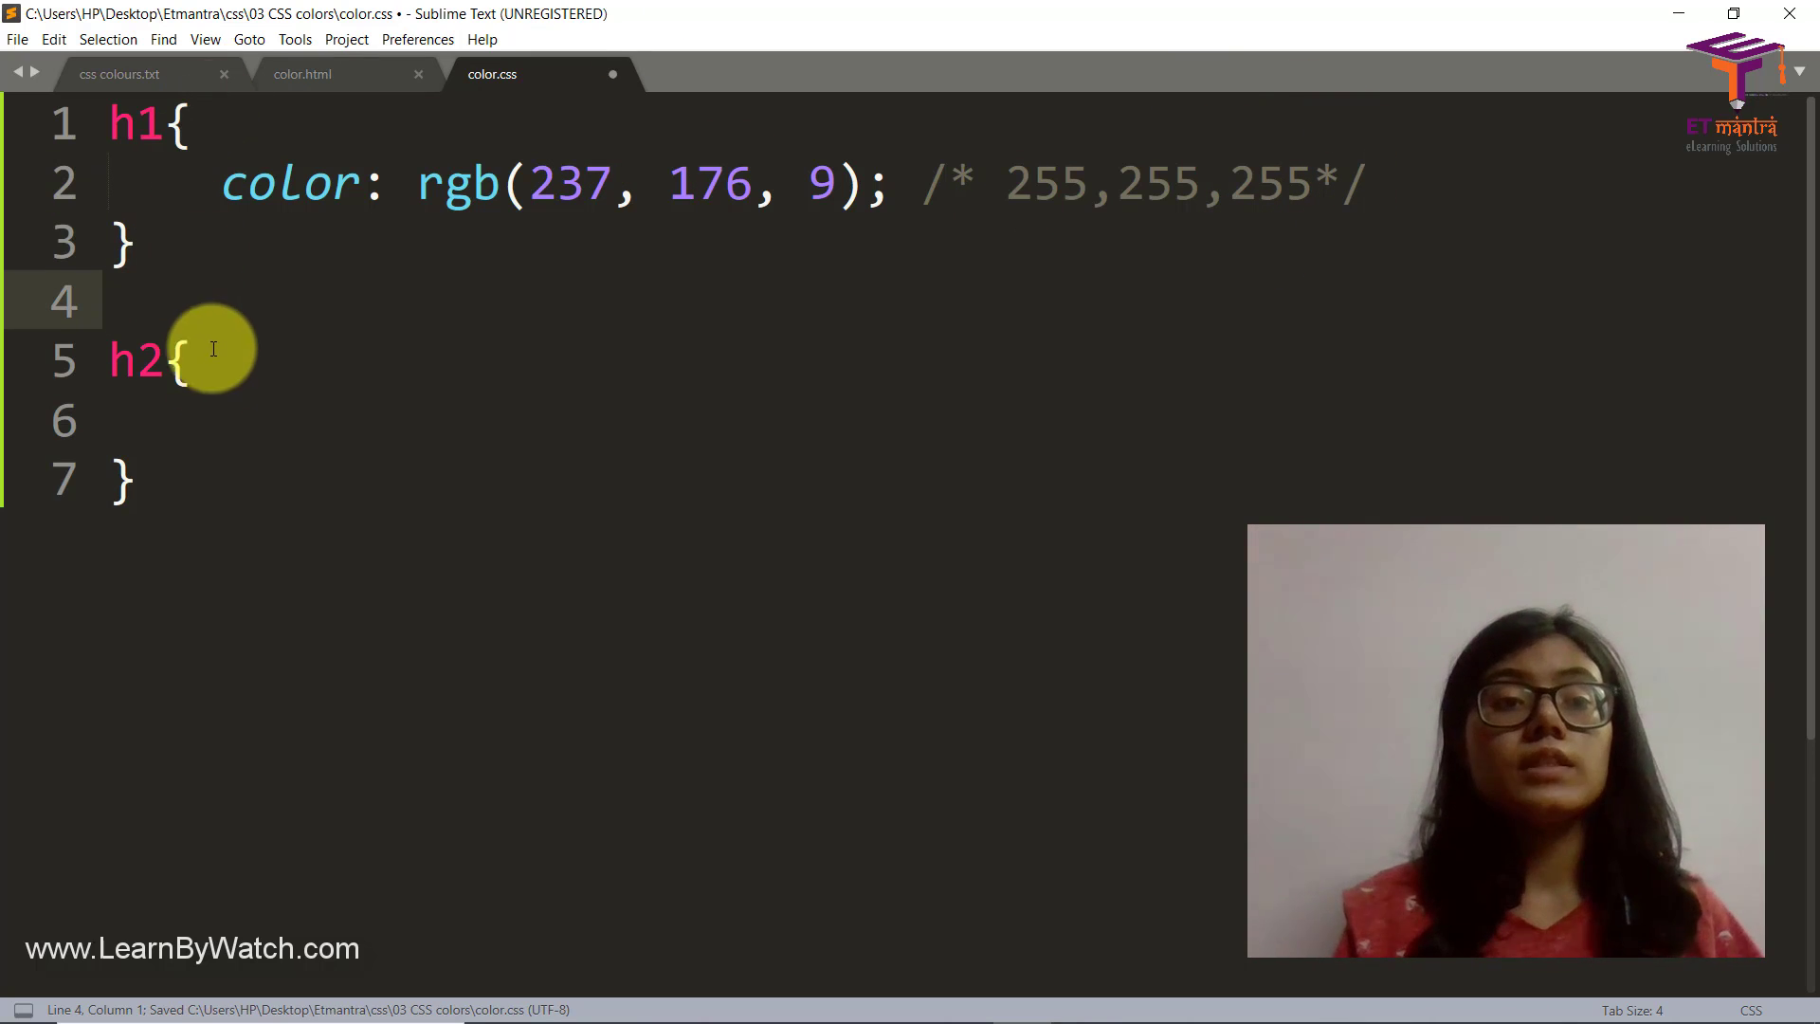
Step: Give h2 a background-color of rgba(237, 176, 9, 0.5)
text(background-color:)
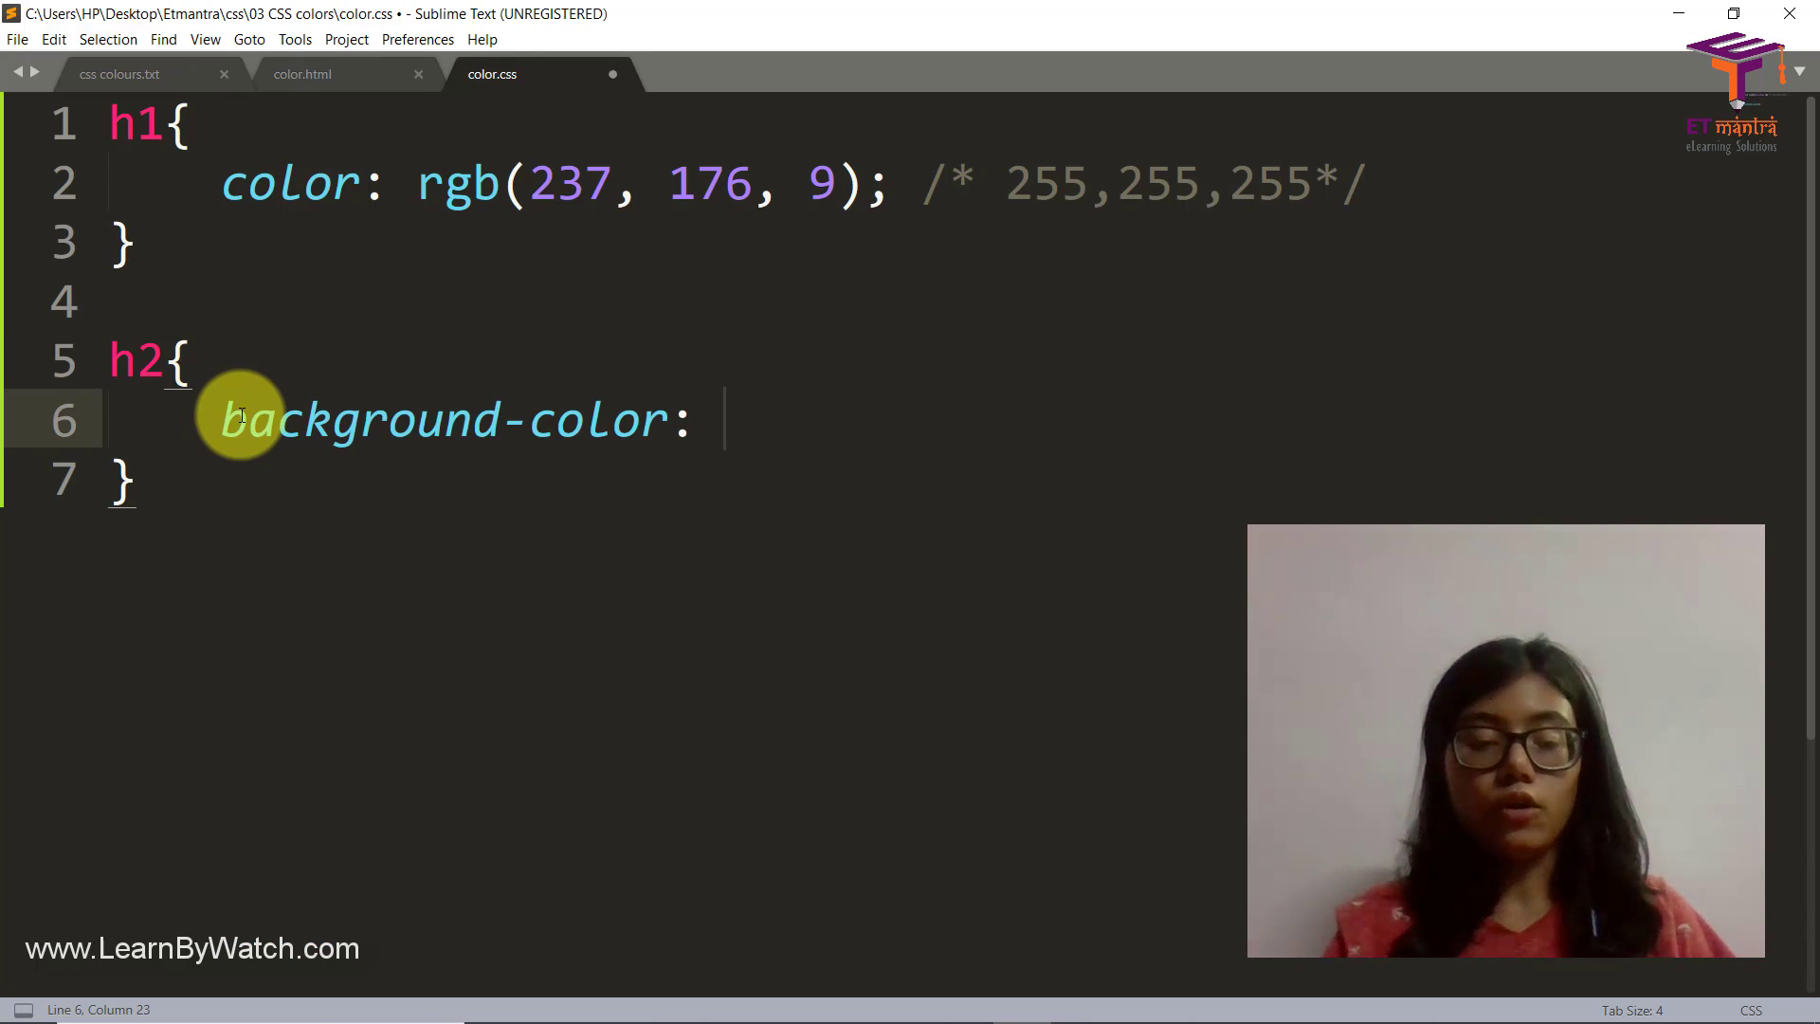
text(rgba()
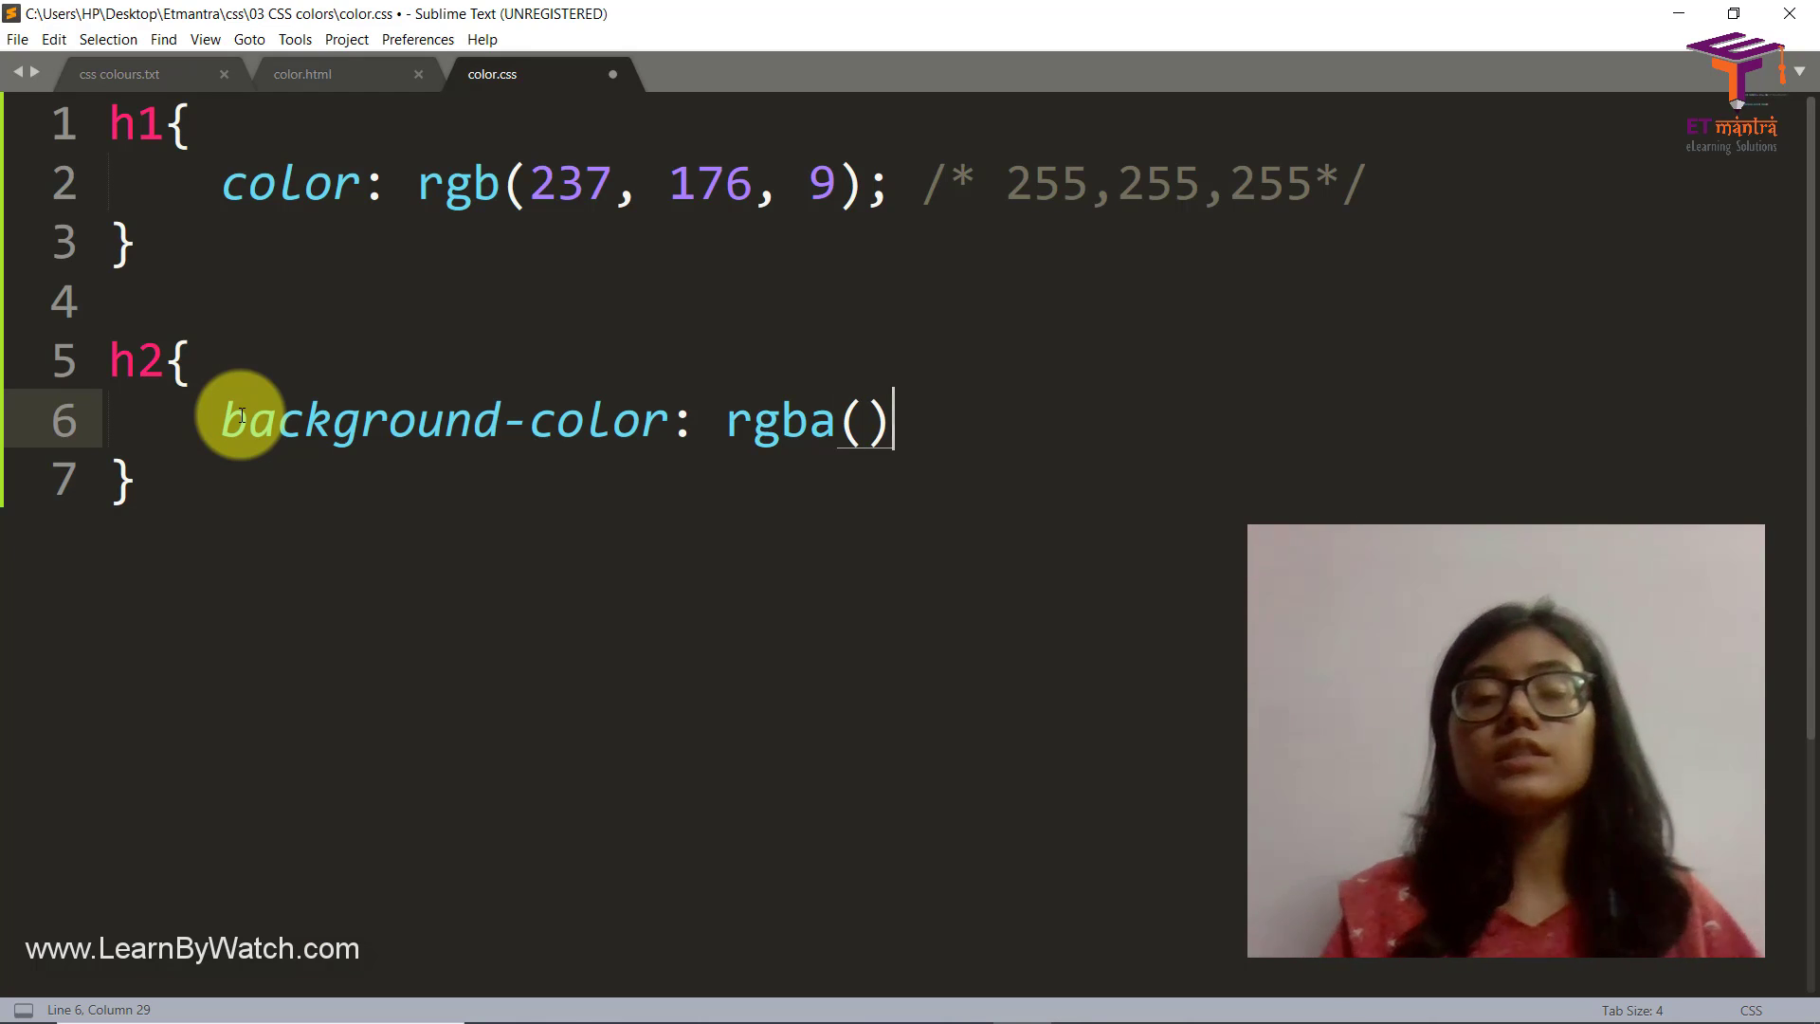
text(;)
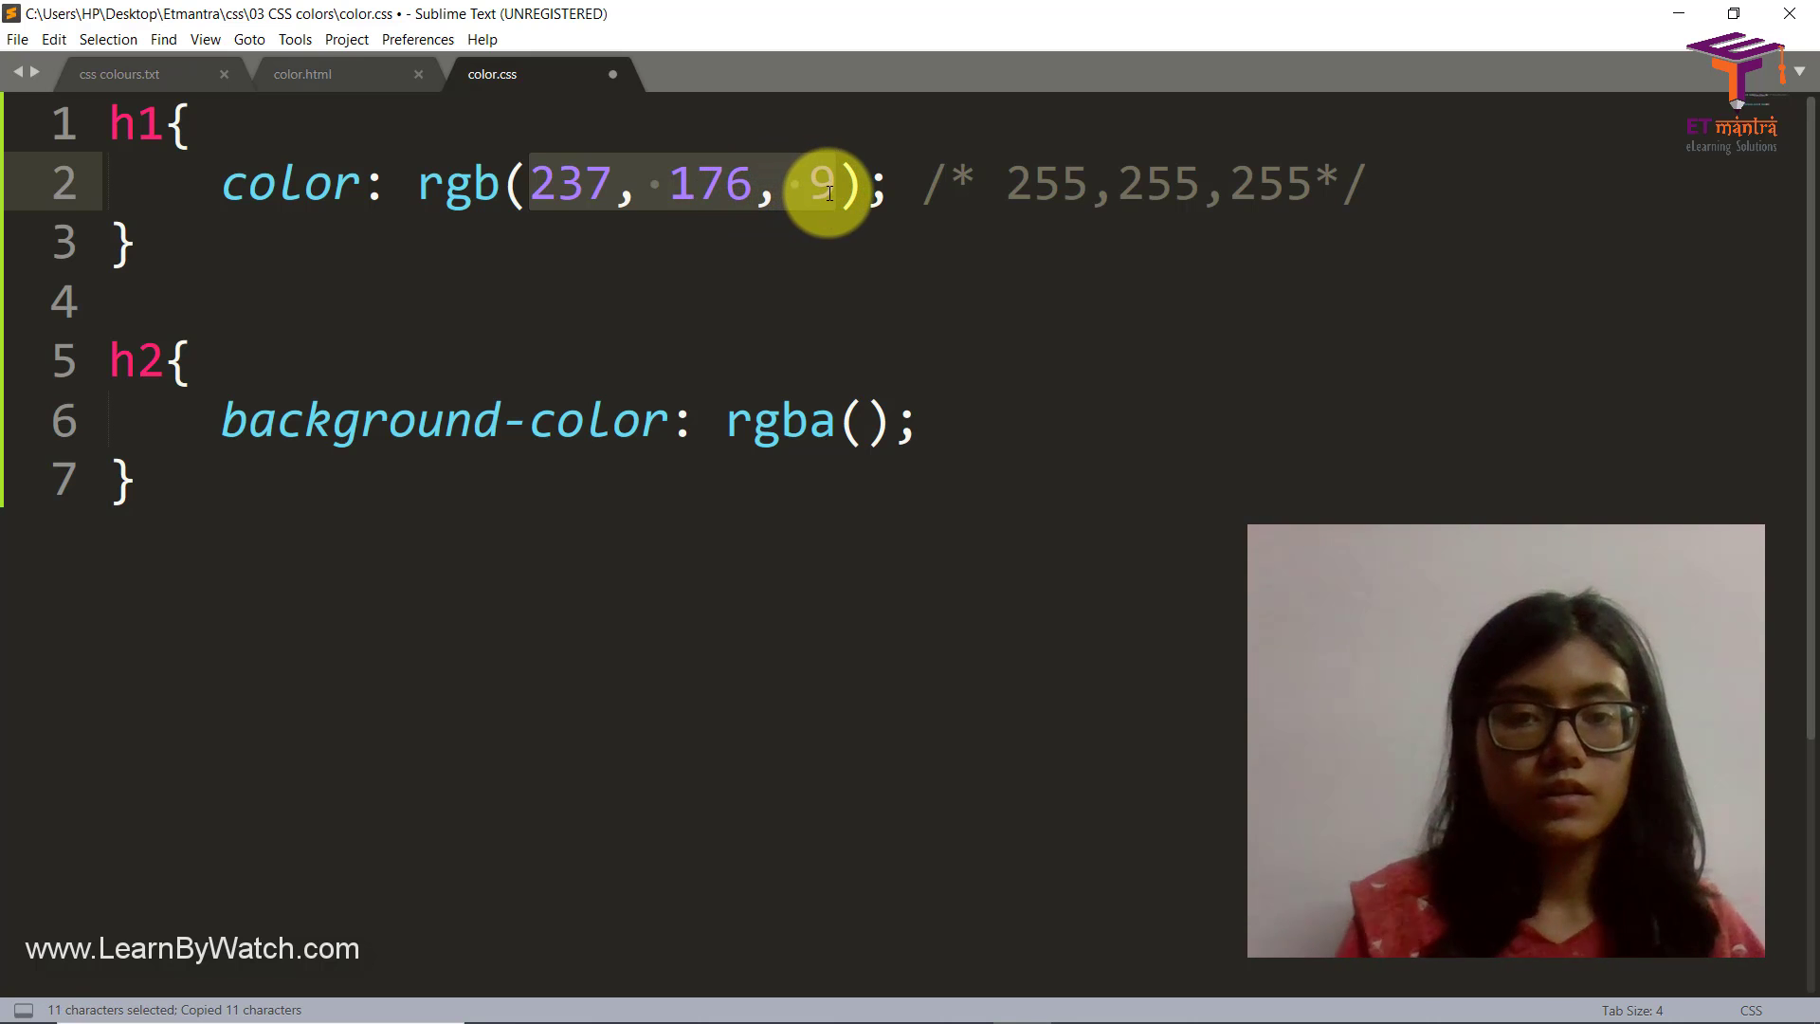
text(237, 176, 9)
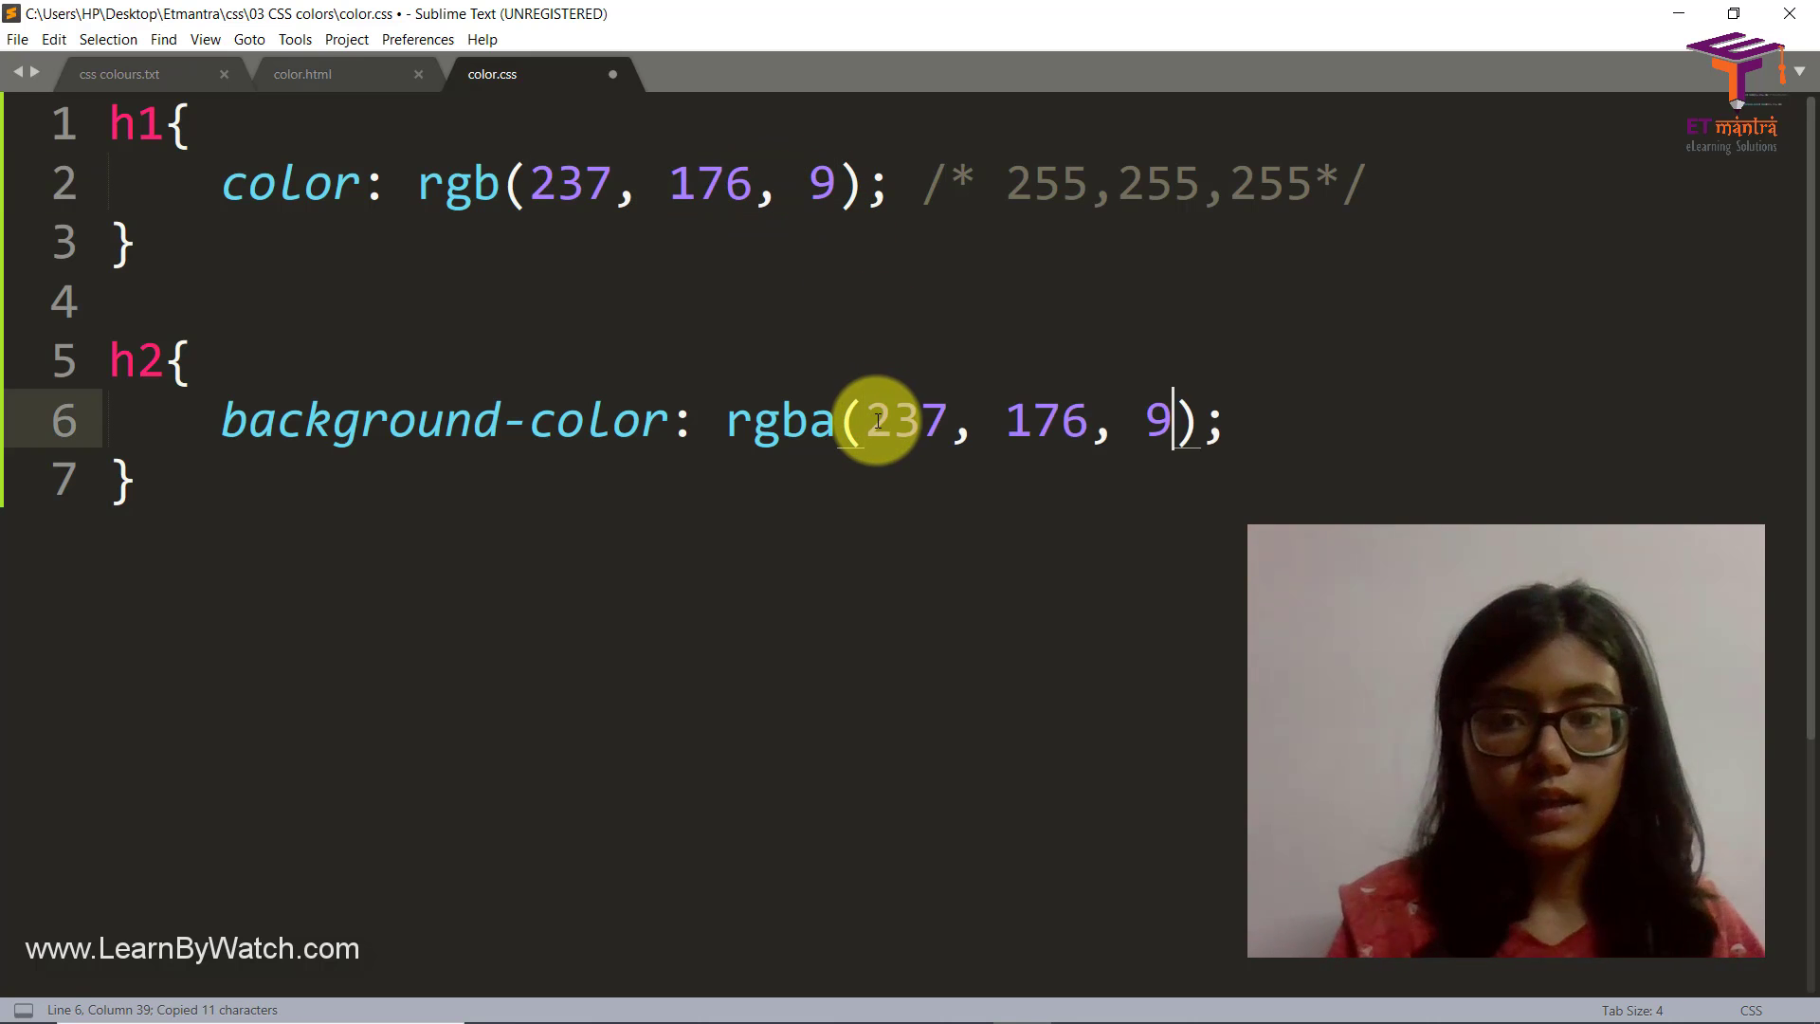
text(,0)
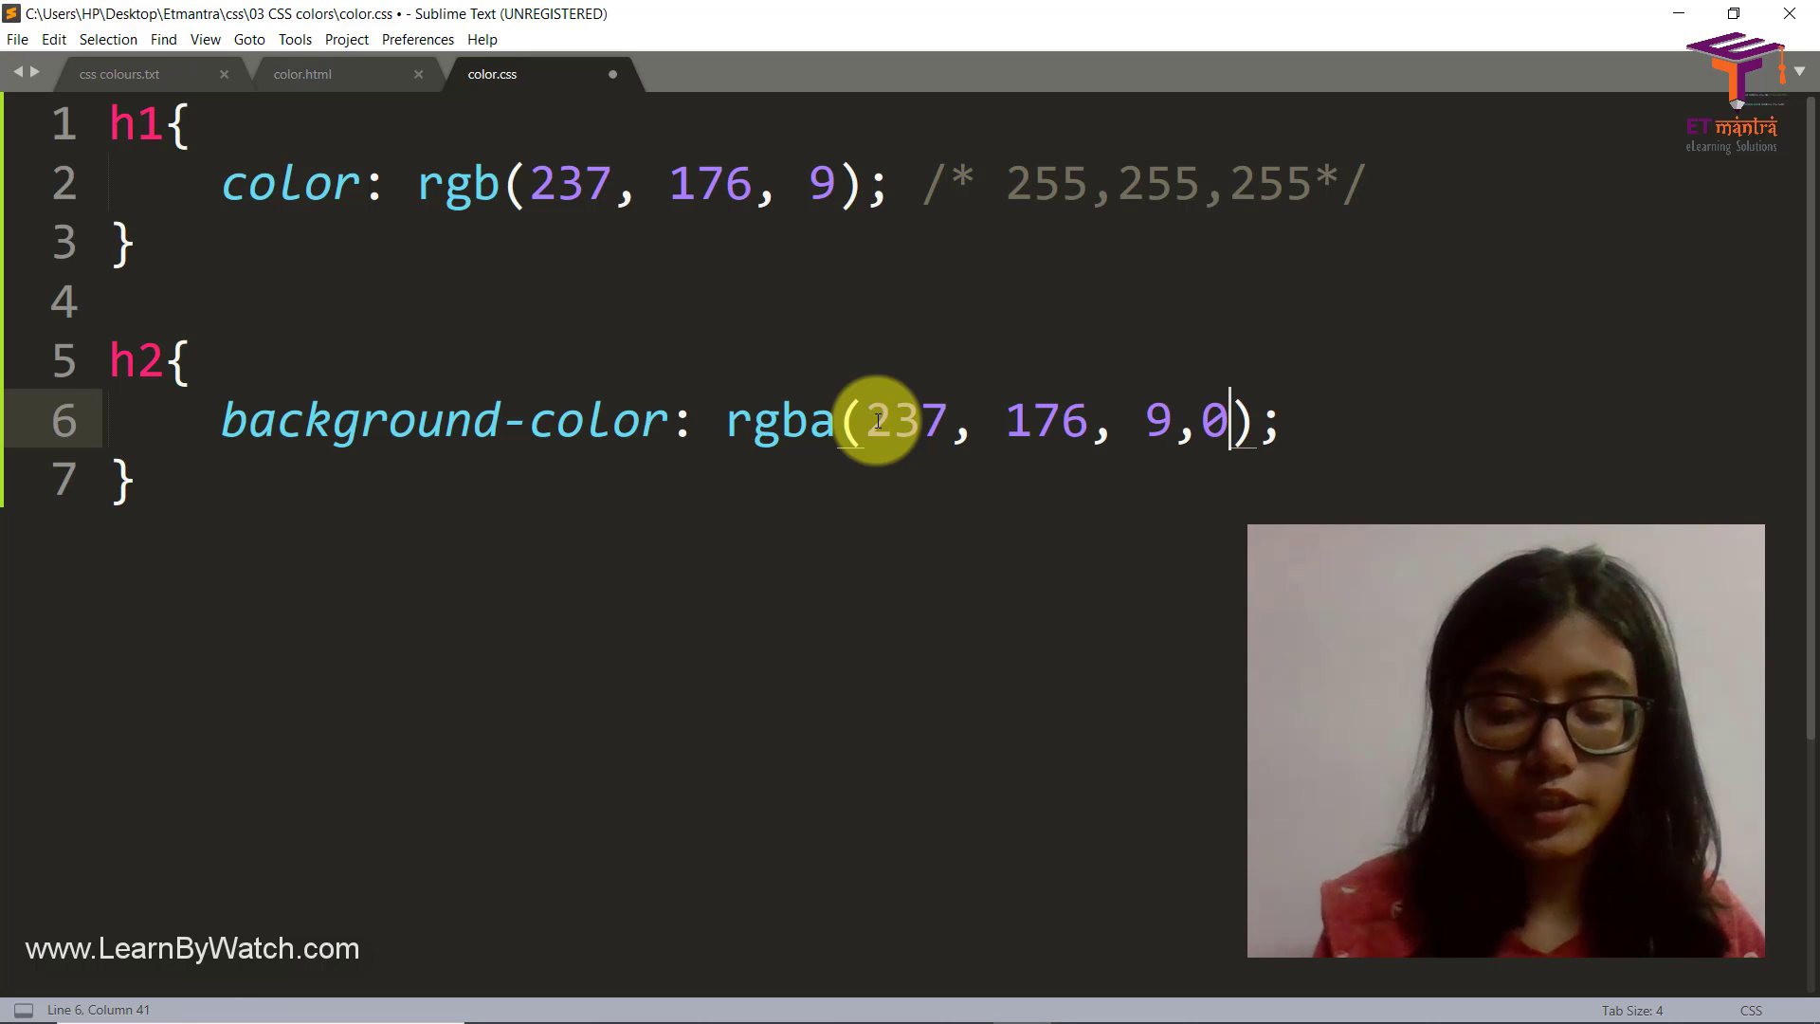
text(.5)
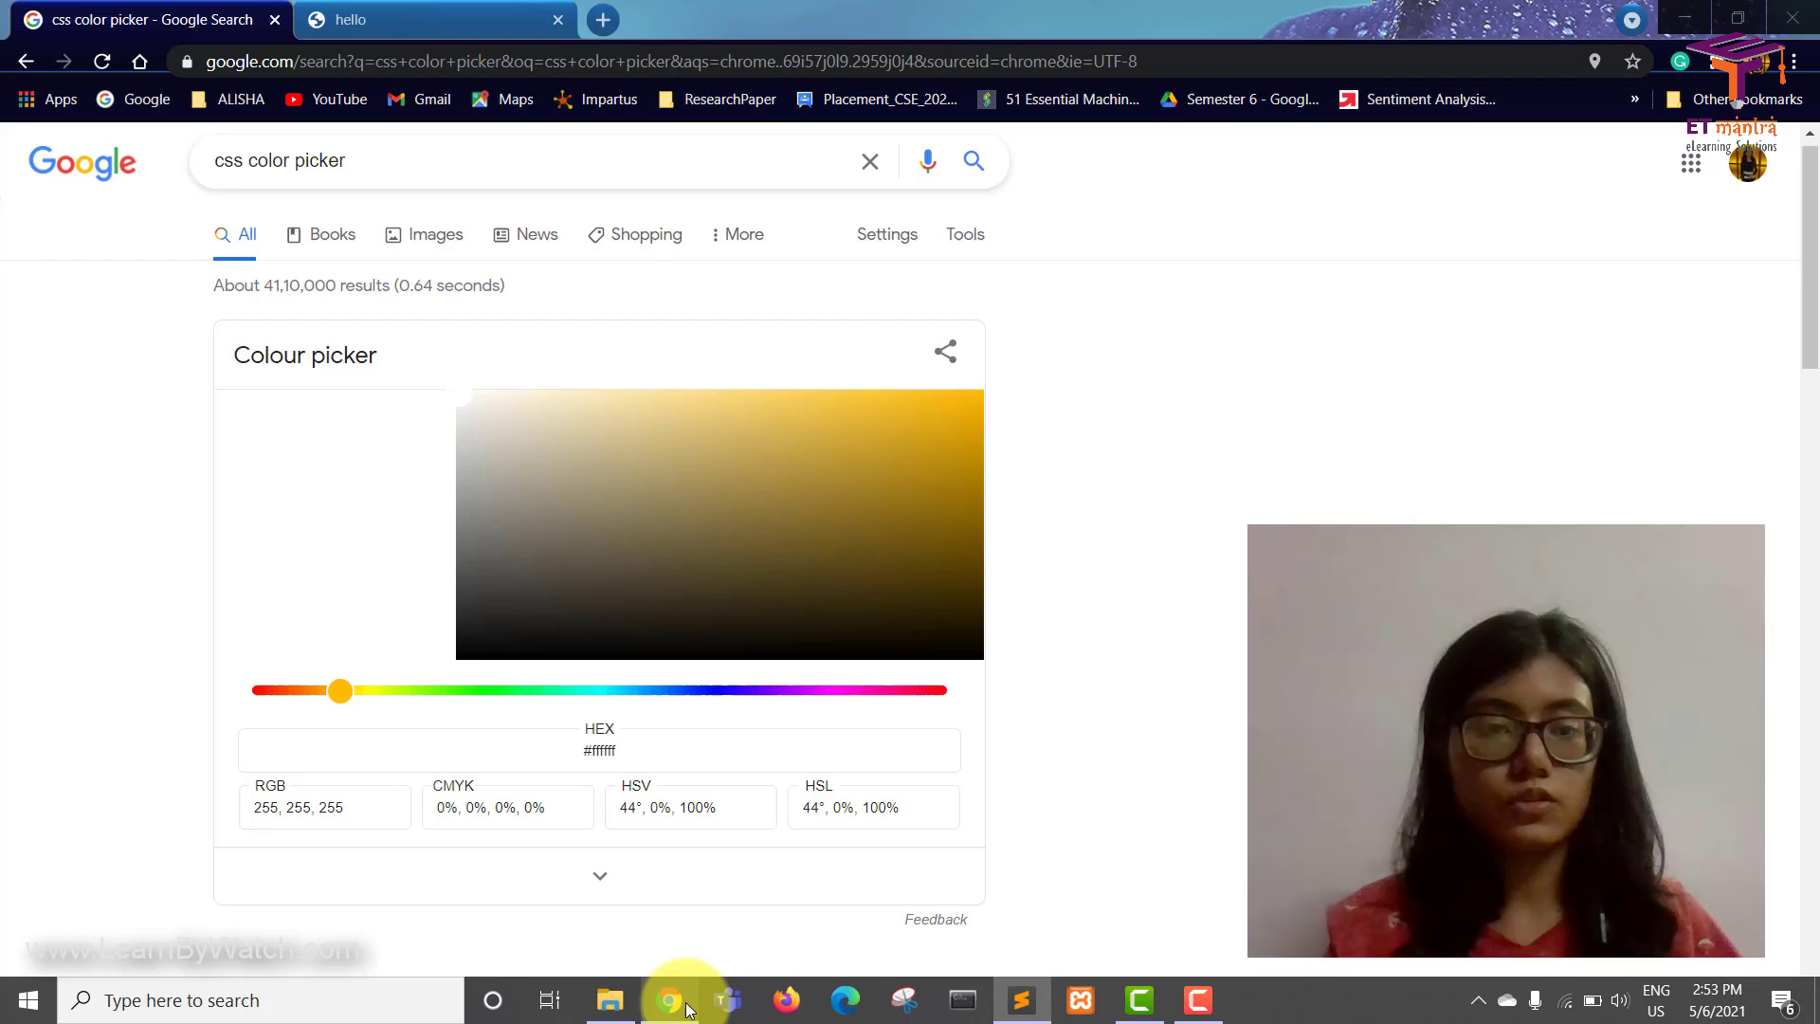
Step: Refresh the hello page to see the translucent golden h2 background, then return to the stylesheet
click(436, 19)
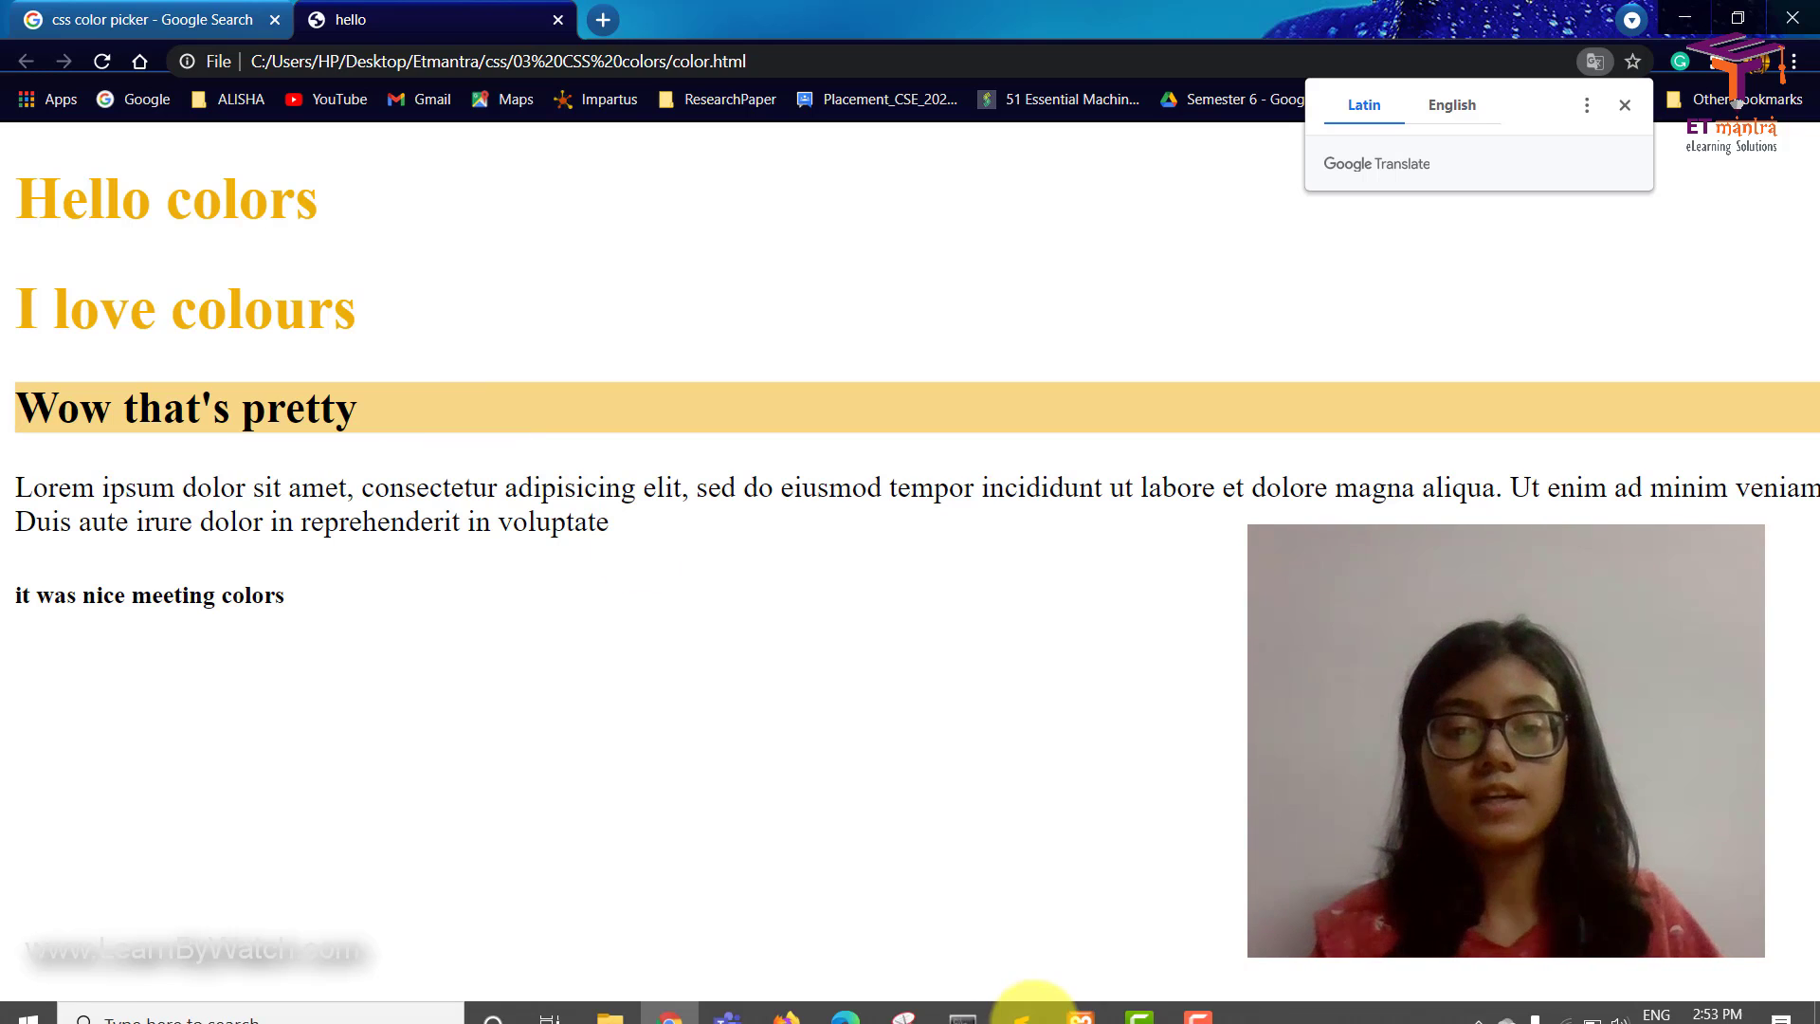
click(1016, 999)
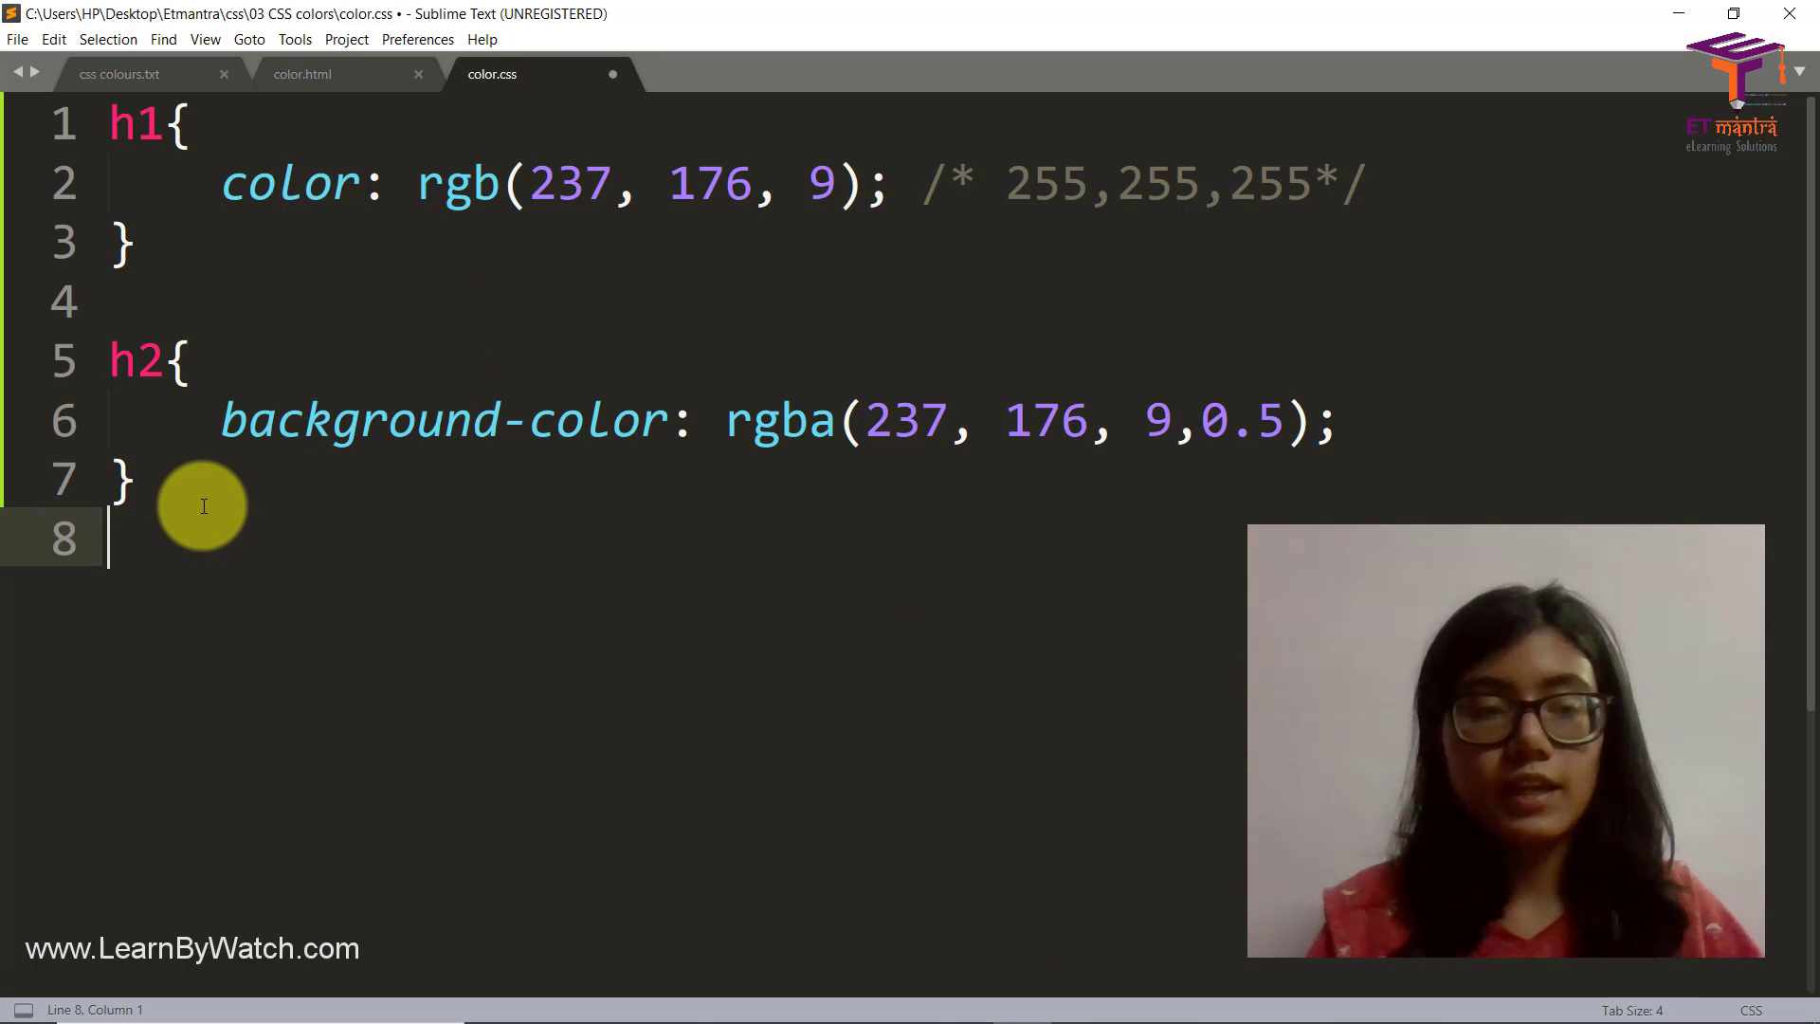
Step: Add a p rule with background-color: rgba(237, 176, 9, 0.5) matching the h2 orange
text(p{)
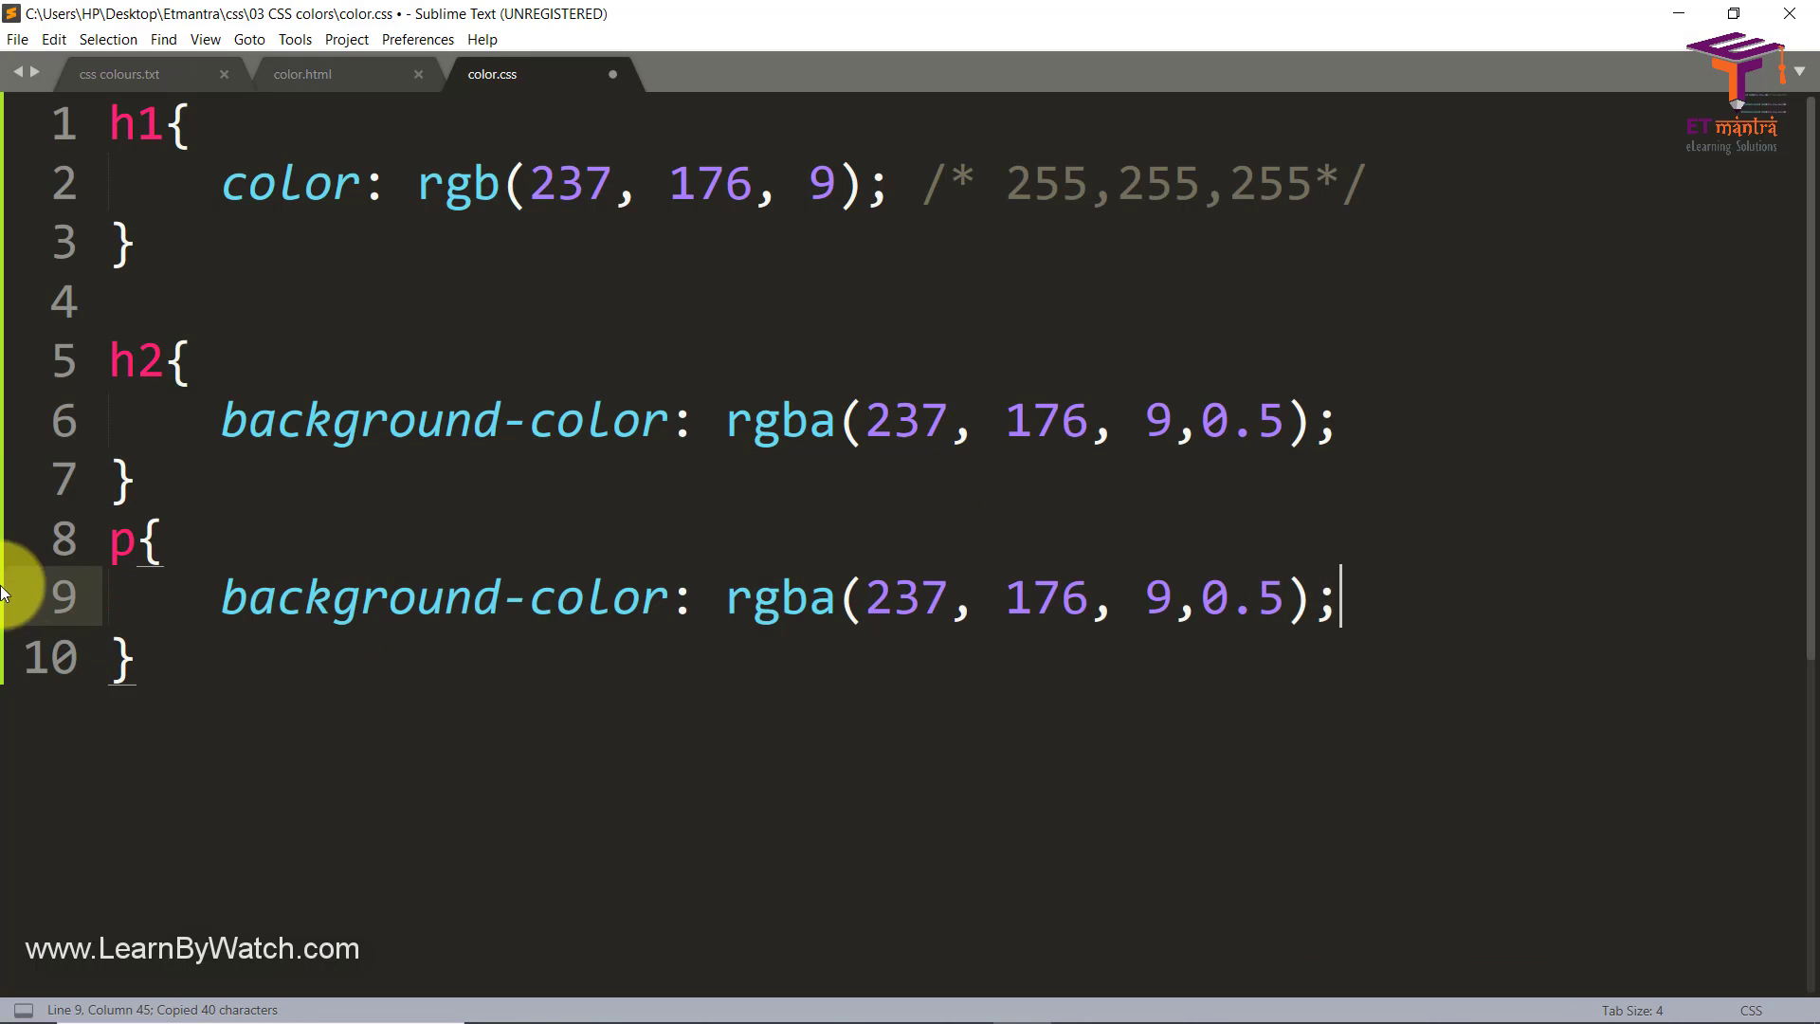
click(834, 597)
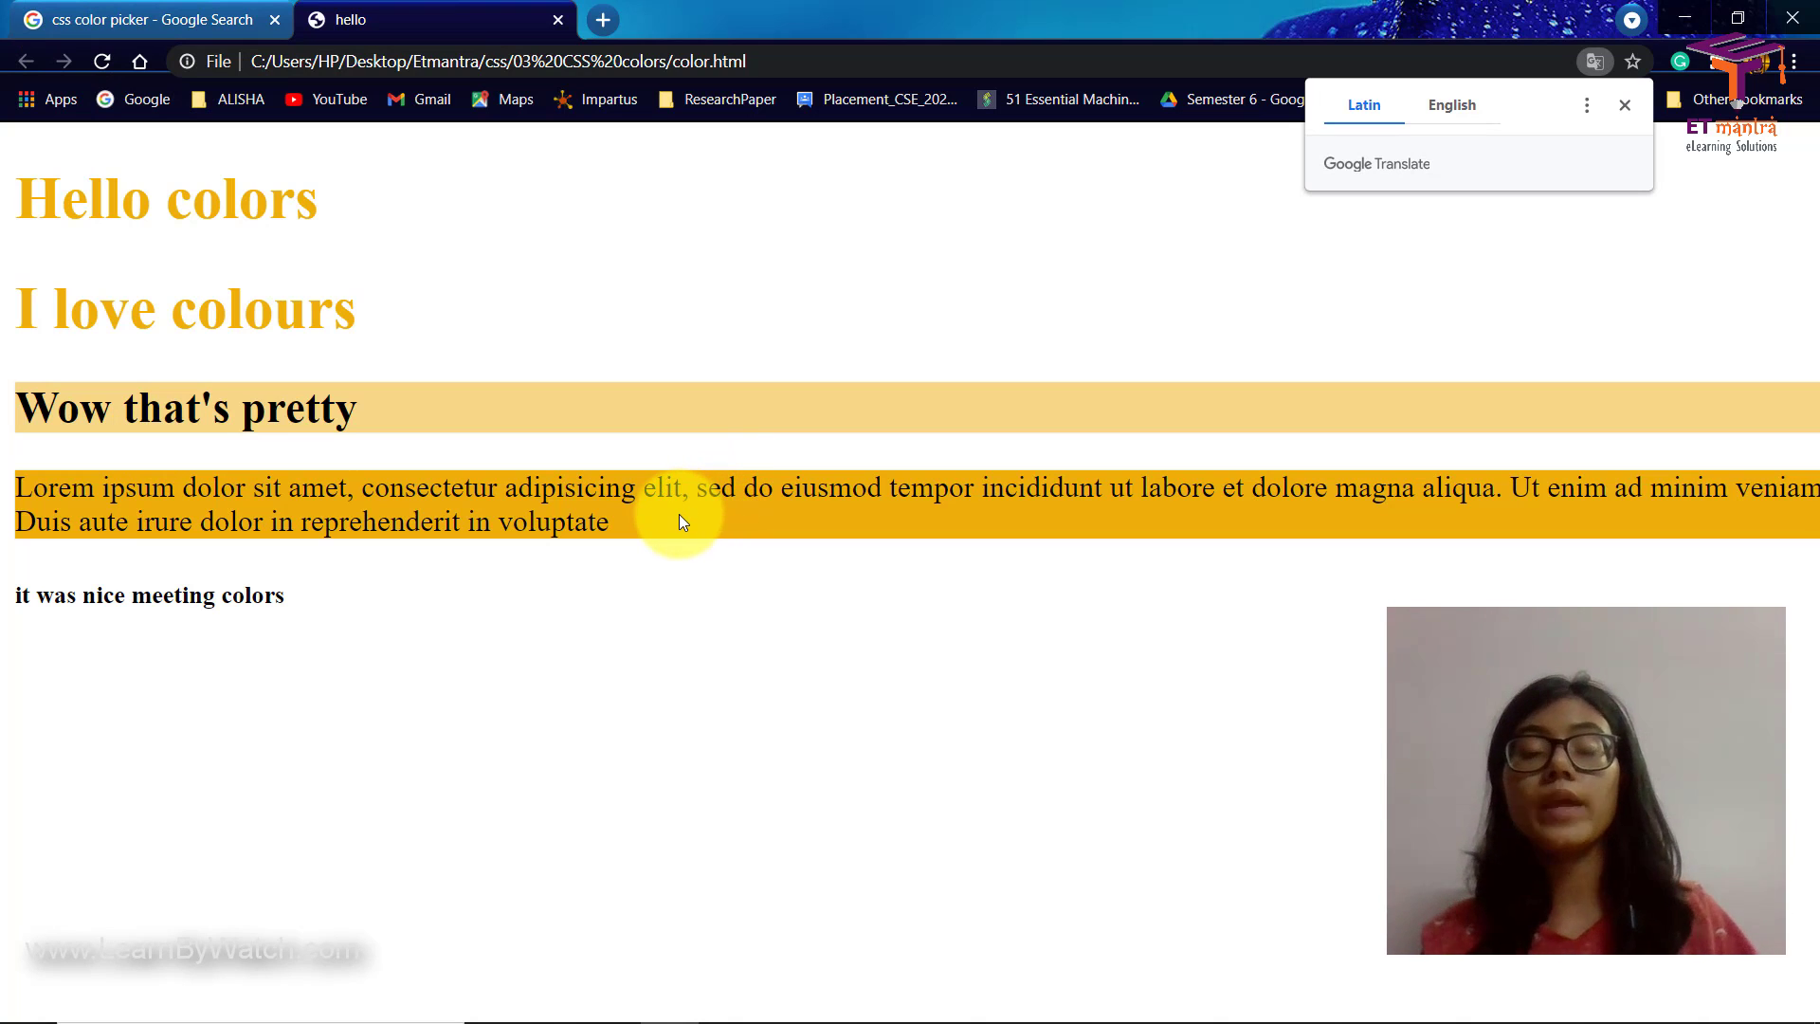
mouse_move(294, 400)
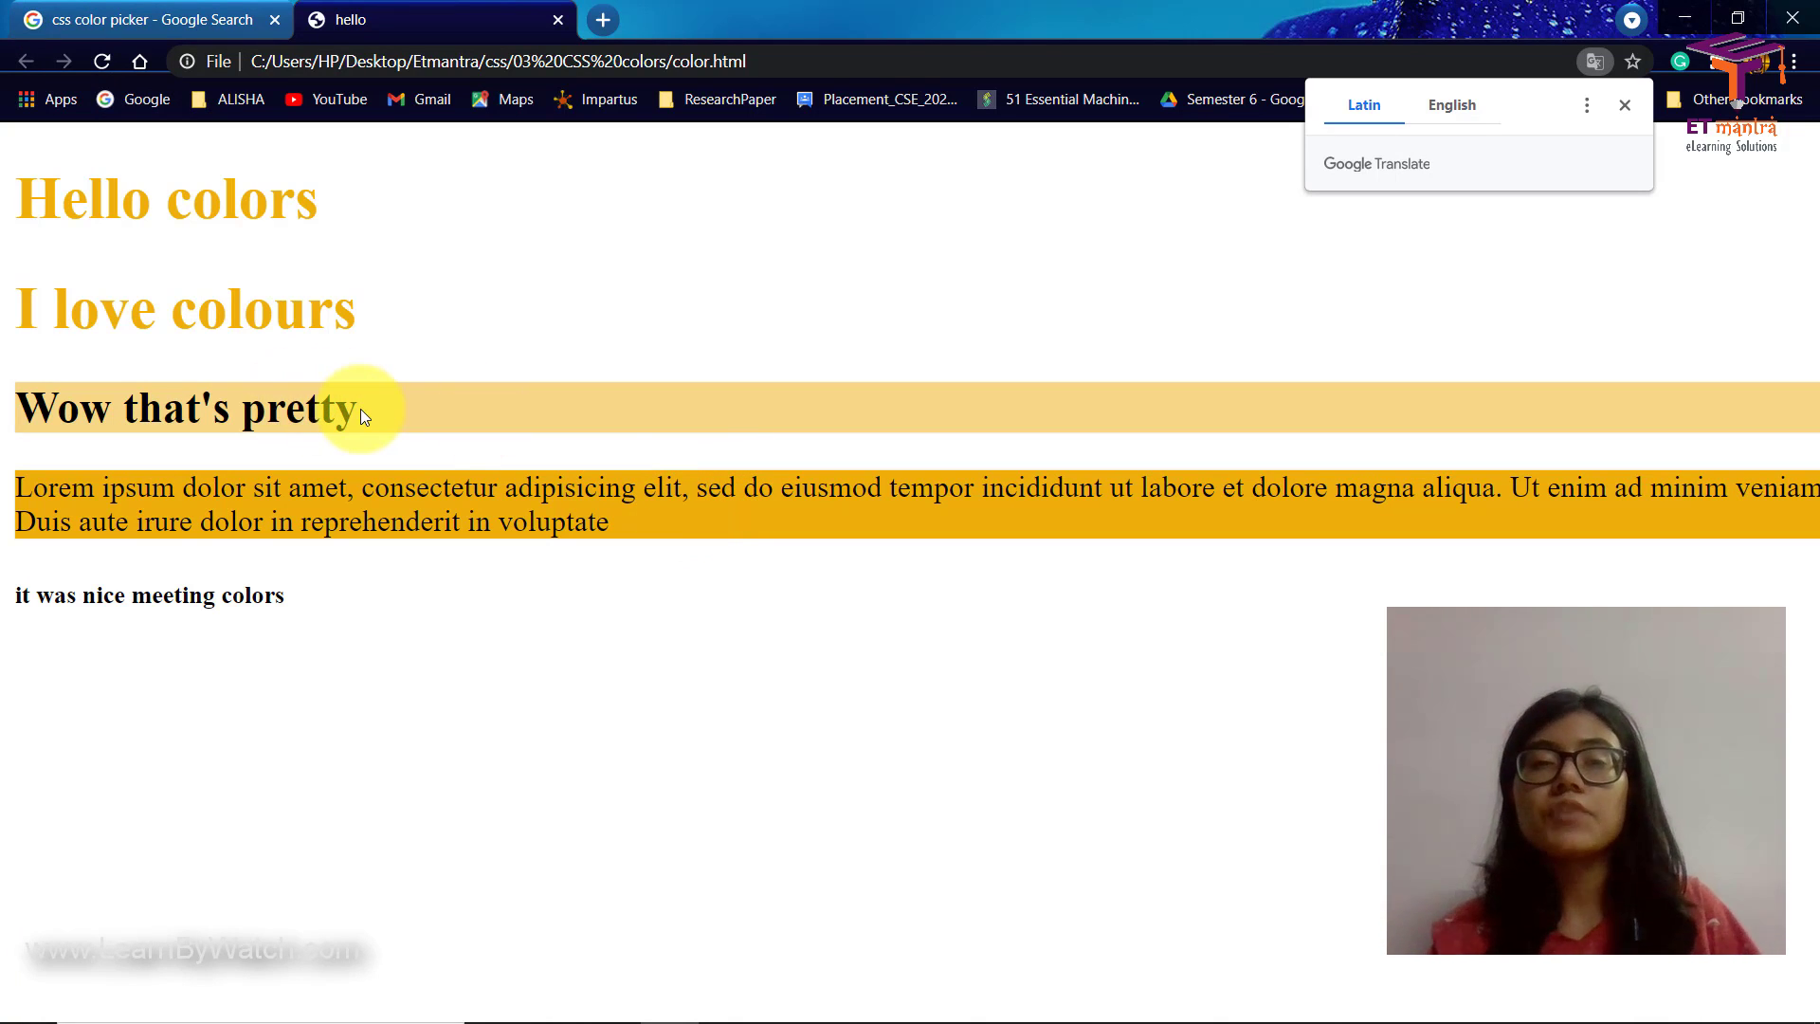
mouse_move(794, 706)
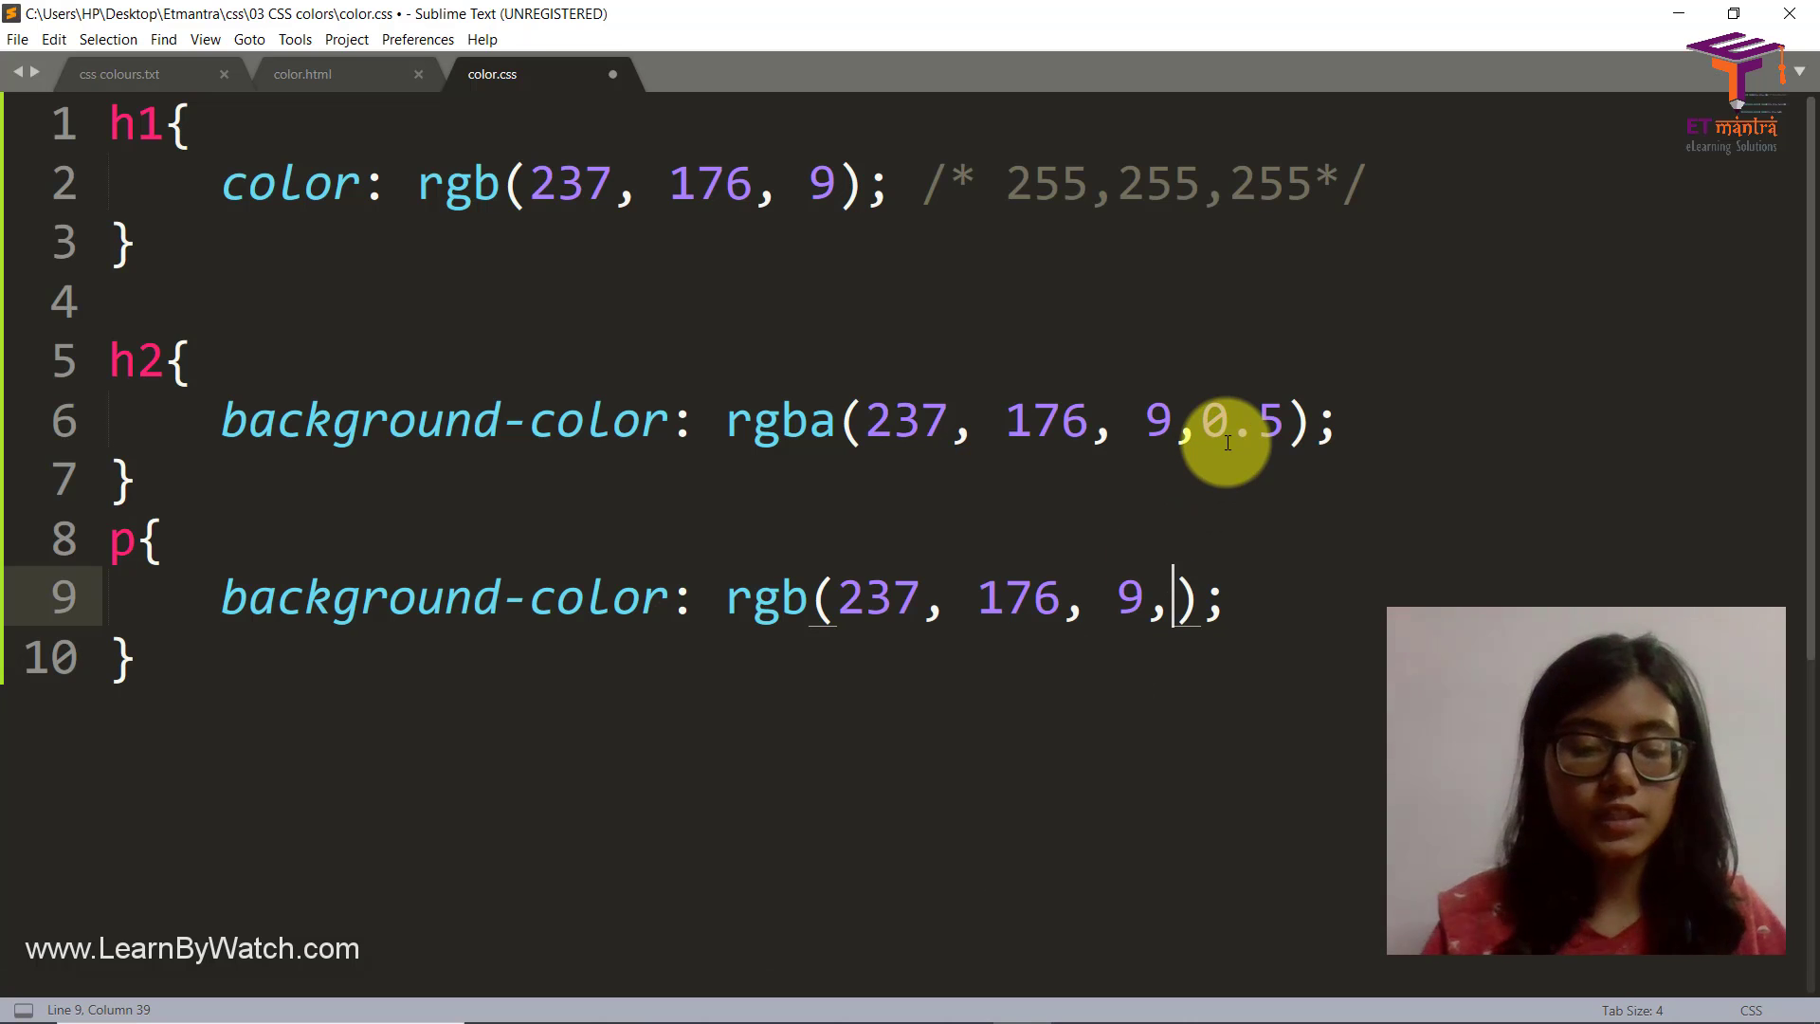
Step: Lower the p rule's rgba alpha to 0.2, save, and preview in Chrome
text(0.2)
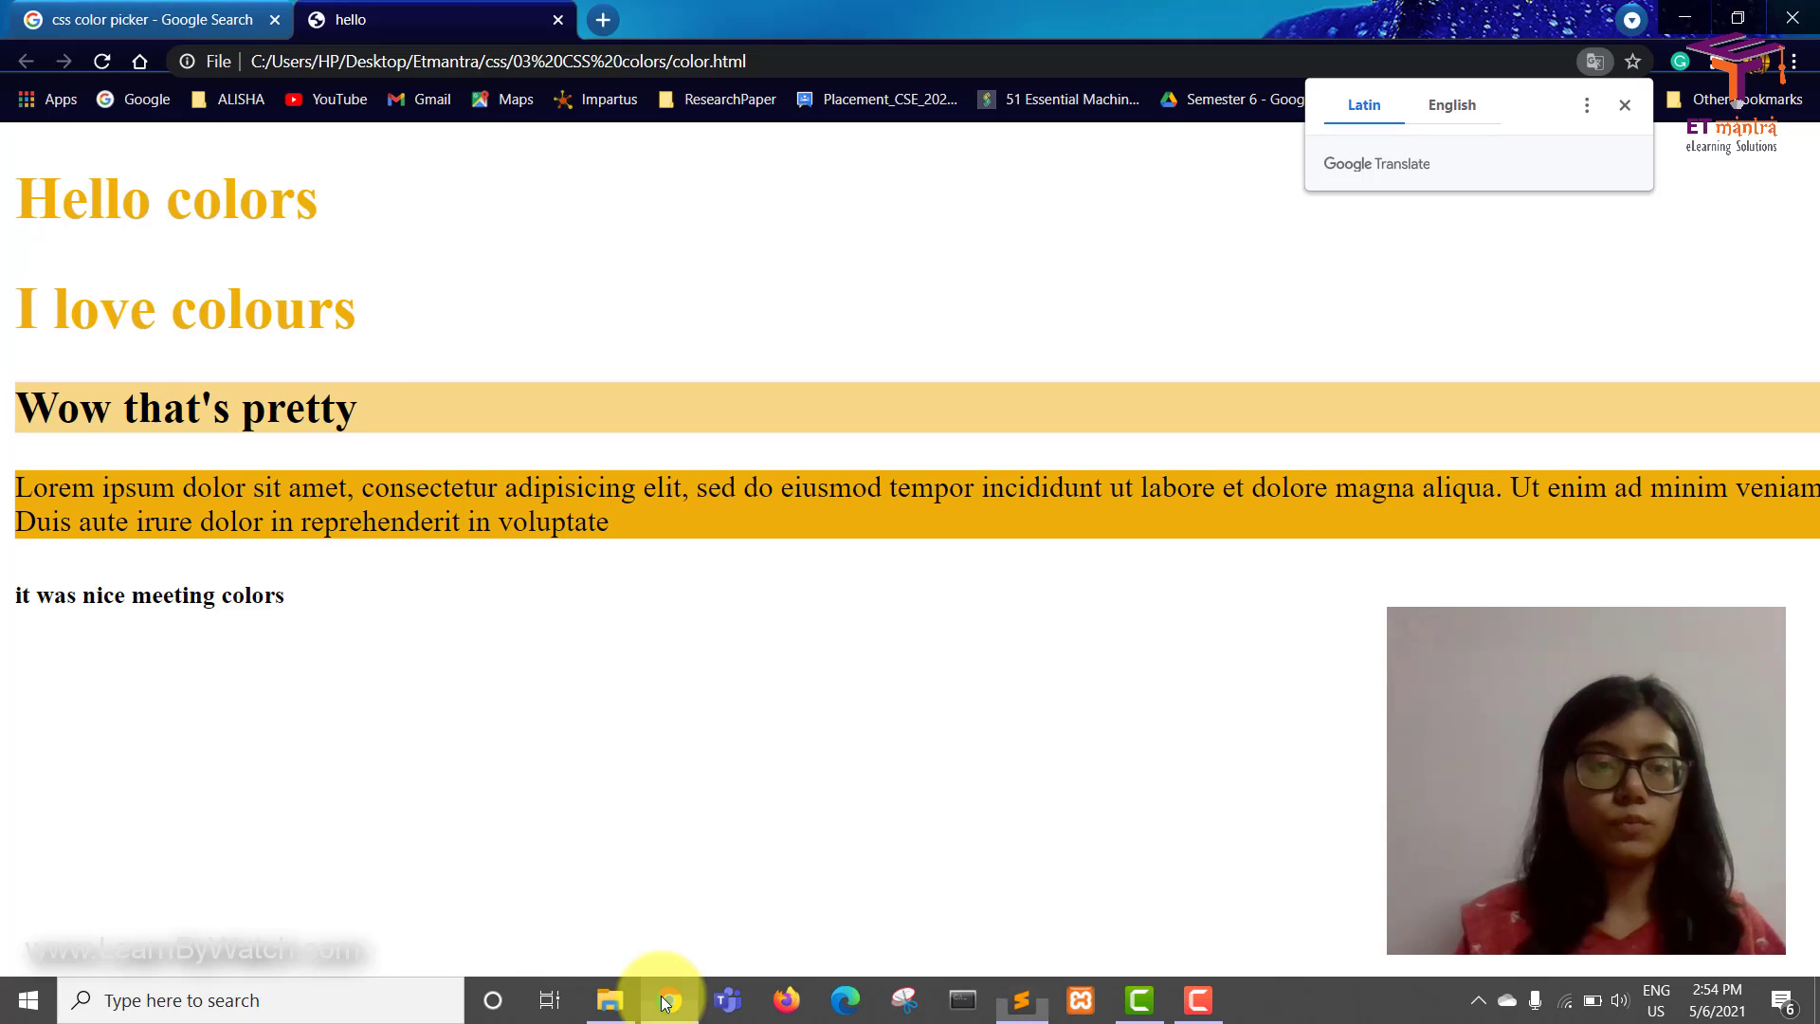
click(101, 61)
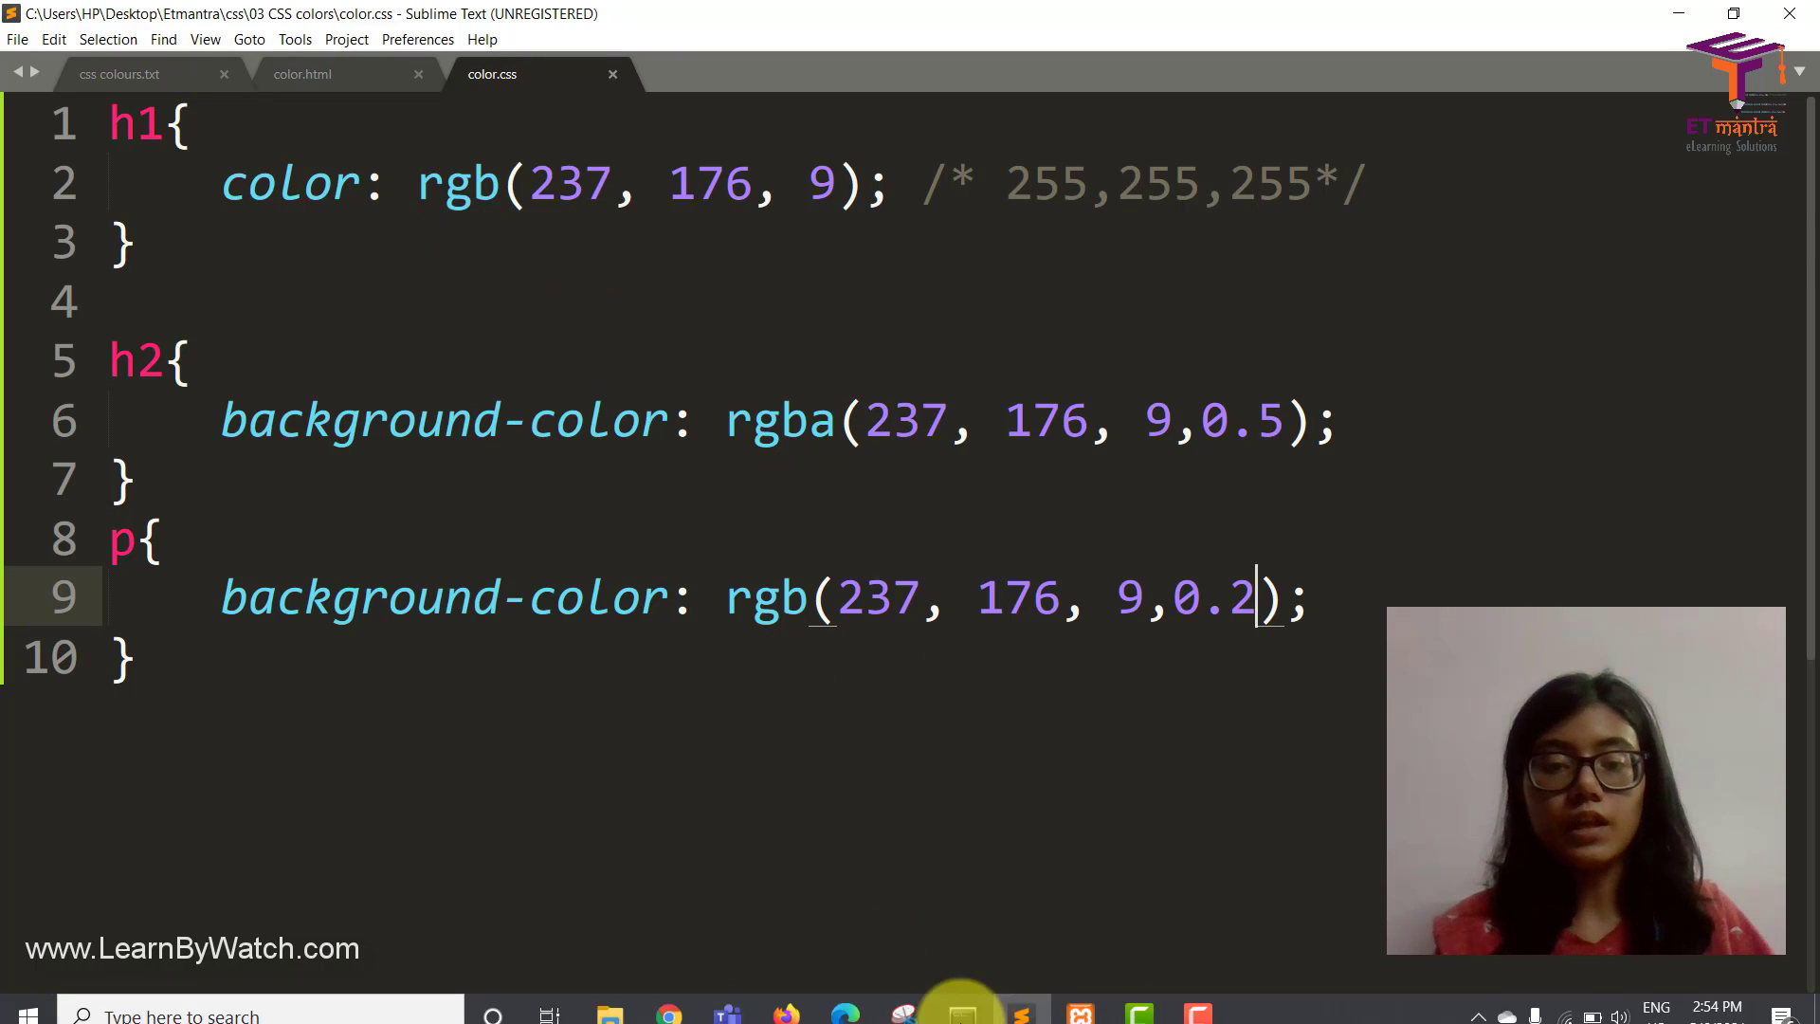
click(668, 999)
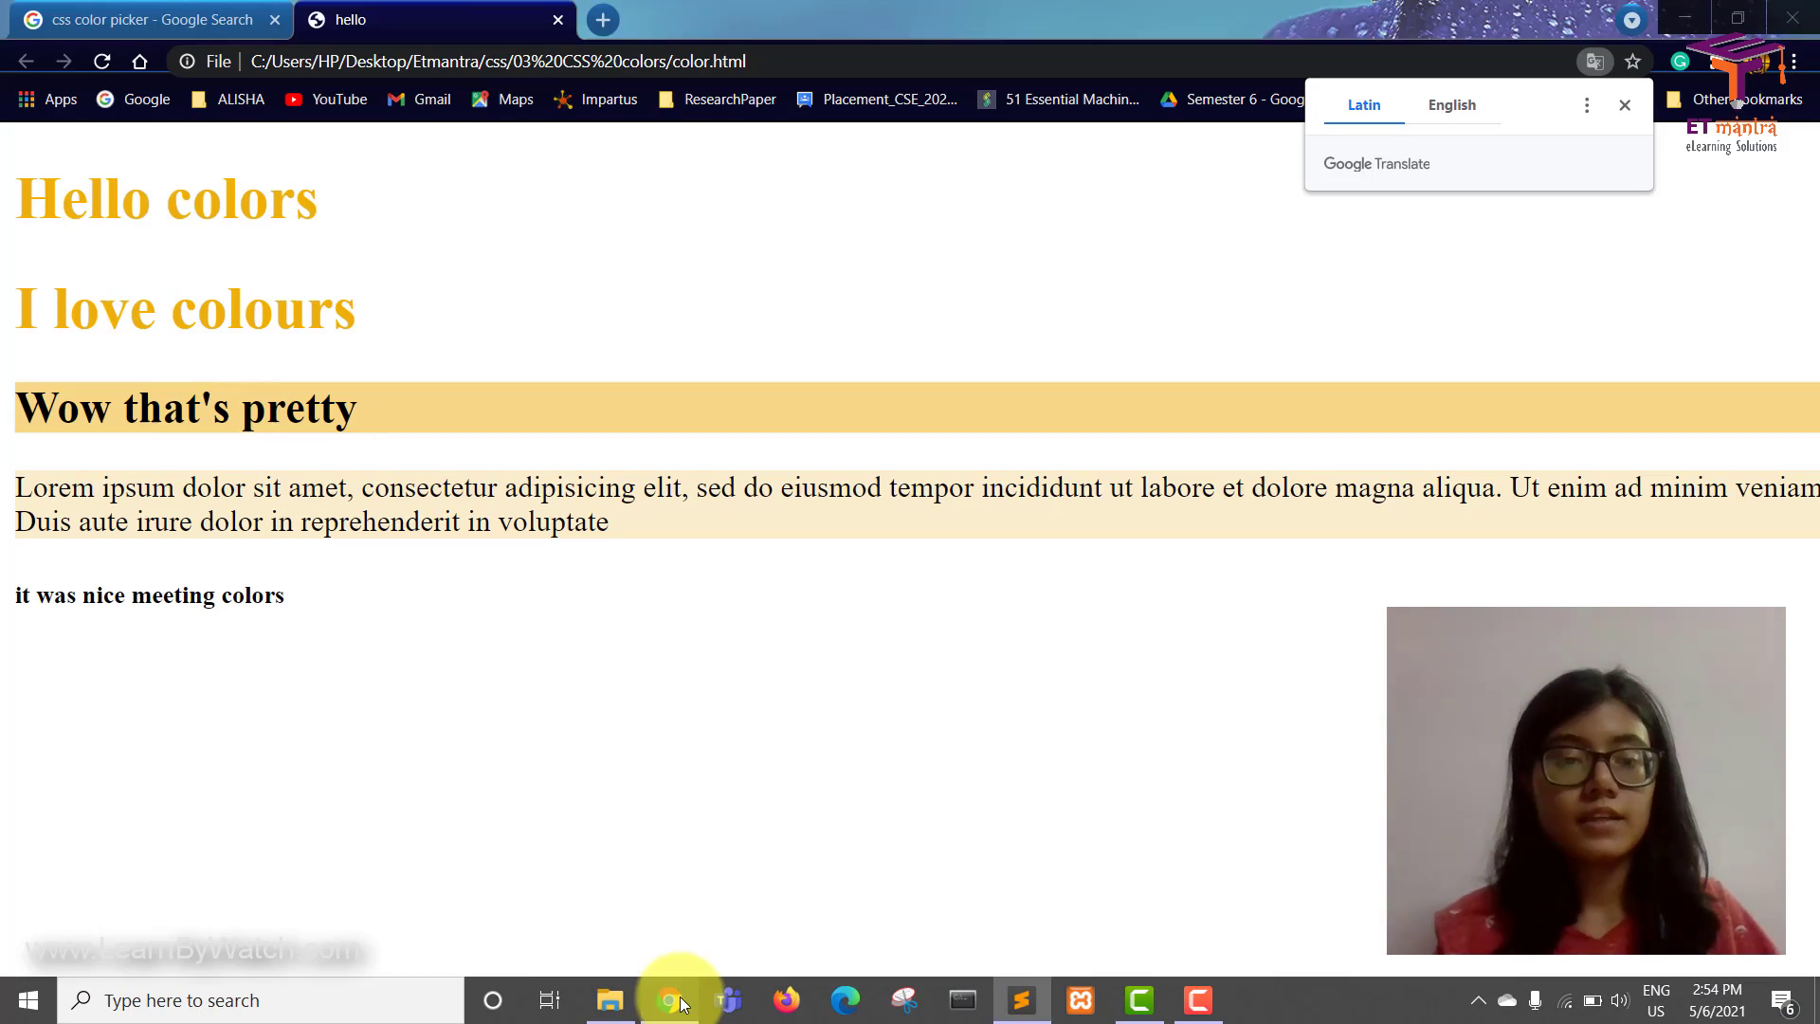
Step: Pick a light cyan shade in Google's colour picker, yielding HEX #49d9e3
click(139, 19)
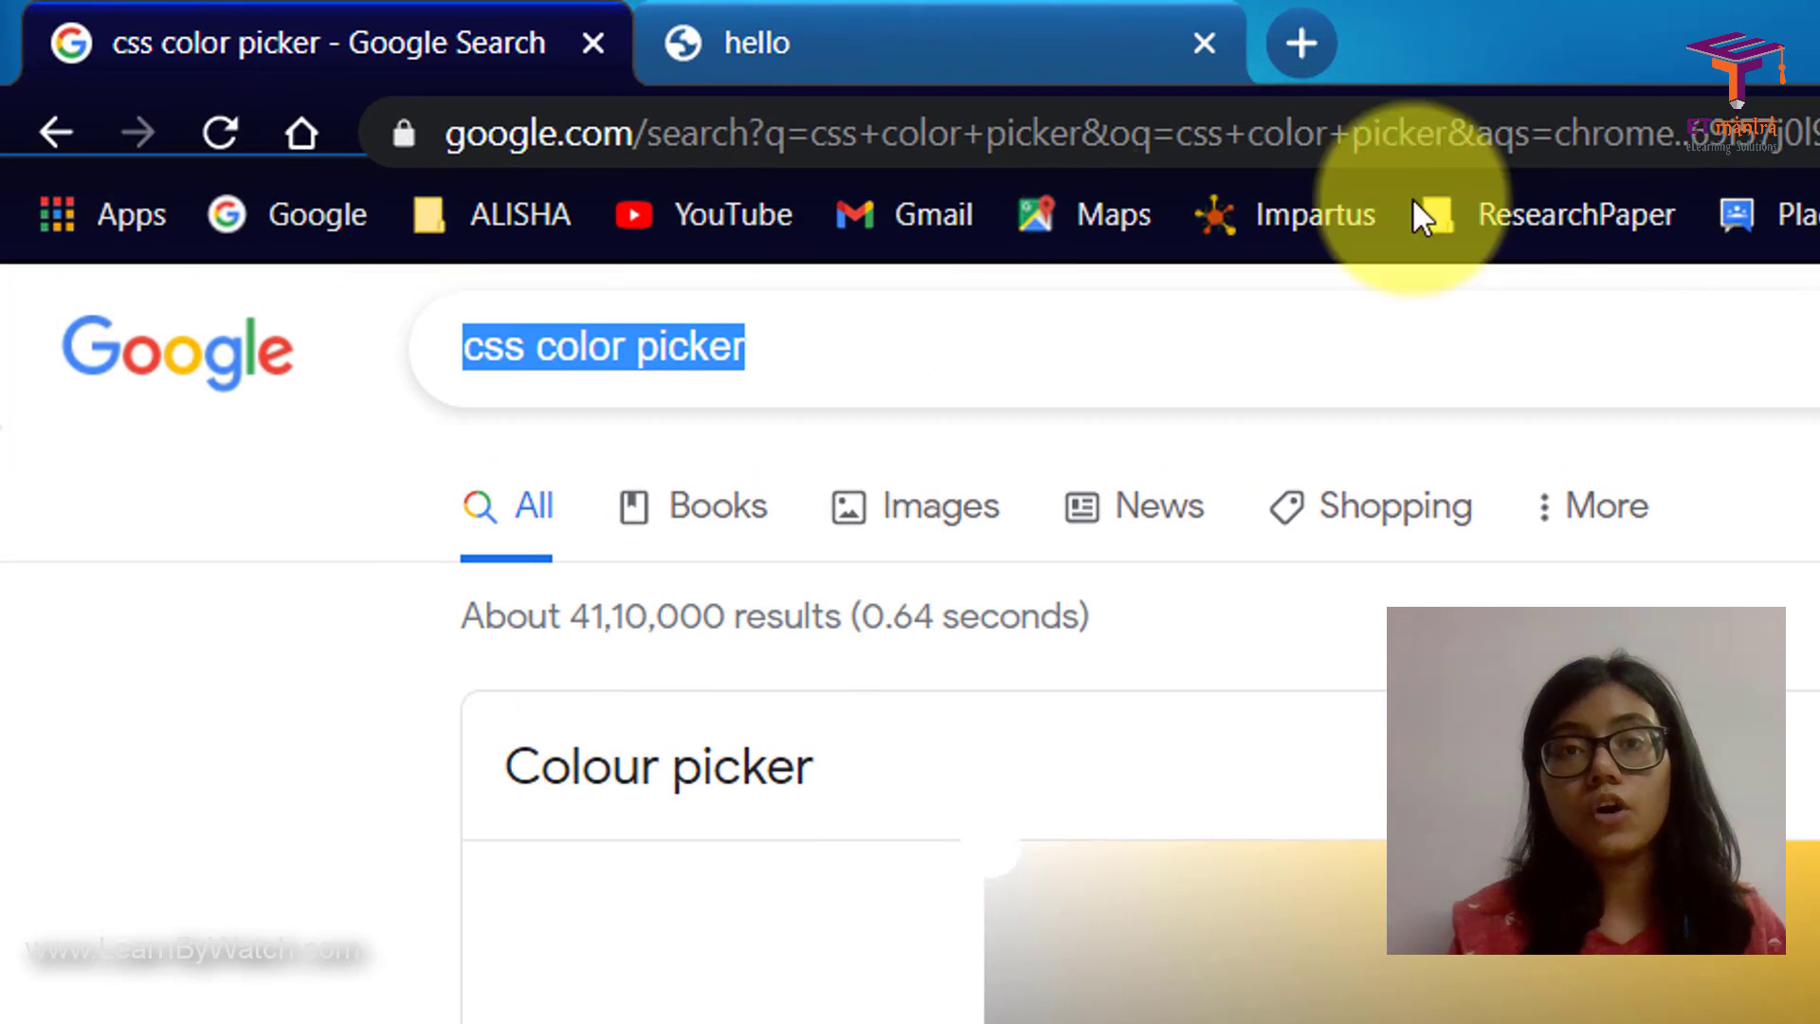
scroll(down, 3)
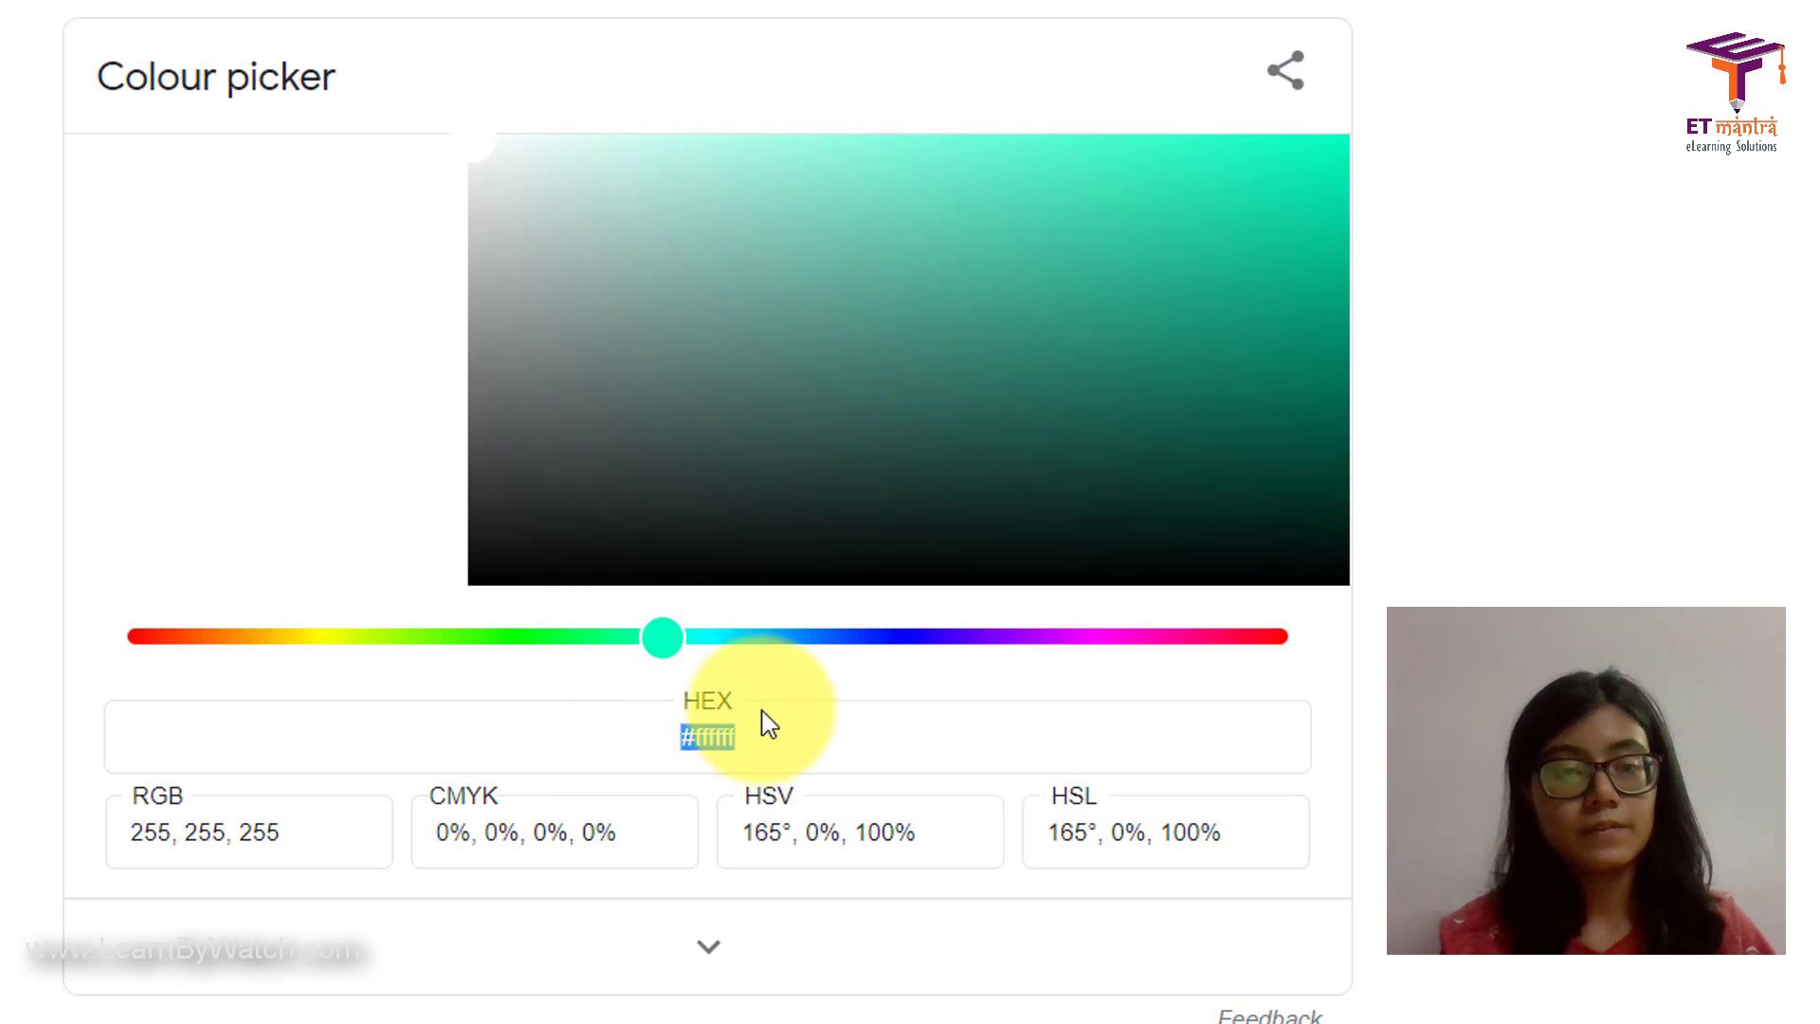
drag(661, 637, 722, 637)
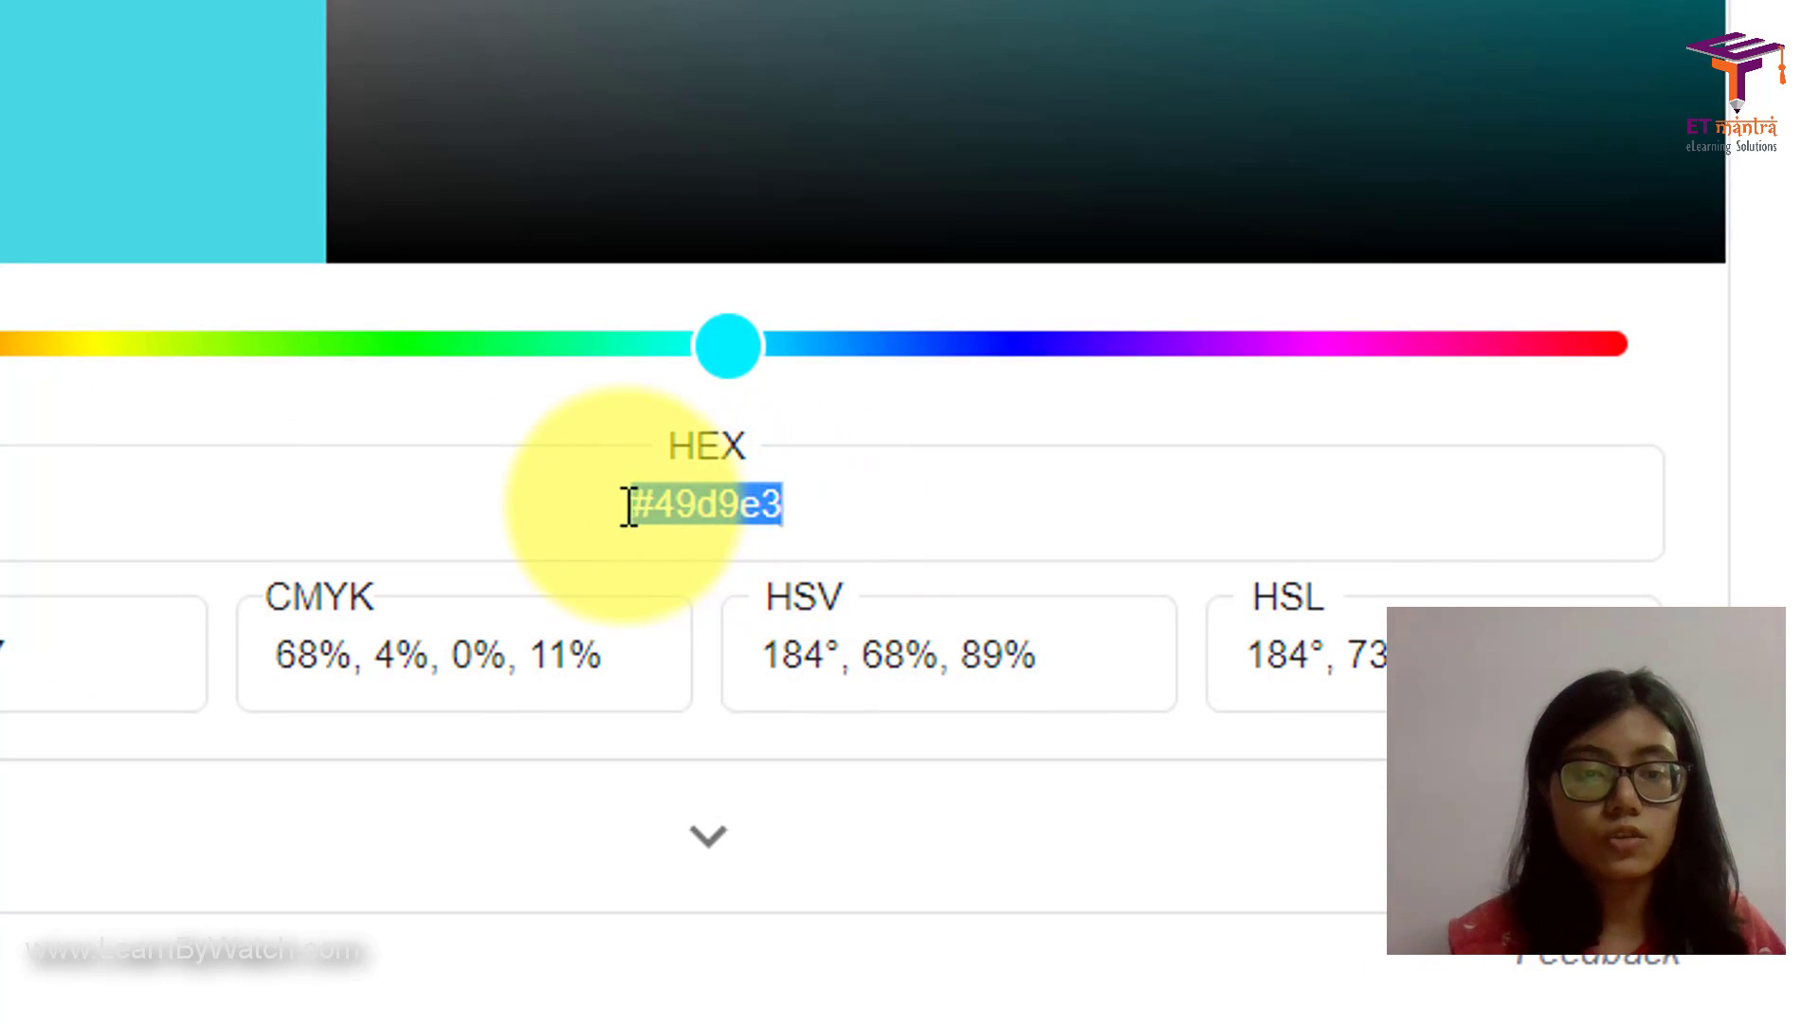
scroll(down, 3)
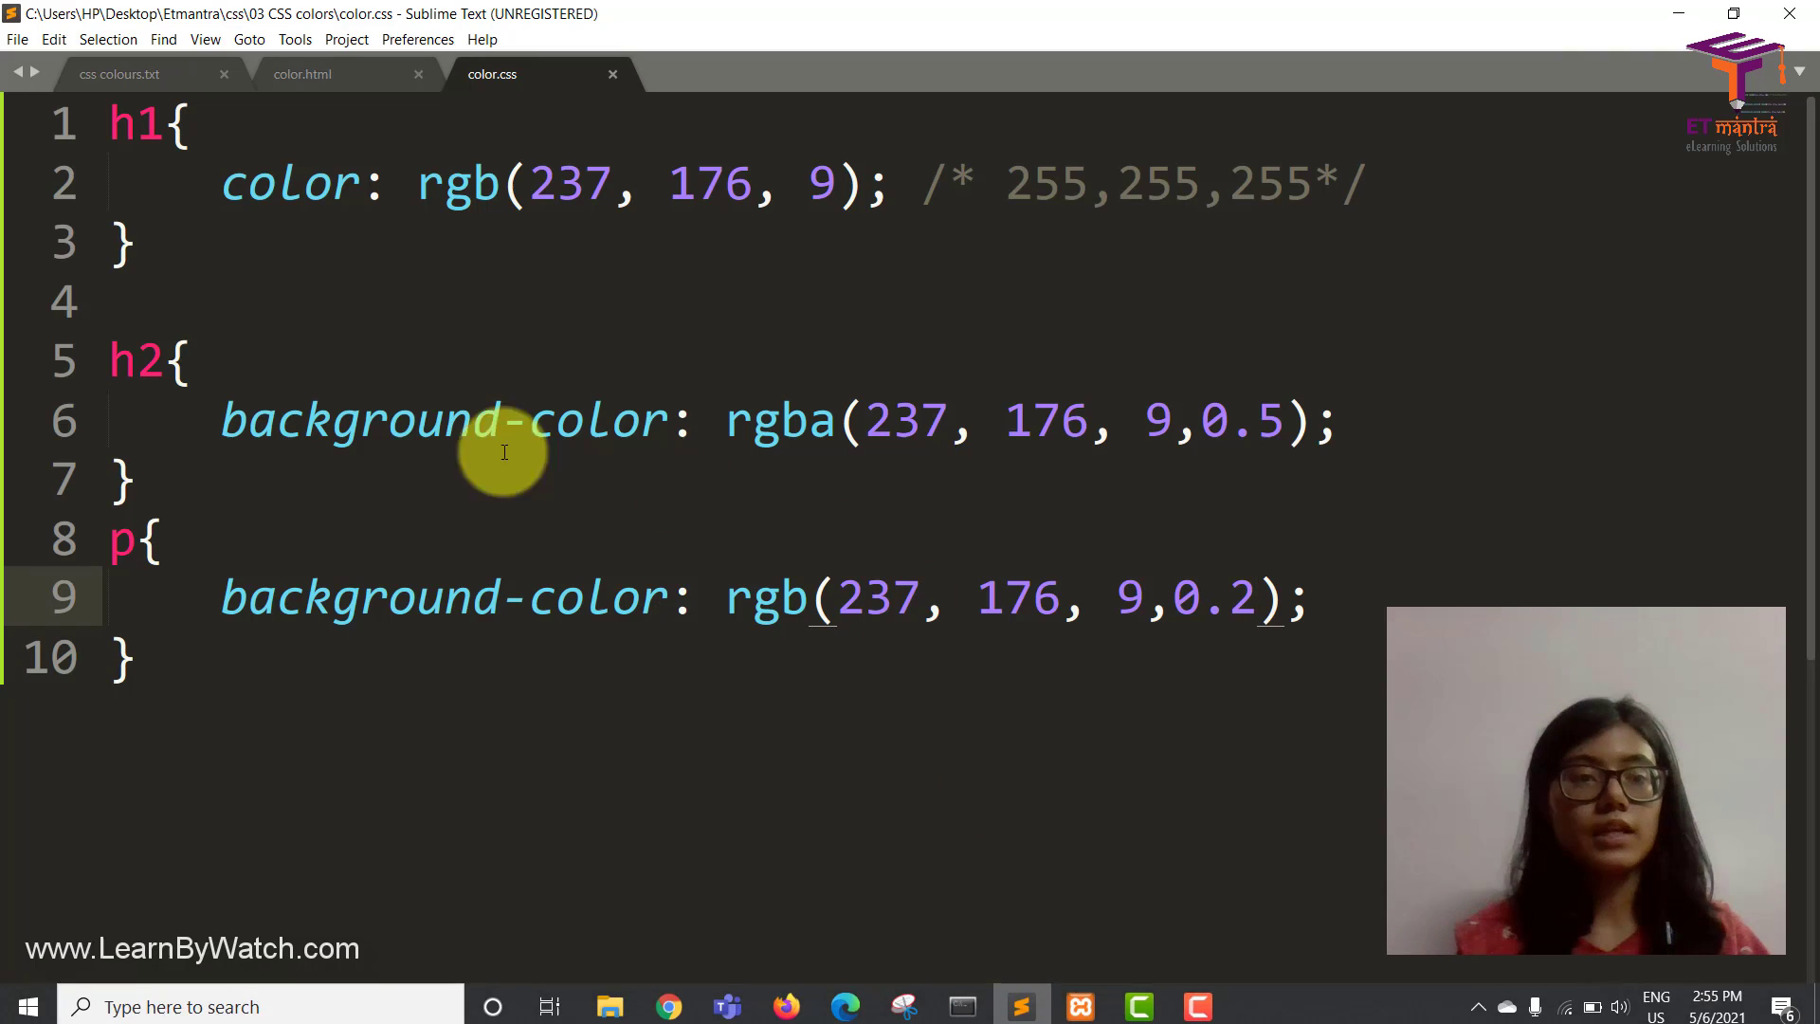
Step: Write an h5 rule with background-color: #49d9e3; below the p rule and preview it
click(301, 74)
text(h5{)
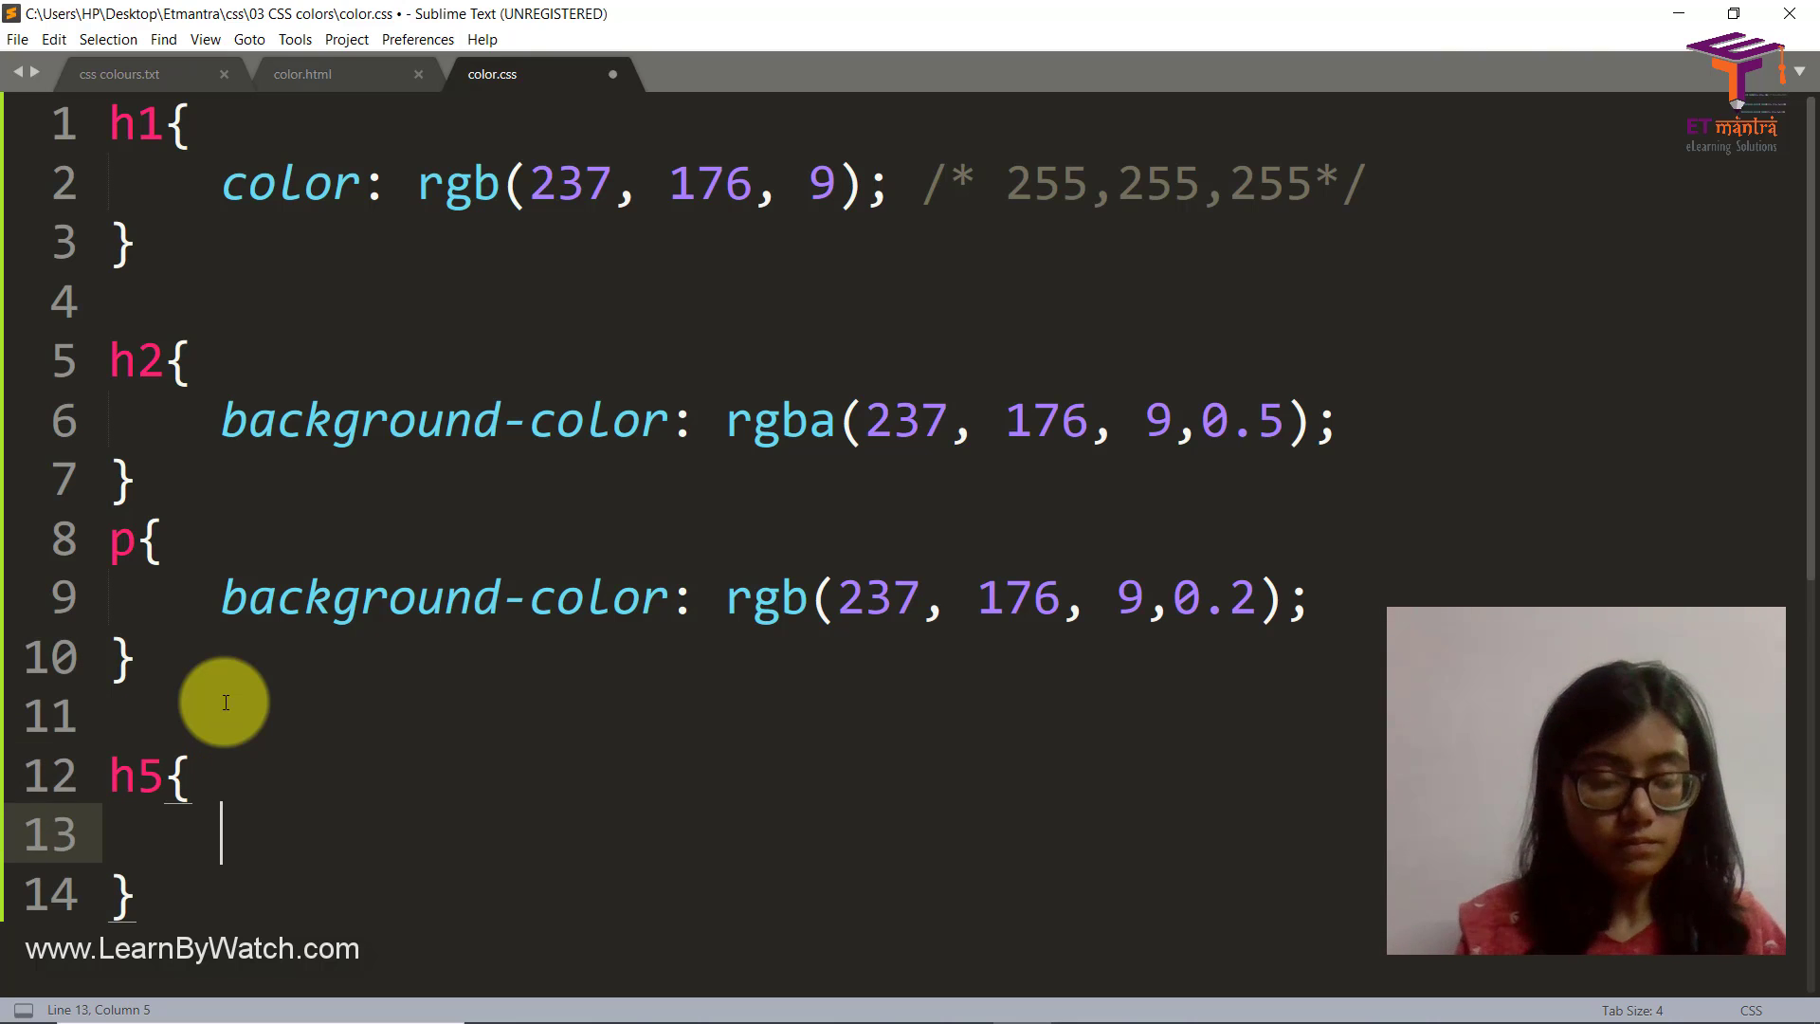
text(background-color:)
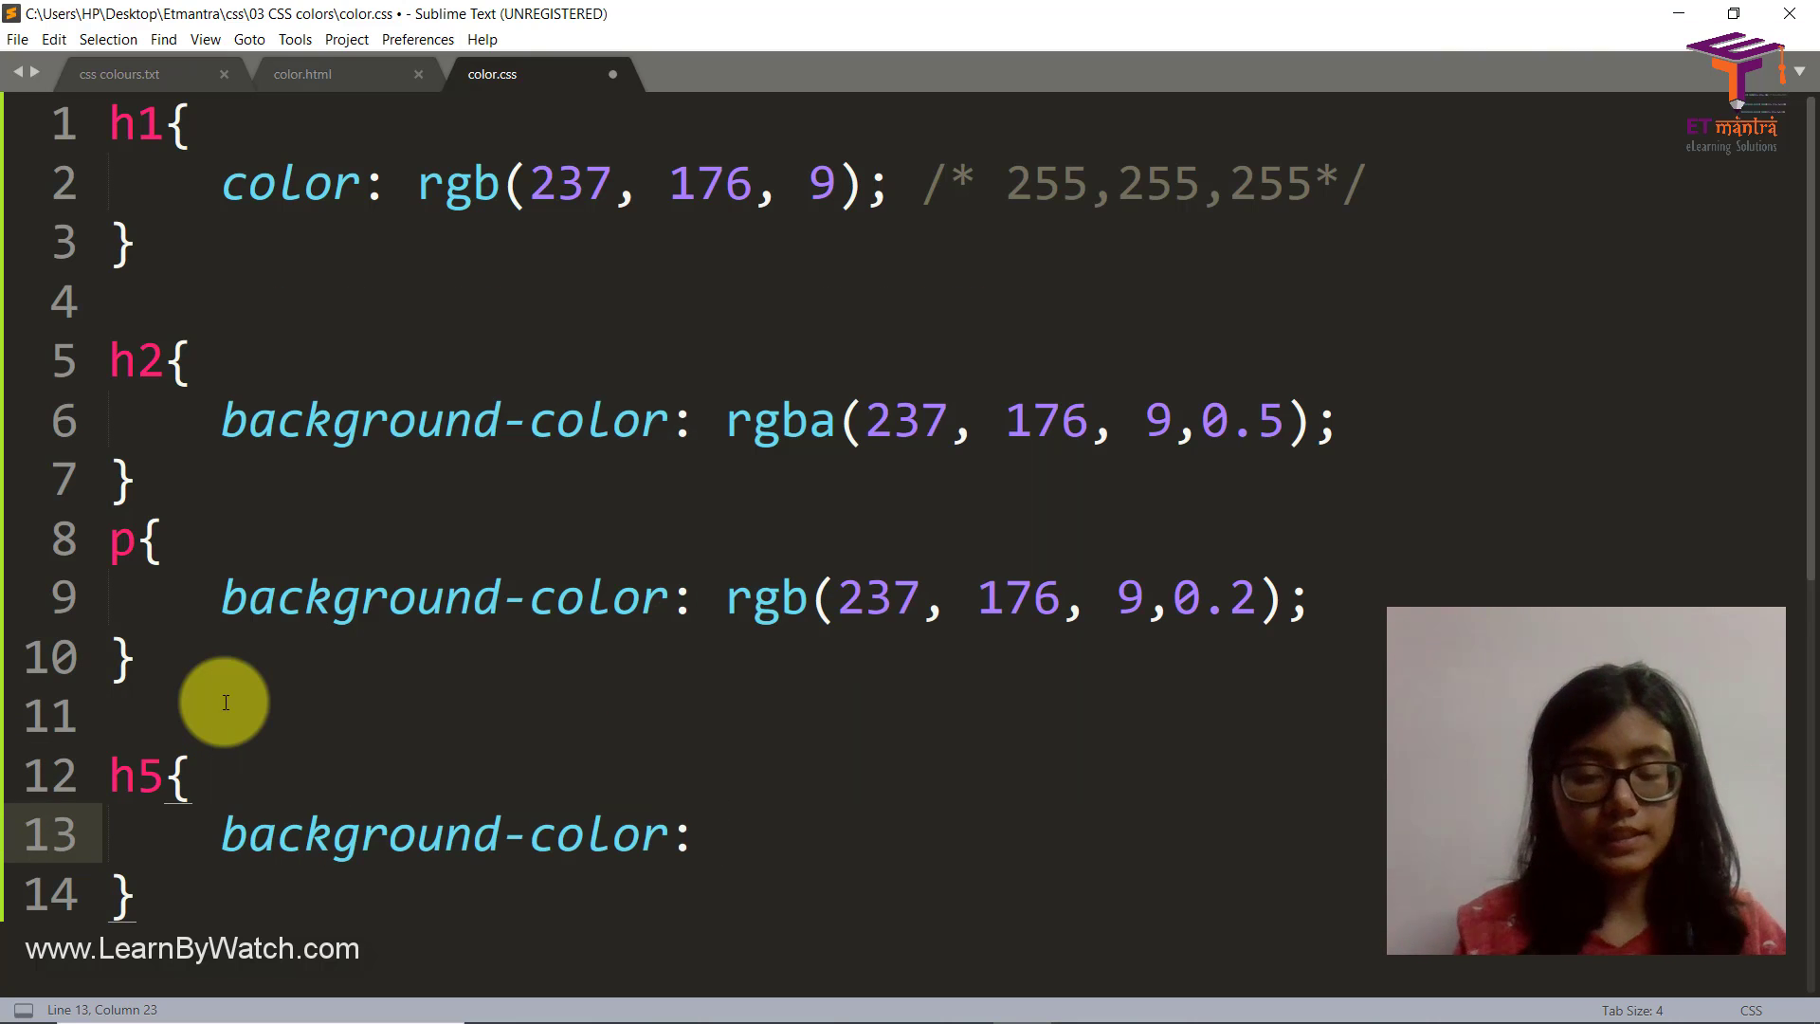
text(#49d9e3)
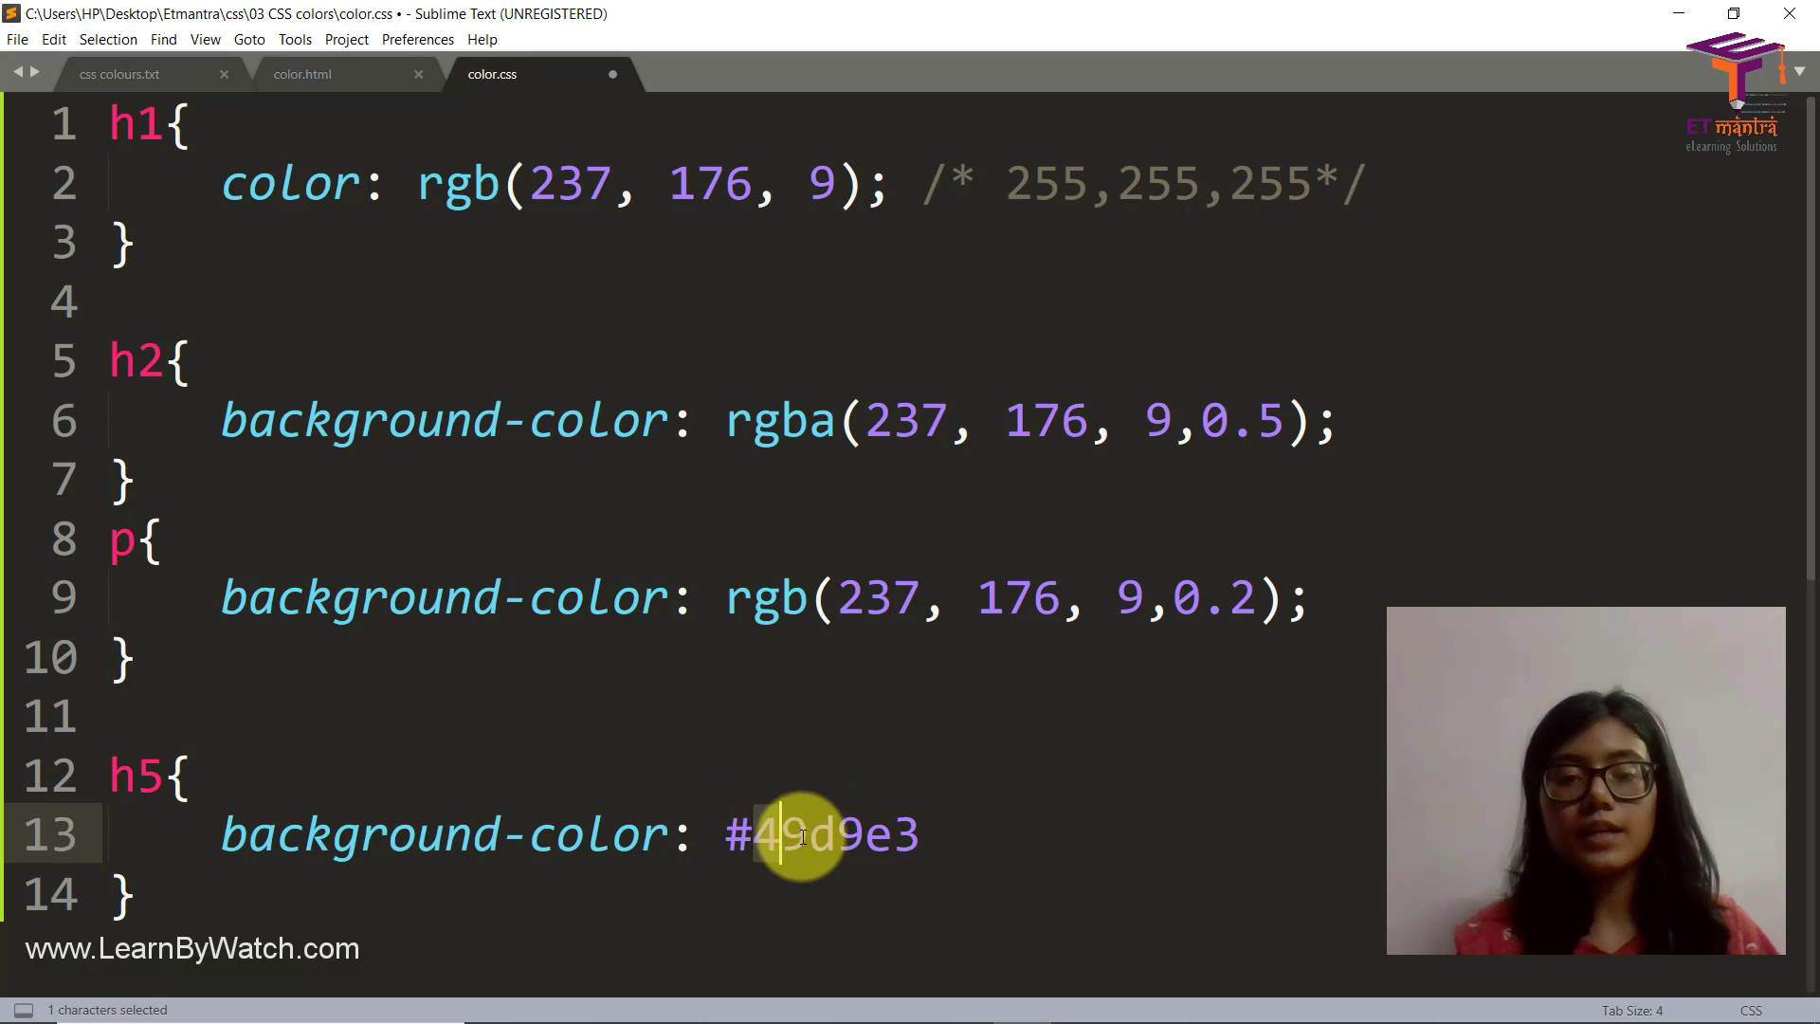
drag(754, 834, 917, 834)
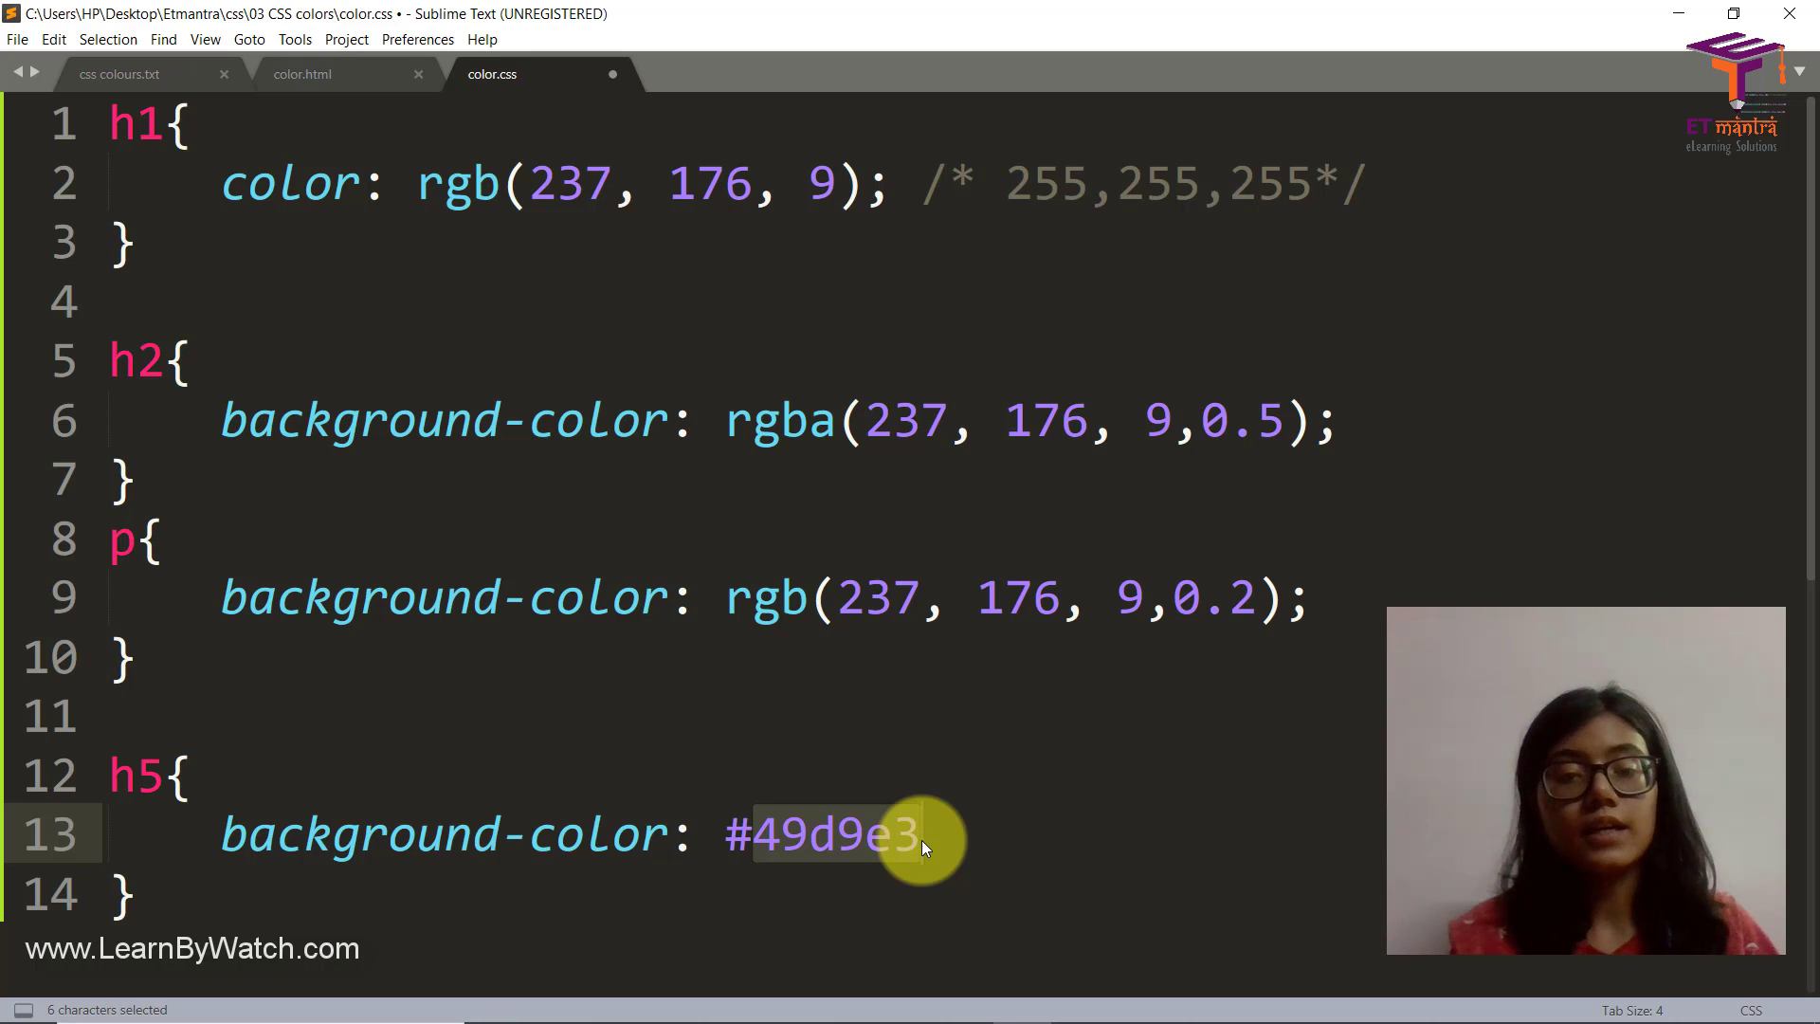
click(813, 834)
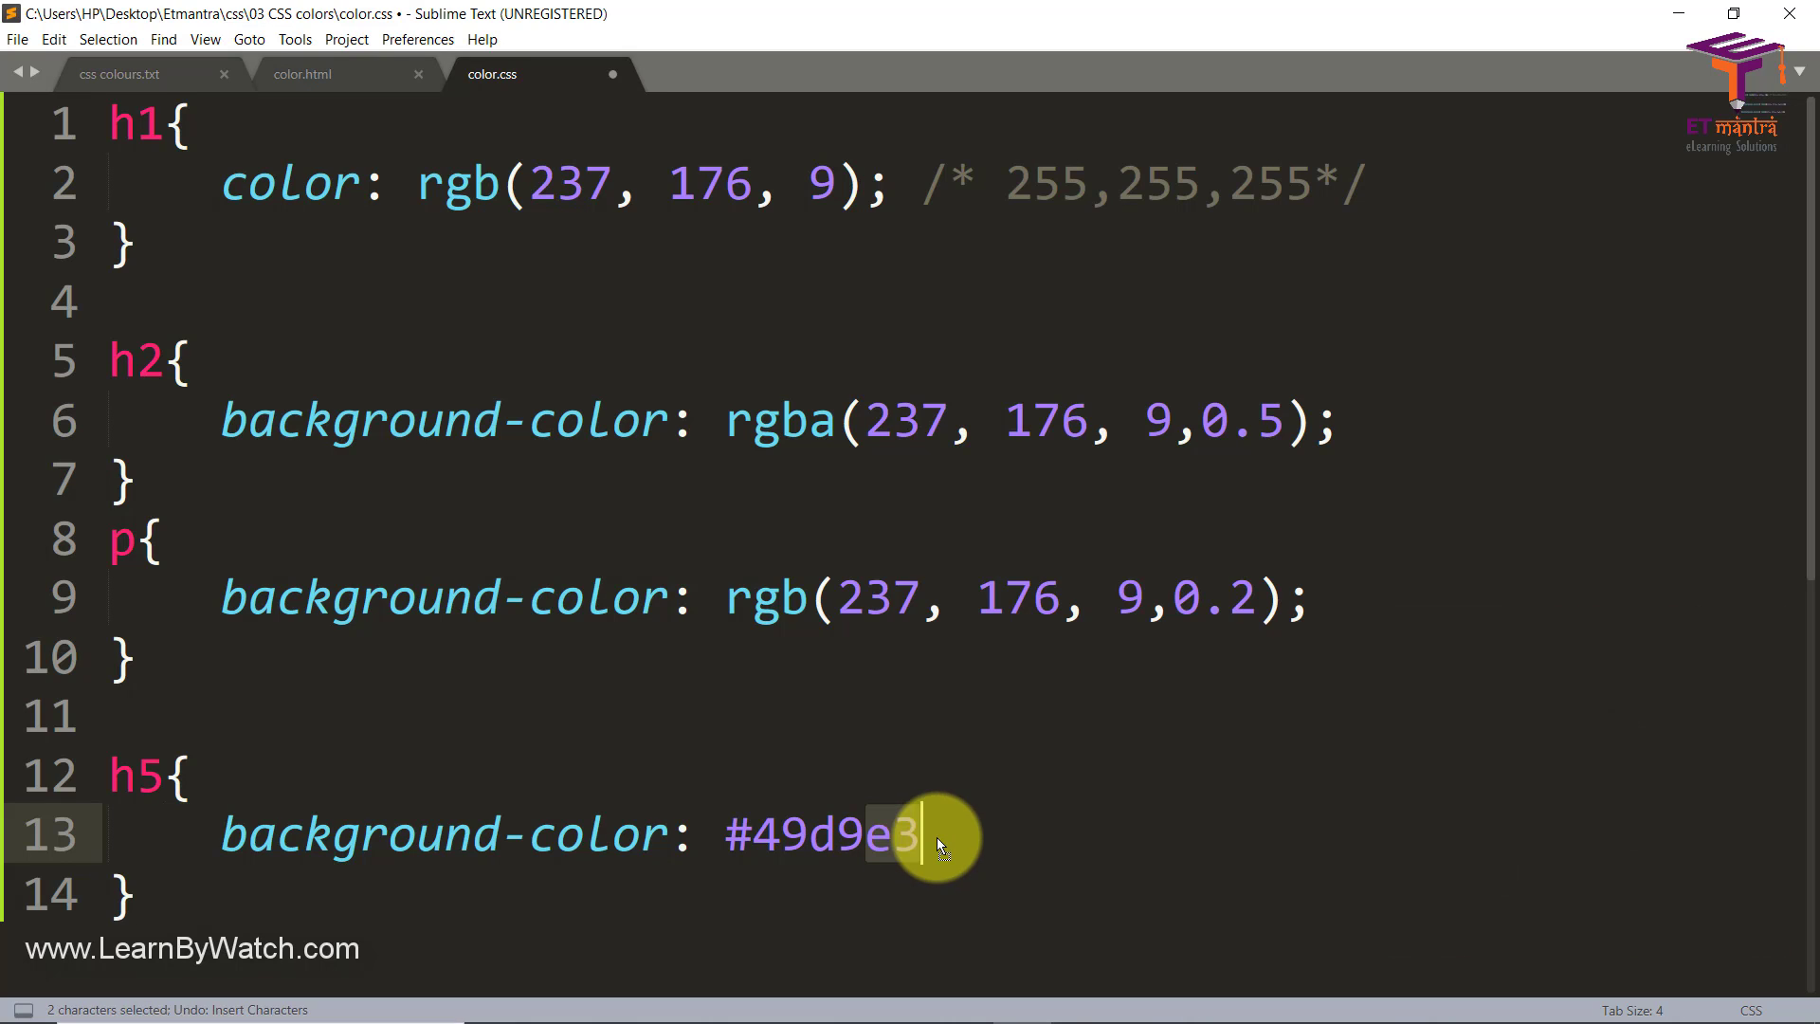
text(;)
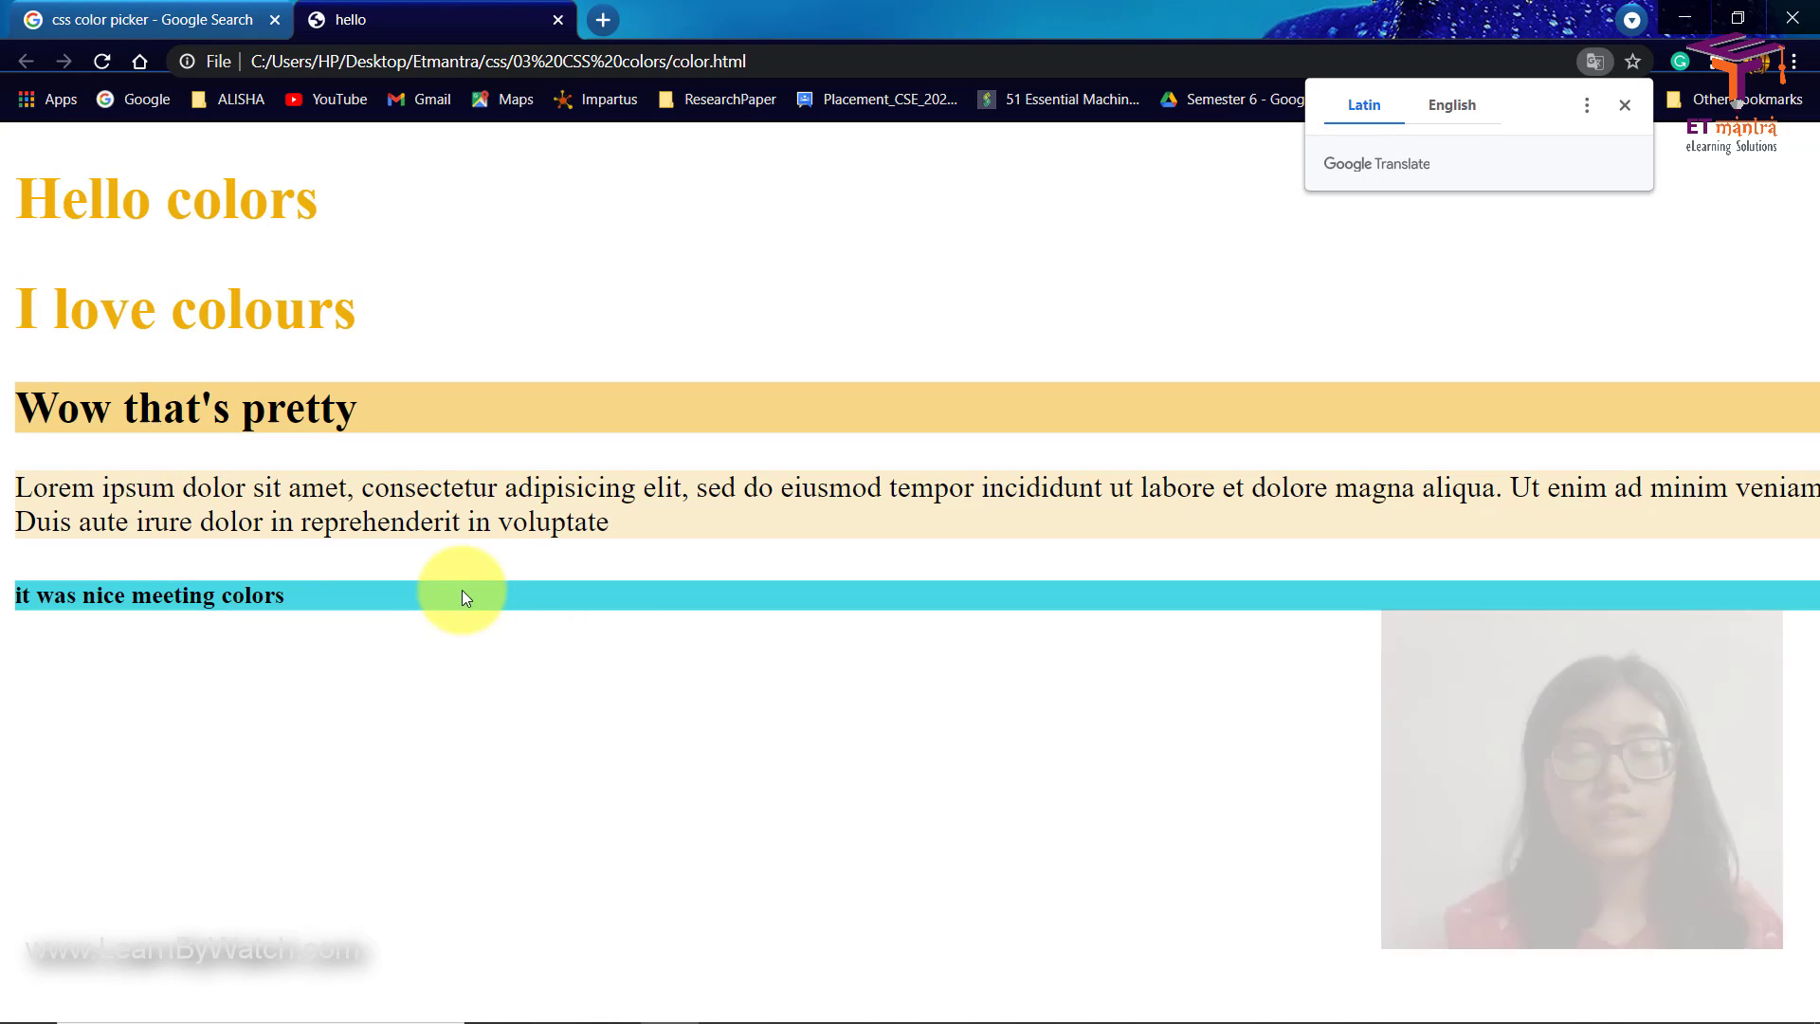
click(1022, 999)
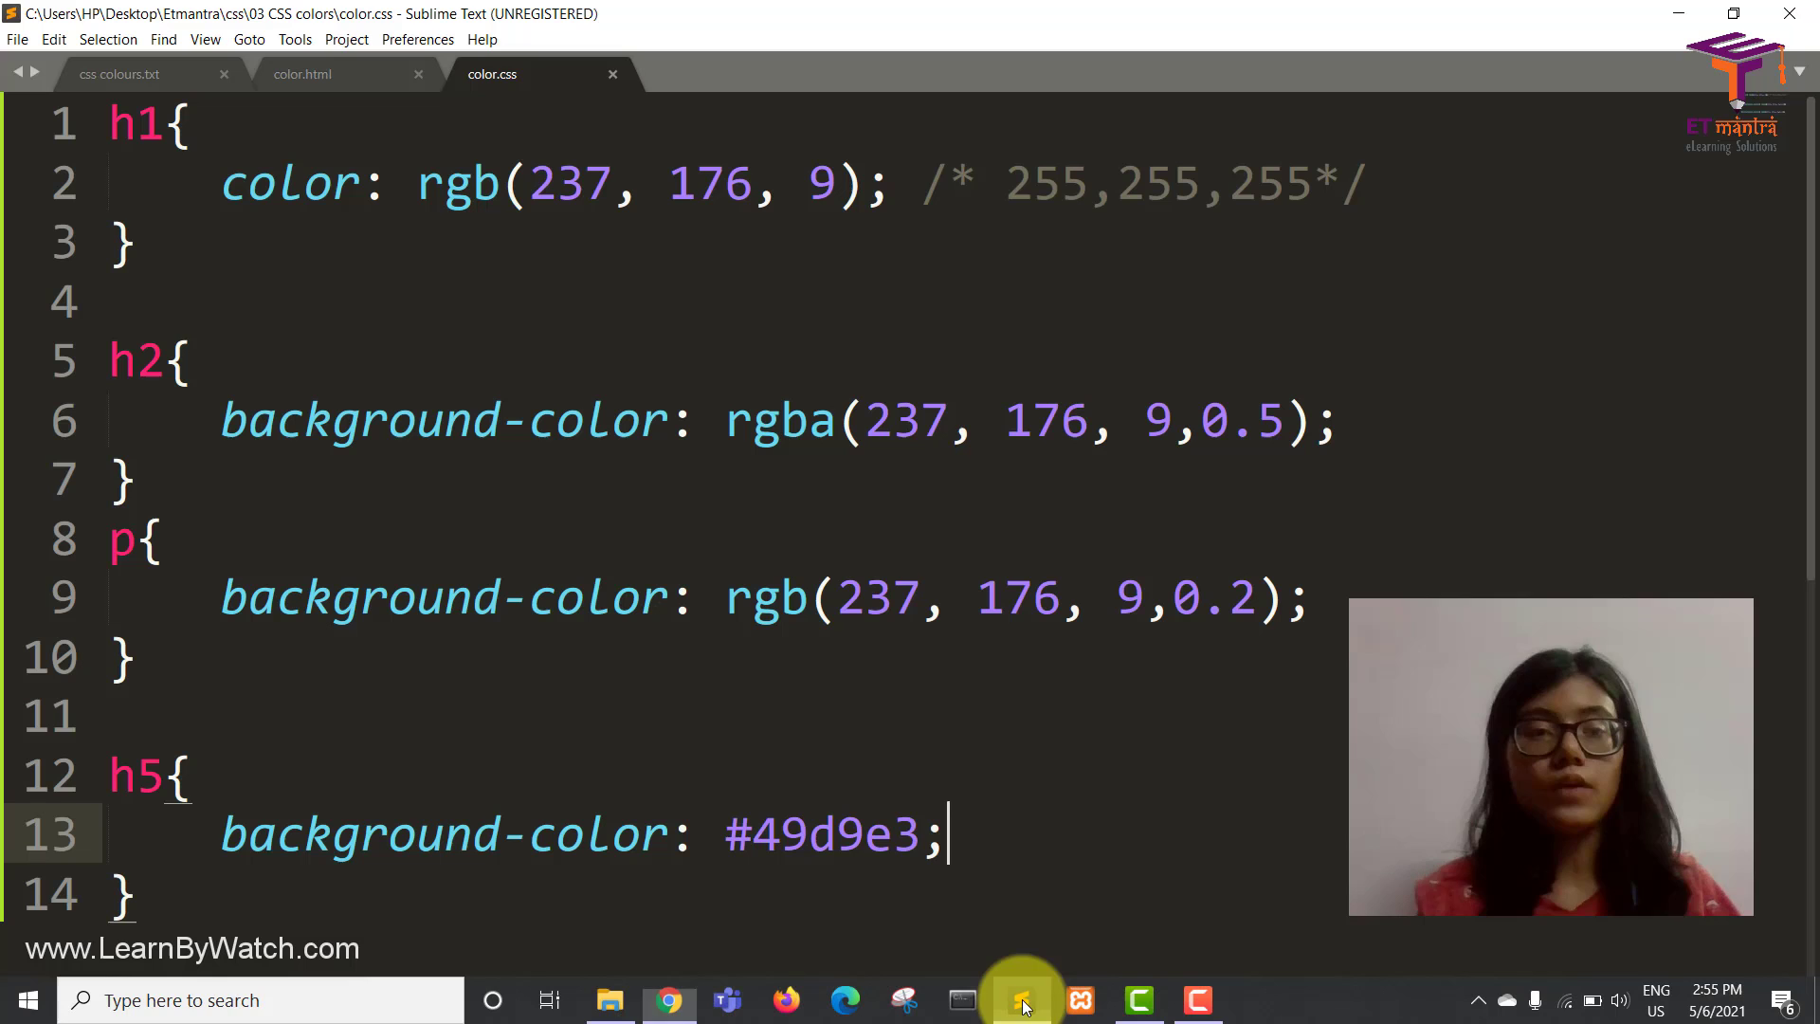
Step: Add color: white; to the h5 rule, save, and switch to Chrome to preview
double_click(465, 184)
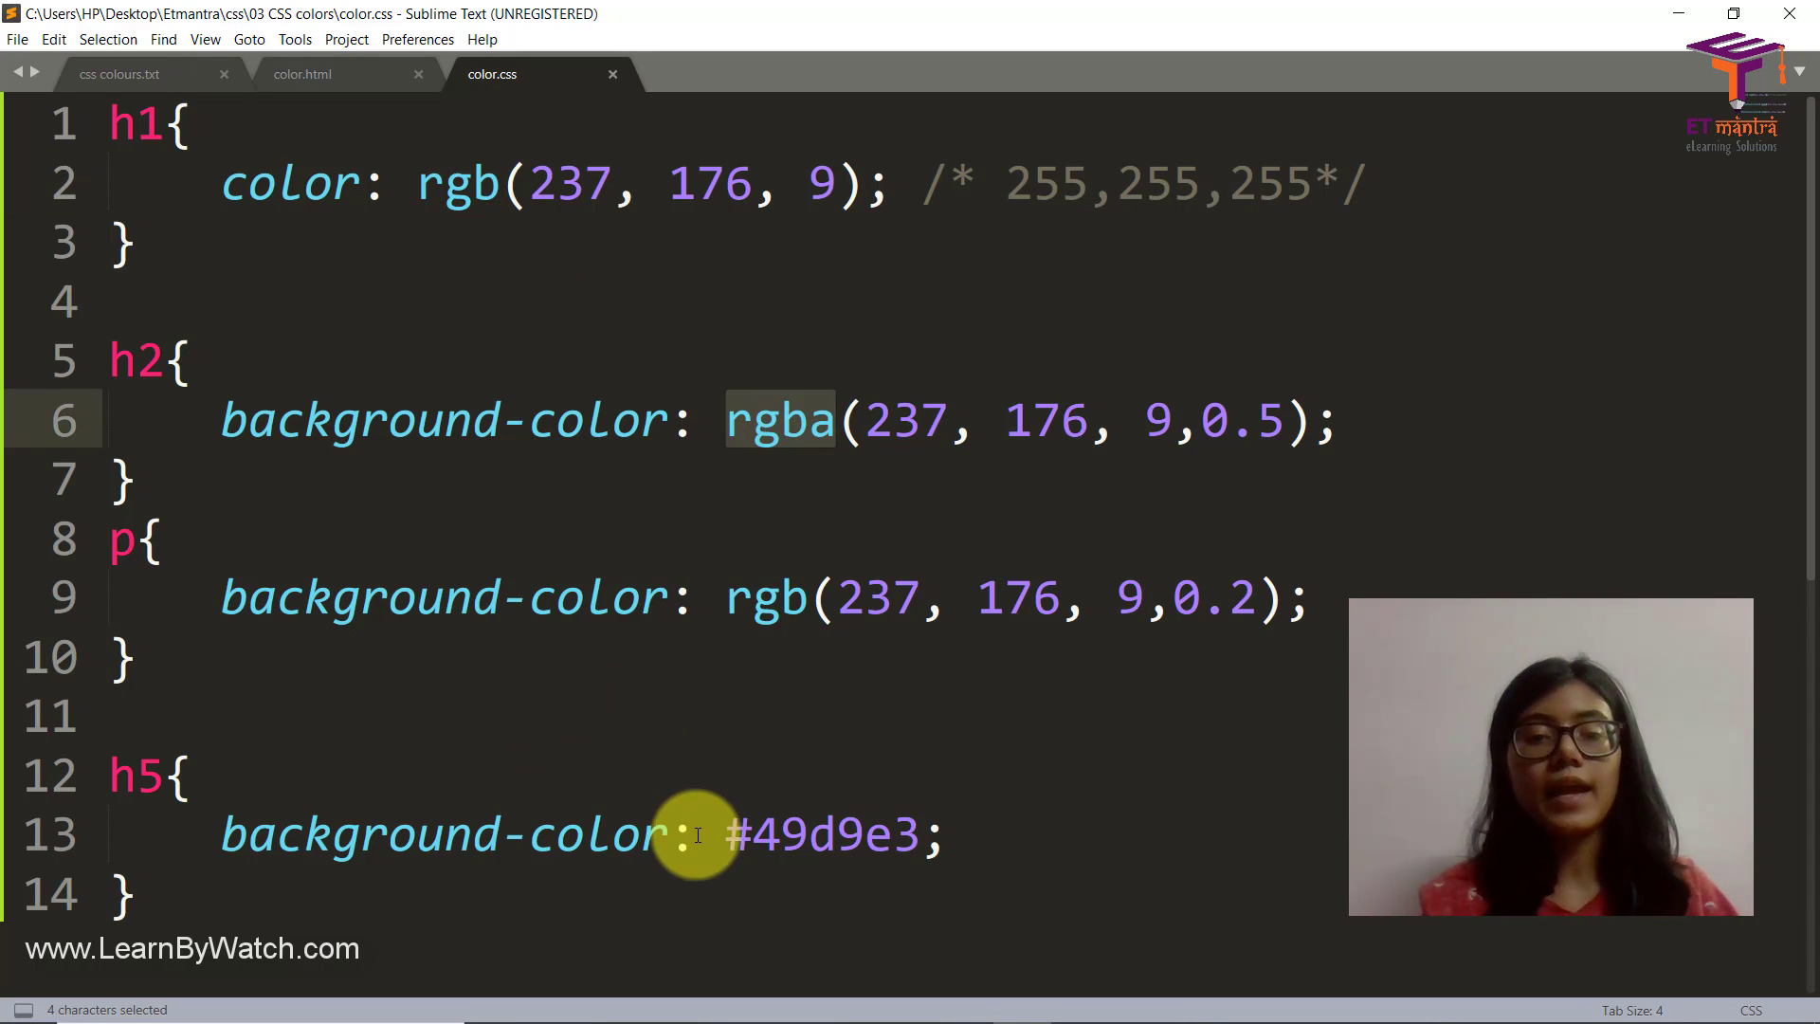
double_click(821, 834)
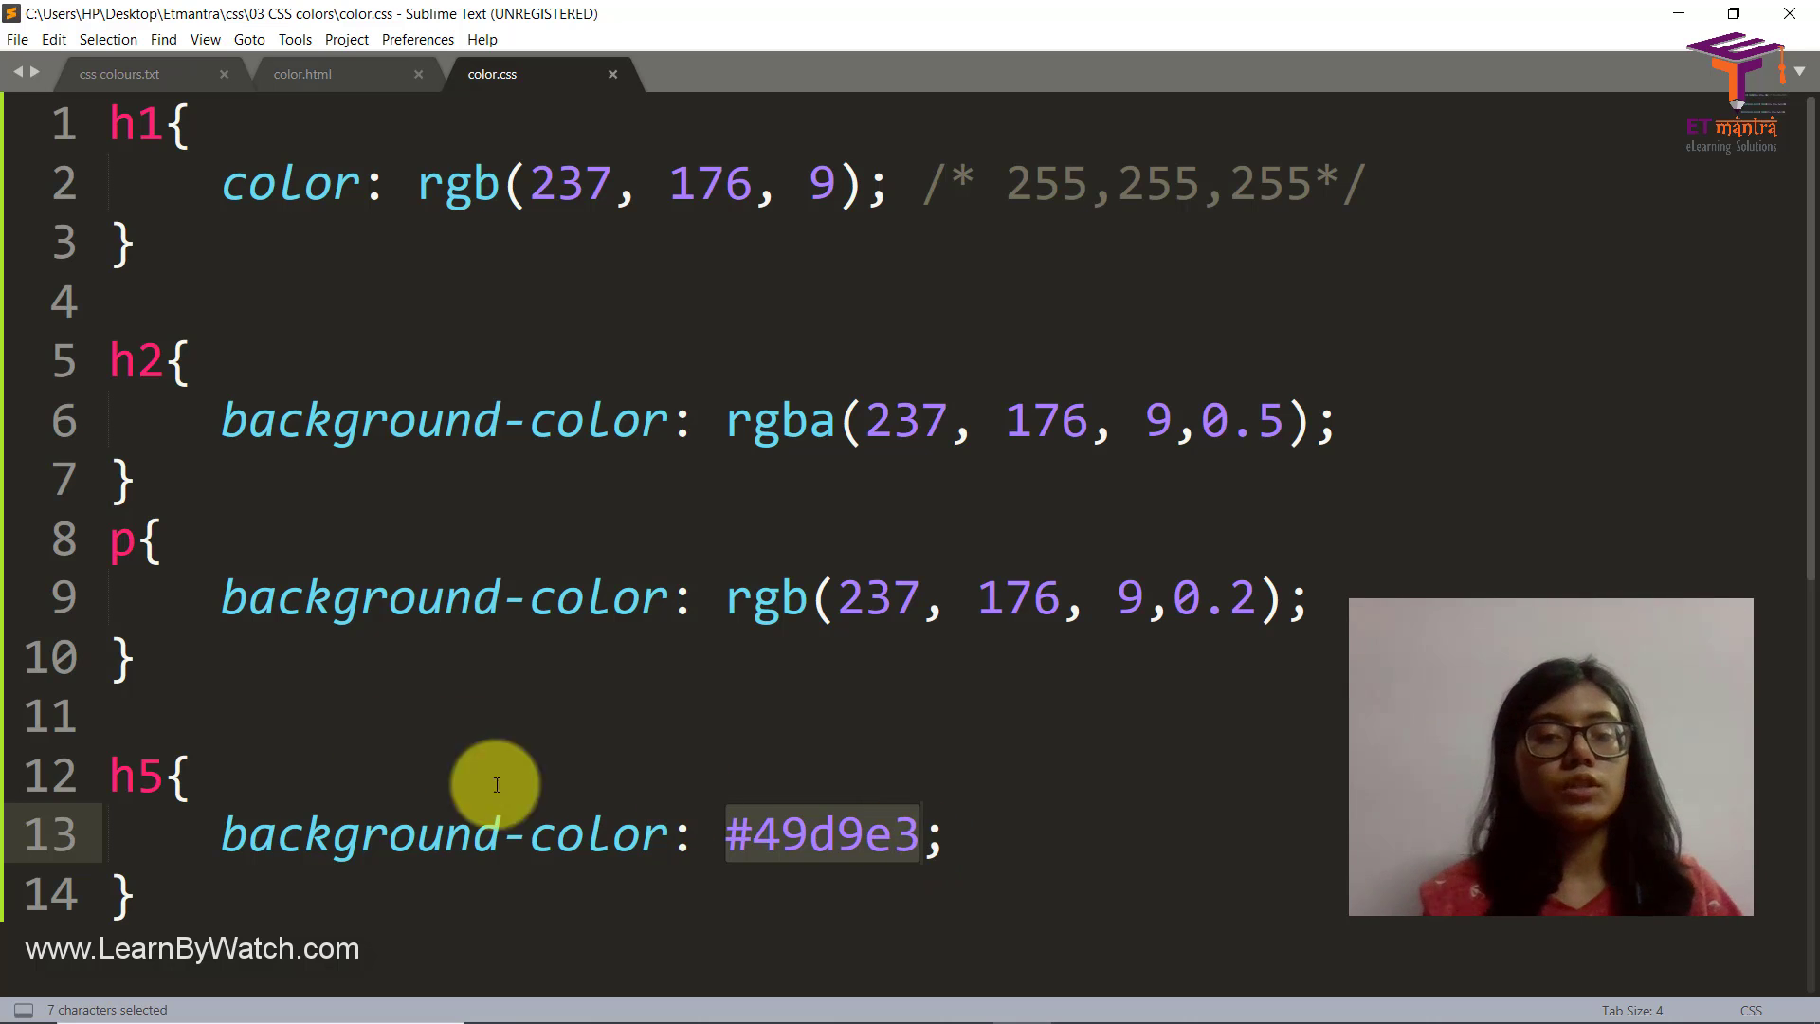
text(color: ;)
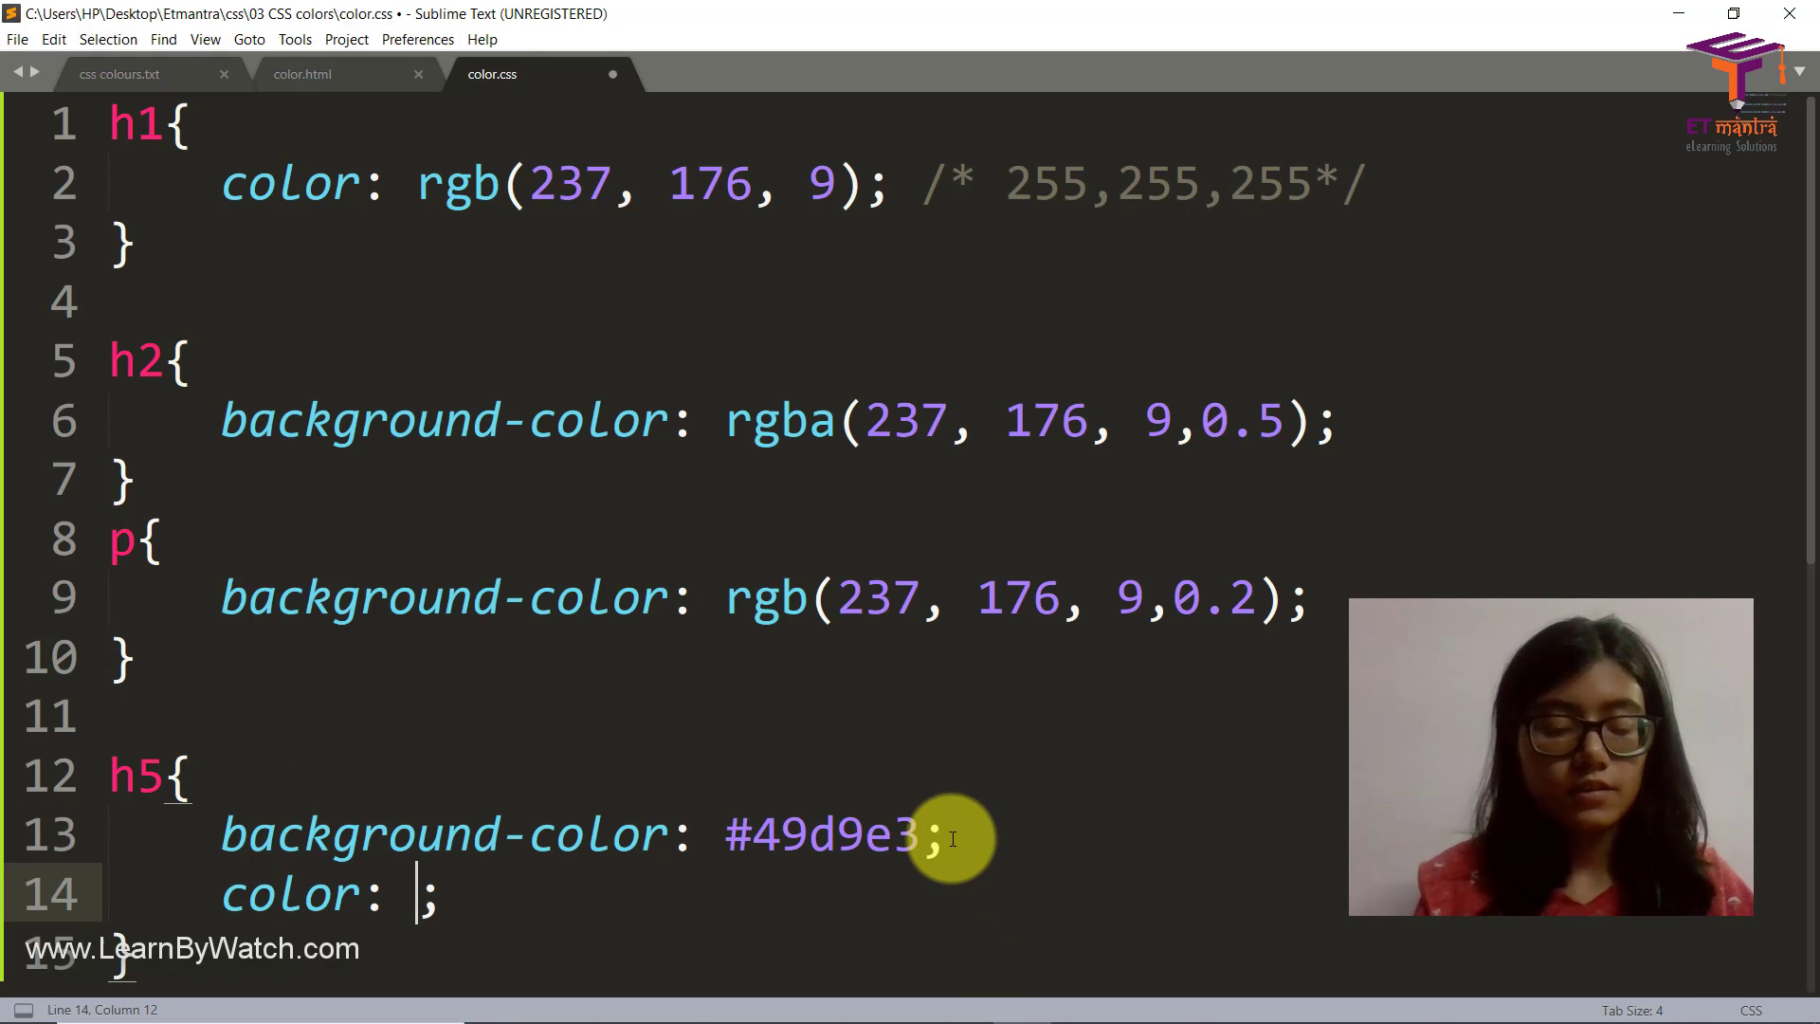
text(wh)
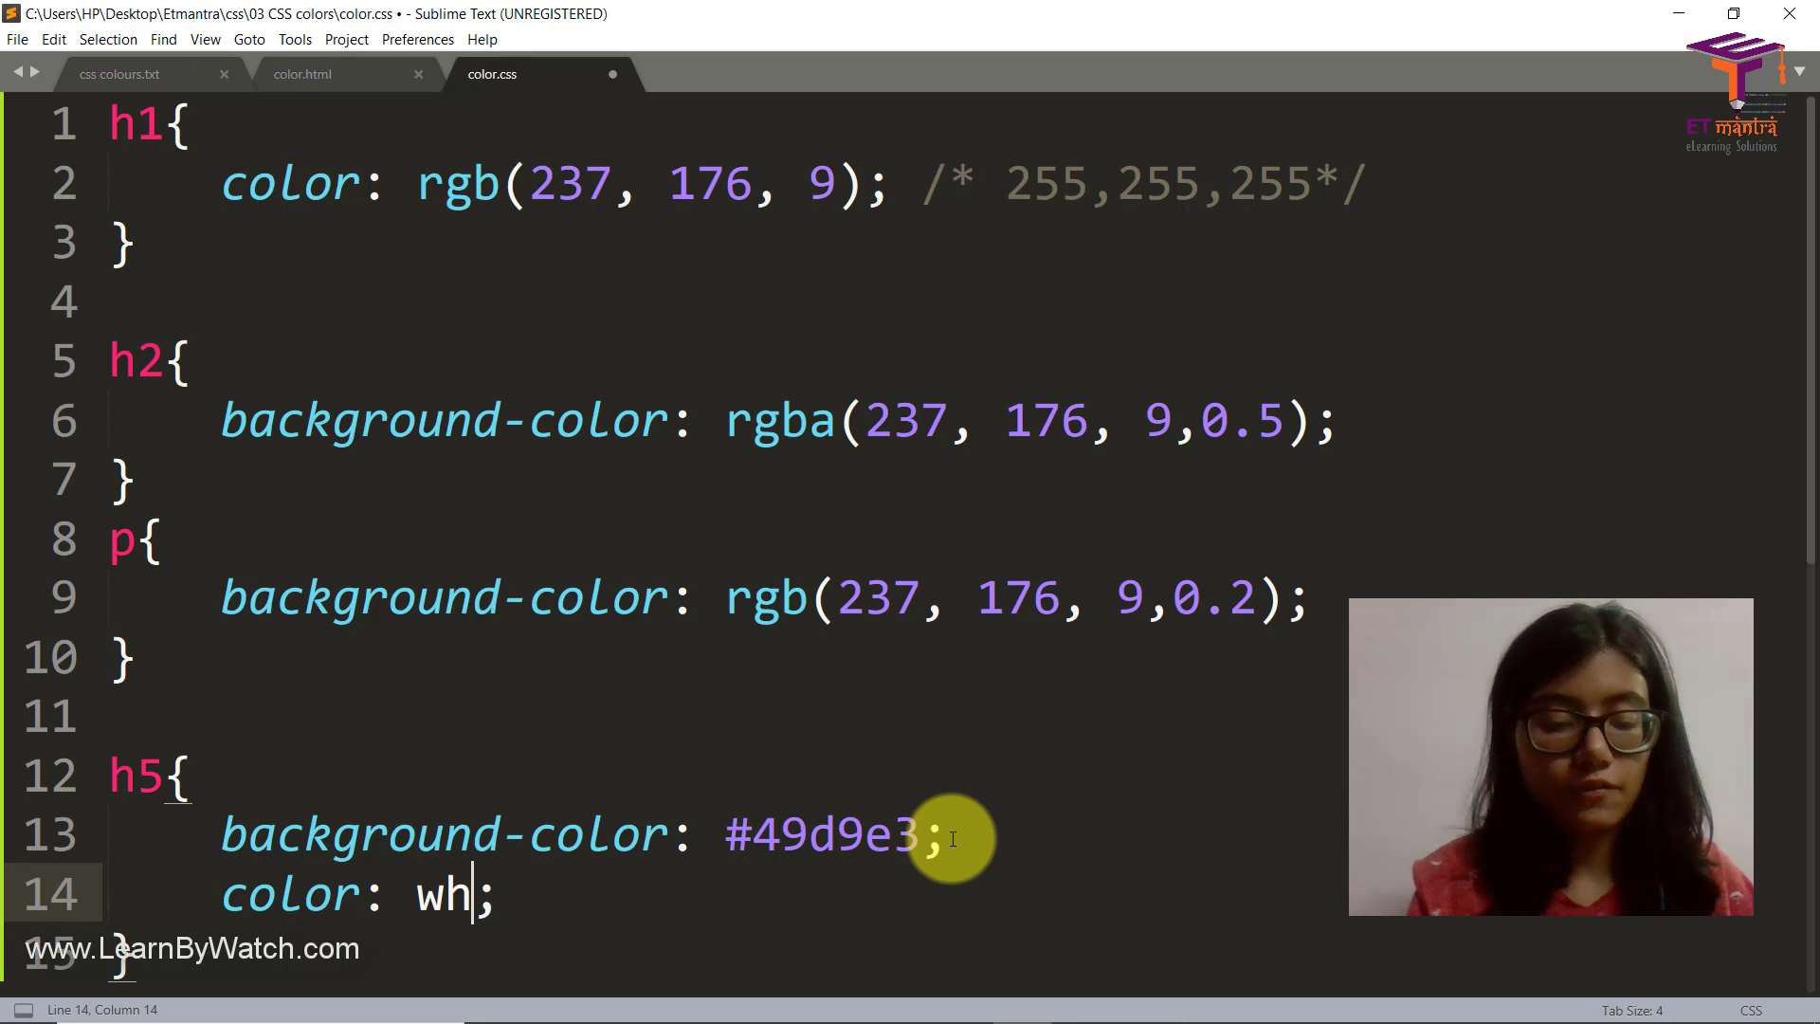
text(ite)
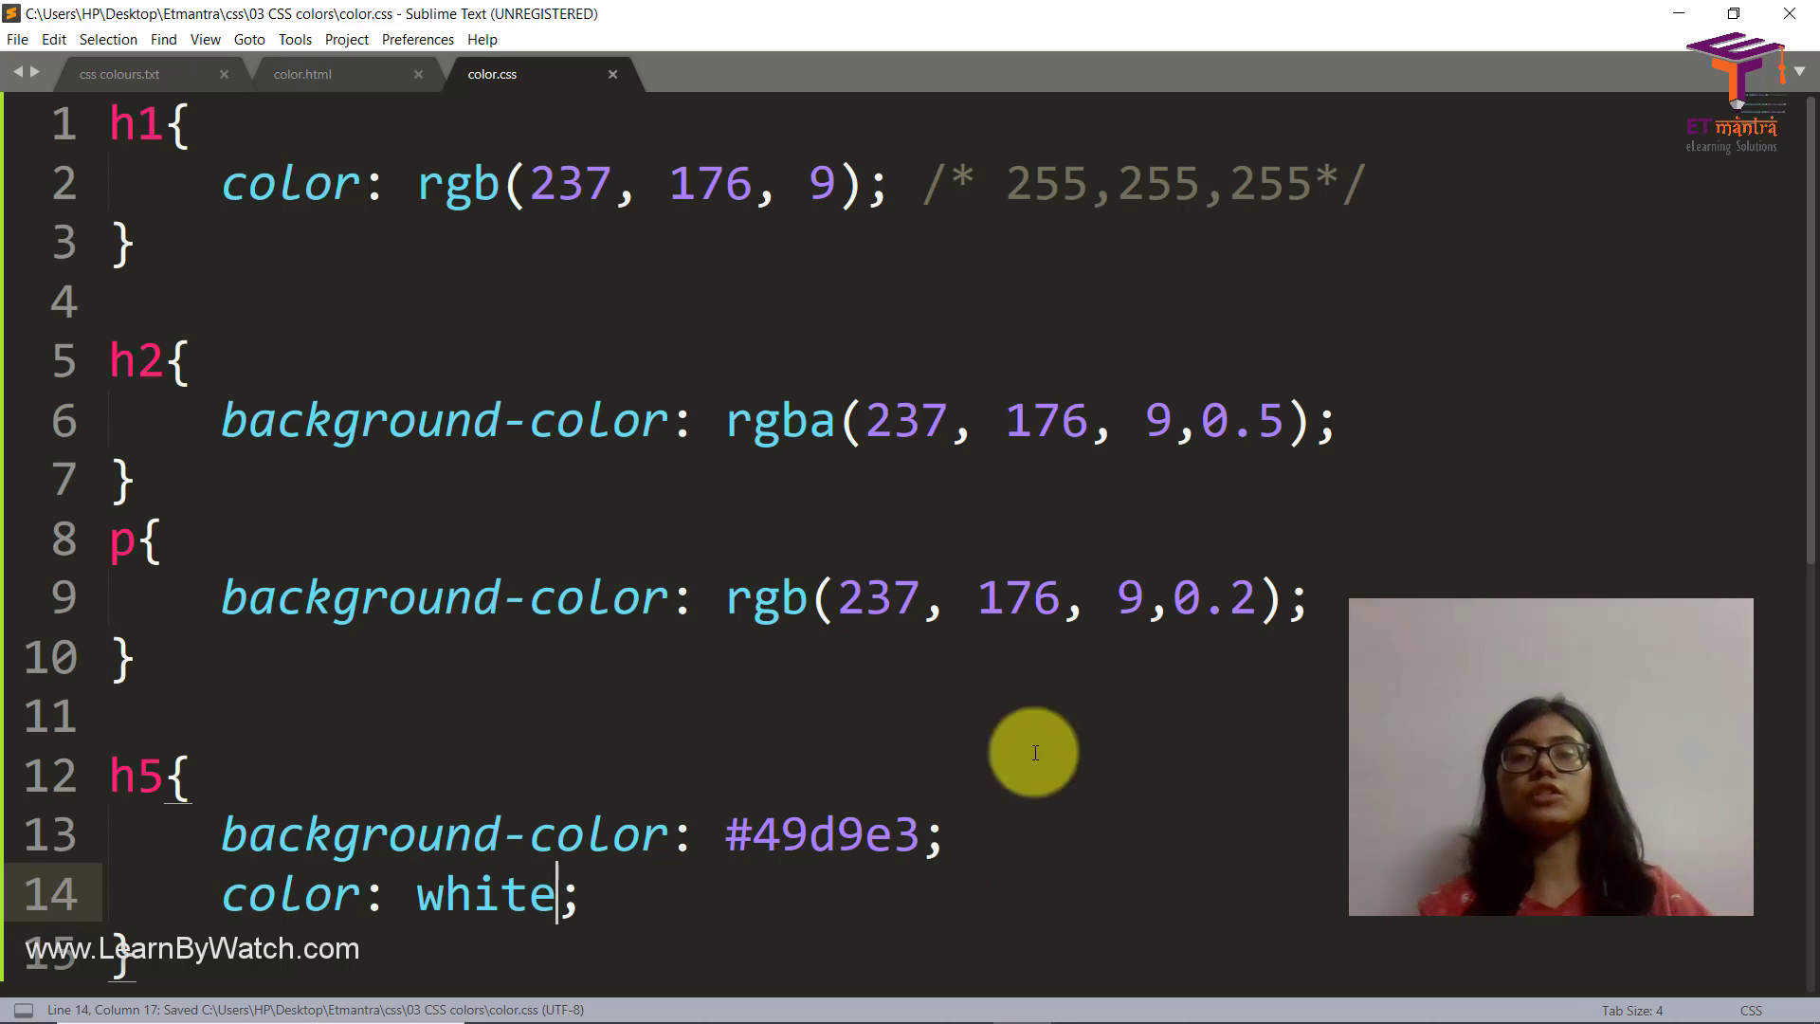
mouse_move(1335, 647)
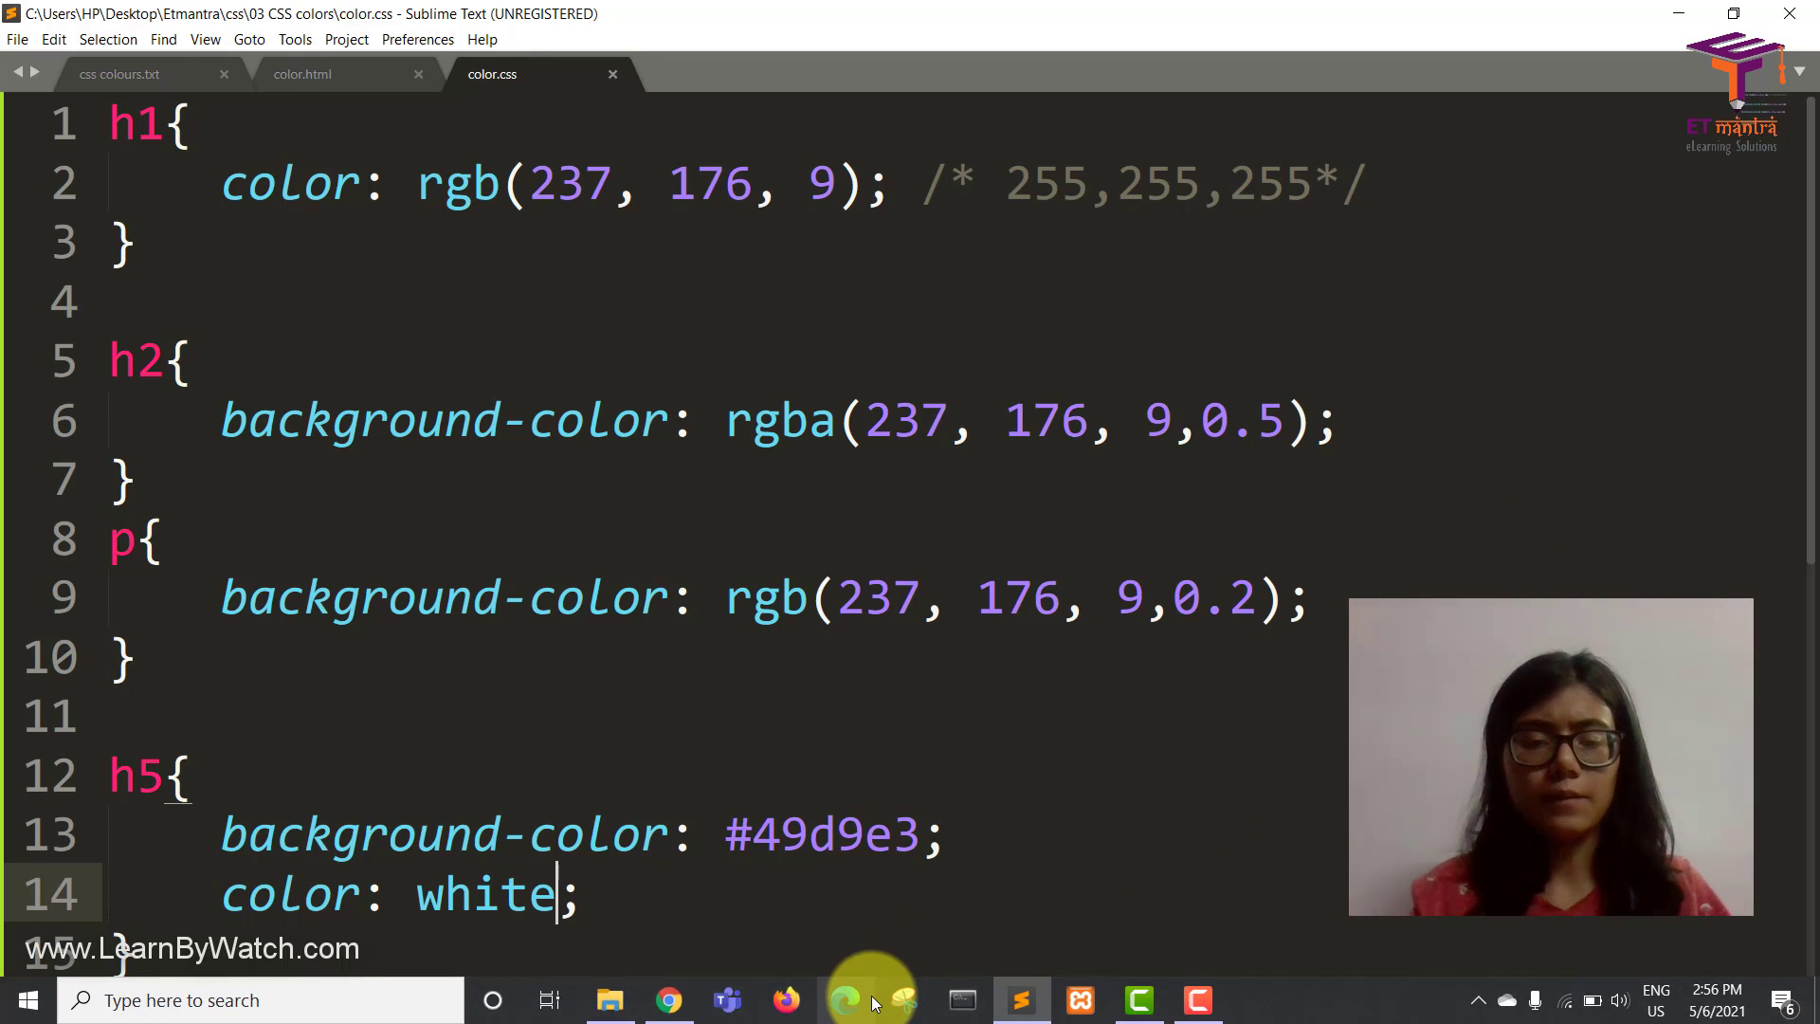
click(845, 999)
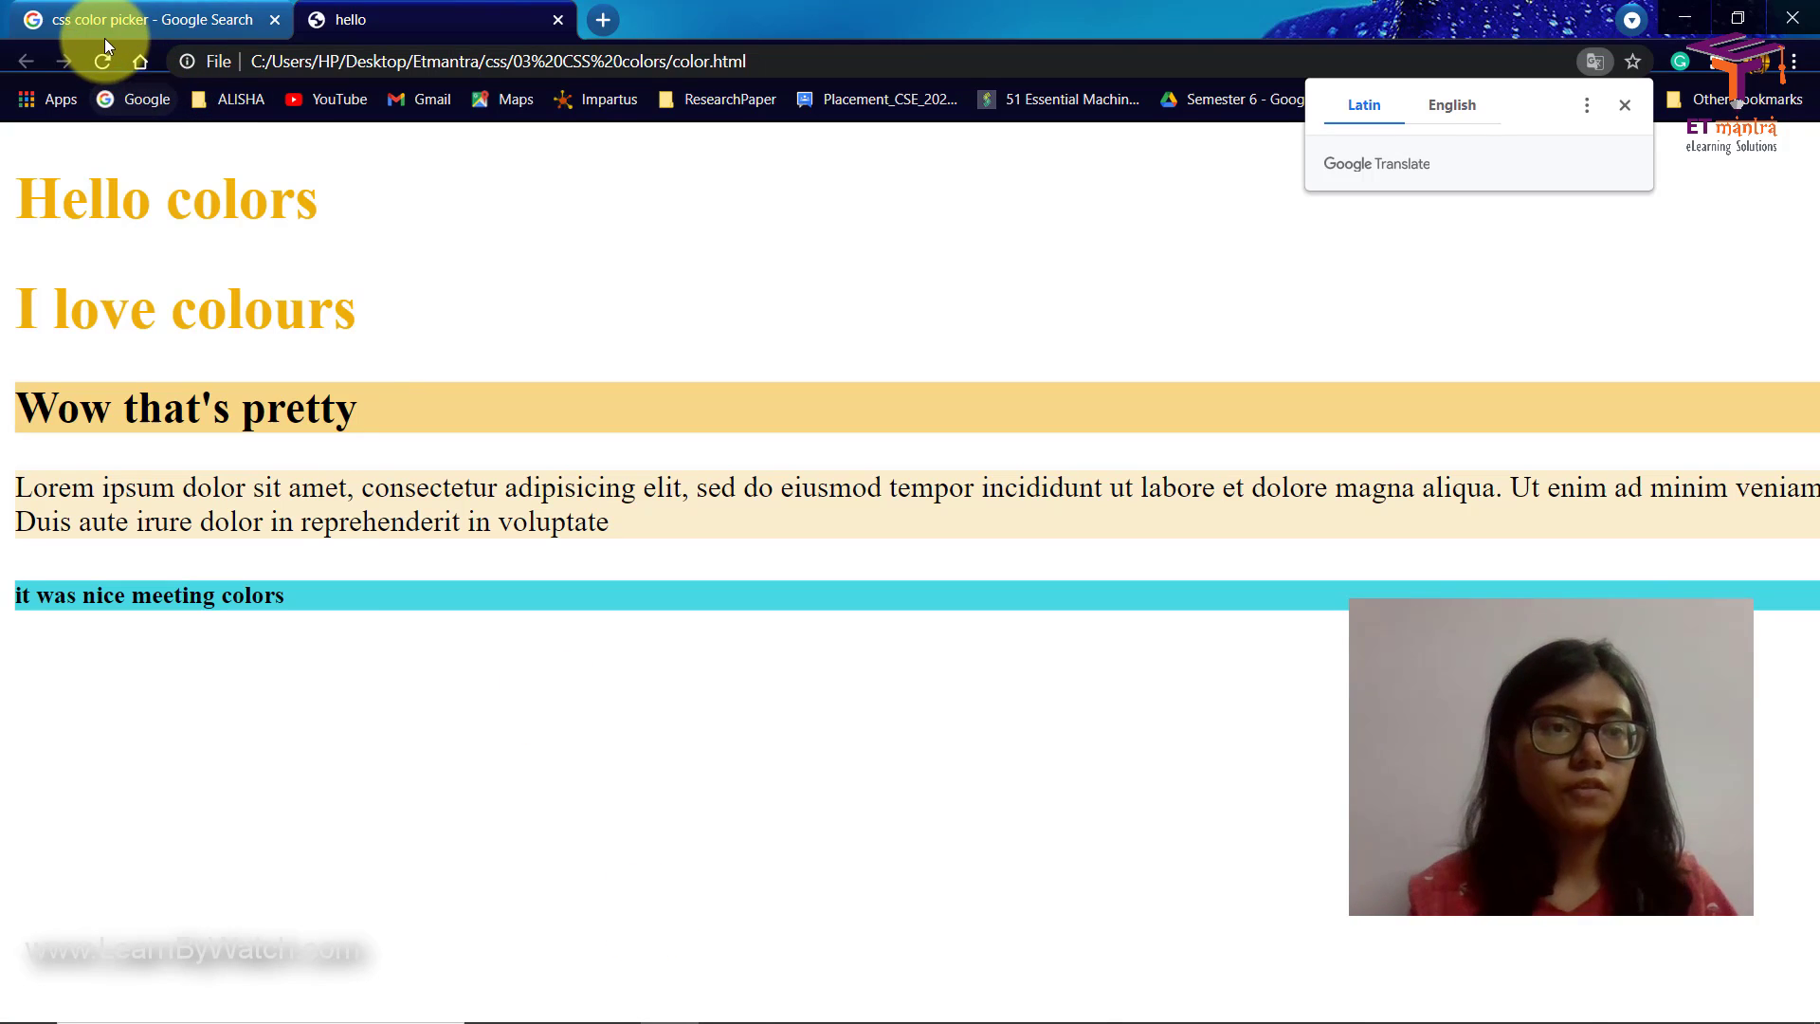